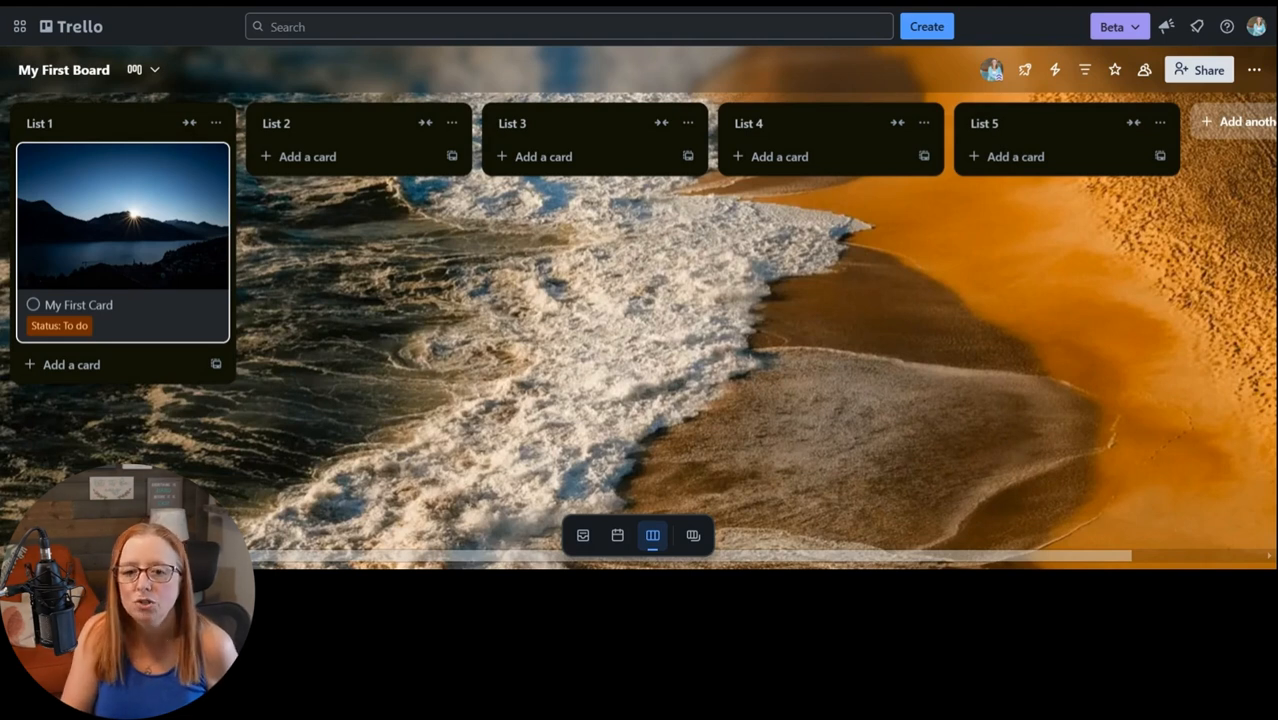
pyautogui.moveTo(122, 216)
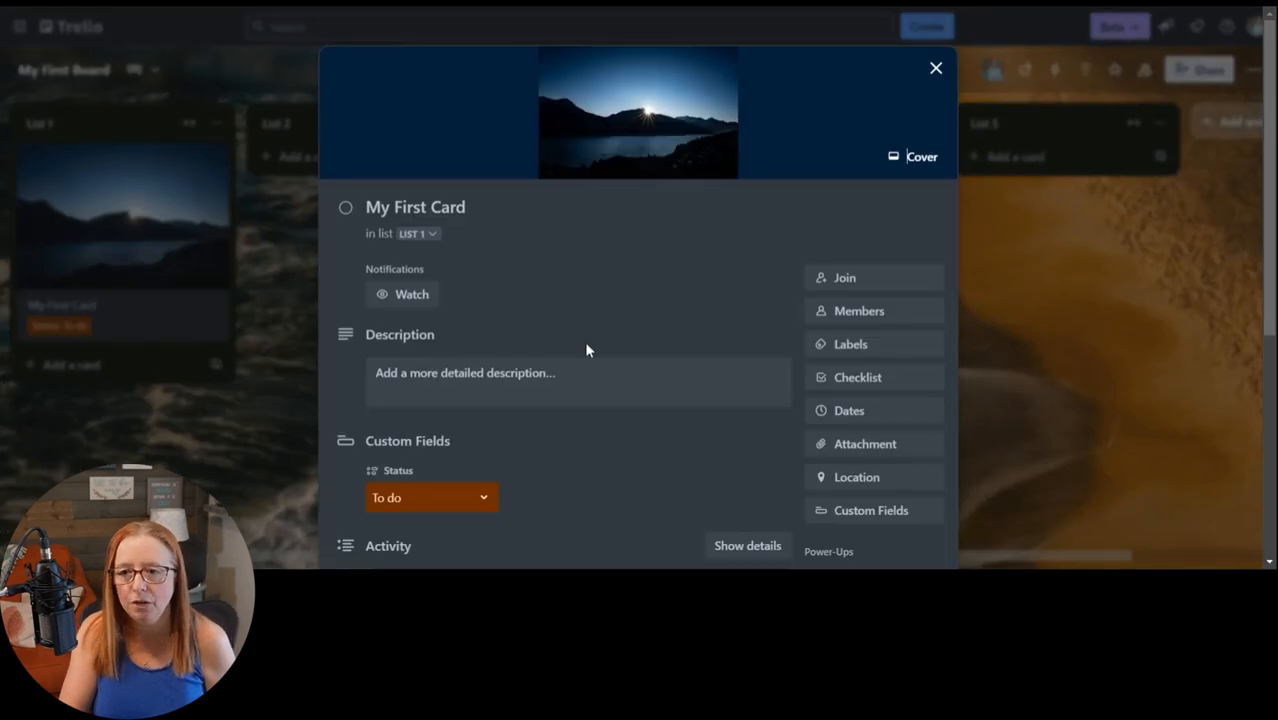
pyautogui.moveTo(844, 278)
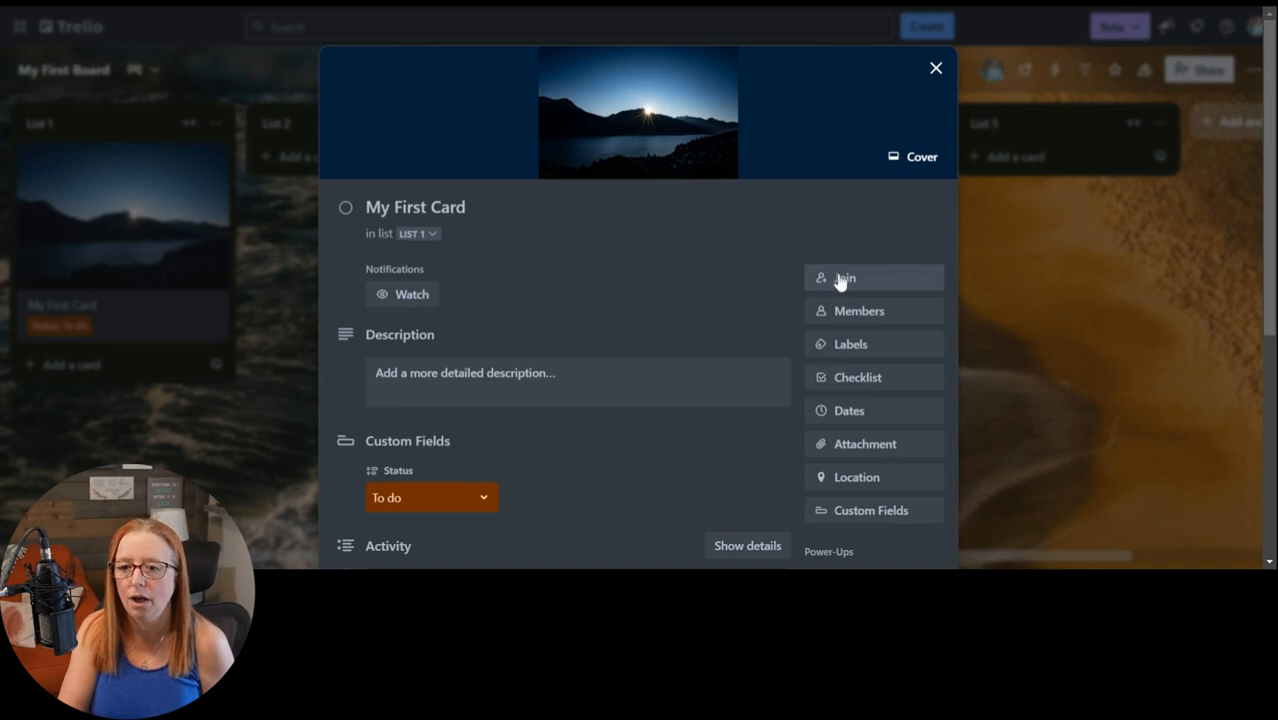
pyautogui.moveTo(884, 286)
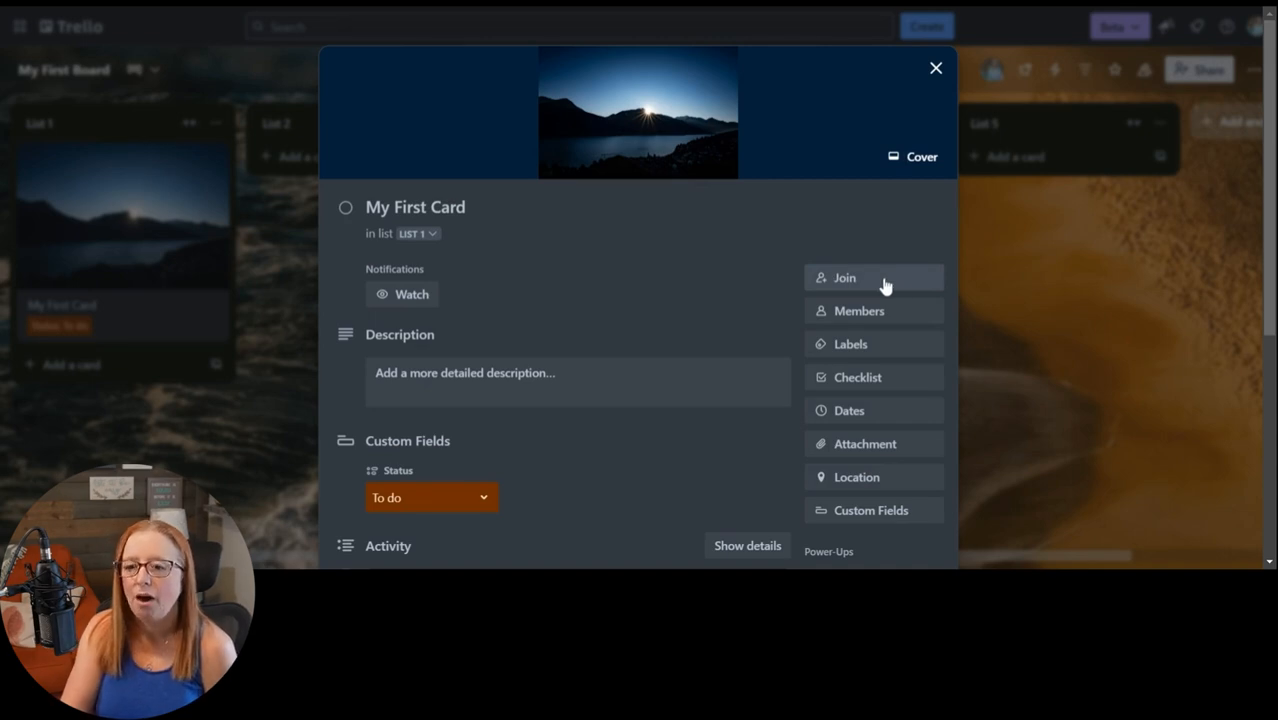
pyautogui.moveTo(860, 312)
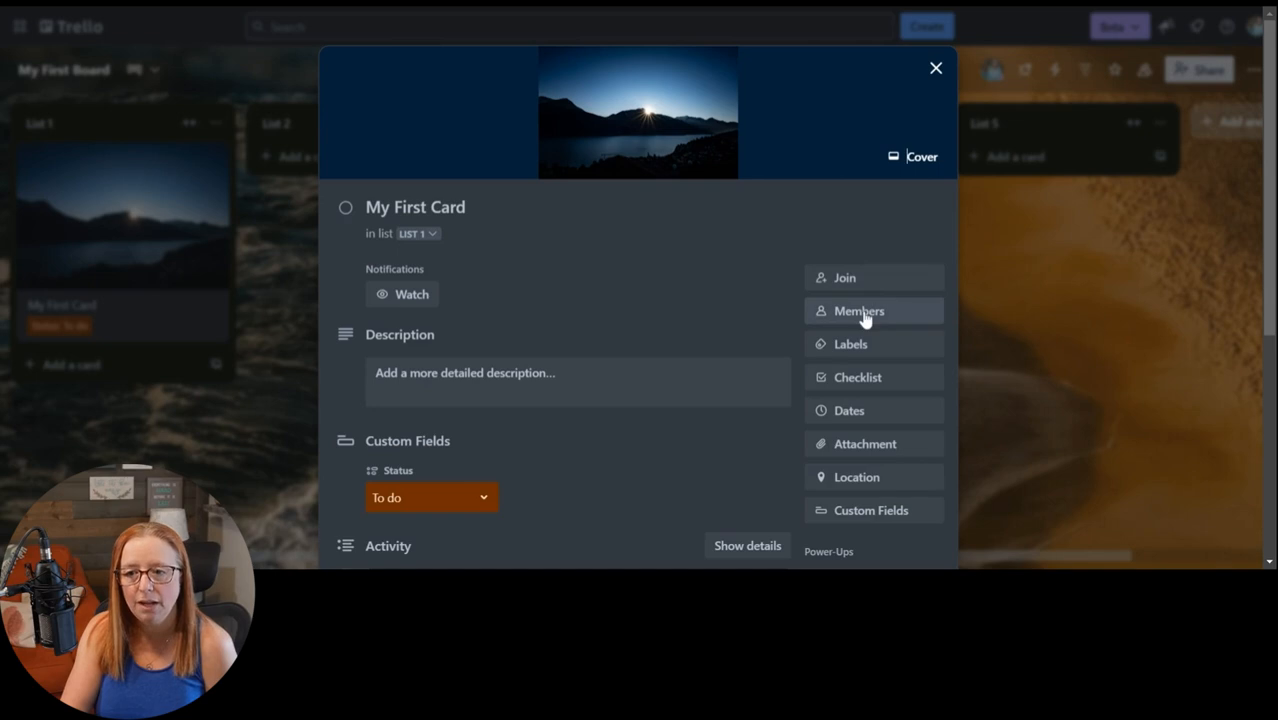
pyautogui.moveTo(858, 312)
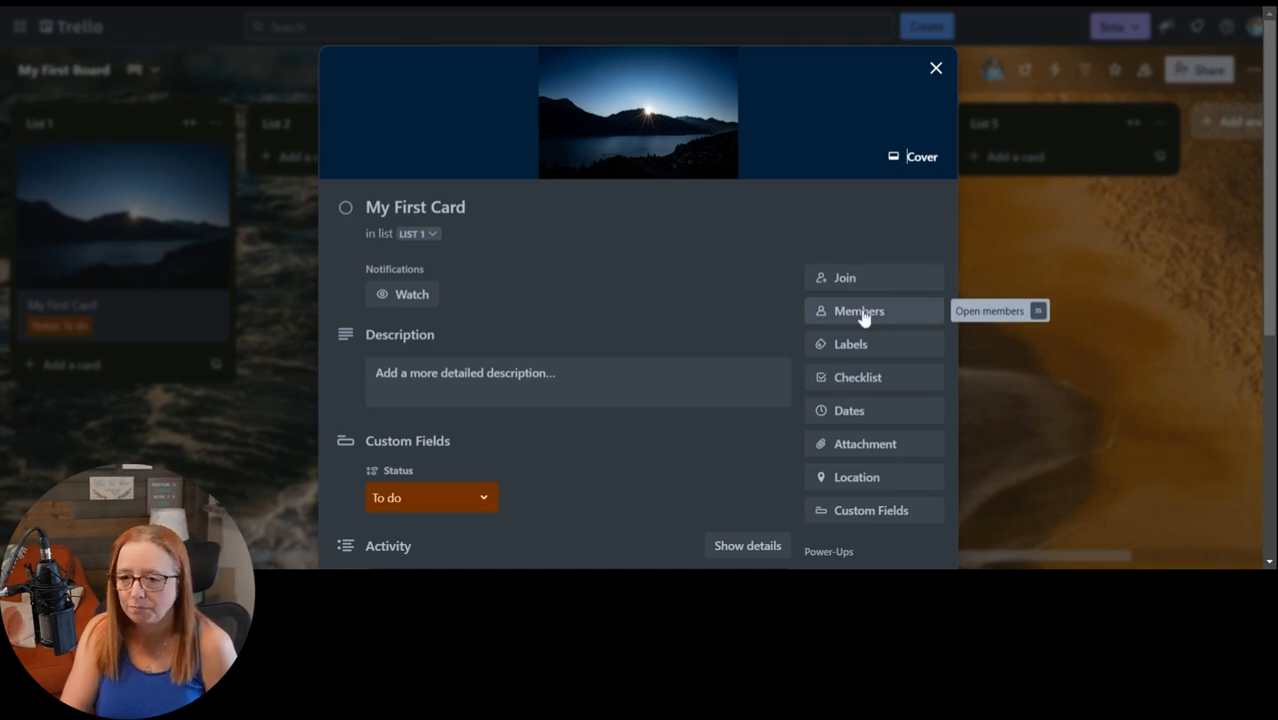
pyautogui.moveTo(844, 276)
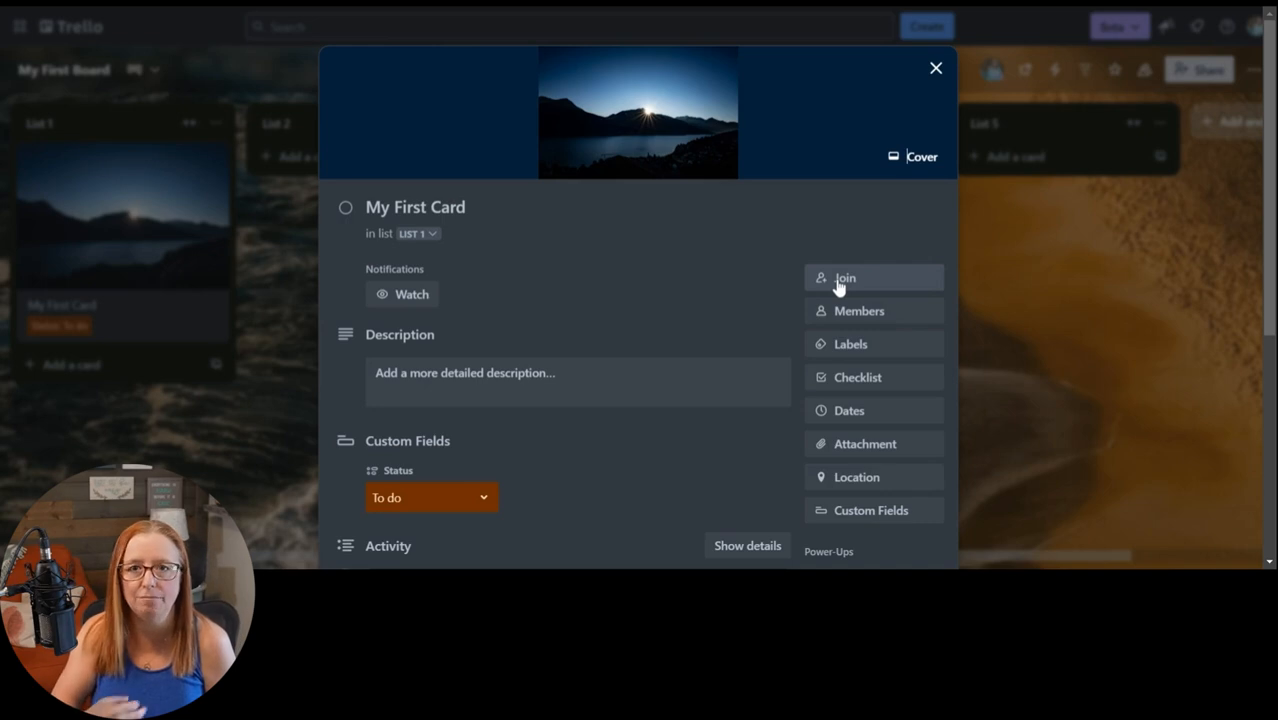
pyautogui.moveTo(840, 290)
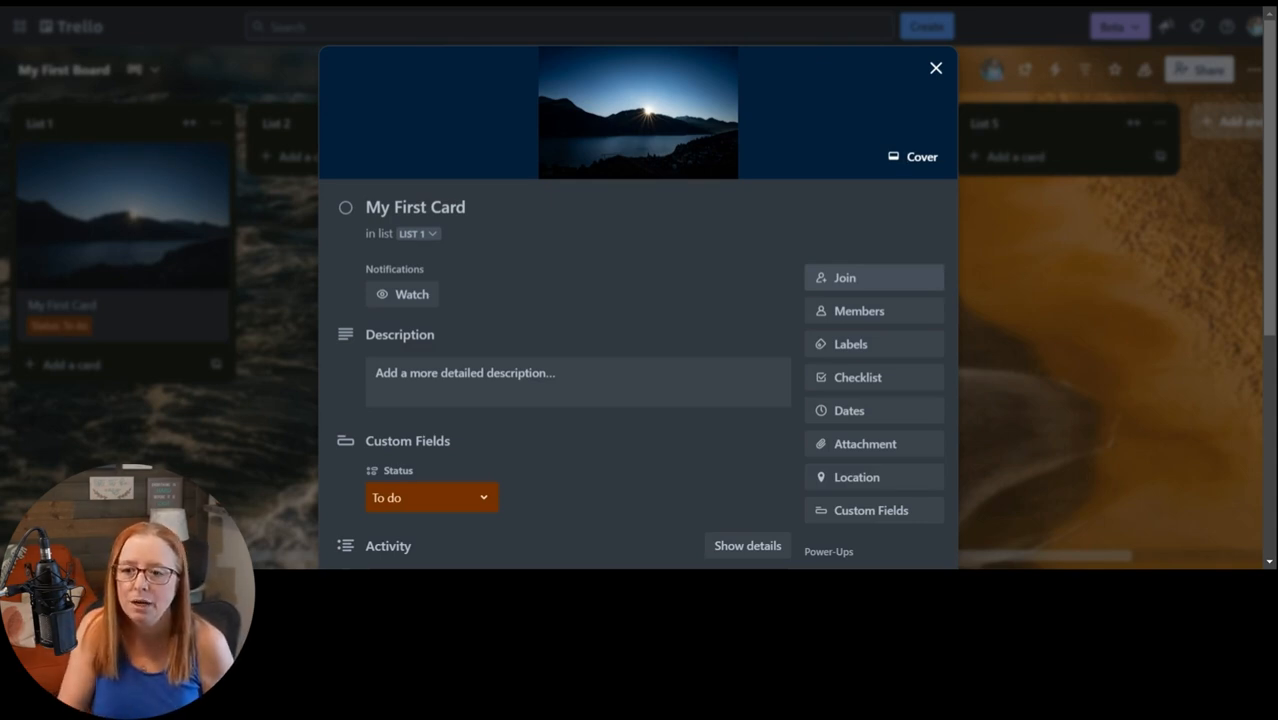
pyautogui.moveTo(858, 312)
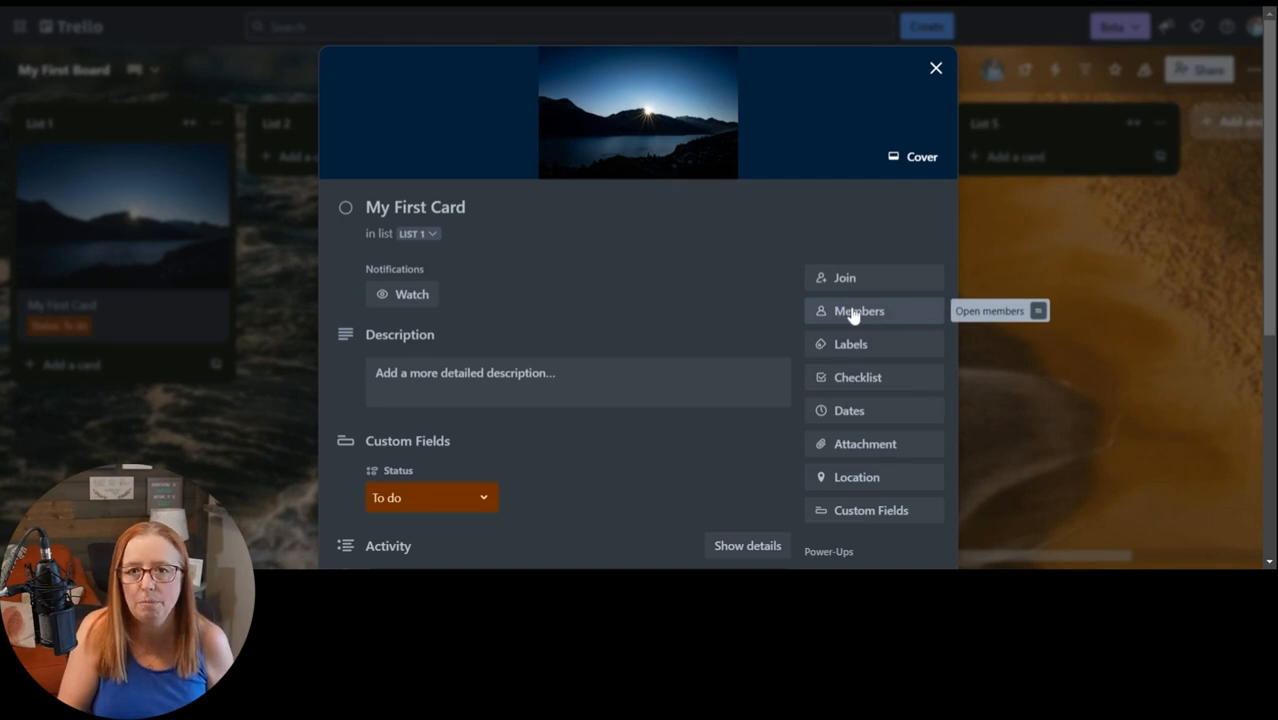
pyautogui.click(858, 310)
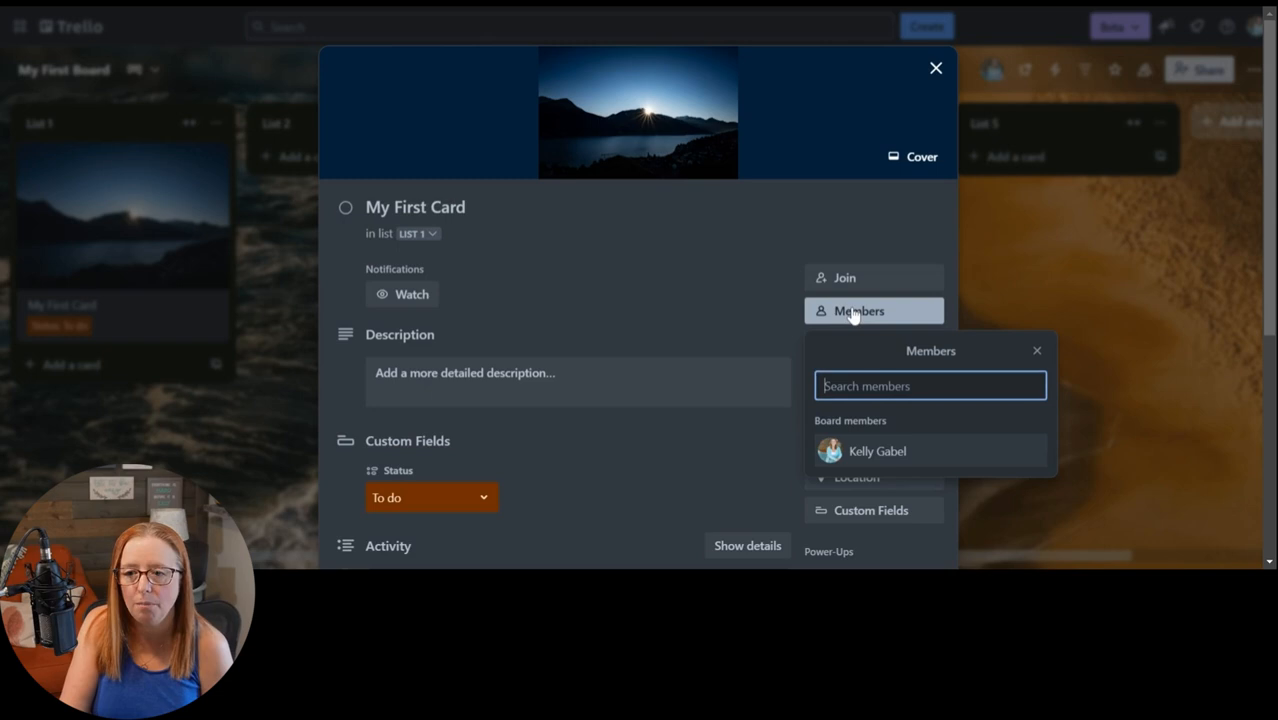
pyautogui.moveTo(924, 468)
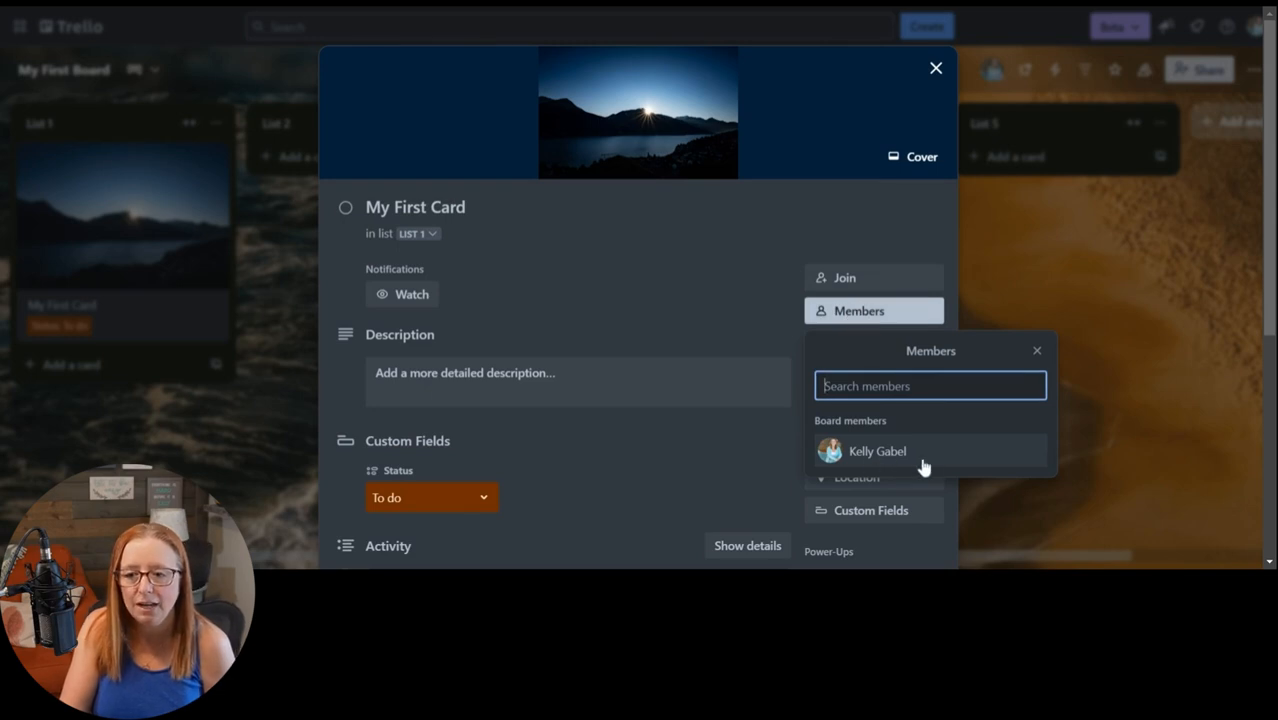
pyautogui.moveTo(958, 460)
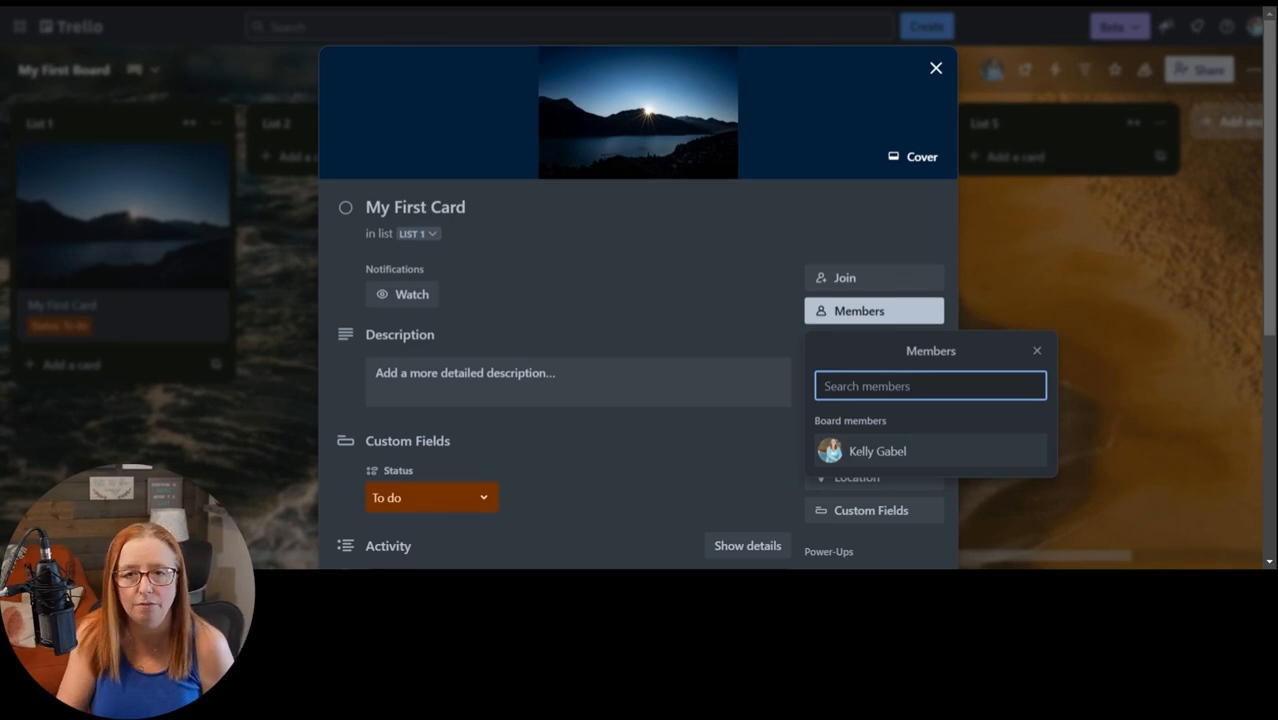
pyautogui.moveTo(910, 496)
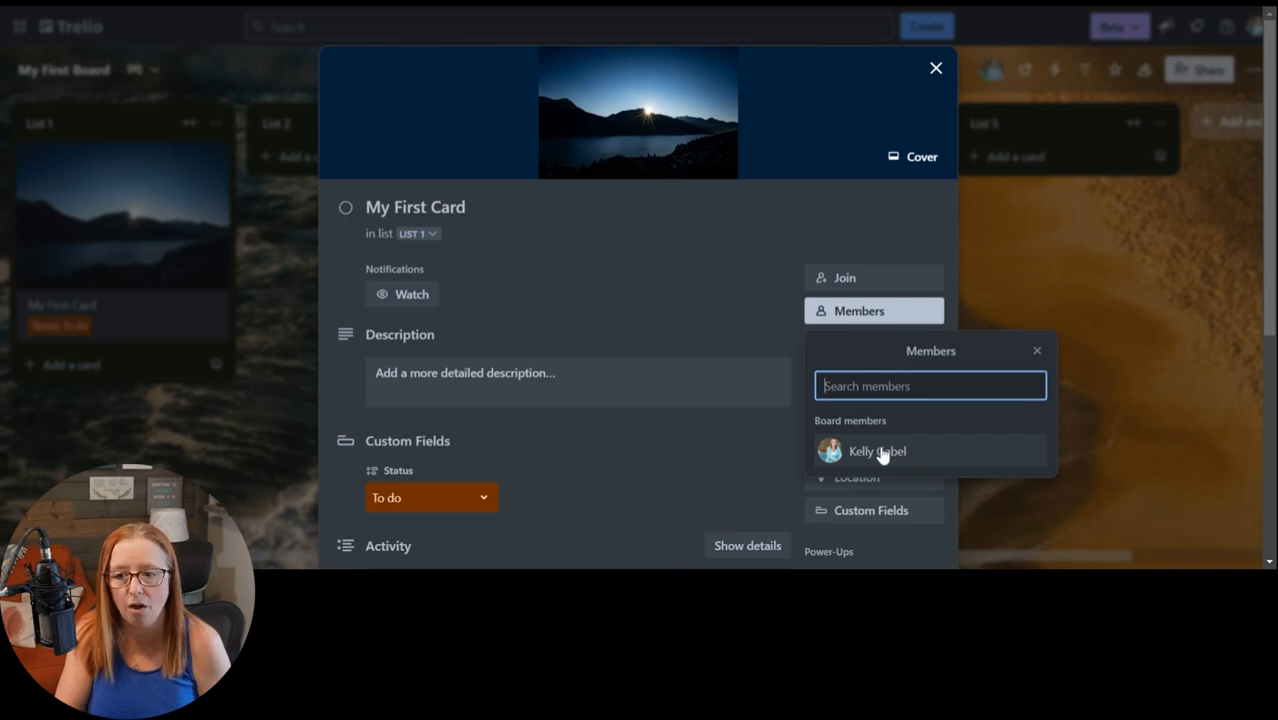
pyautogui.click(876, 452)
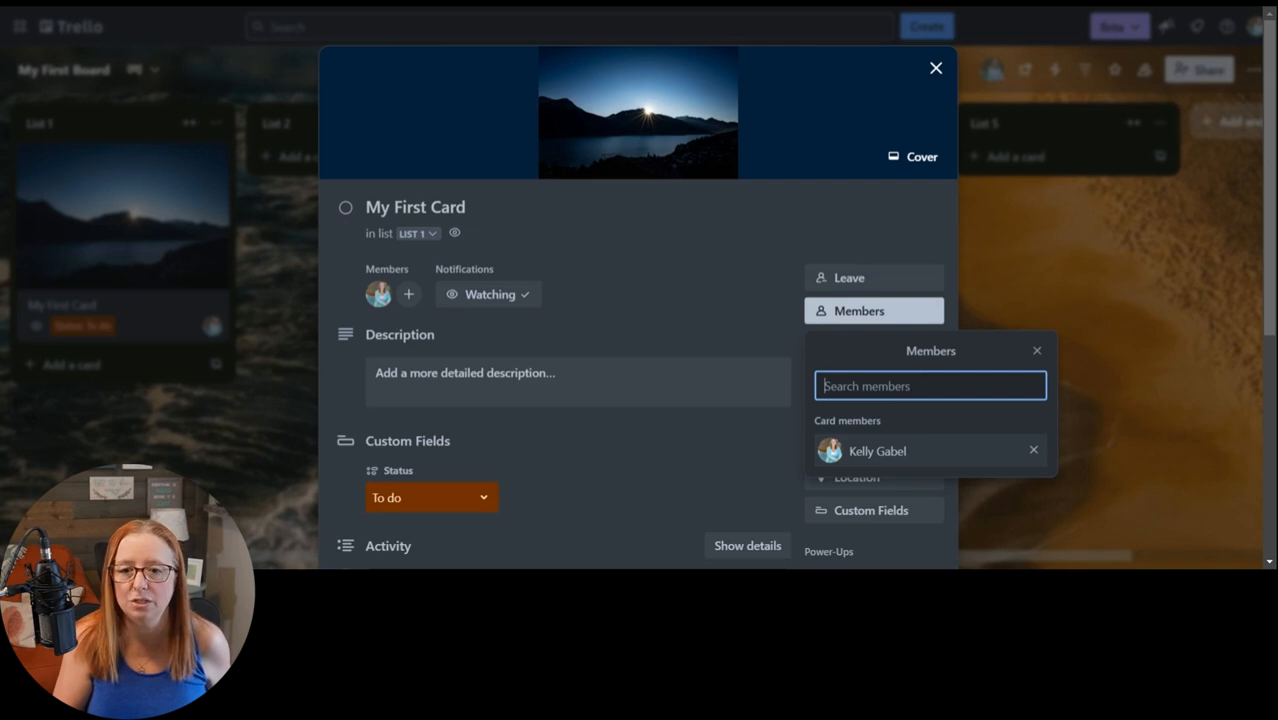
pyautogui.moveTo(384, 300)
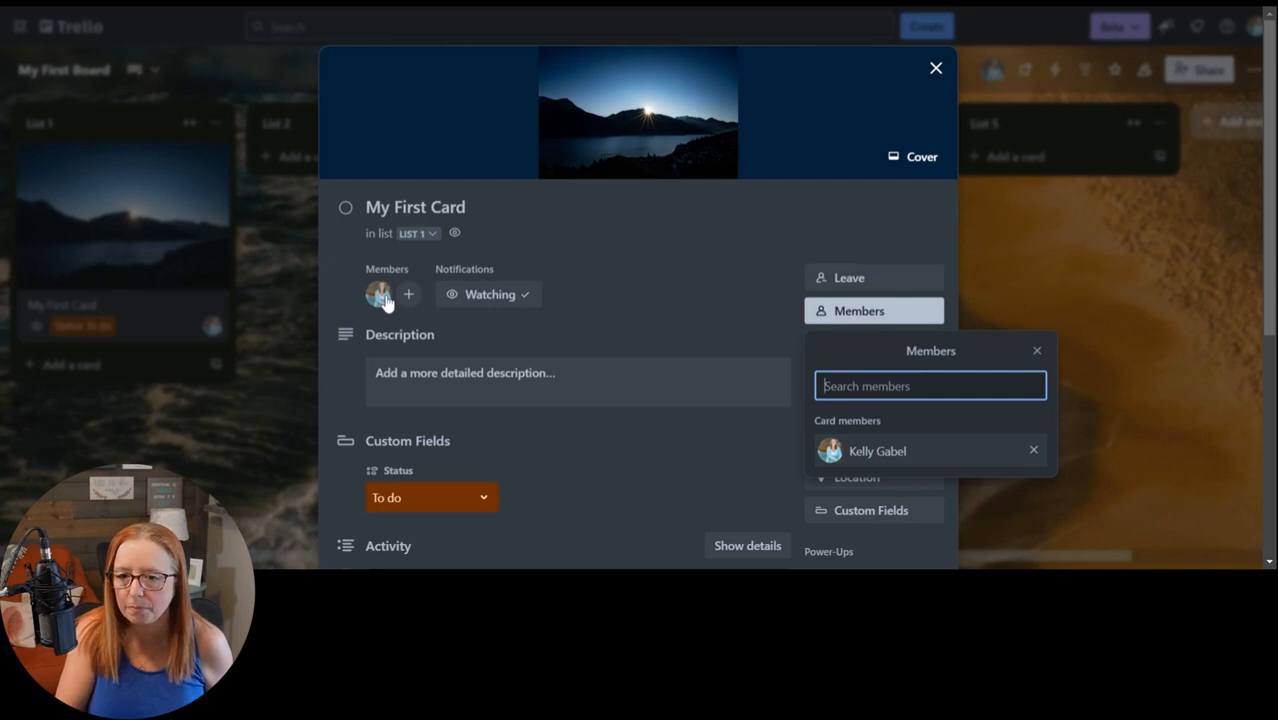
pyautogui.moveTo(398, 300)
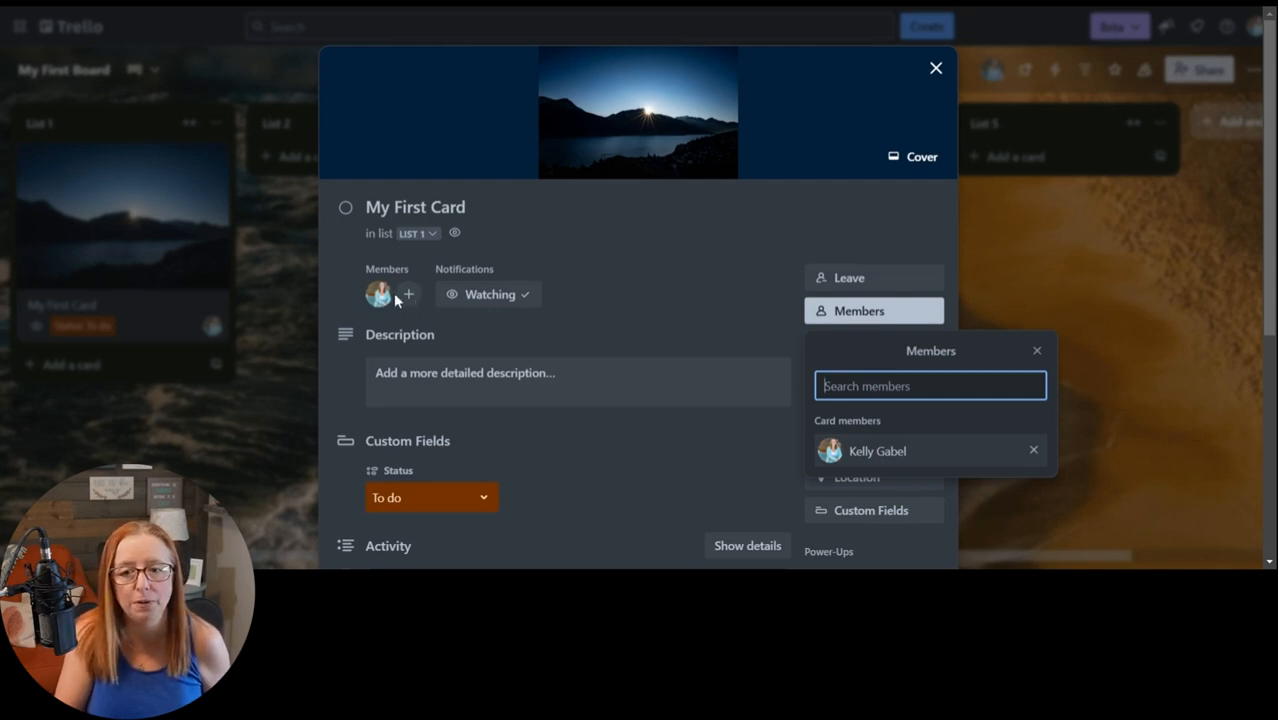
pyautogui.moveTo(408, 296)
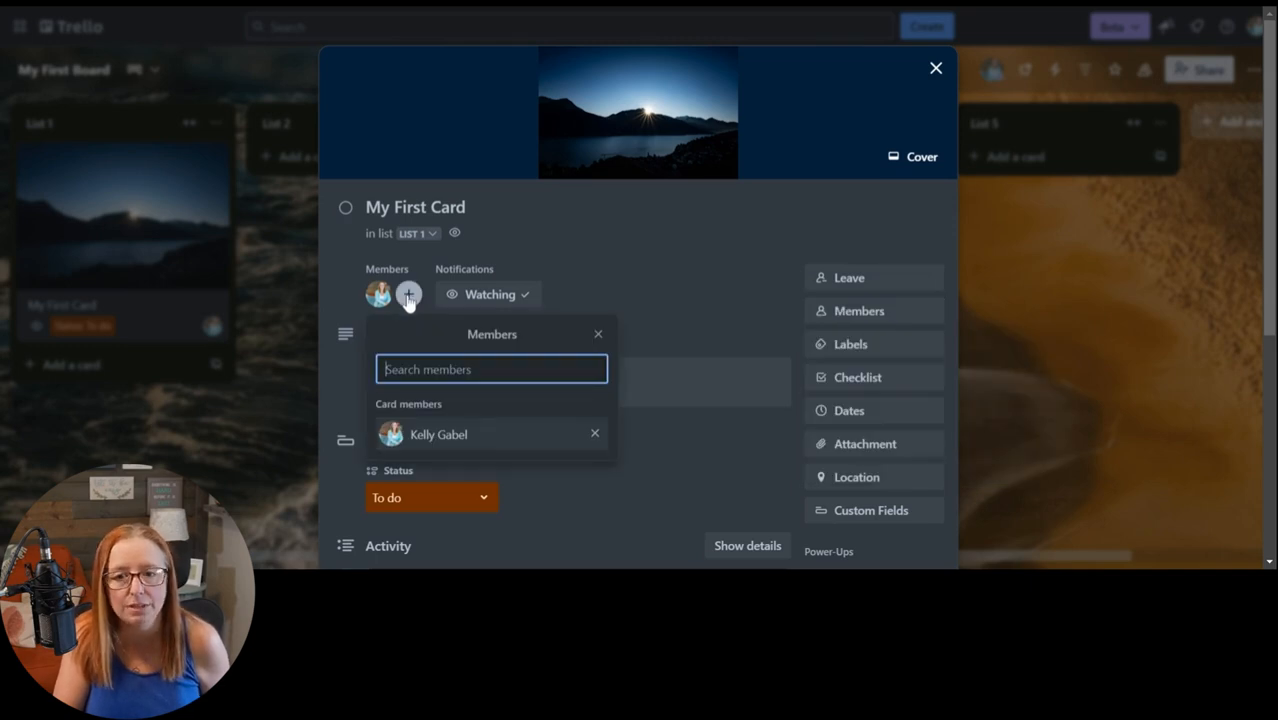
pyautogui.moveTo(410, 440)
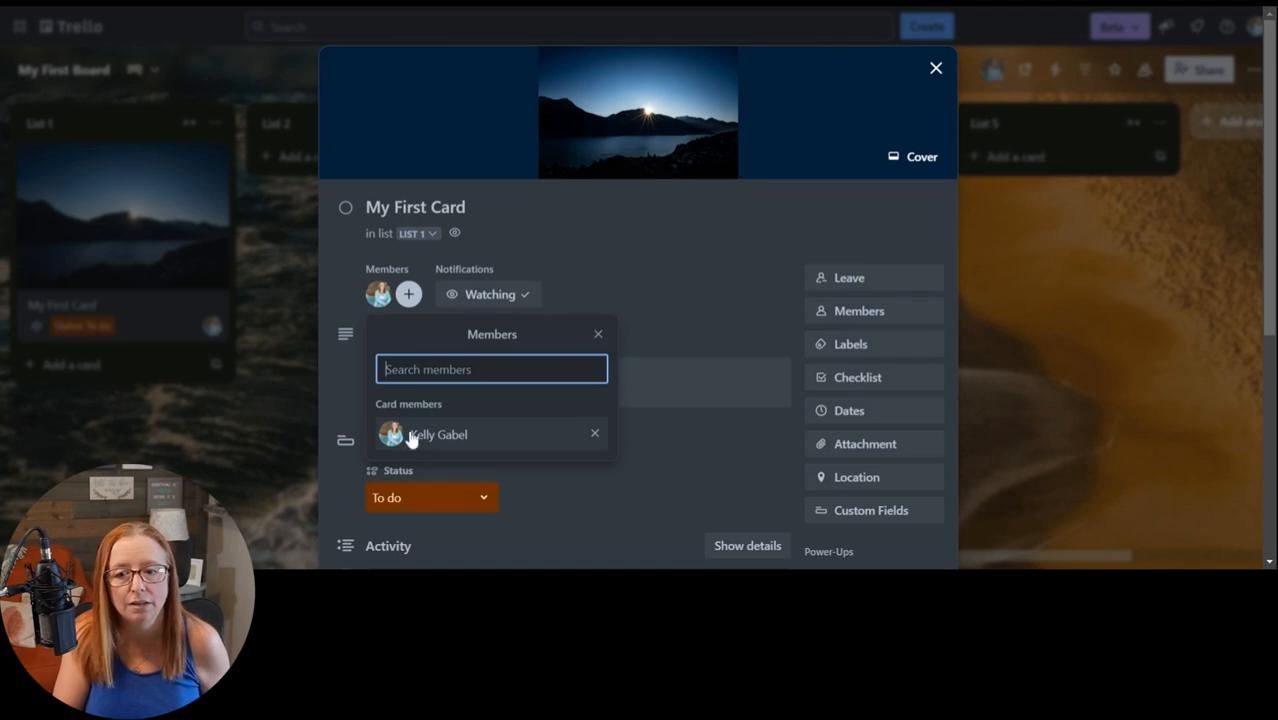
pyautogui.click(594, 432)
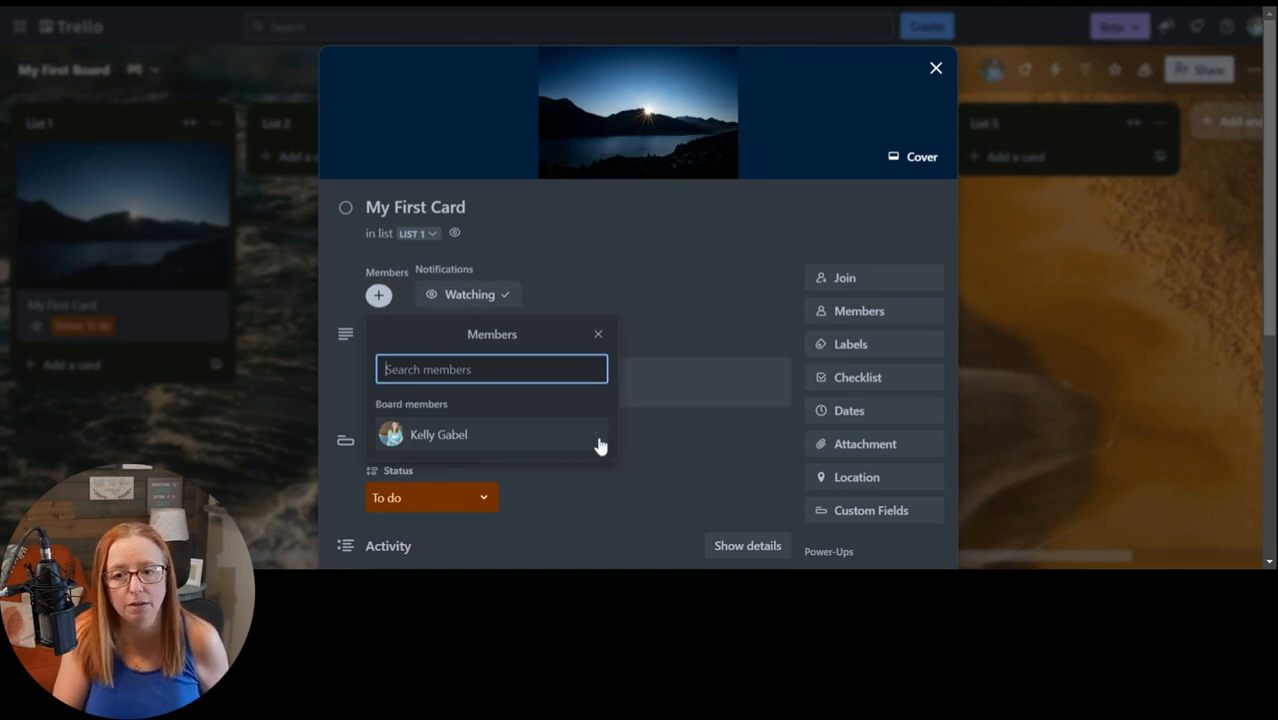
pyautogui.click(470, 294)
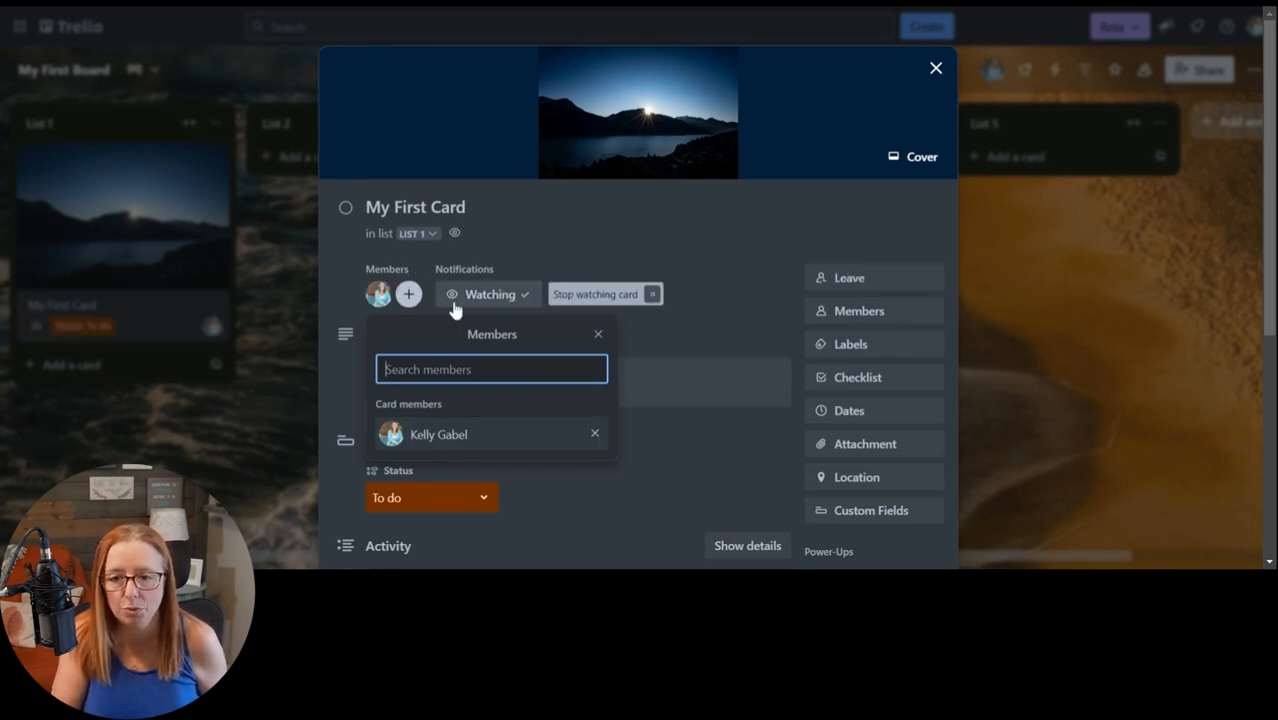
pyautogui.moveTo(510, 304)
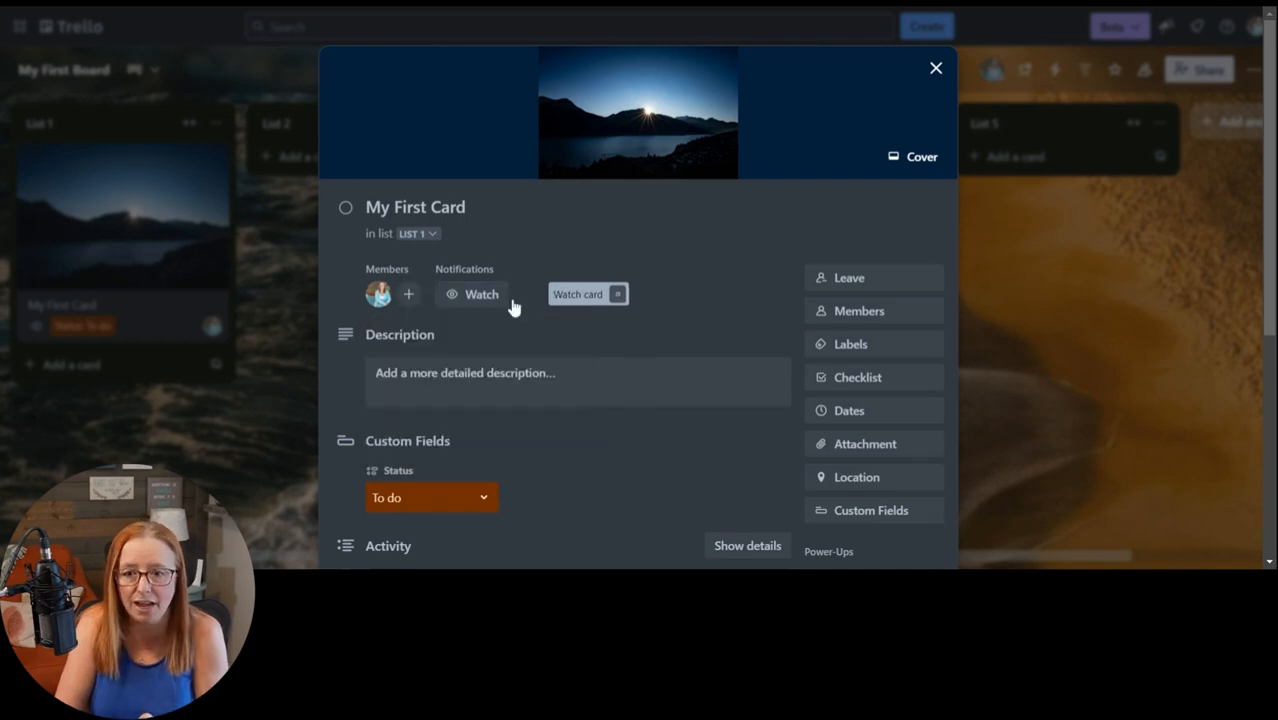
pyautogui.moveTo(304, 342)
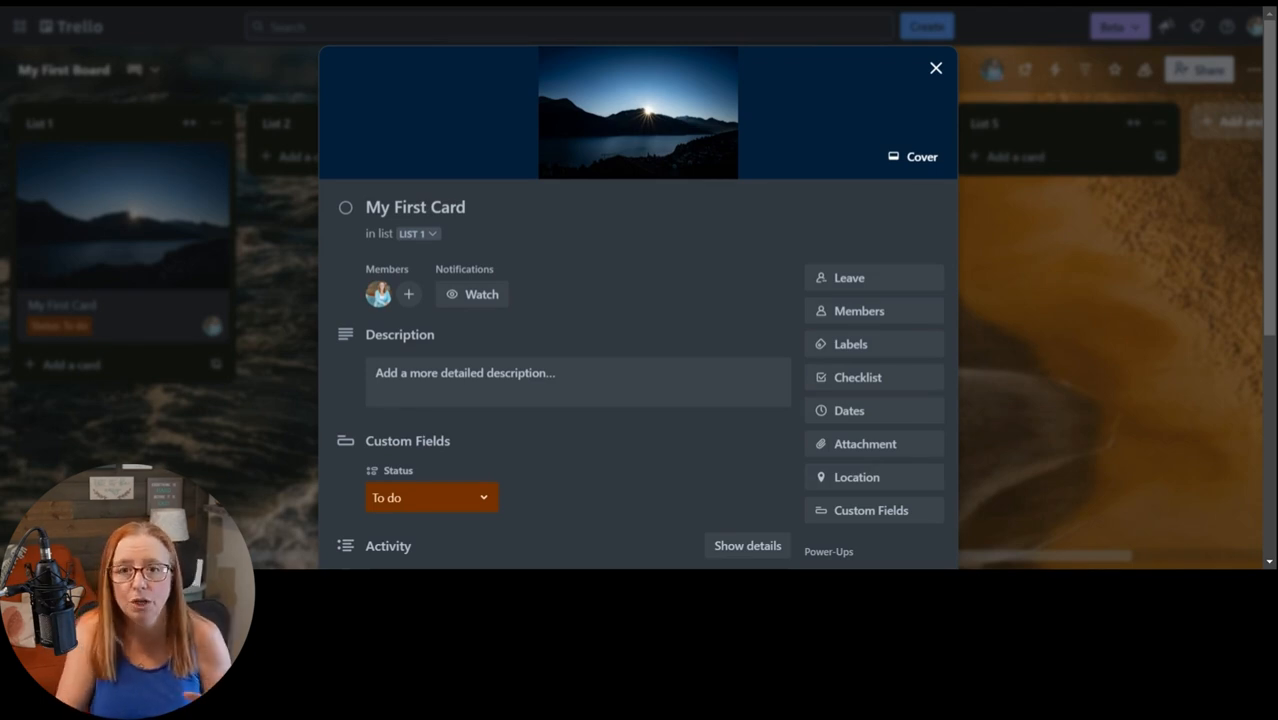
pyautogui.moveTo(604, 308)
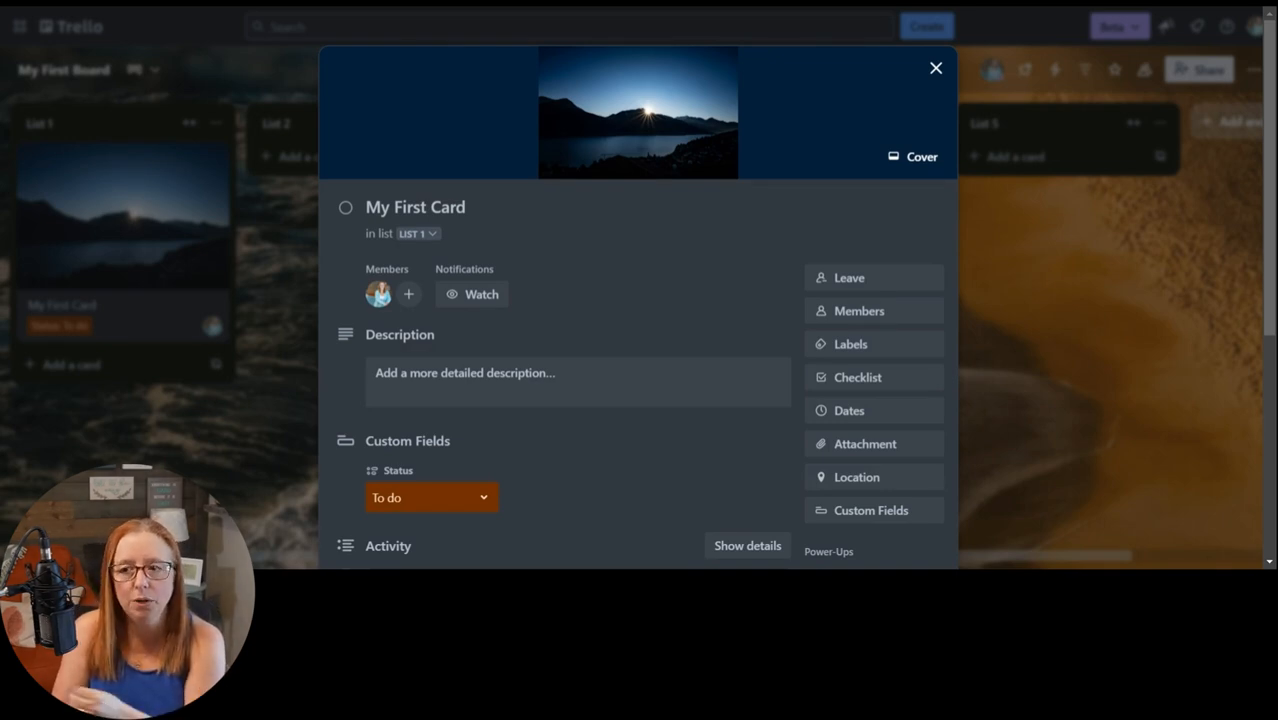
# - Show the six coloured labels available for 'My First Card'
pyautogui.click(850, 344)
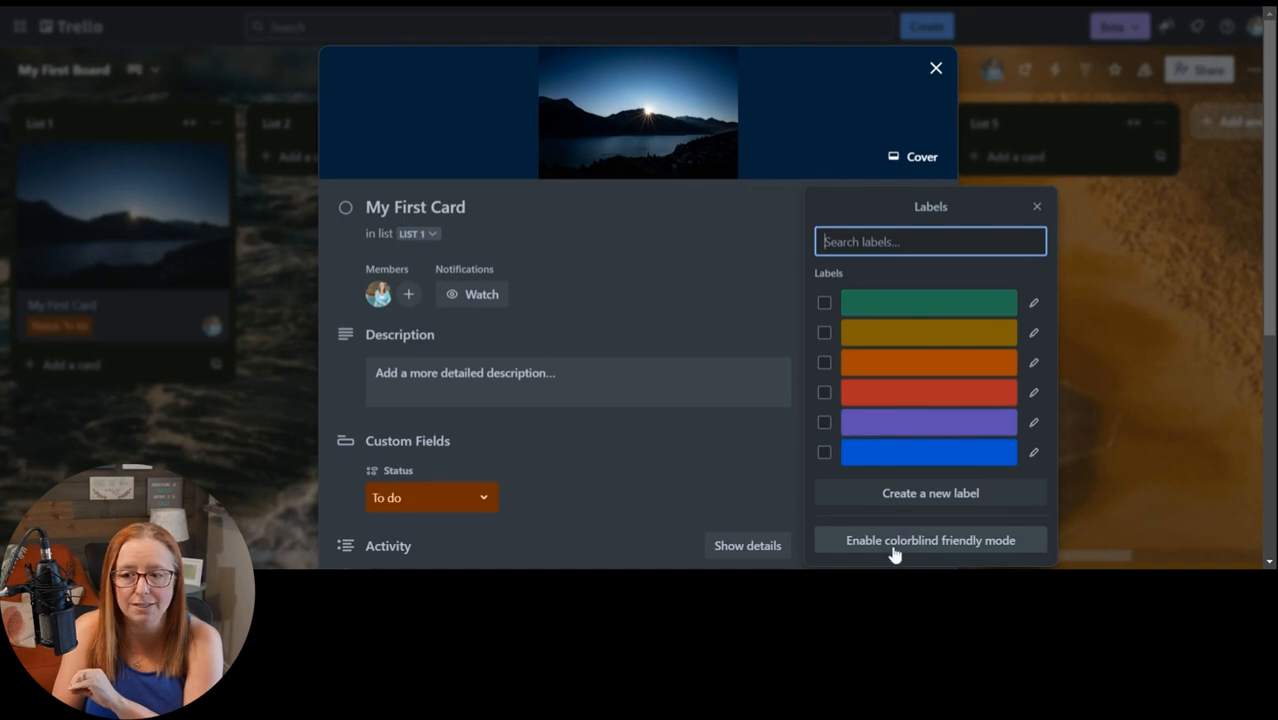
pyautogui.moveTo(980, 428)
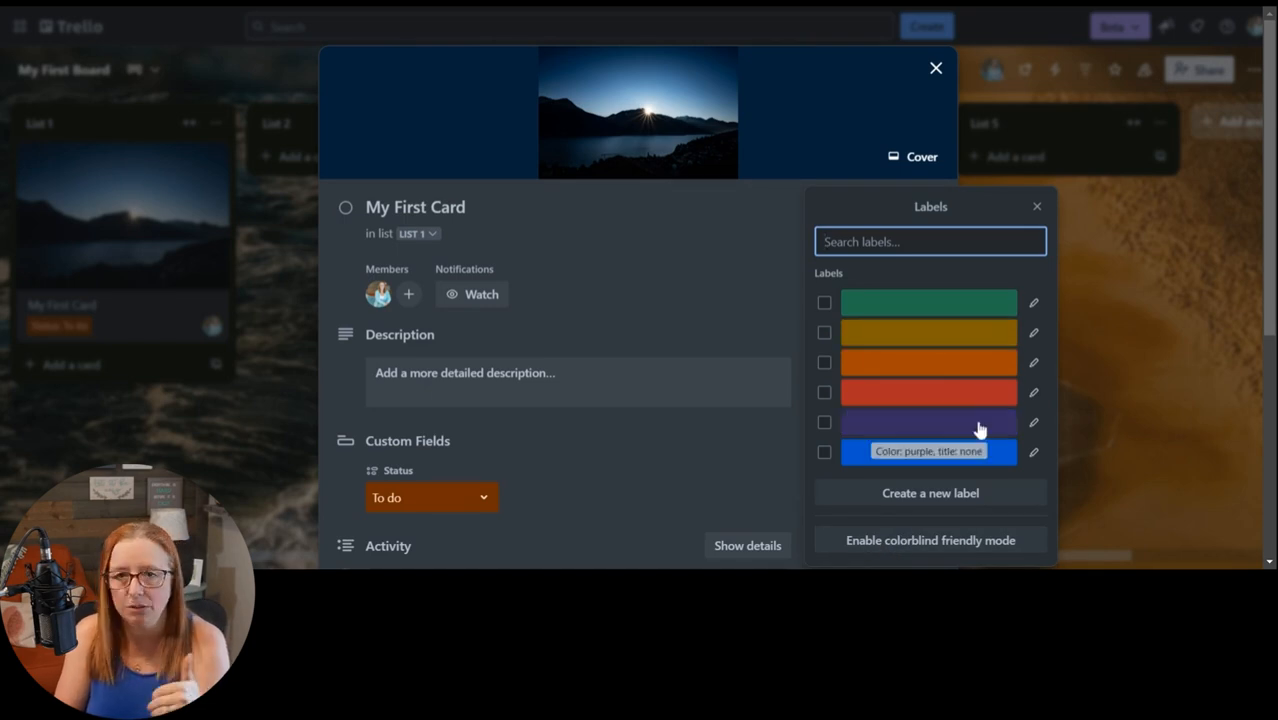
pyautogui.moveTo(956, 378)
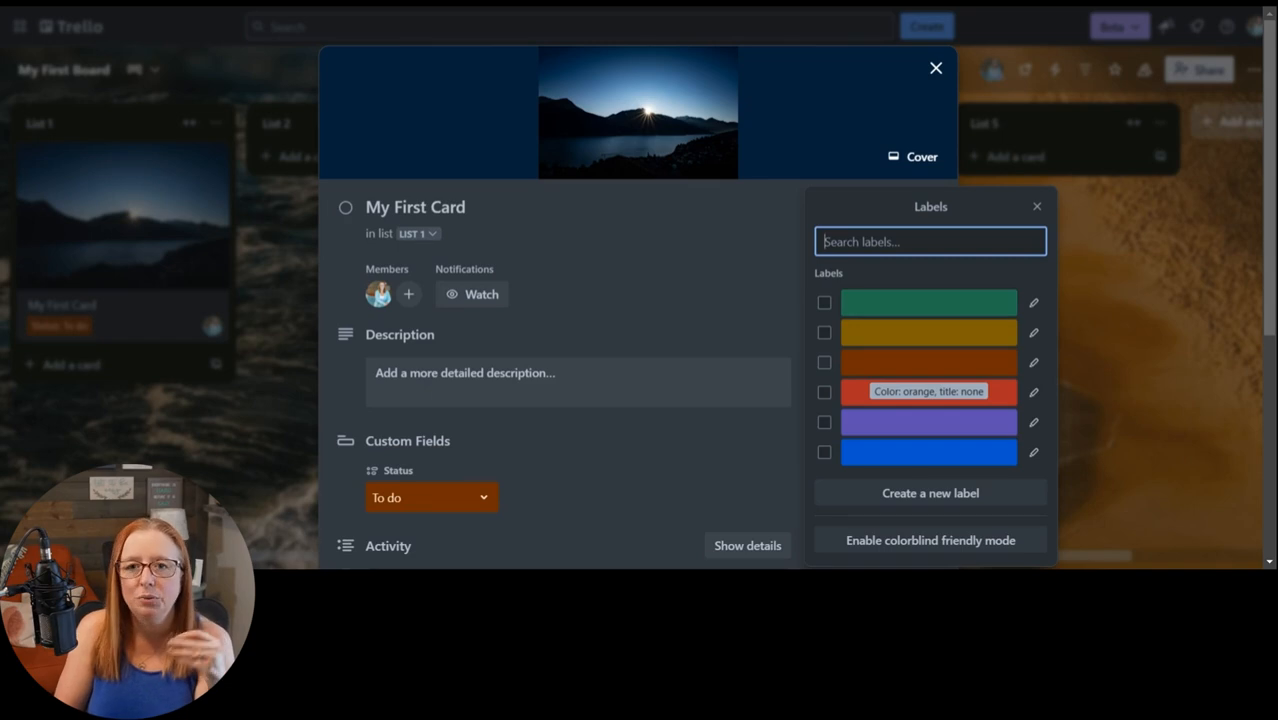
pyautogui.moveTo(896, 324)
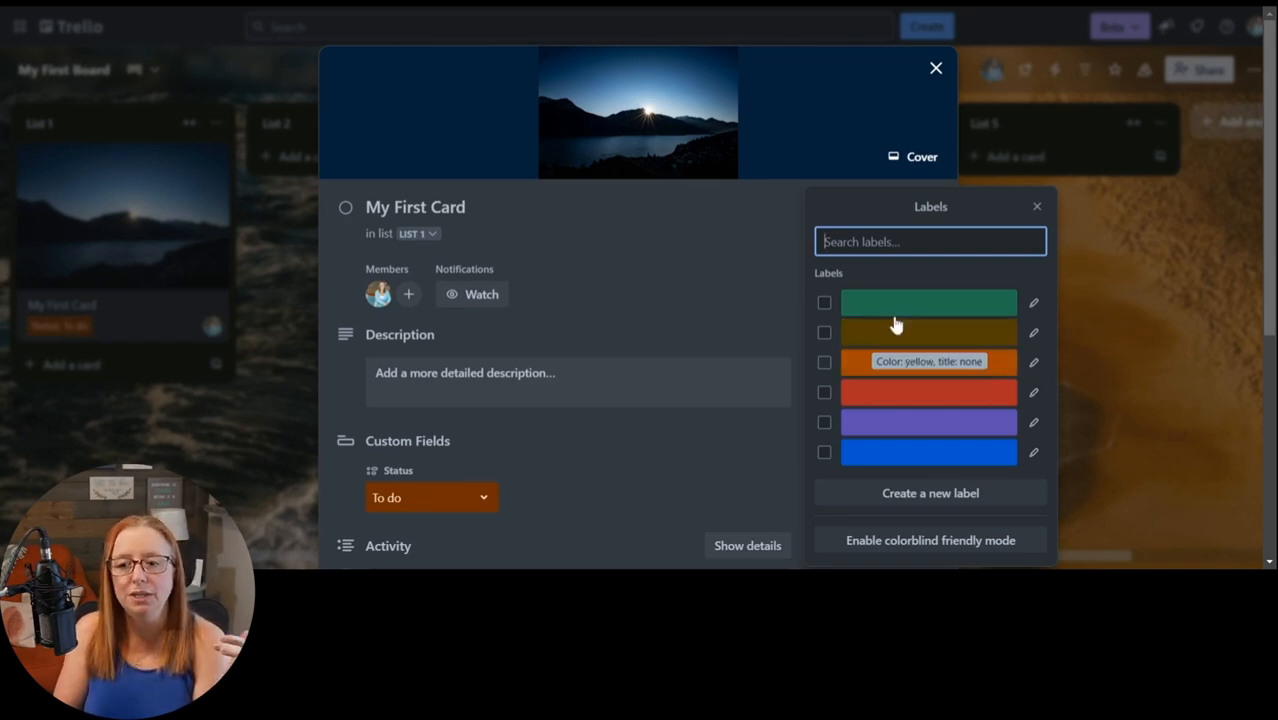
pyautogui.moveTo(688, 404)
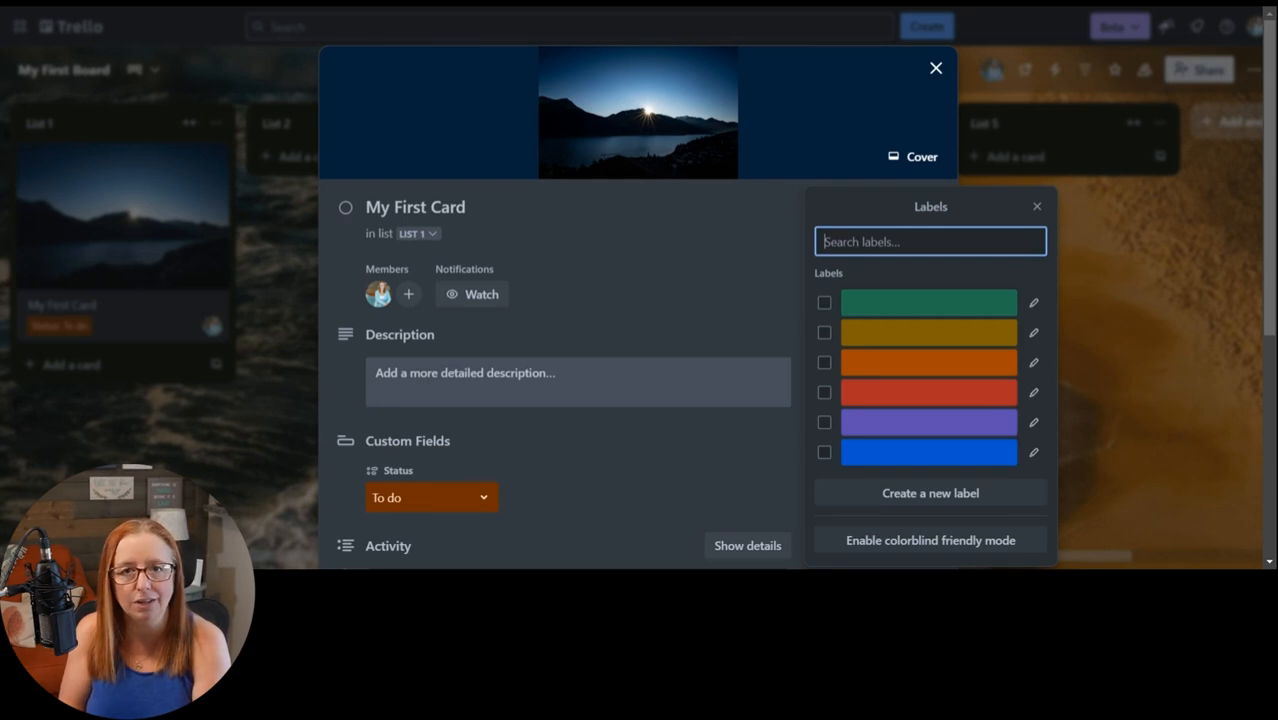
pyautogui.moveTo(640, 348)
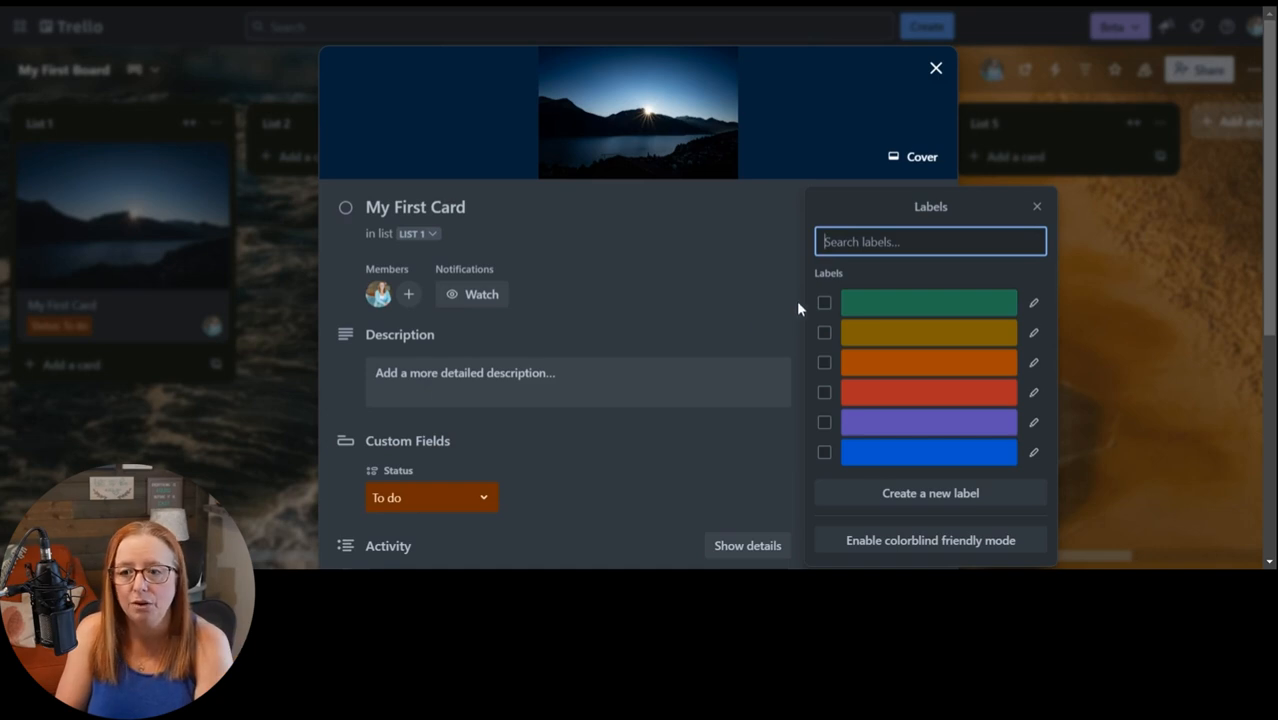
pyautogui.click(1036, 206)
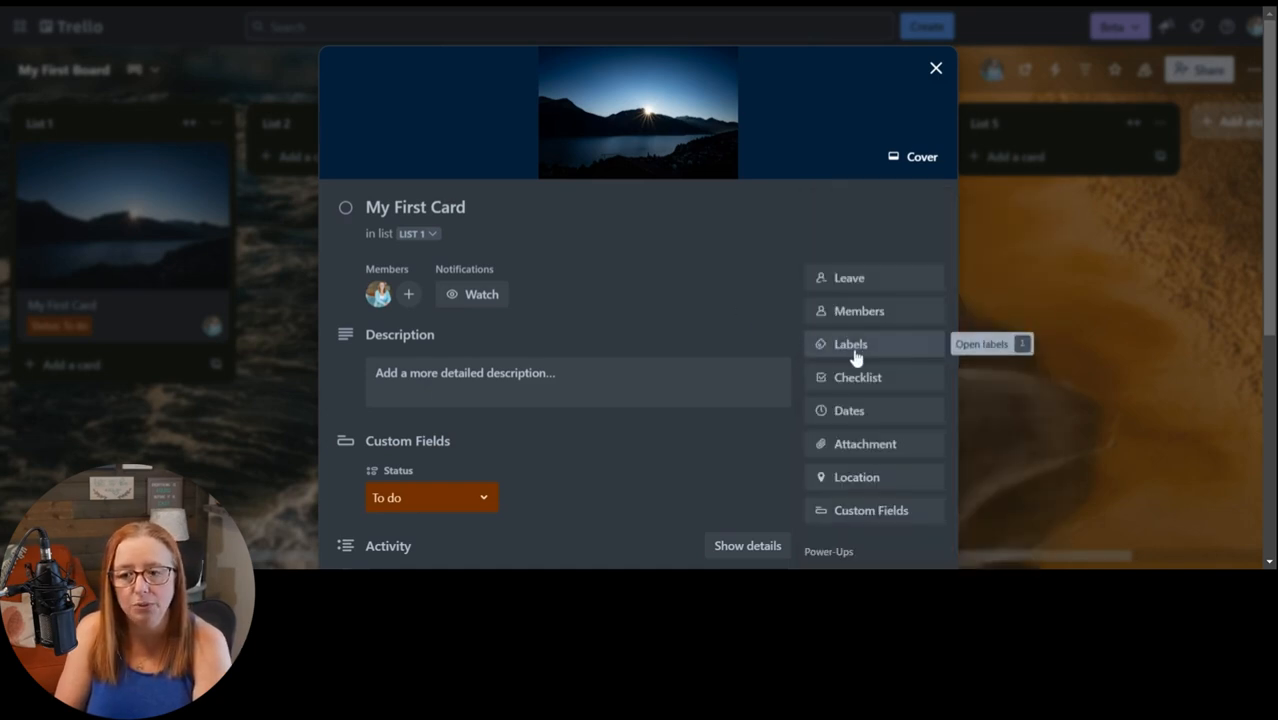
pyautogui.click(850, 344)
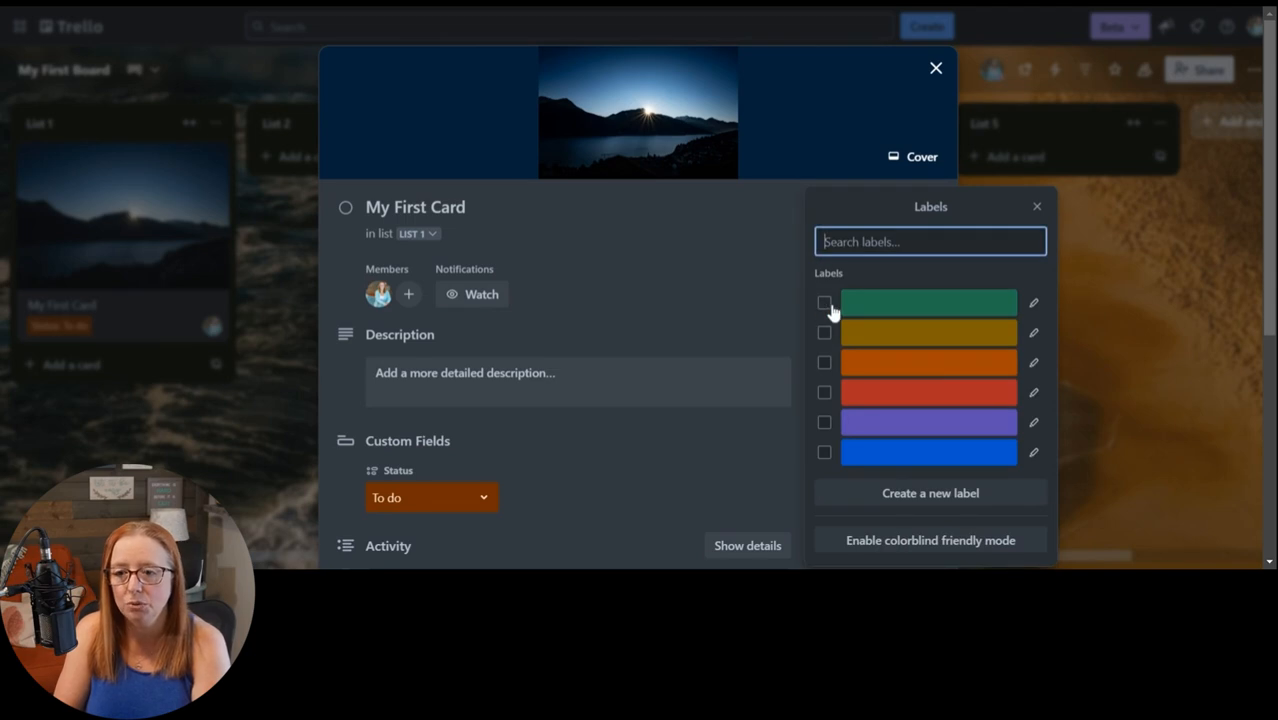
pyautogui.click(824, 304)
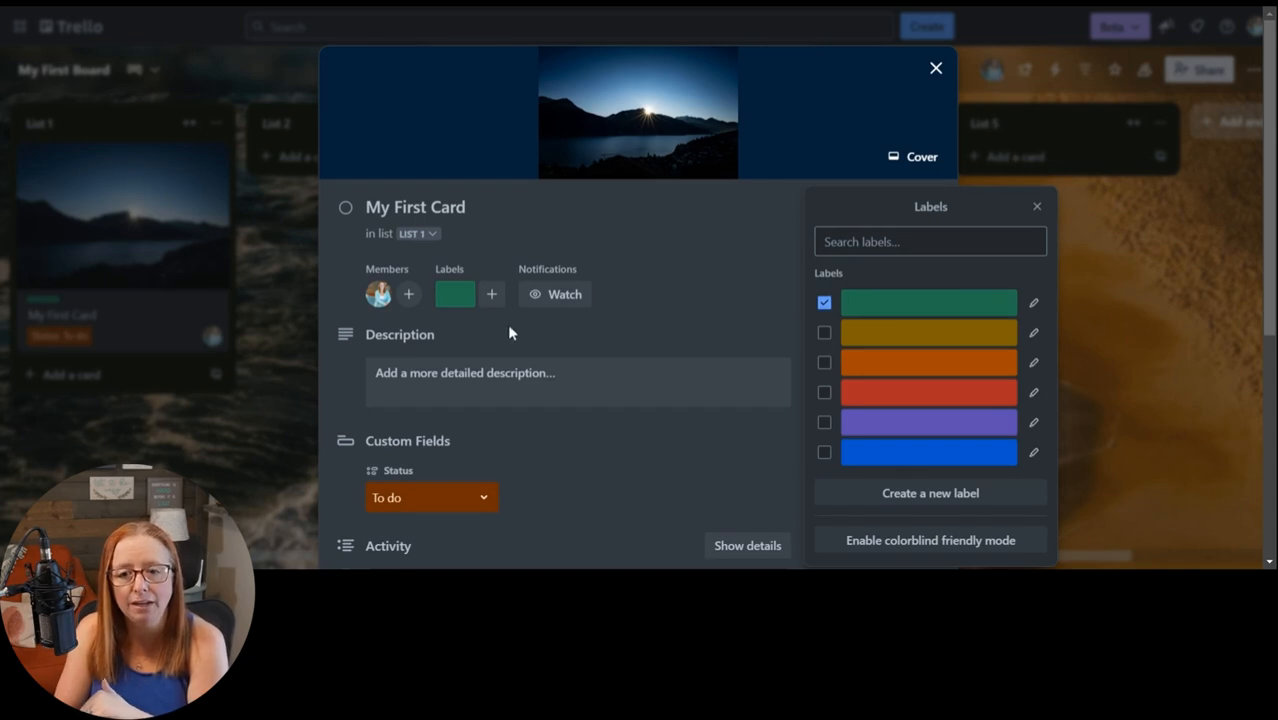
pyautogui.moveTo(492, 294)
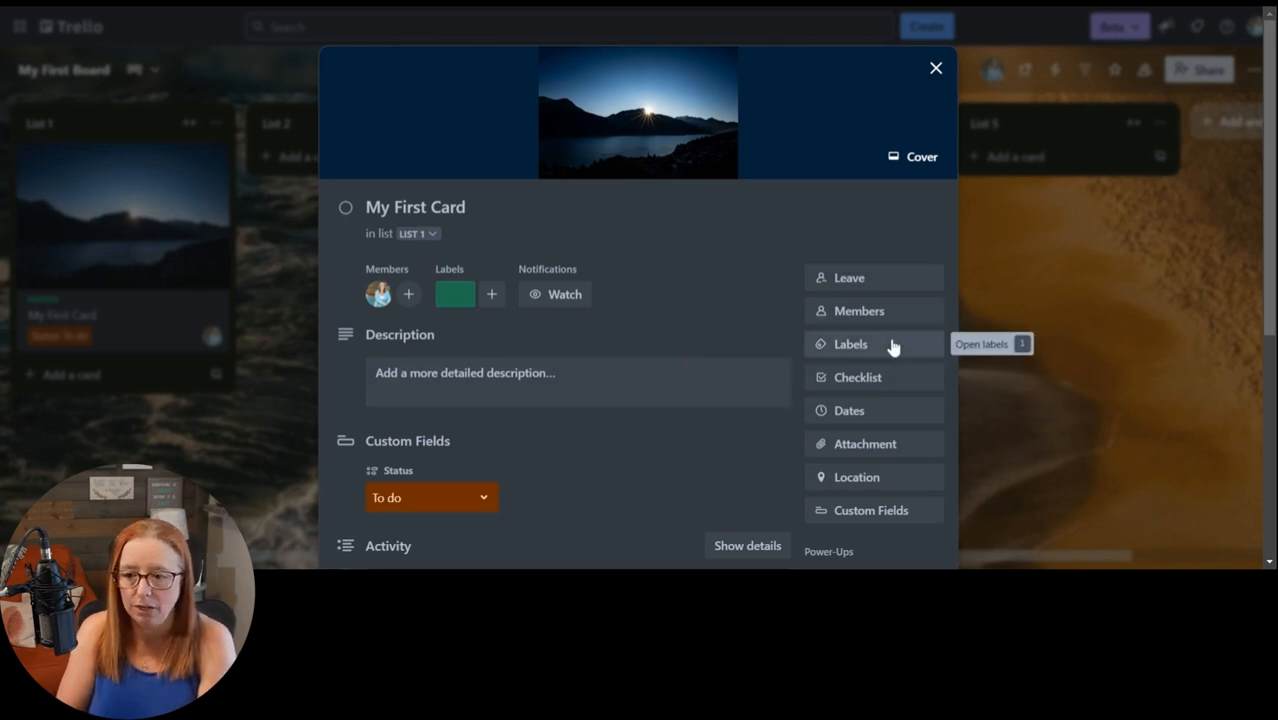
pyautogui.moveTo(576, 332)
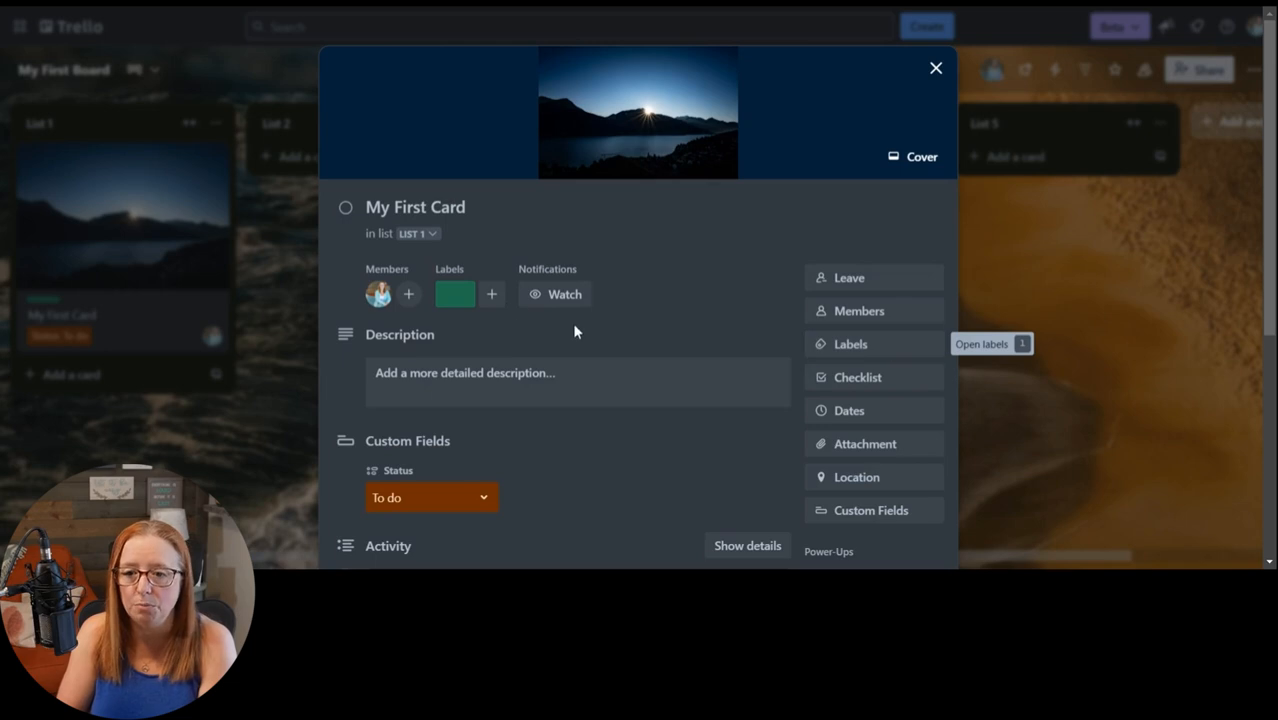
pyautogui.moveTo(454, 294)
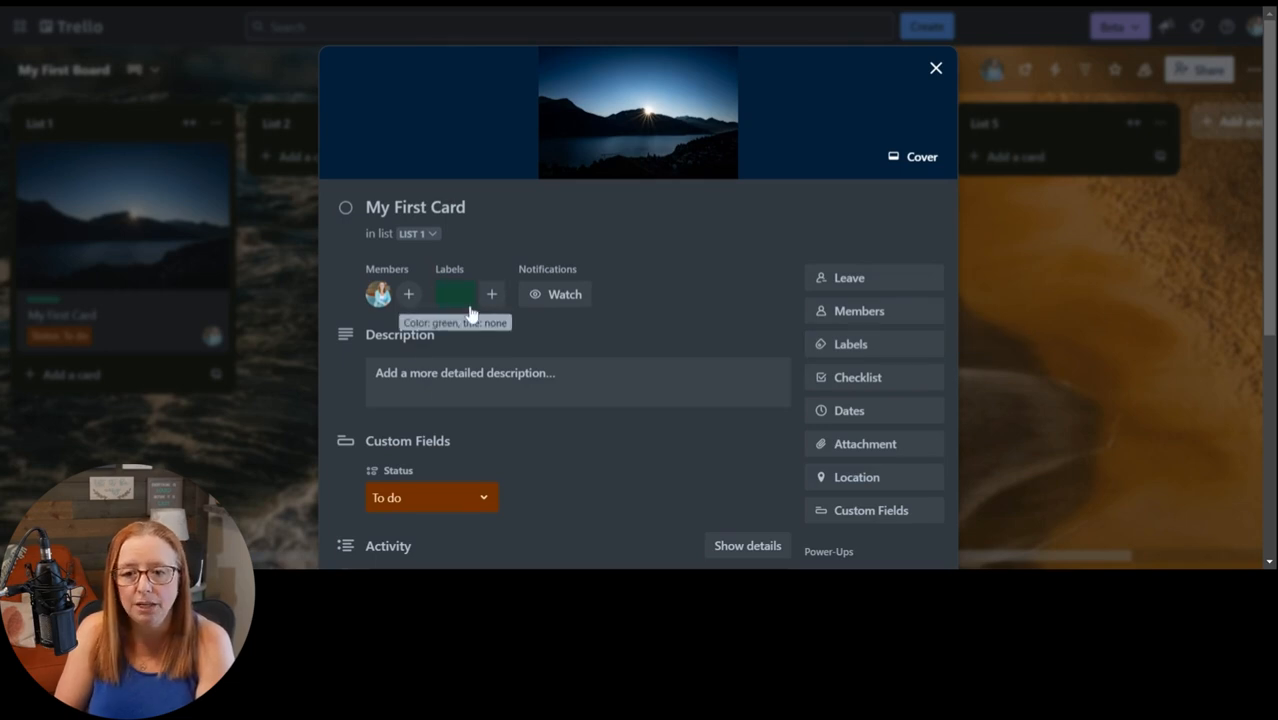
# - Replace the card's green label with the yellow label in the label picker
pyautogui.click(454, 292)
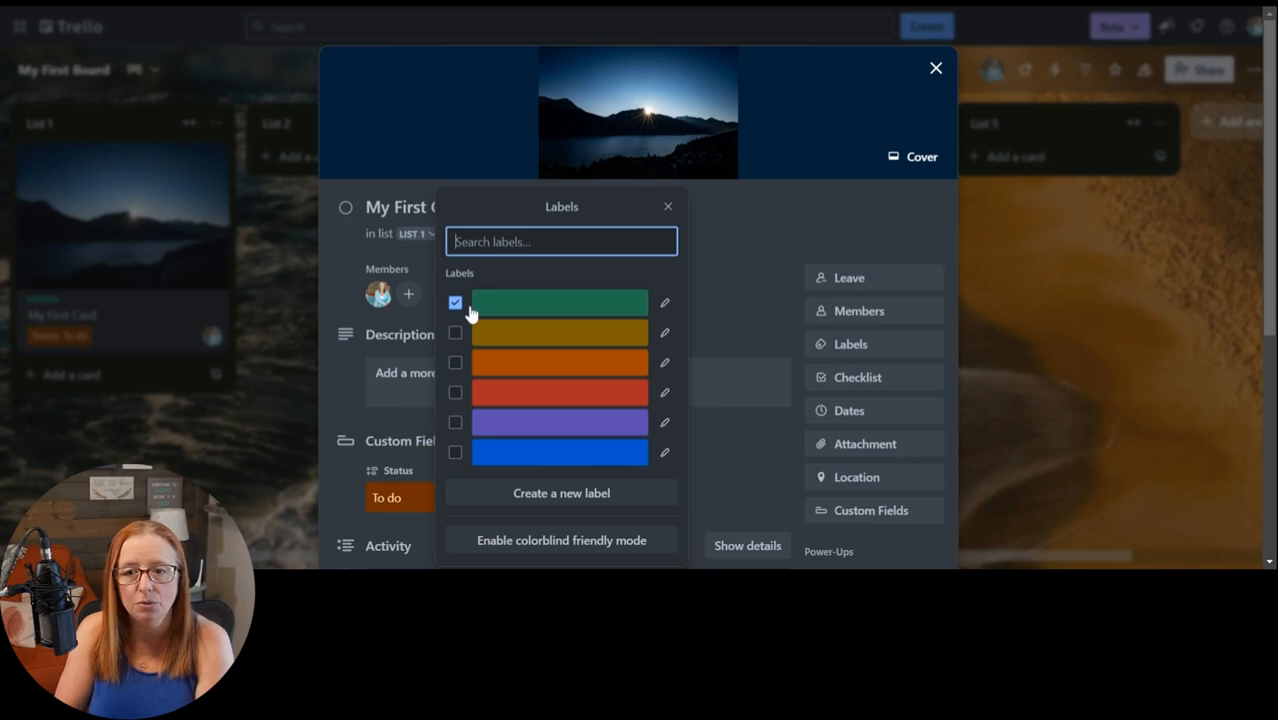
pyautogui.click(668, 206)
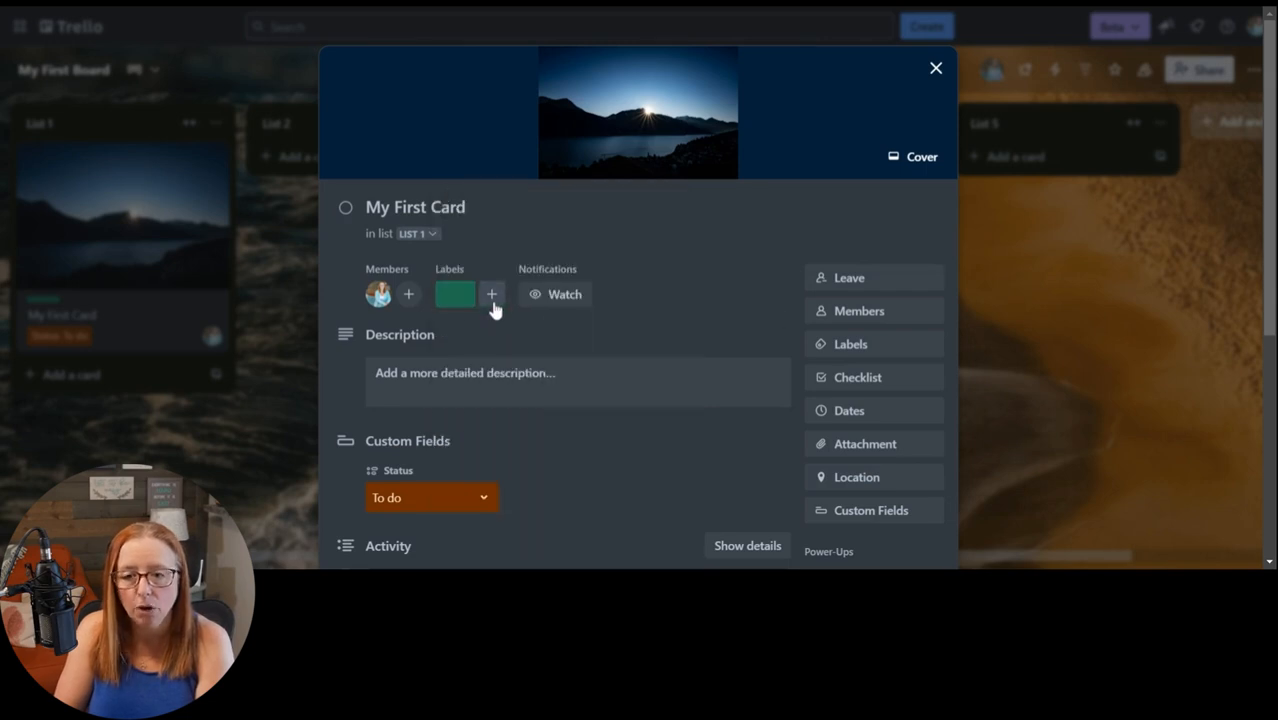
pyautogui.click(492, 294)
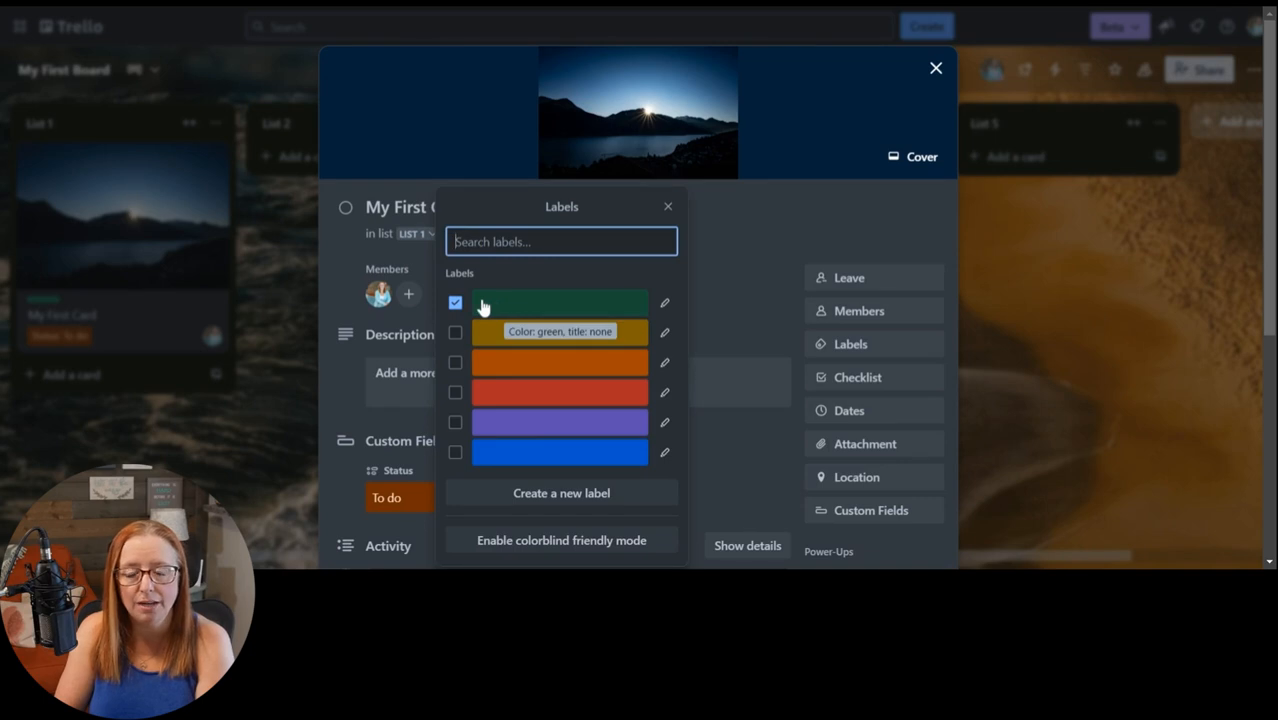
pyautogui.click(454, 304)
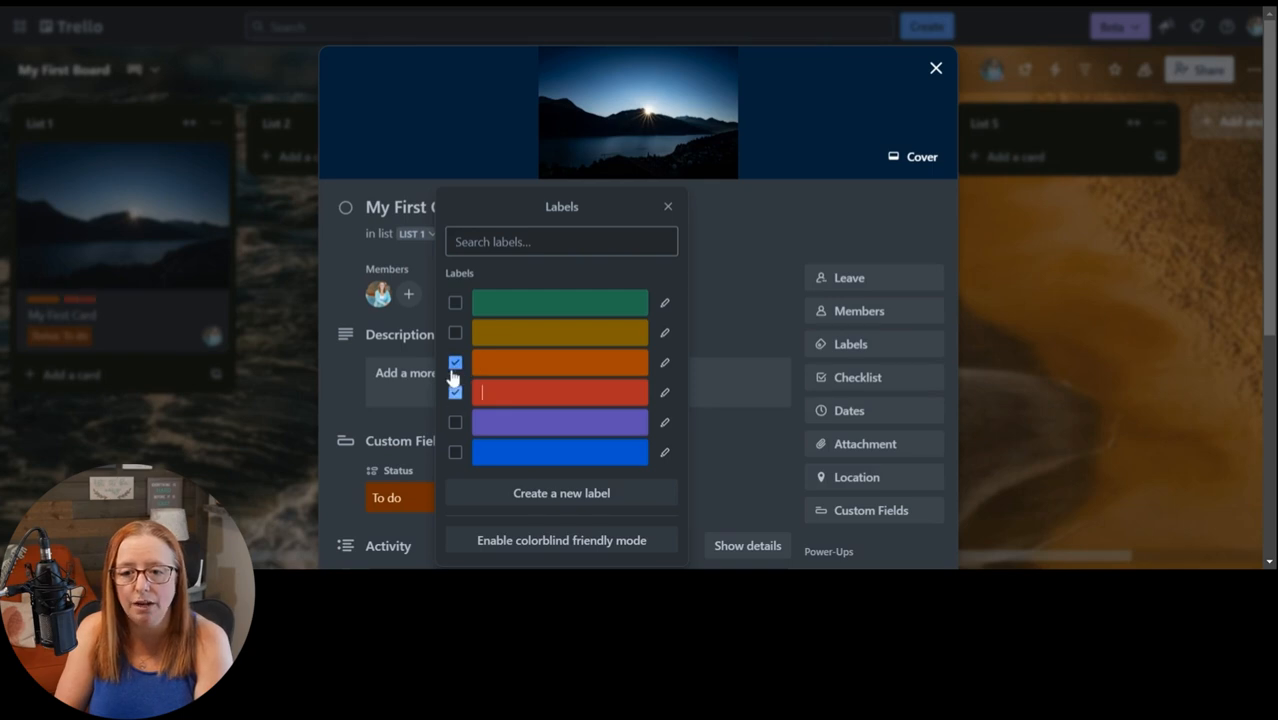
pyautogui.click(454, 332)
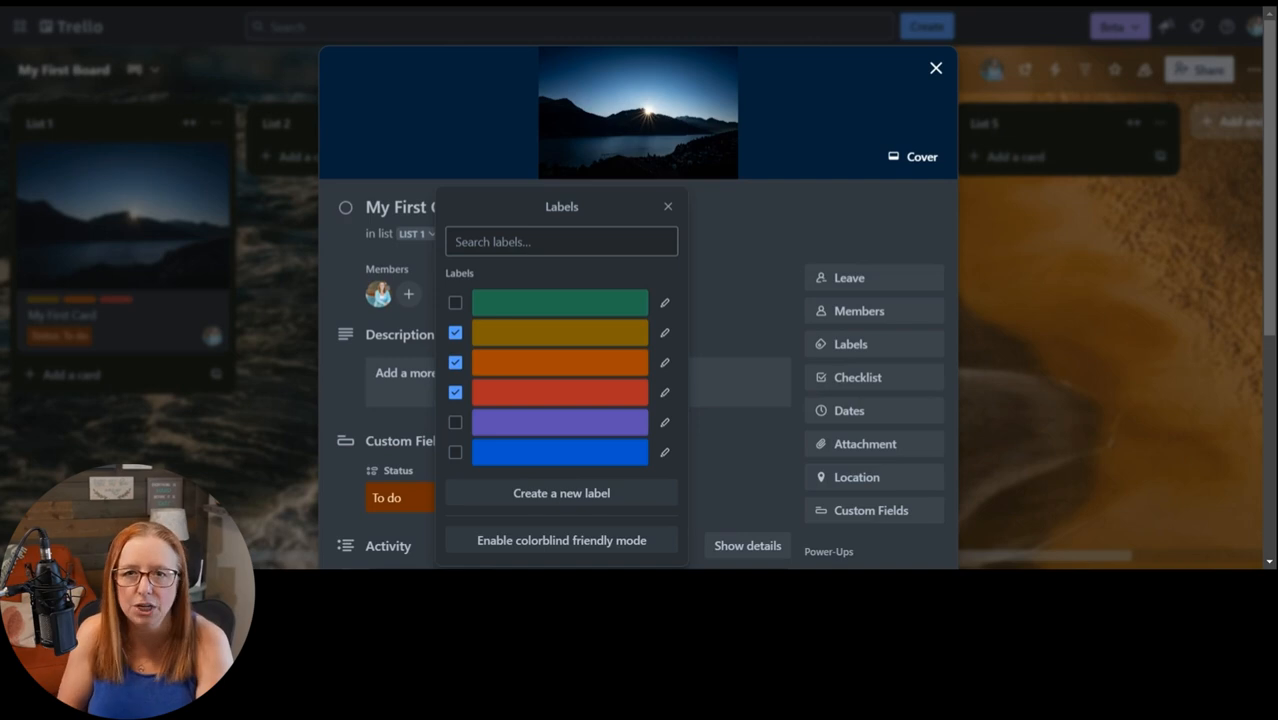
pyautogui.moveTo(560, 540)
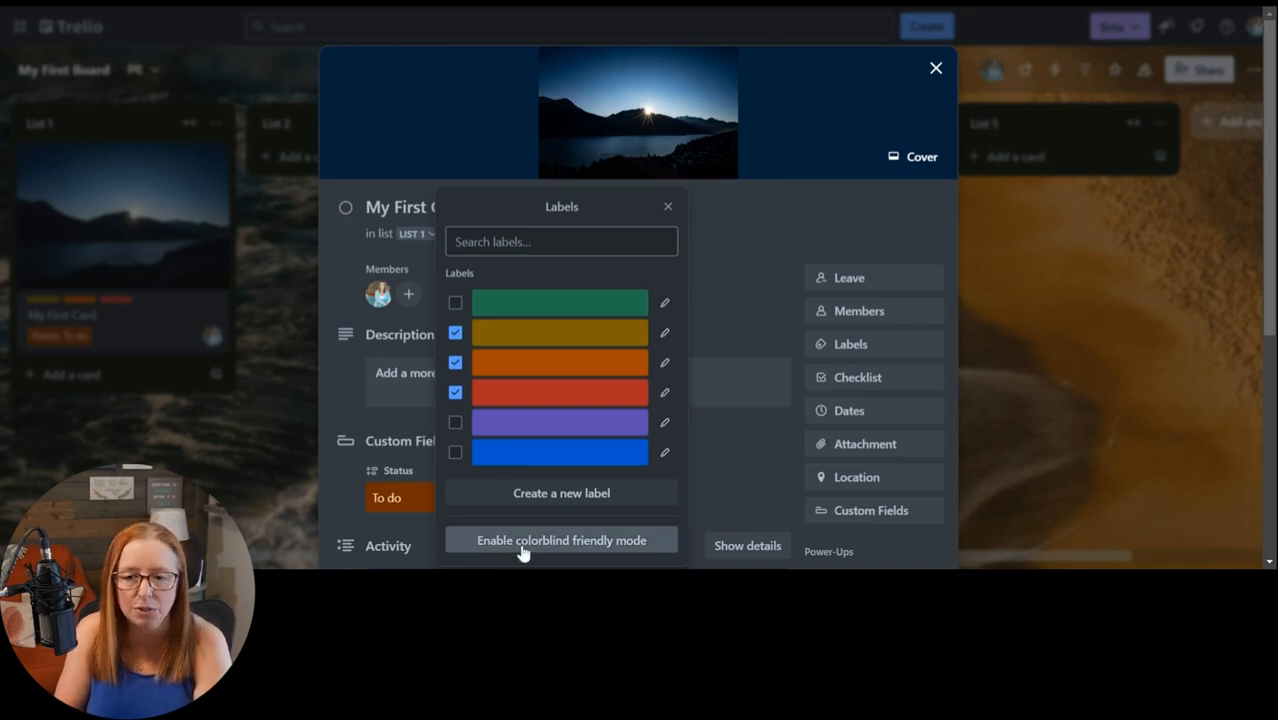
# - Turn colorblind-friendly label patterns on and then back off
pyautogui.click(560, 540)
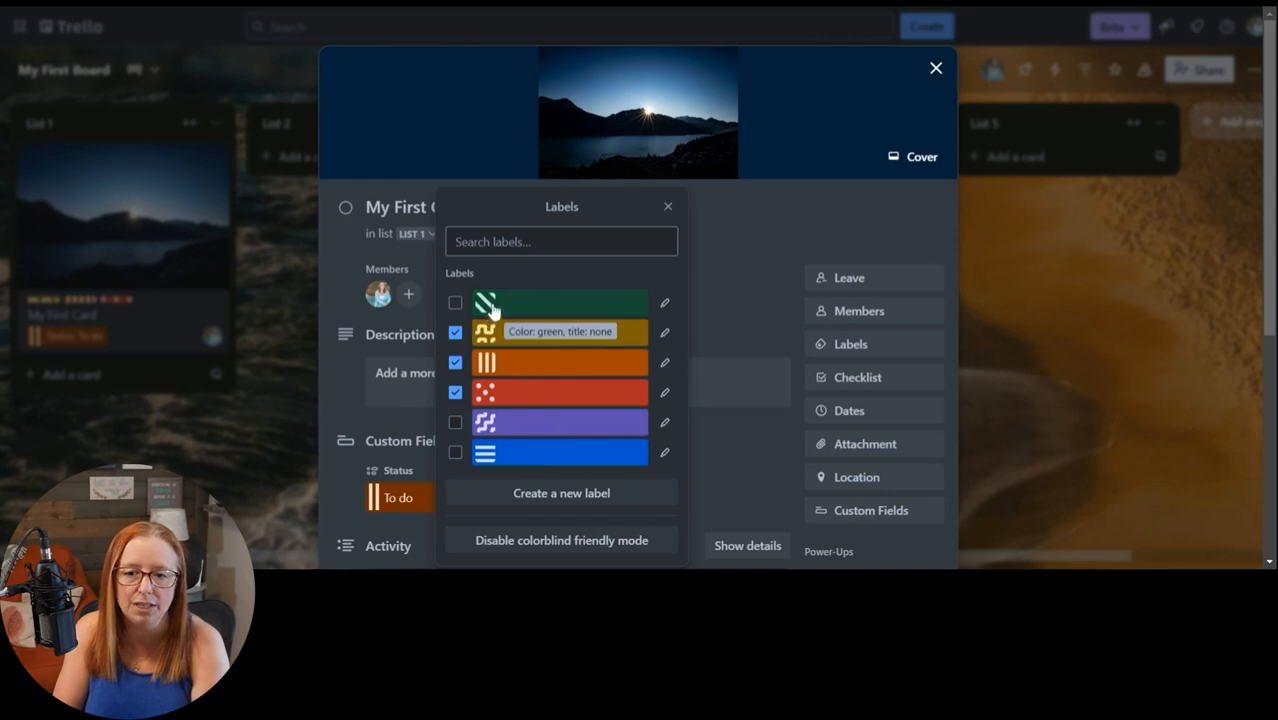
pyautogui.moveTo(488, 392)
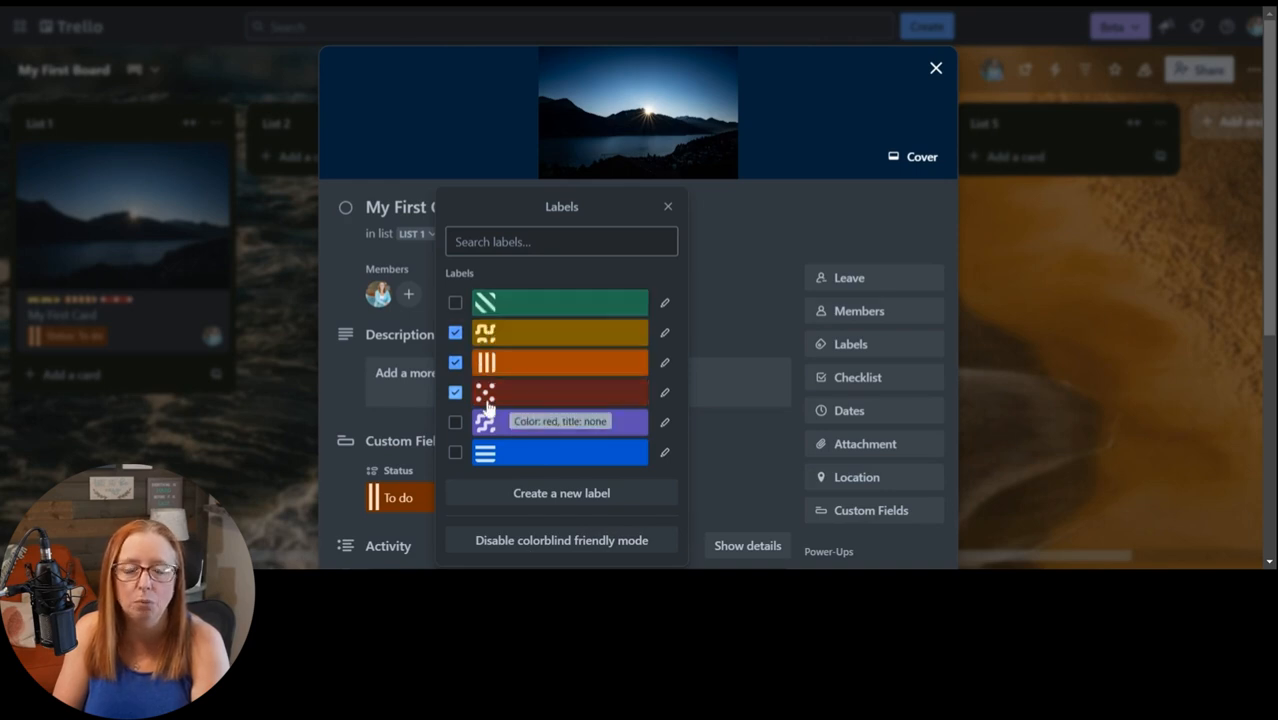
pyautogui.click(560, 540)
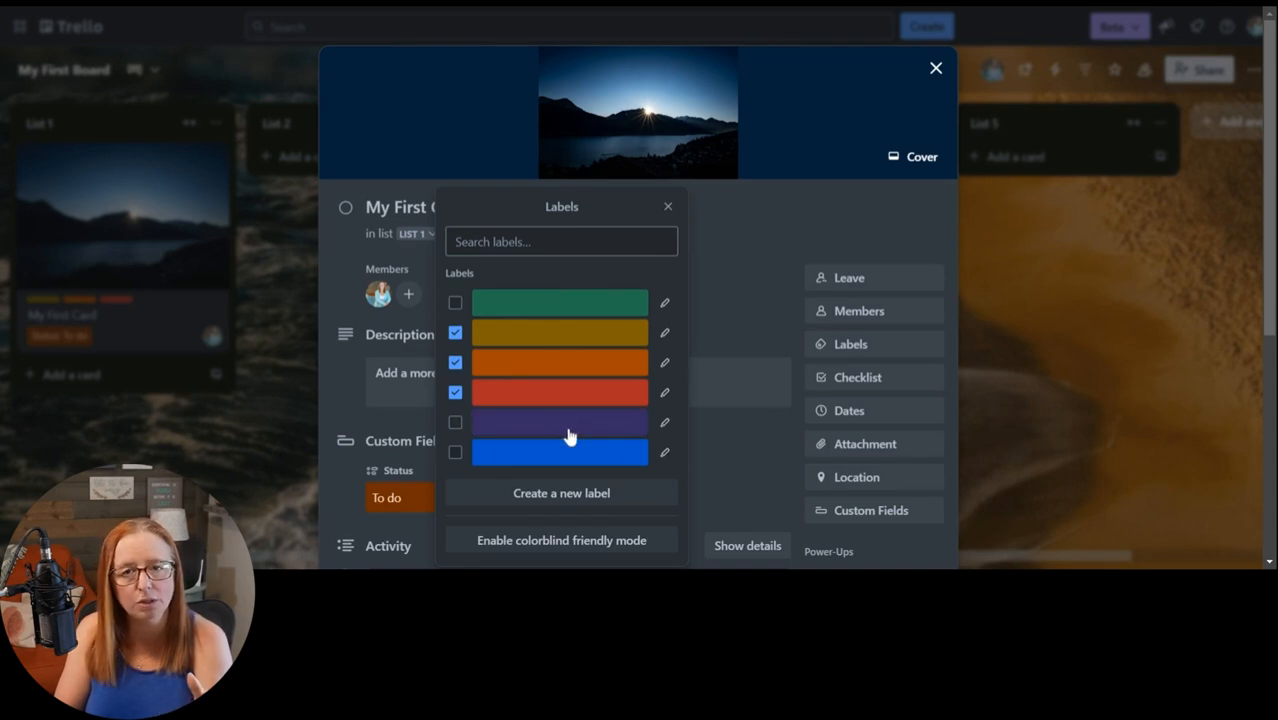
pyautogui.moveTo(664, 332)
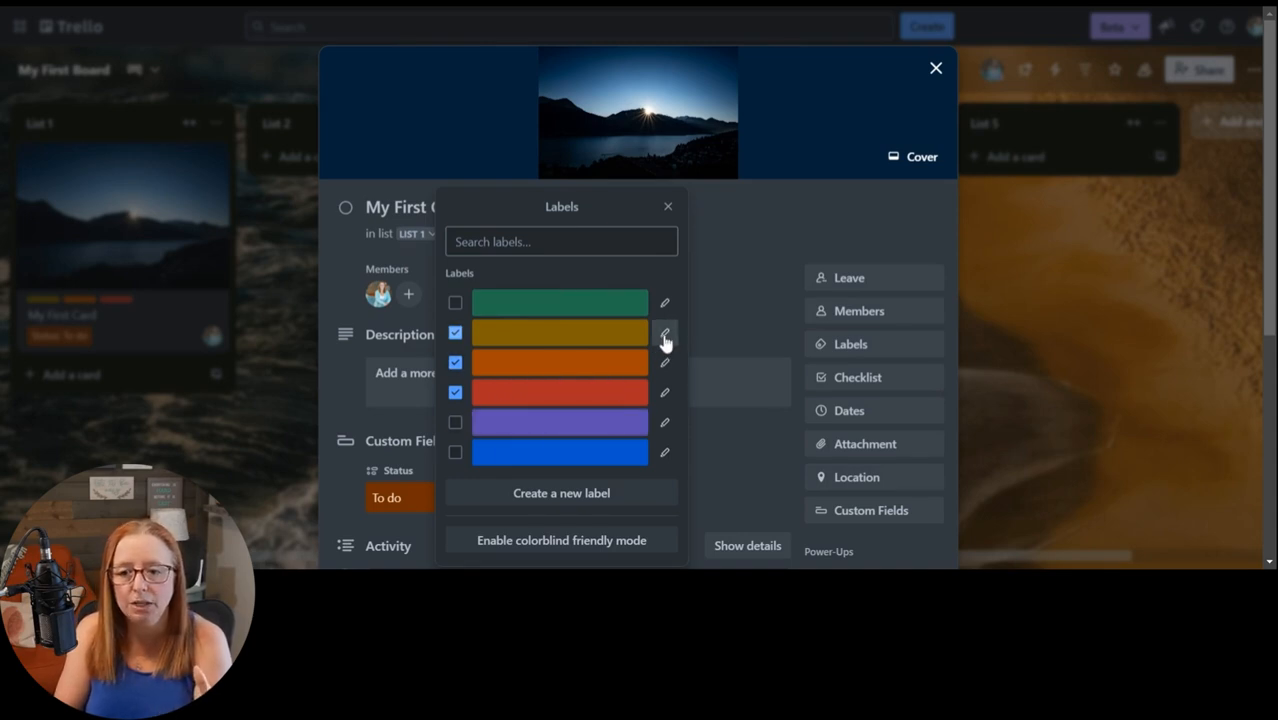
# - Bring up the edit form for the yellow label's title and colour
pyautogui.click(664, 332)
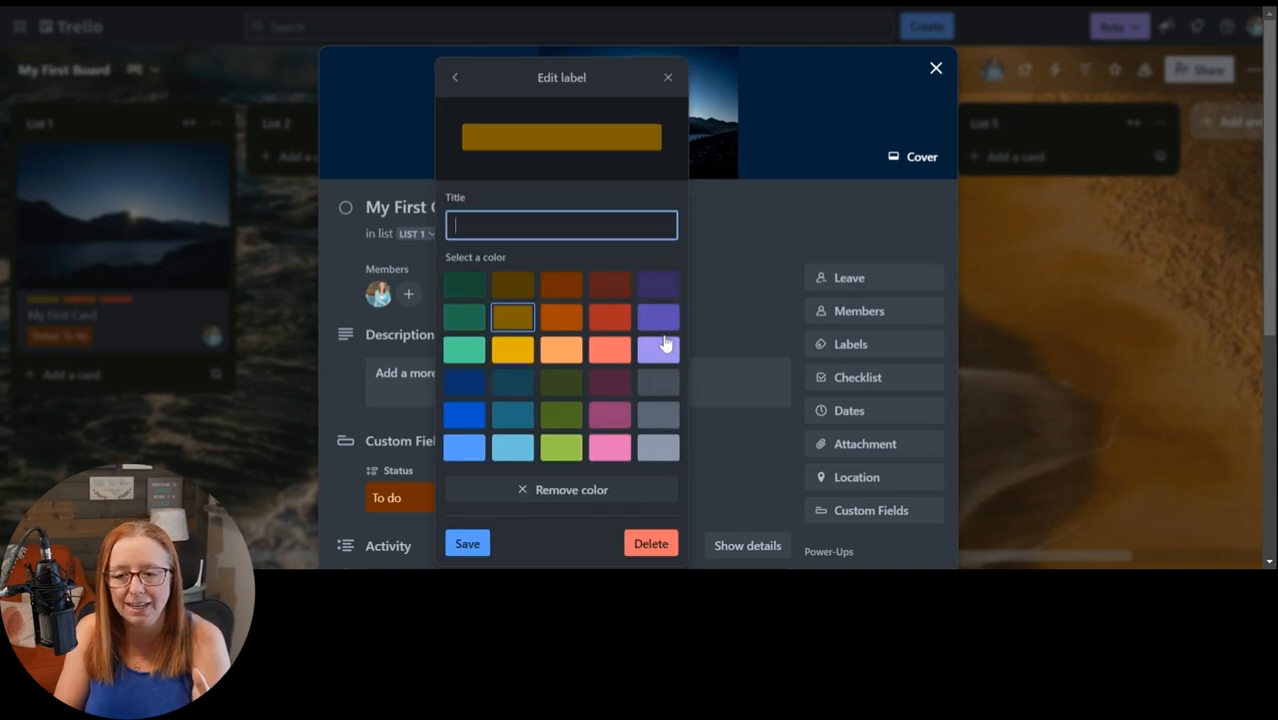
pyautogui.moveTo(444, 510)
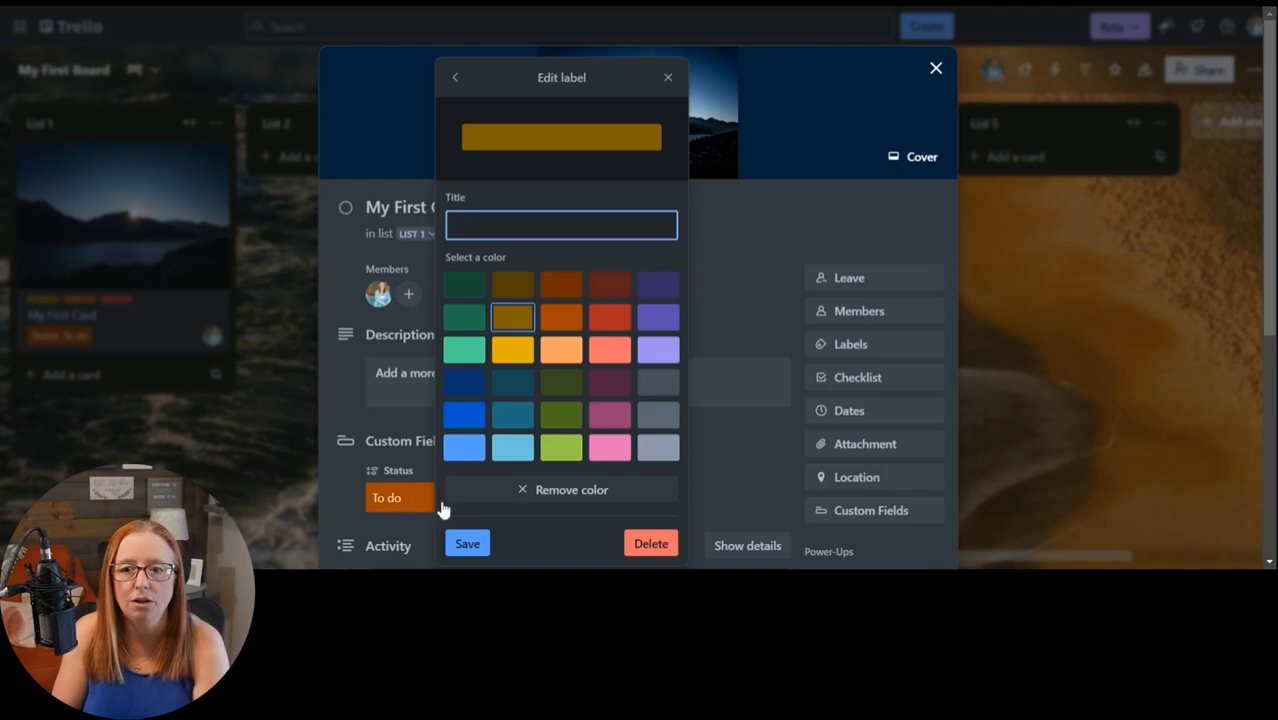
pyautogui.moveTo(560, 382)
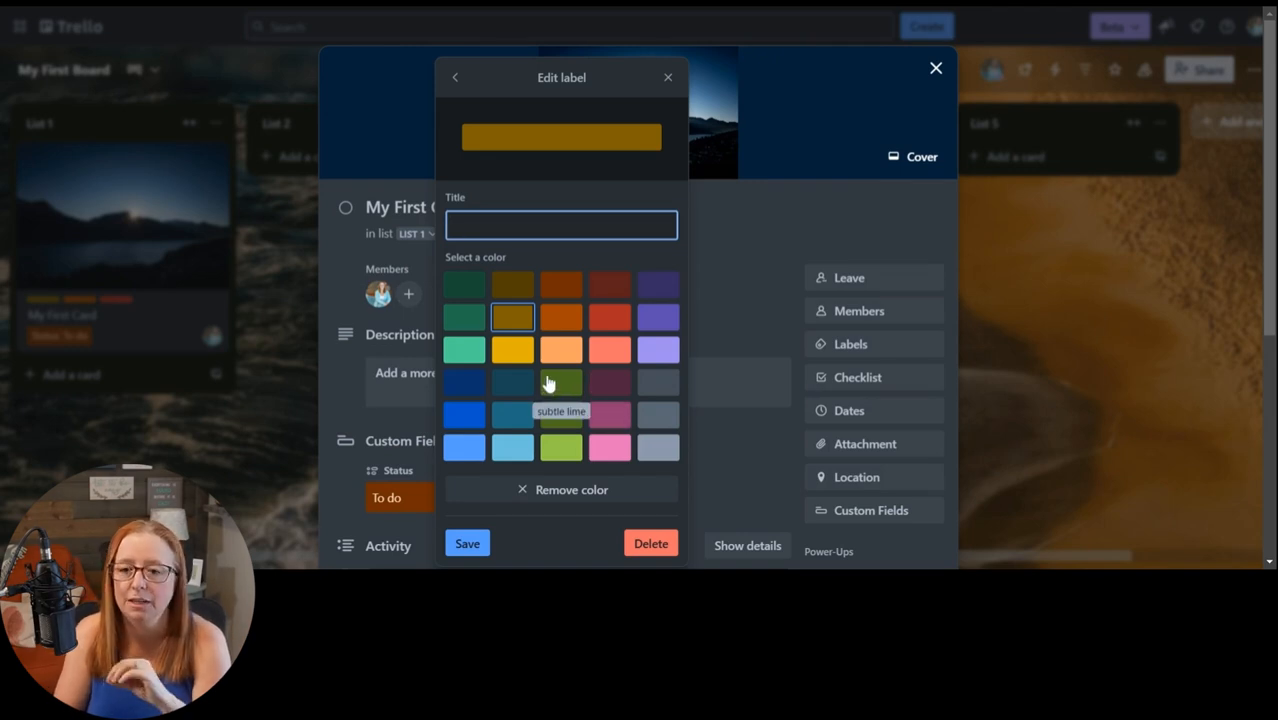
pyautogui.moveTo(512, 350)
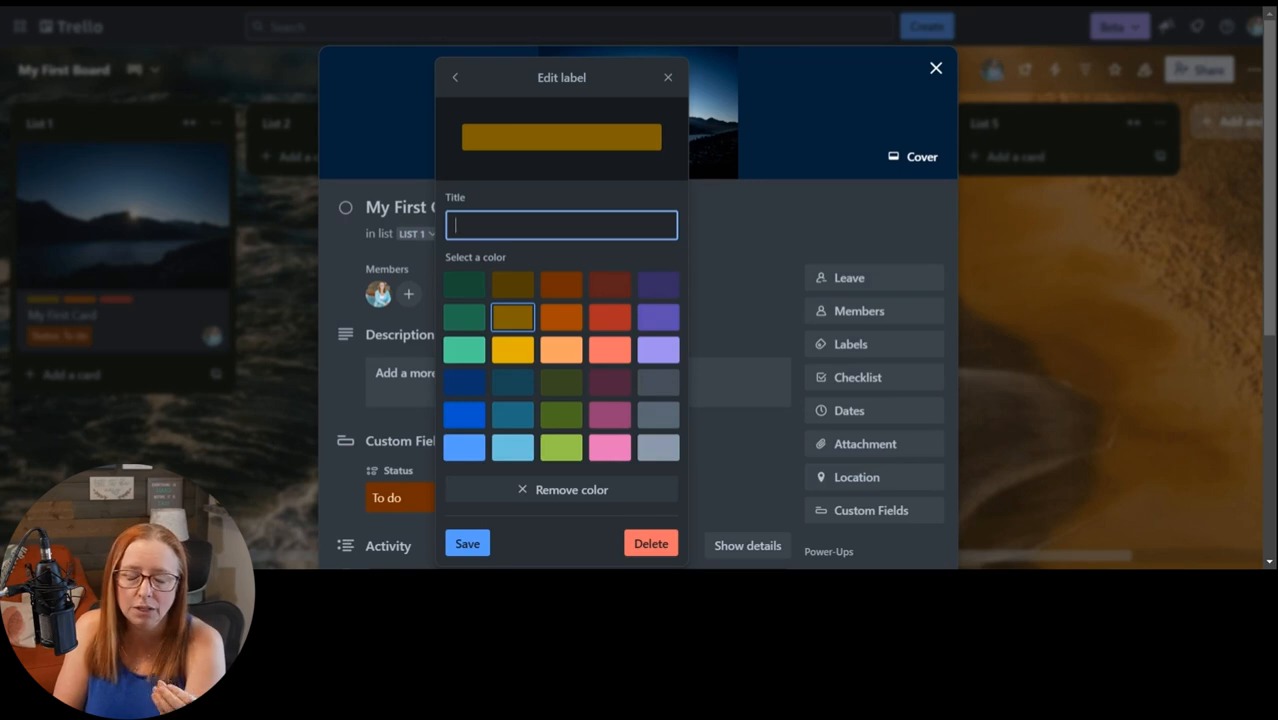
pyautogui.moveTo(512, 316)
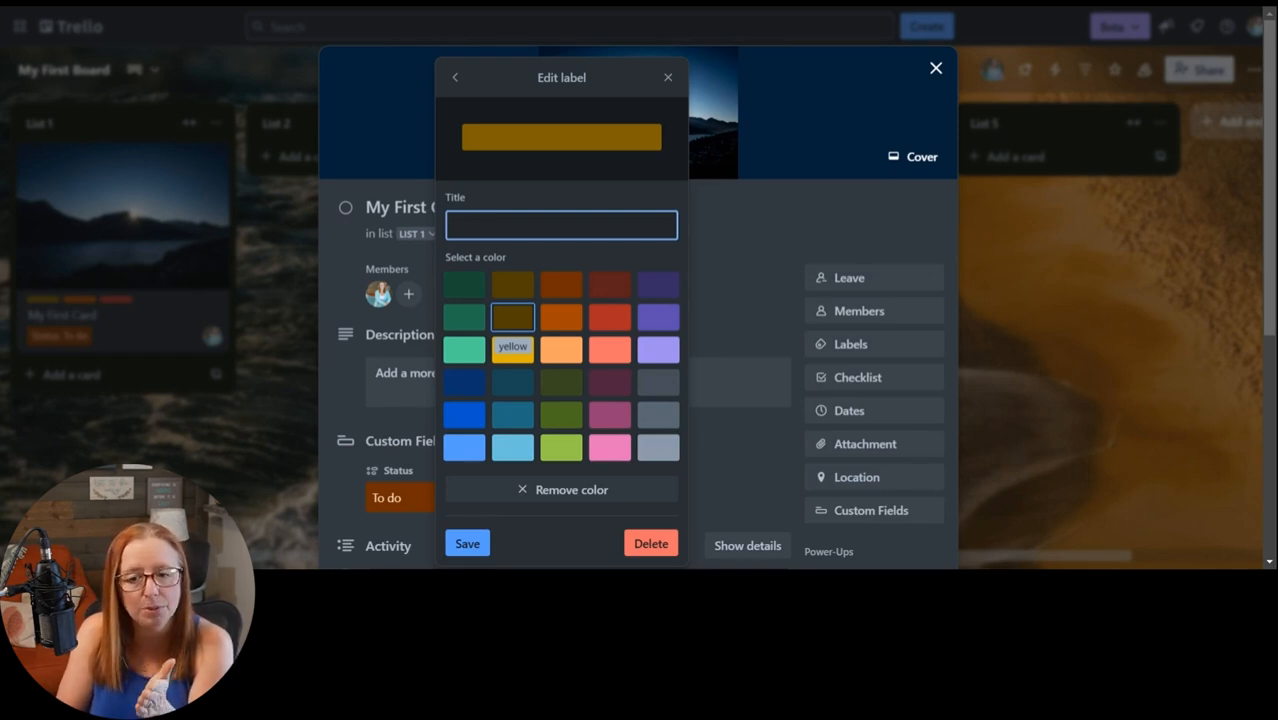
pyautogui.moveTo(512, 284)
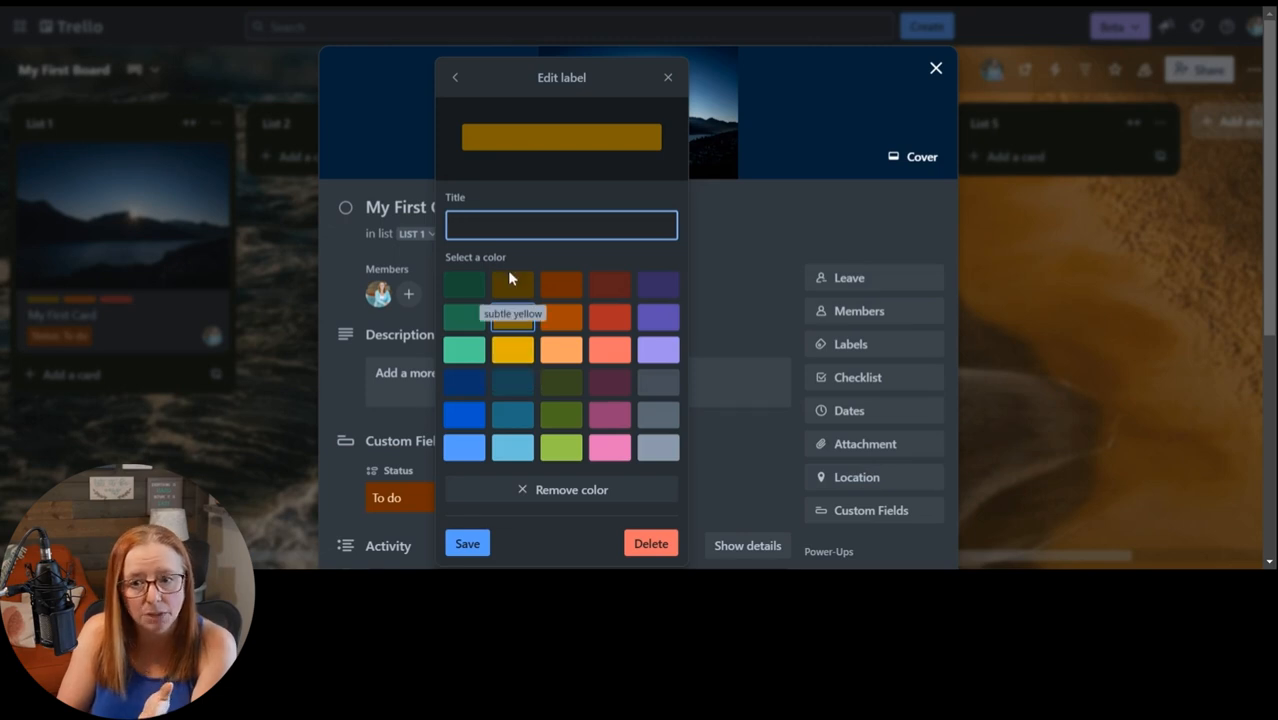
pyautogui.moveTo(512, 382)
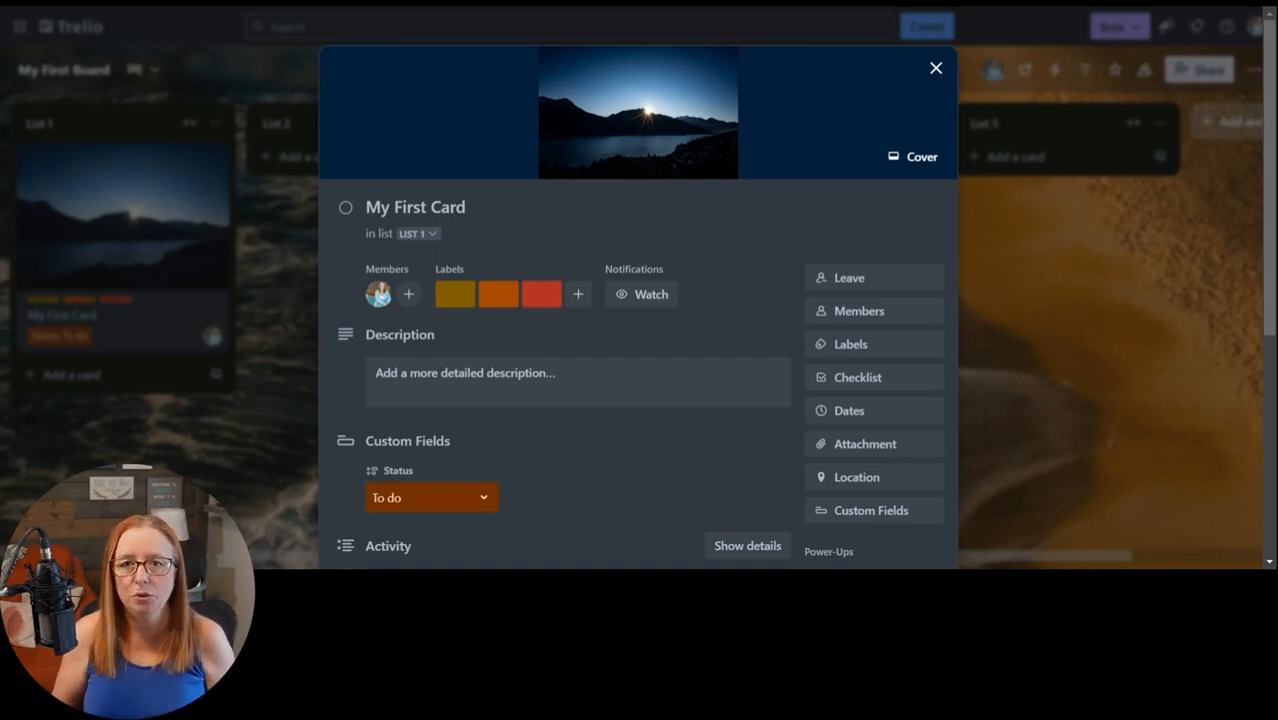
# - Close 'My First Card' and return to the board showing its three labels
pyautogui.click(936, 68)
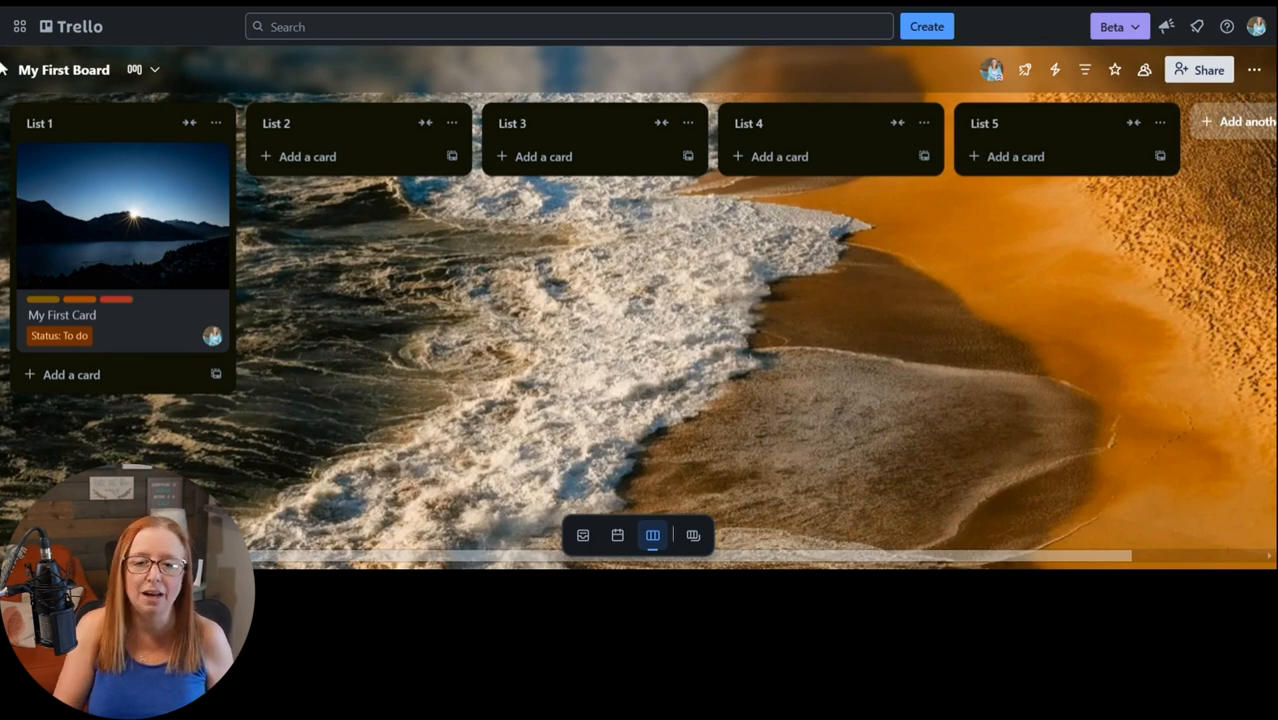
pyautogui.moveTo(1012, 372)
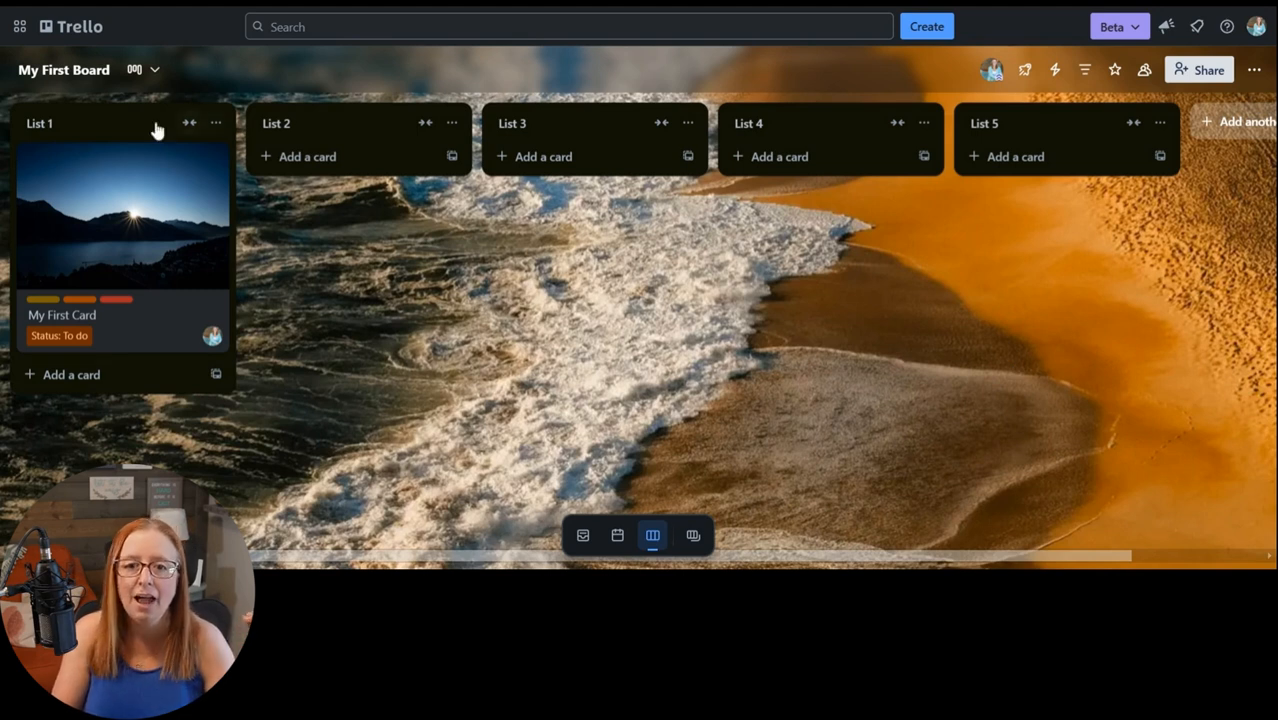
pyautogui.moveTo(100, 130)
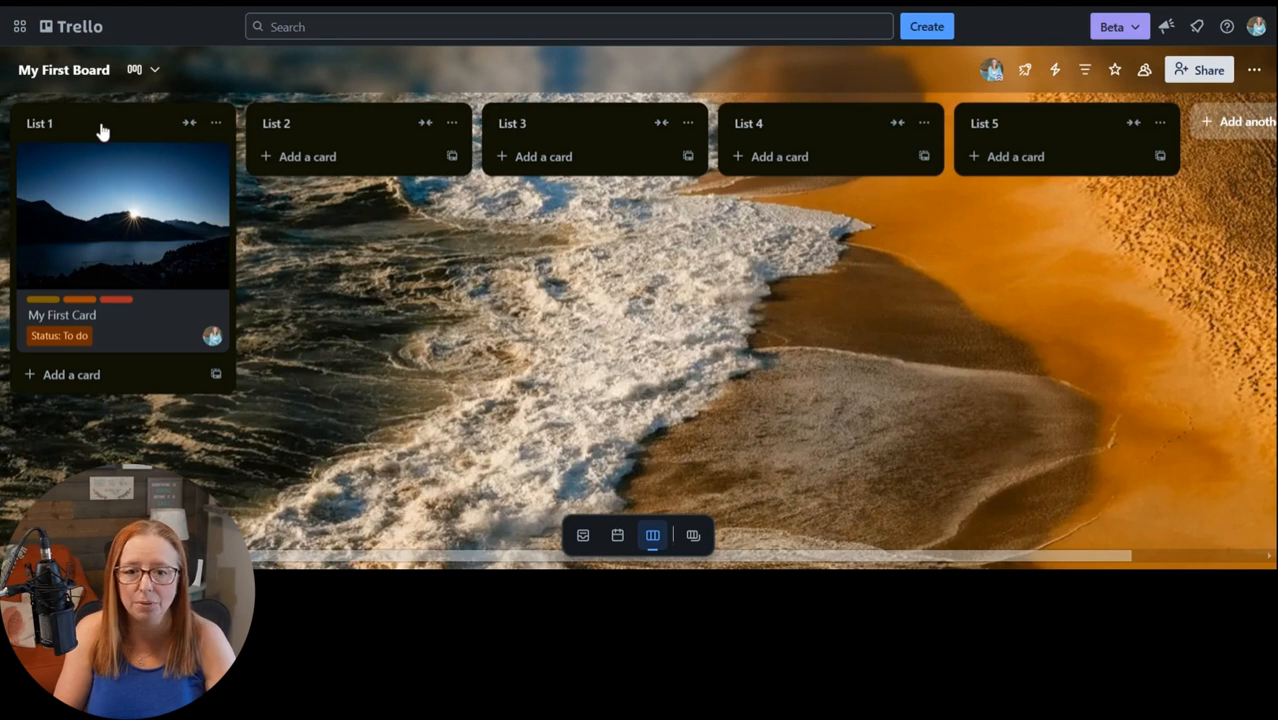
pyautogui.moveTo(186, 260)
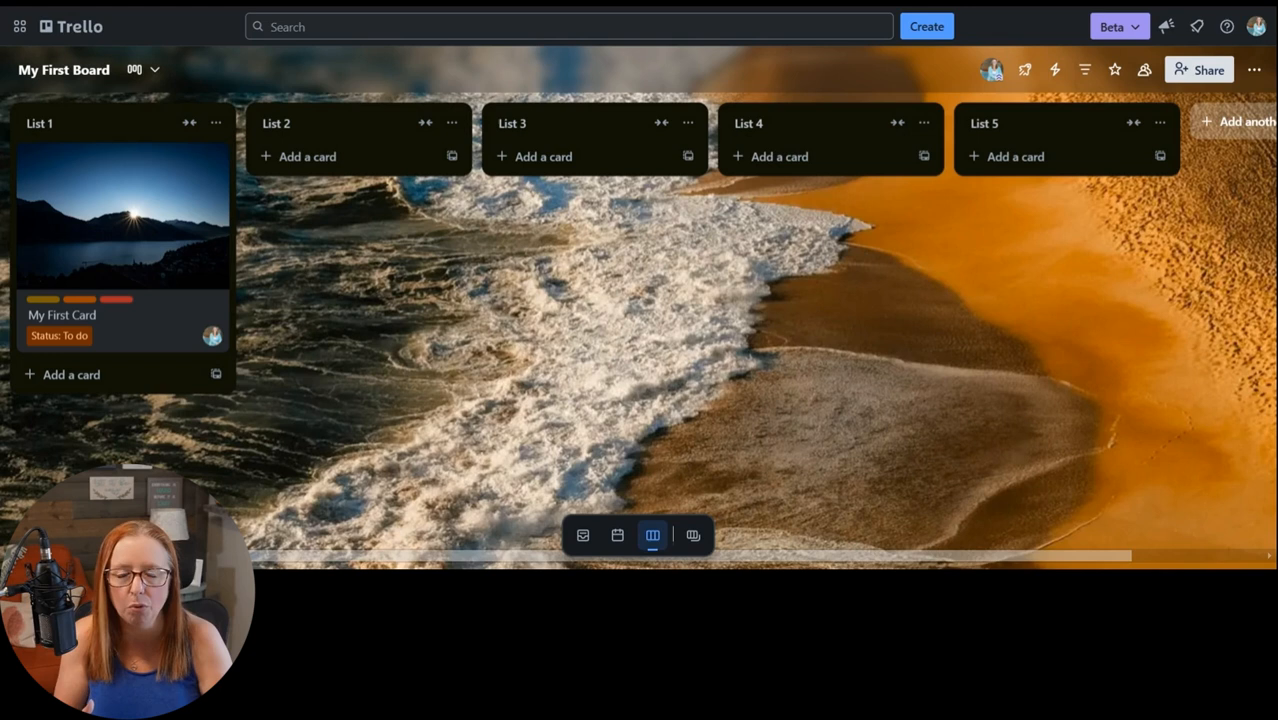
pyautogui.moveTo(120, 210)
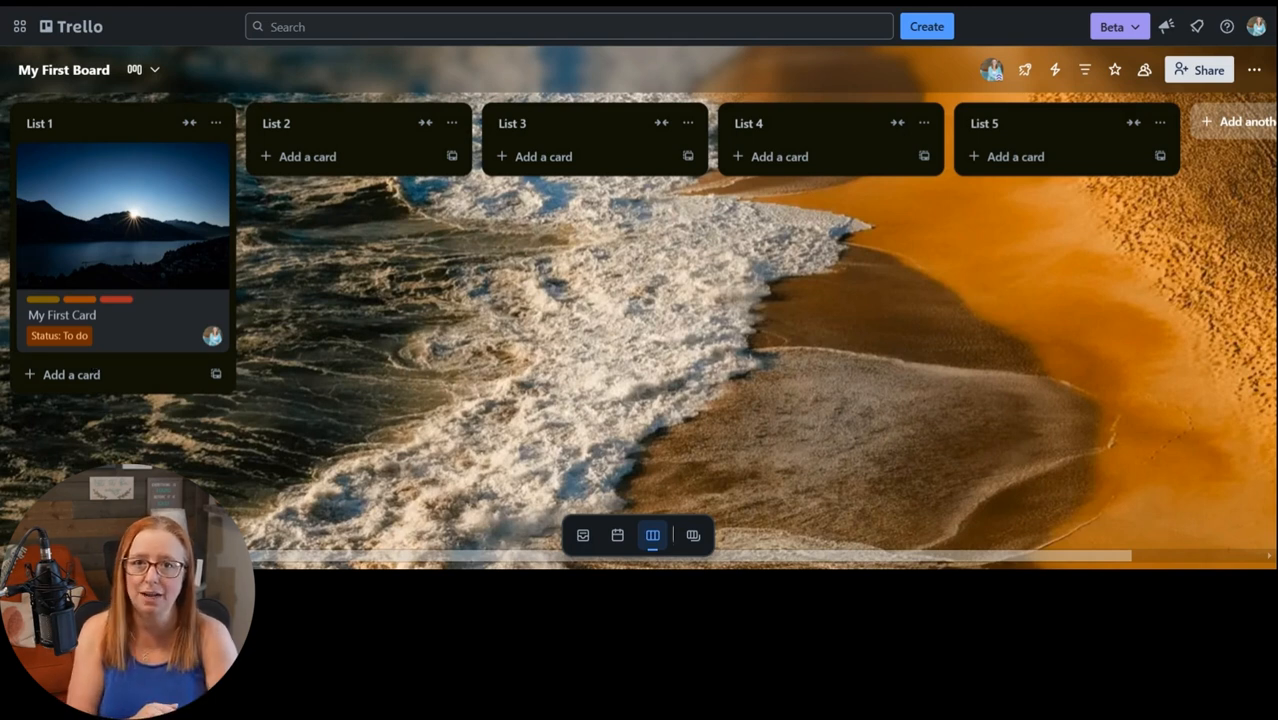
pyautogui.moveTo(156, 358)
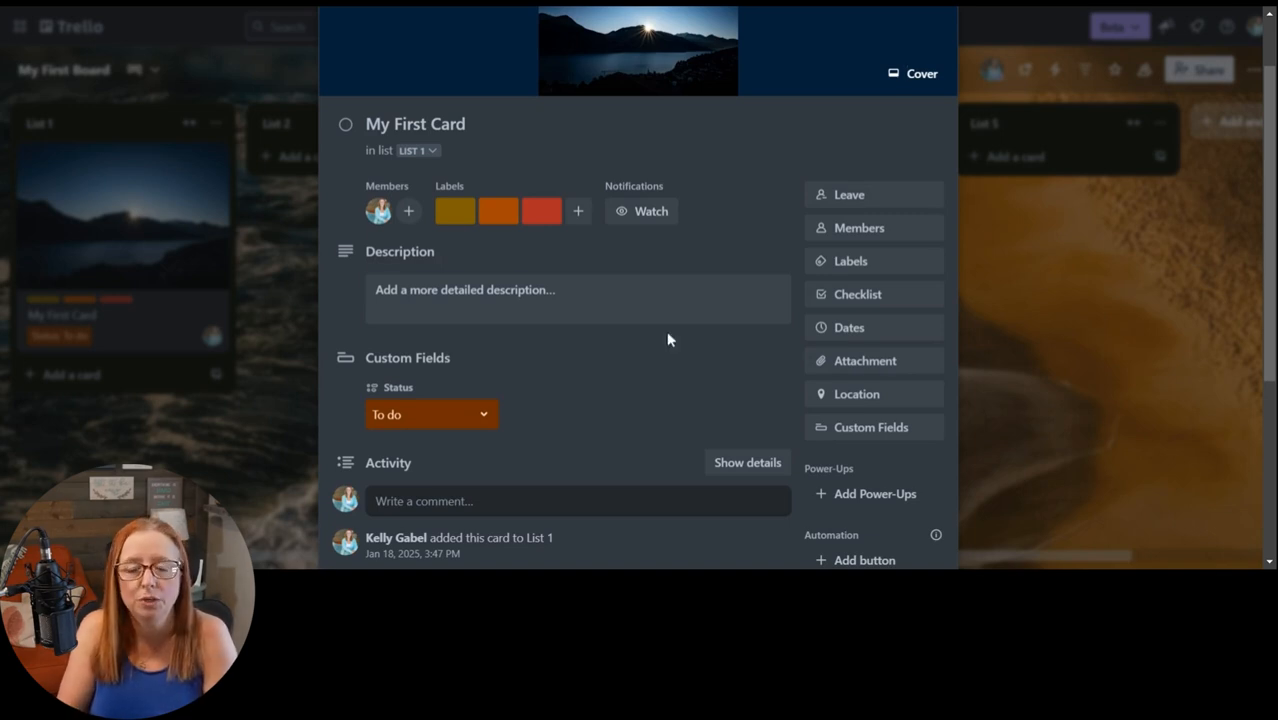
pyautogui.moveTo(856, 292)
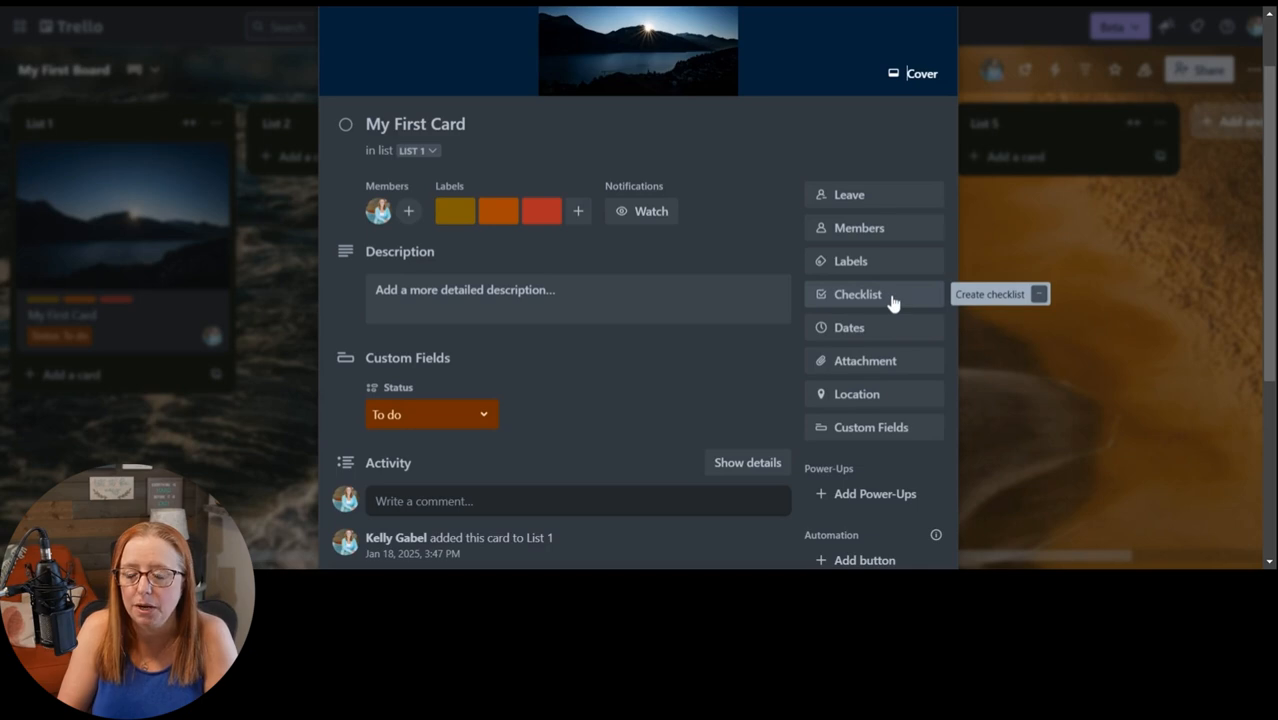
pyautogui.click(856, 292)
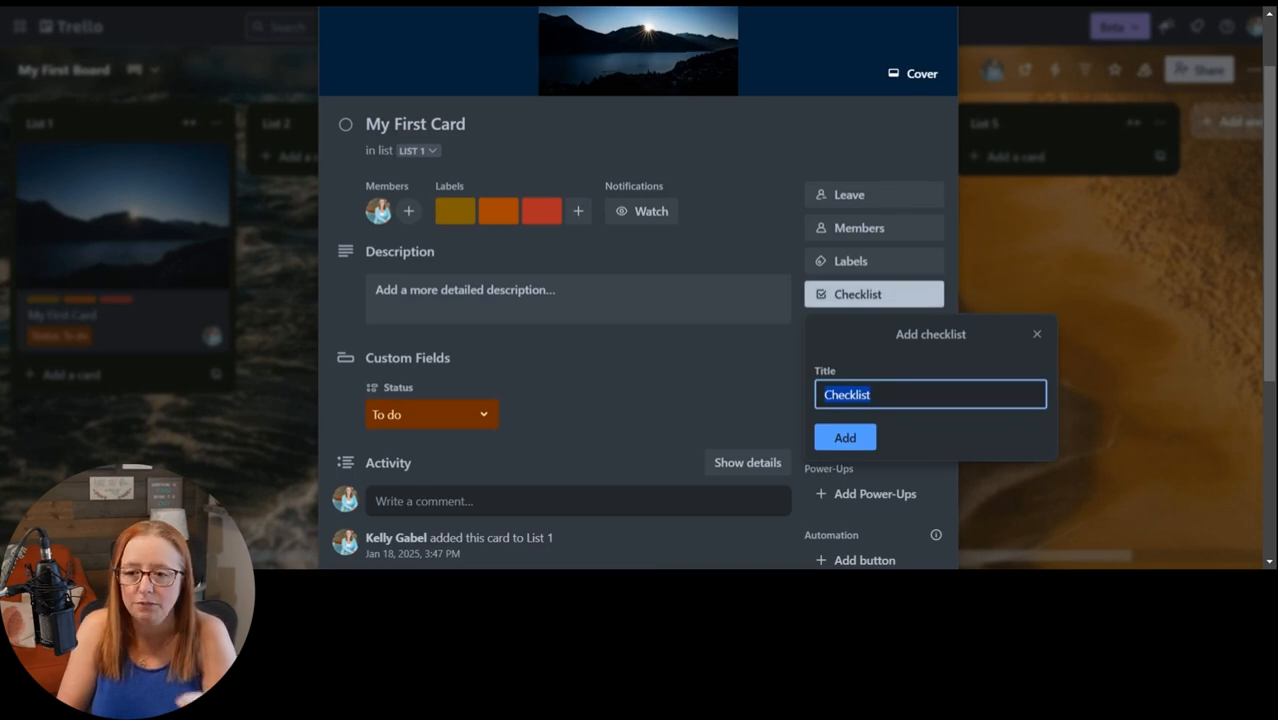
pyautogui.write('To -D')
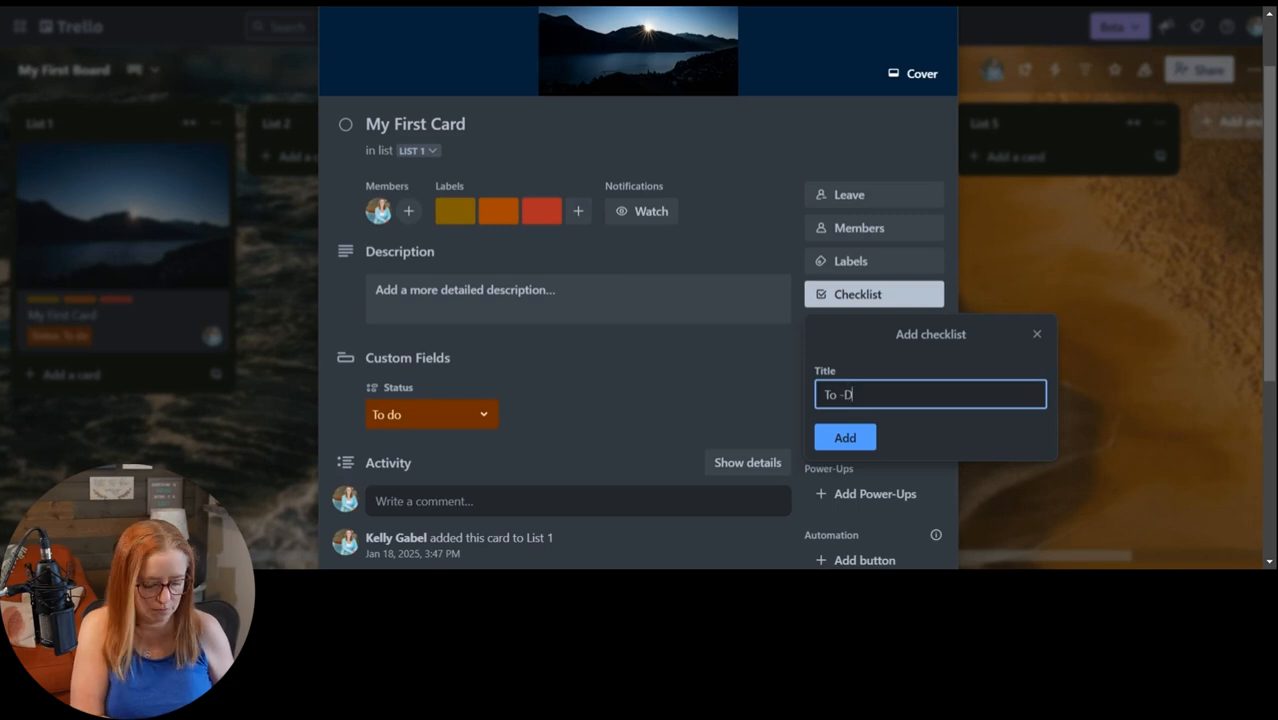
pyautogui.click(844, 436)
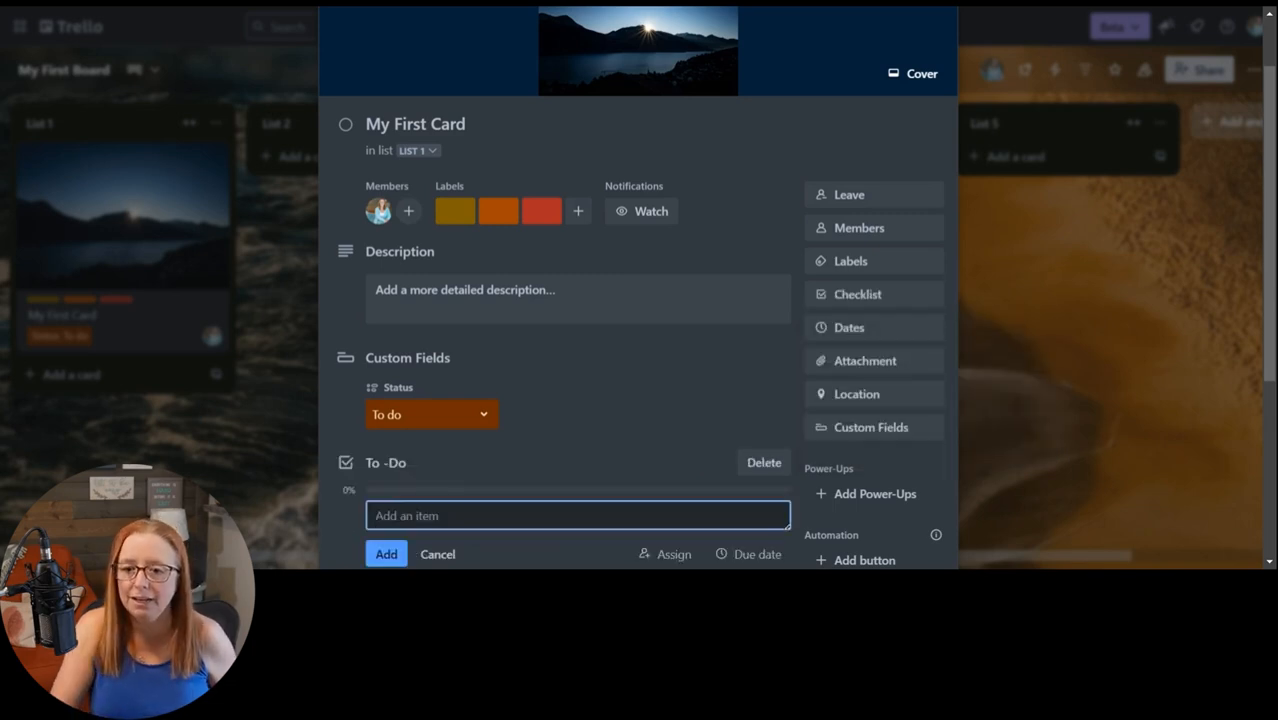
pyautogui.scroll(-3)
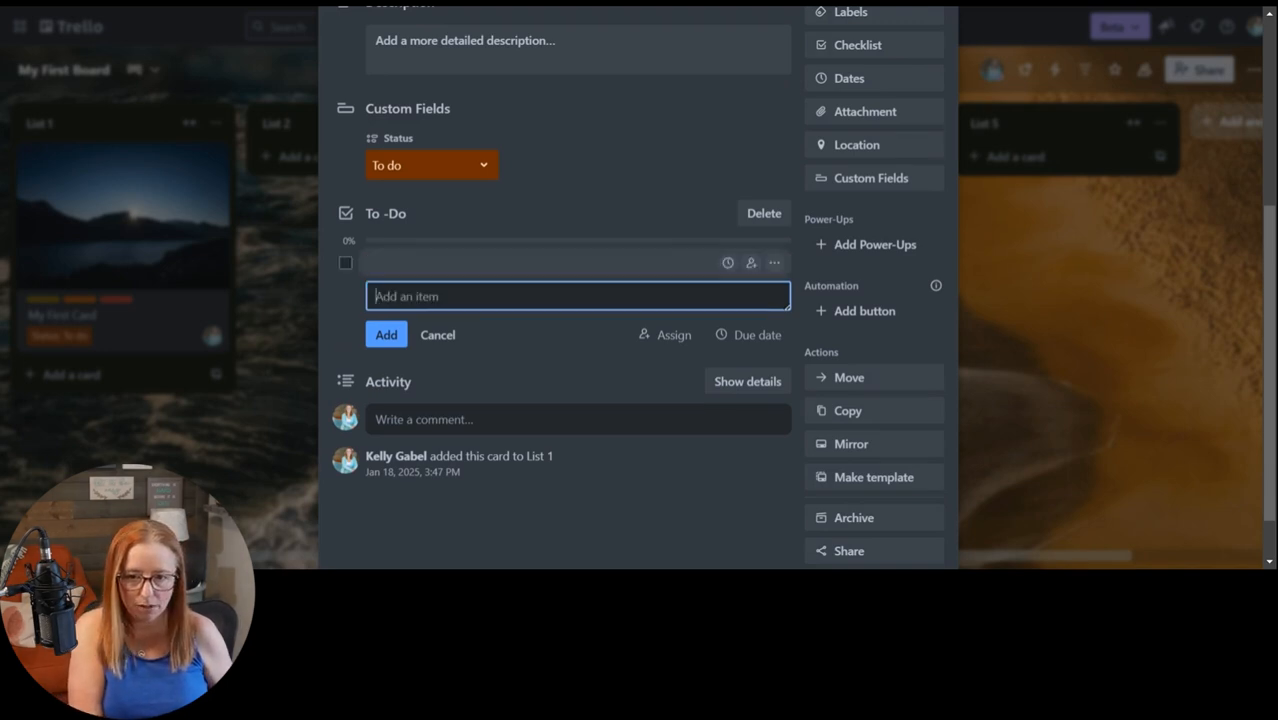
pyautogui.write('Task 2')
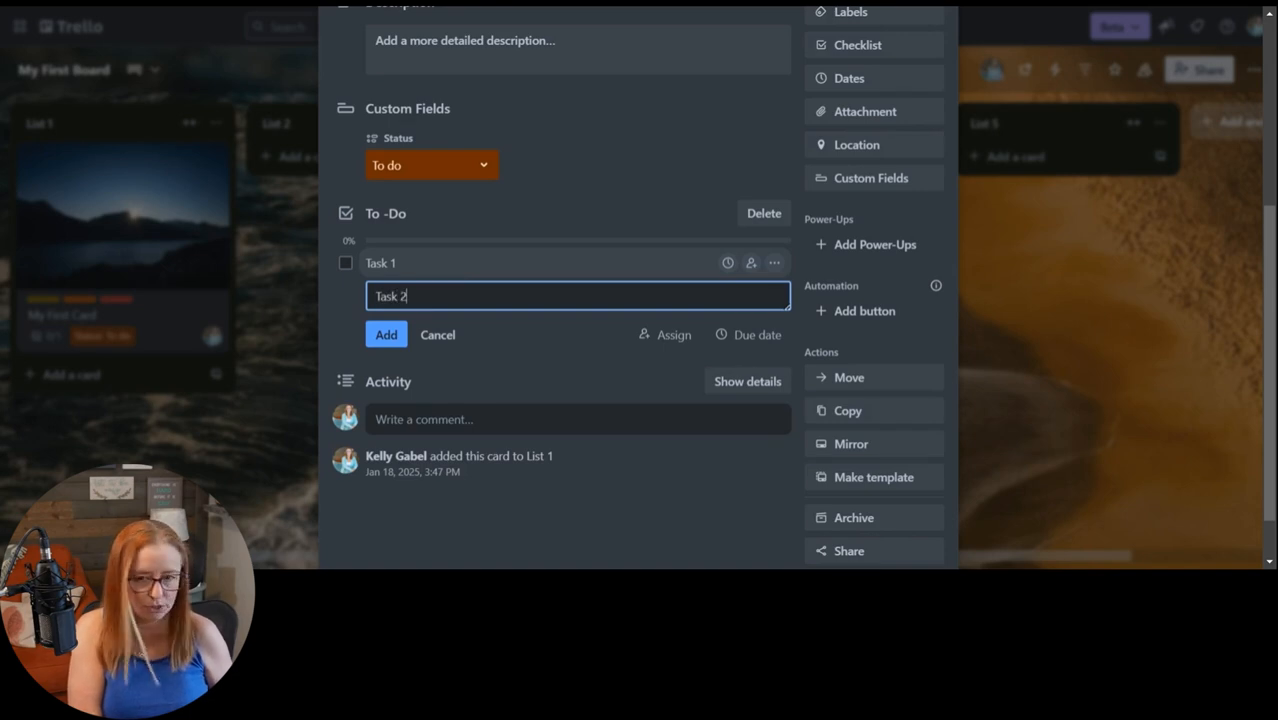
pyautogui.click(386, 334)
pyautogui.write('Task 3')
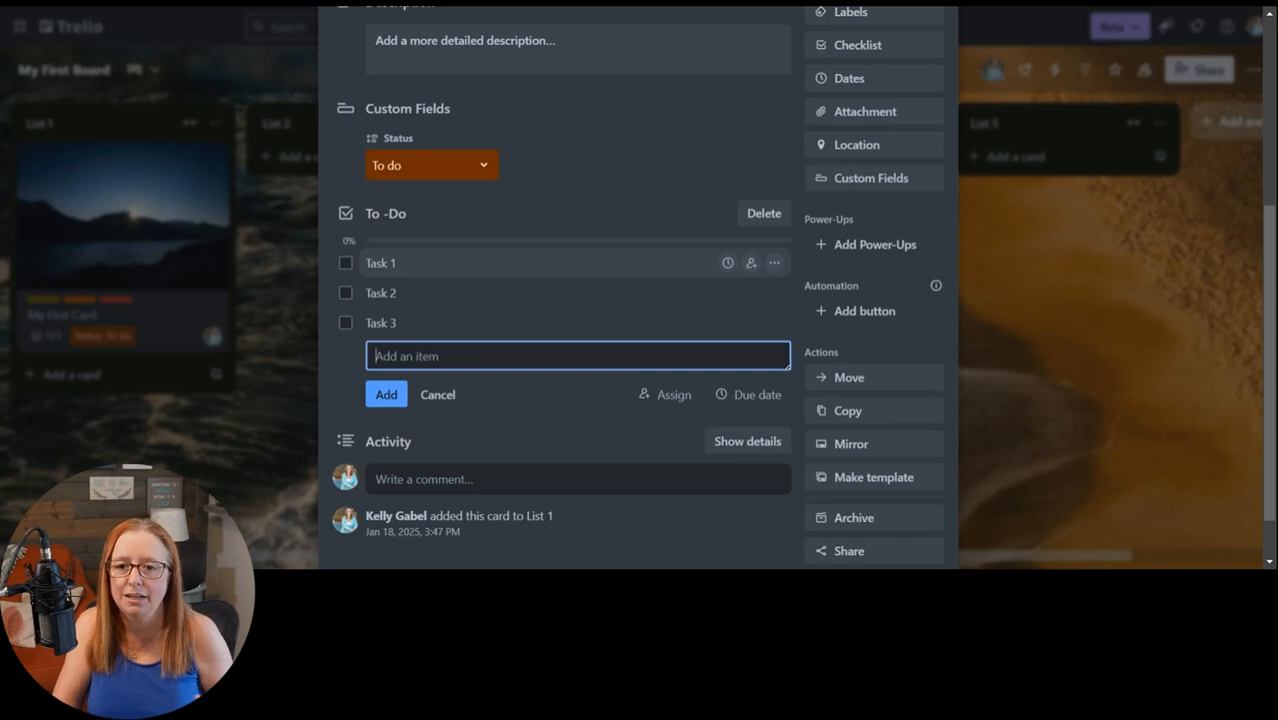
pyautogui.moveTo(360, 234)
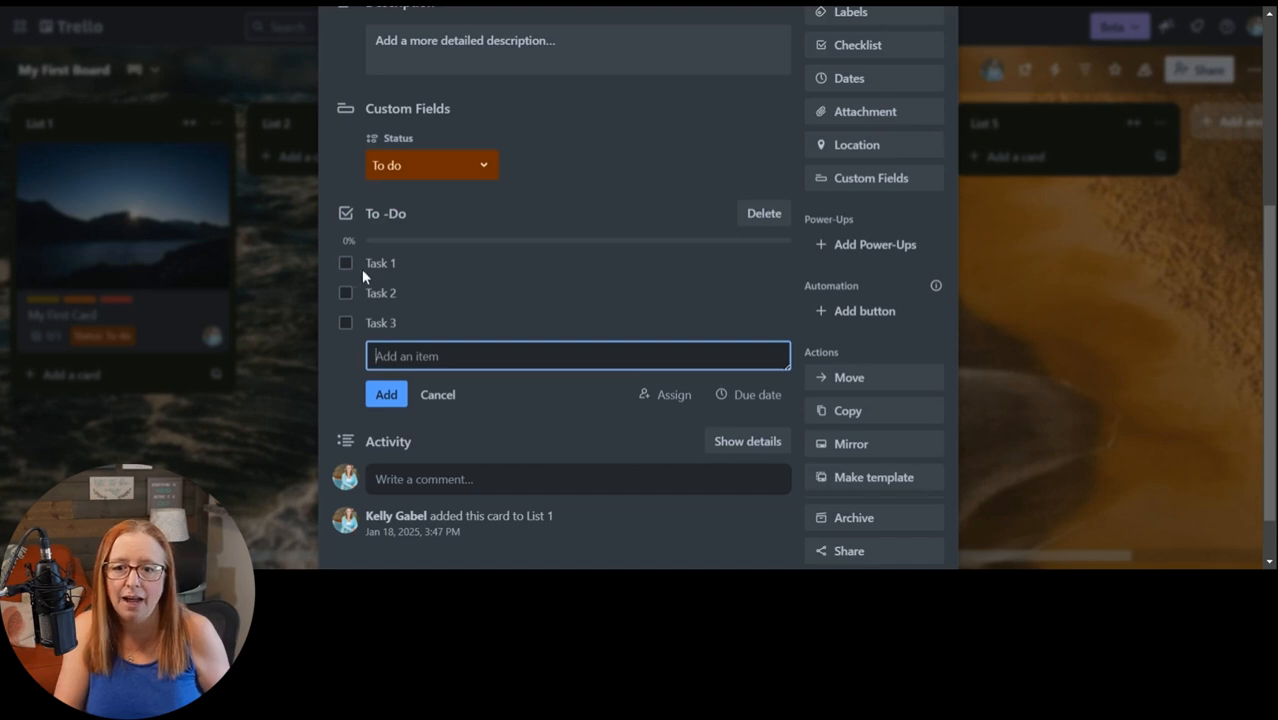
pyautogui.moveTo(380, 292)
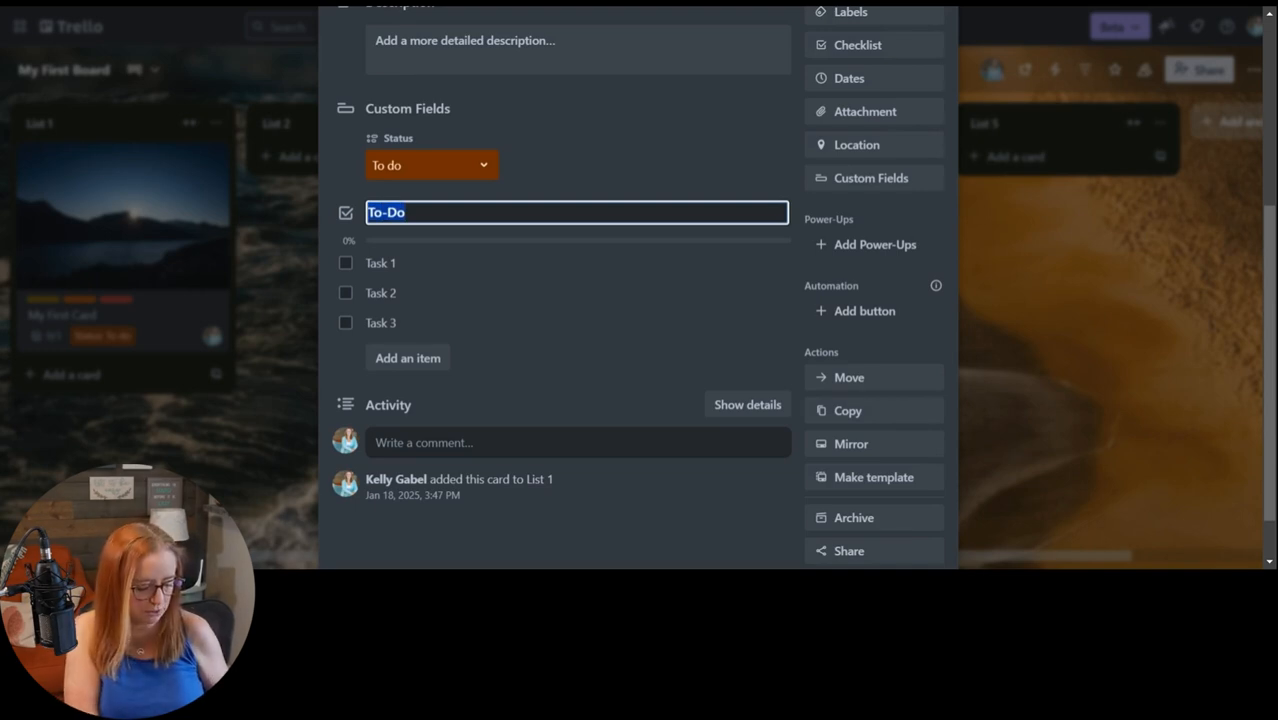
# - Rename the checklist to 'Tutorial' with items Film, Edit and Schedule
pyautogui.write('Tuto')
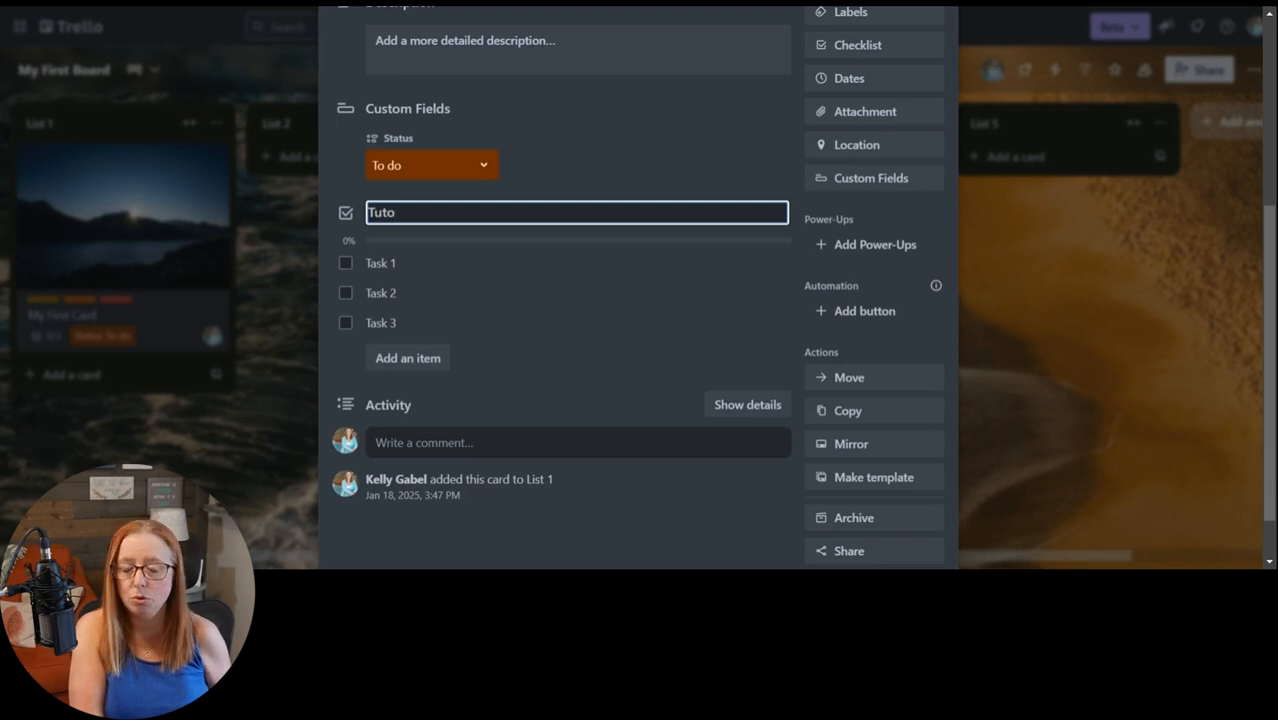
pyautogui.write('rial')
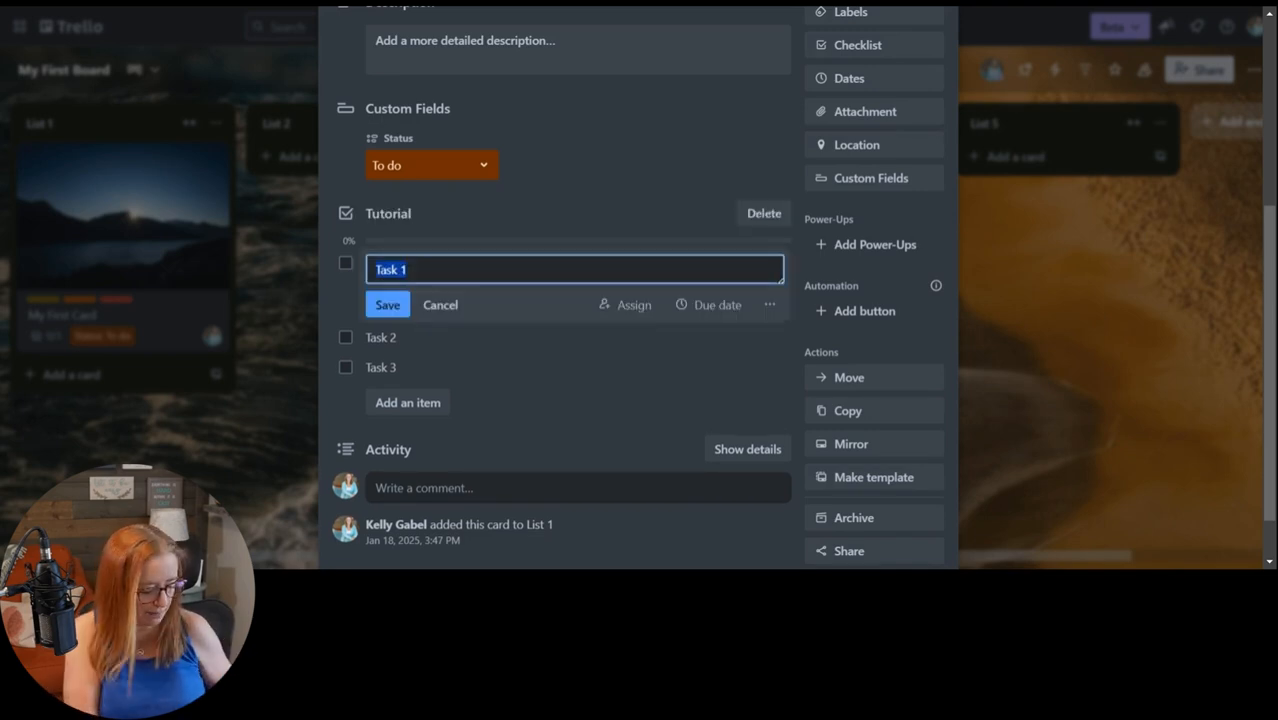
pyautogui.click(388, 304)
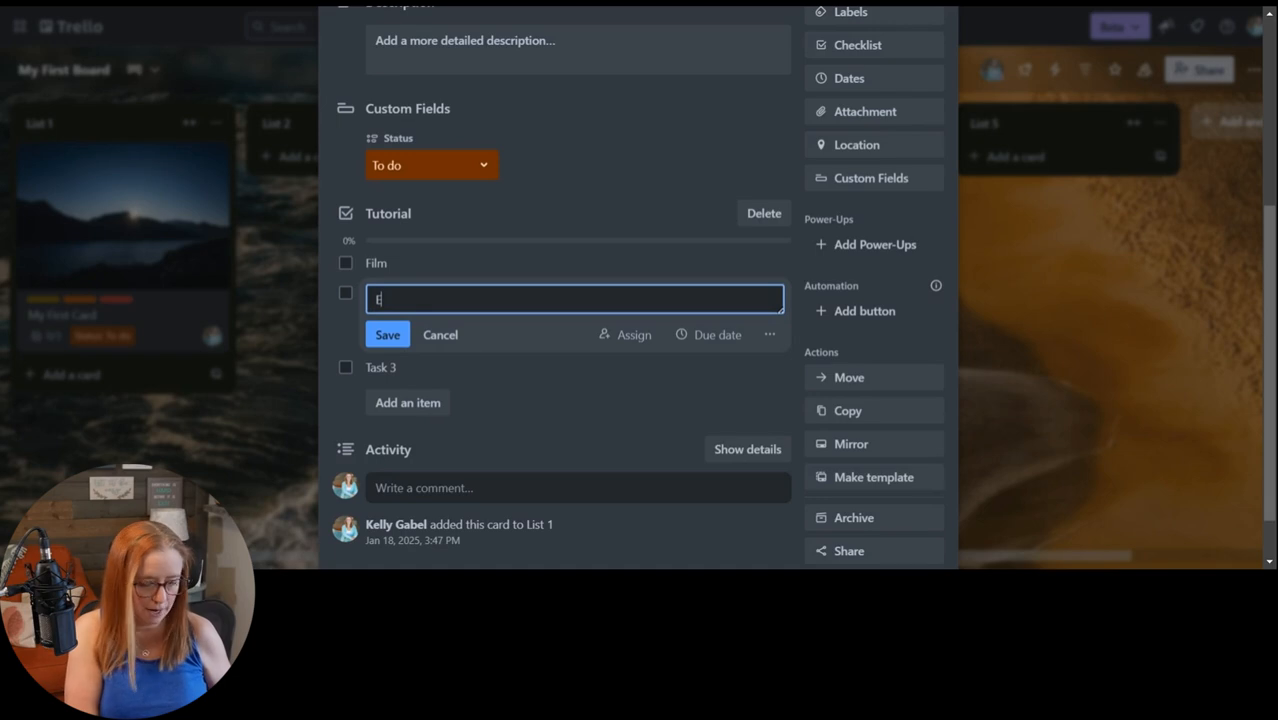
pyautogui.click(388, 334)
pyautogui.write('Scheduil')
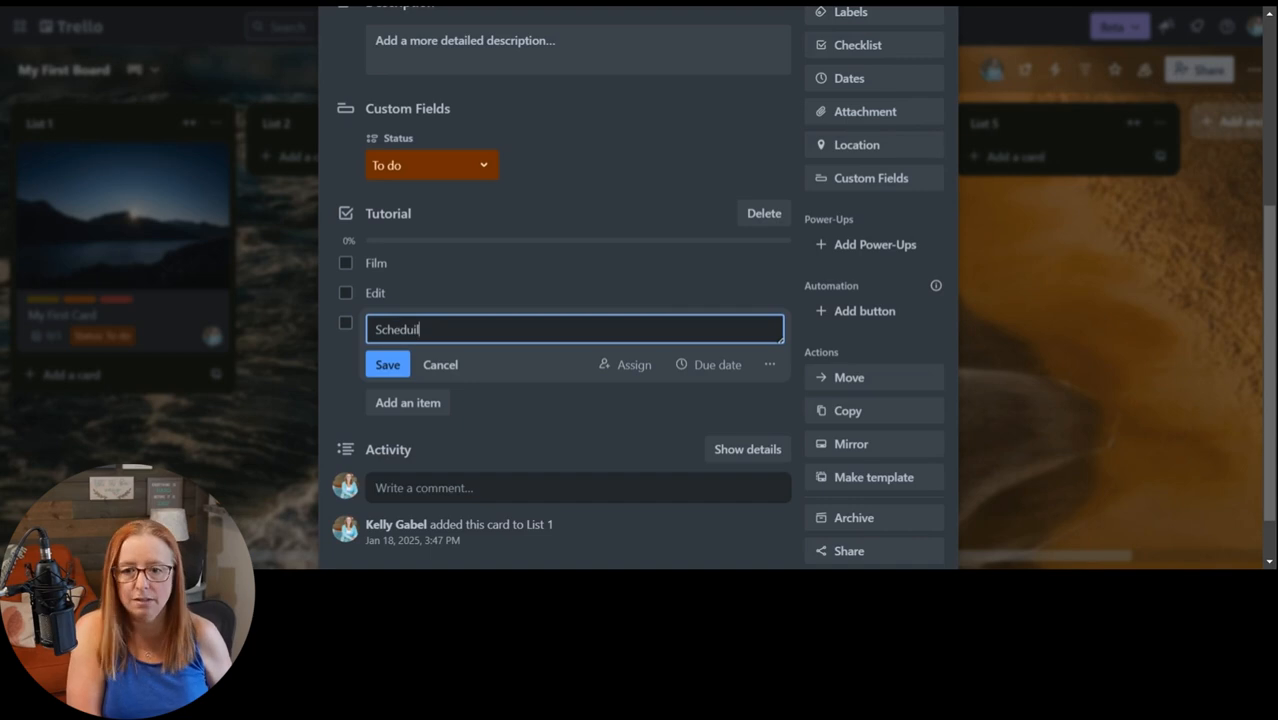
pyautogui.click(388, 364)
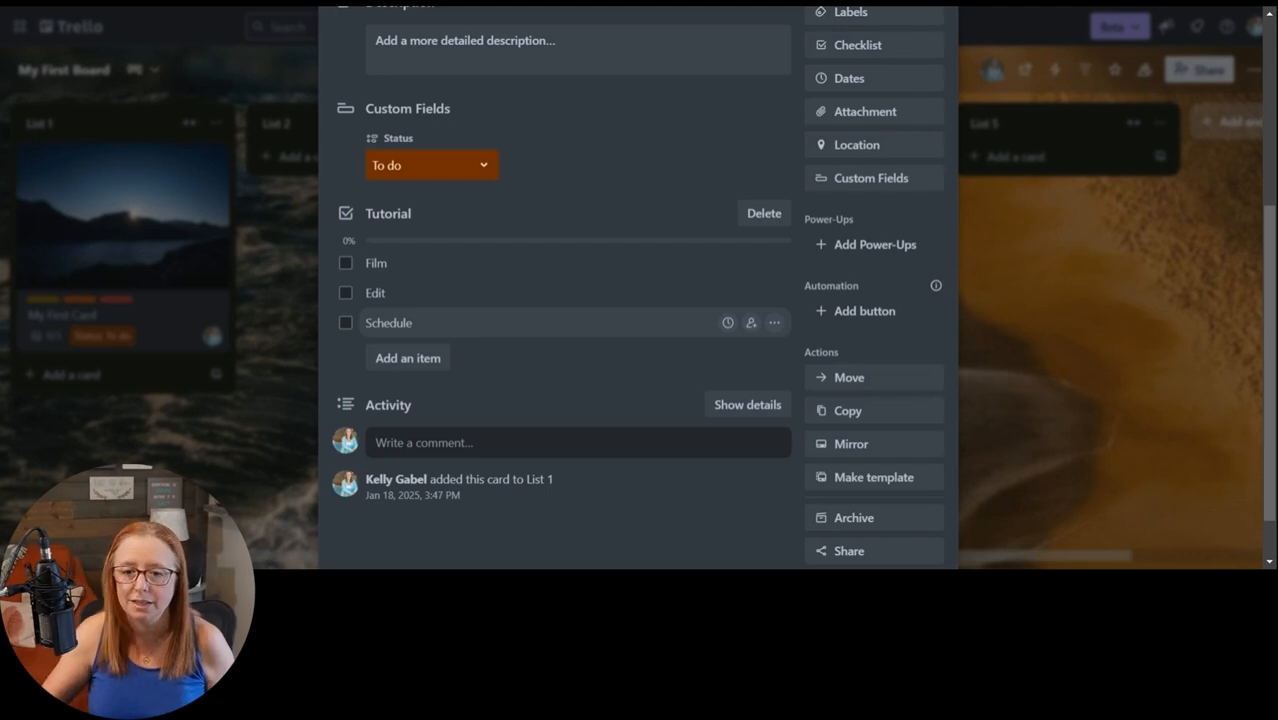
pyautogui.moveTo(368, 212)
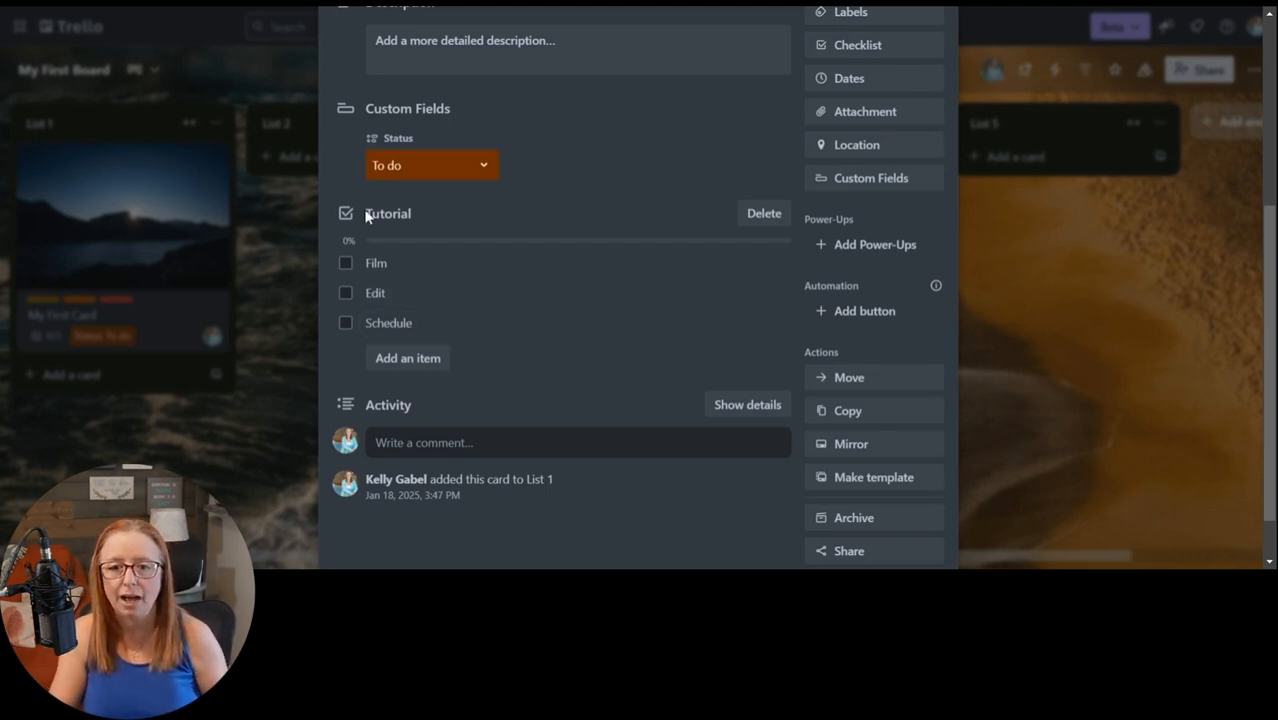
pyautogui.moveTo(366, 218)
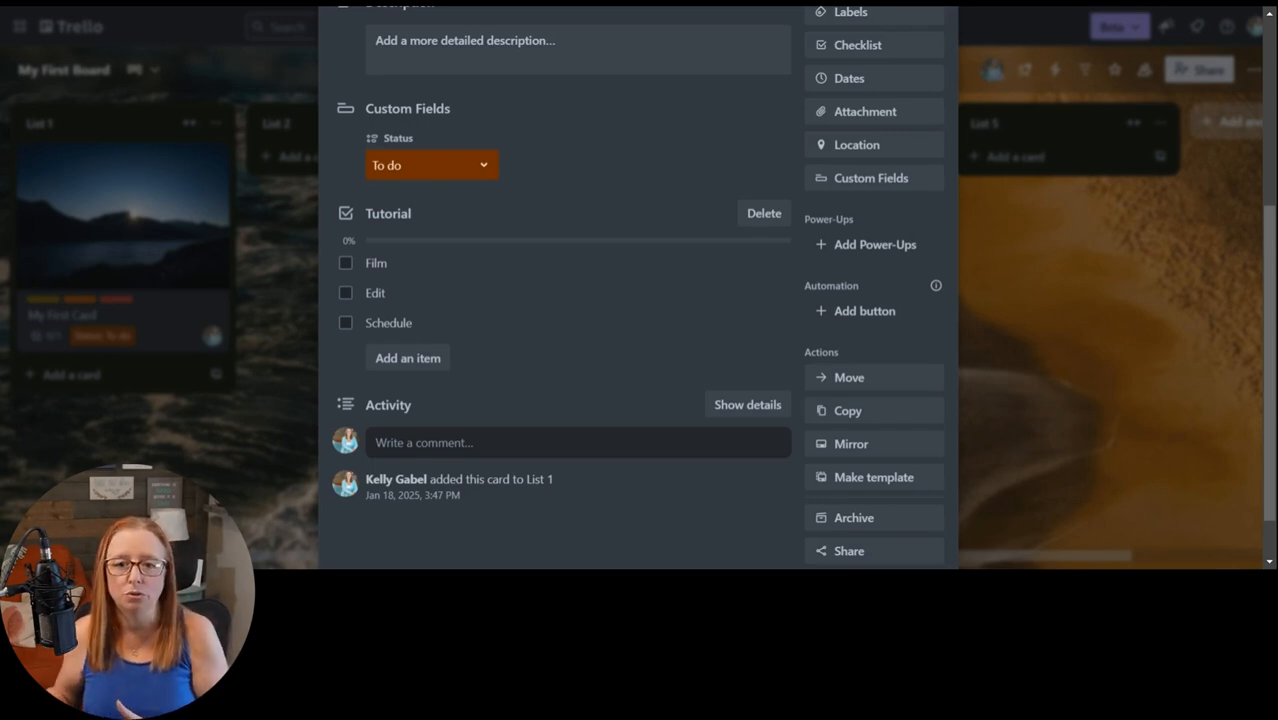
pyautogui.moveTo(400, 300)
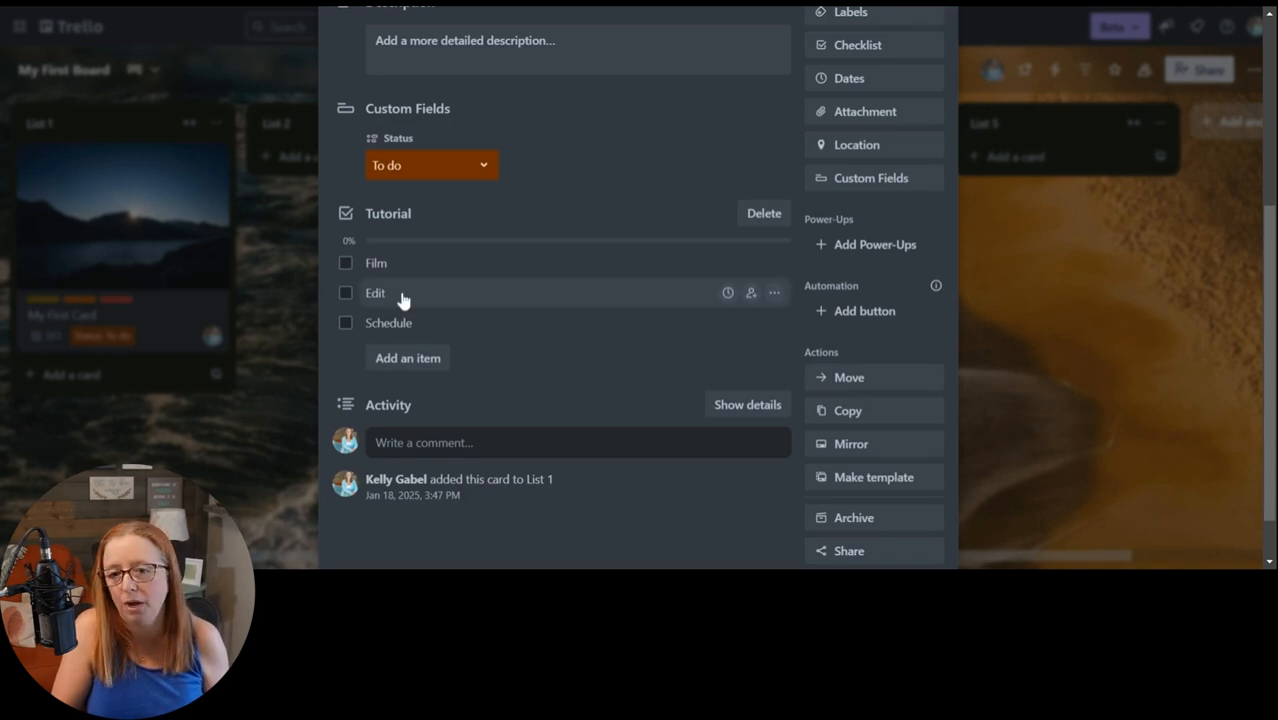
pyautogui.moveTo(400, 358)
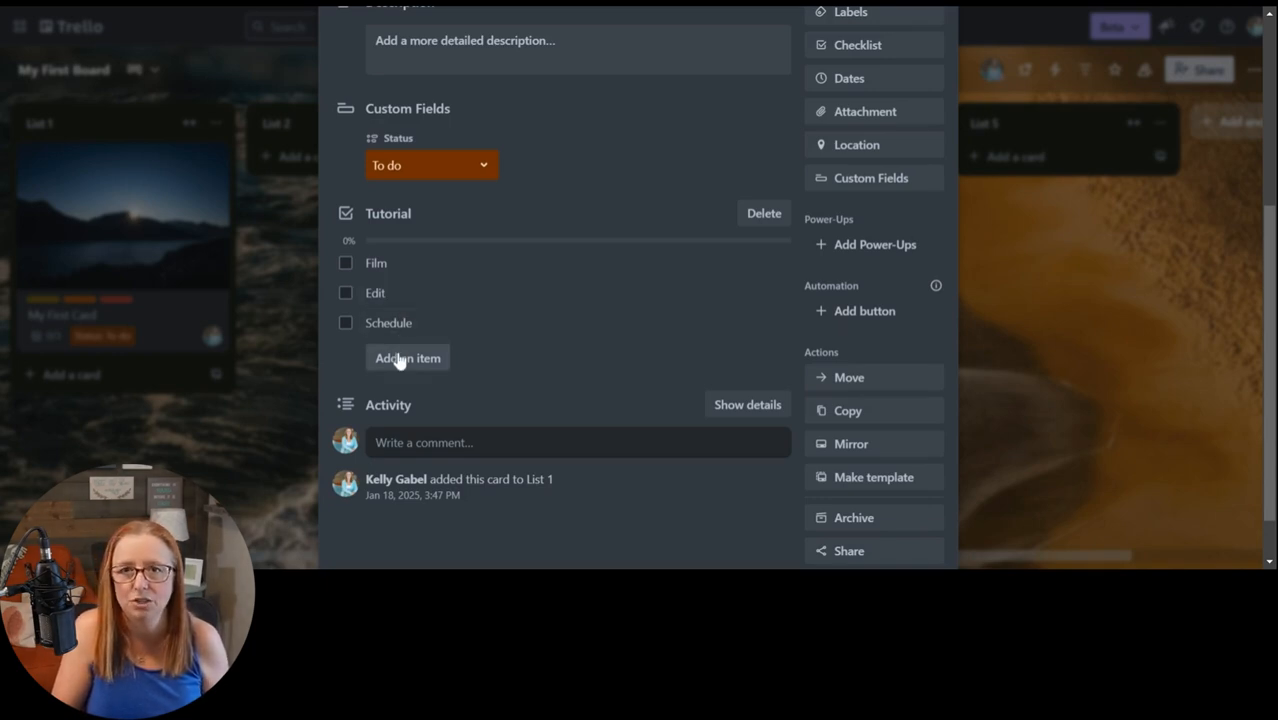
pyautogui.moveTo(356, 376)
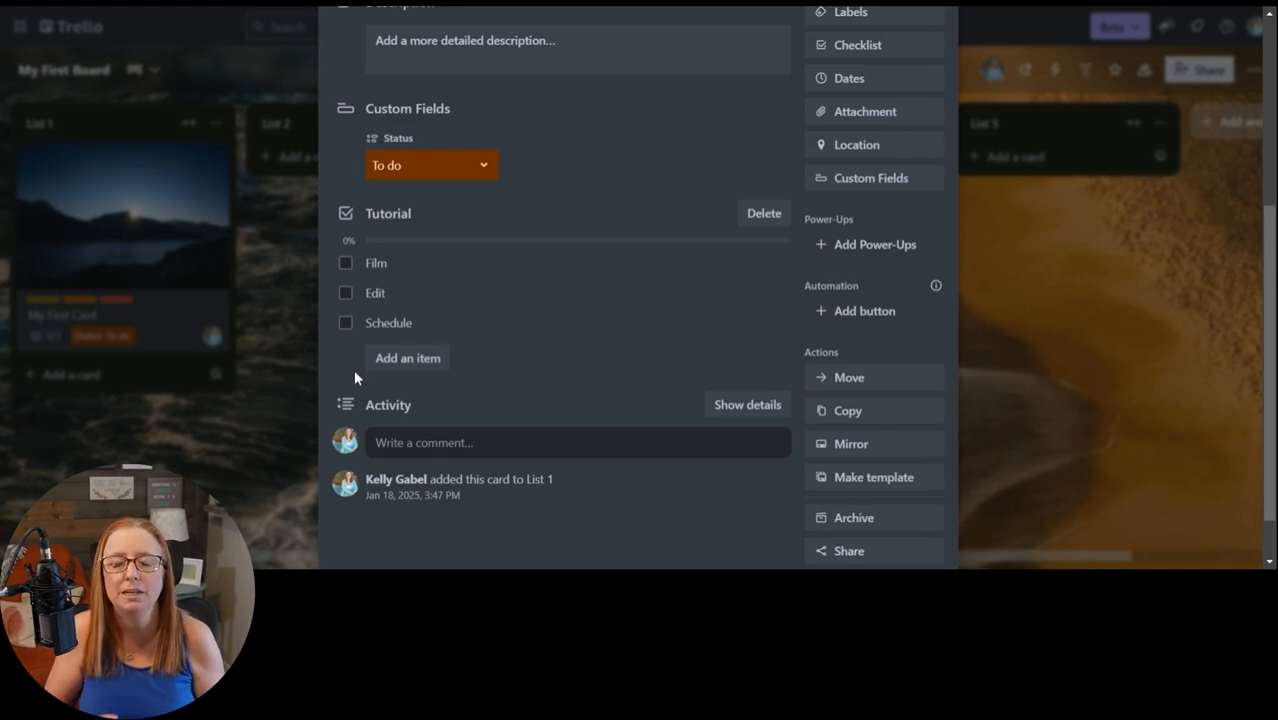
pyautogui.moveTo(388, 312)
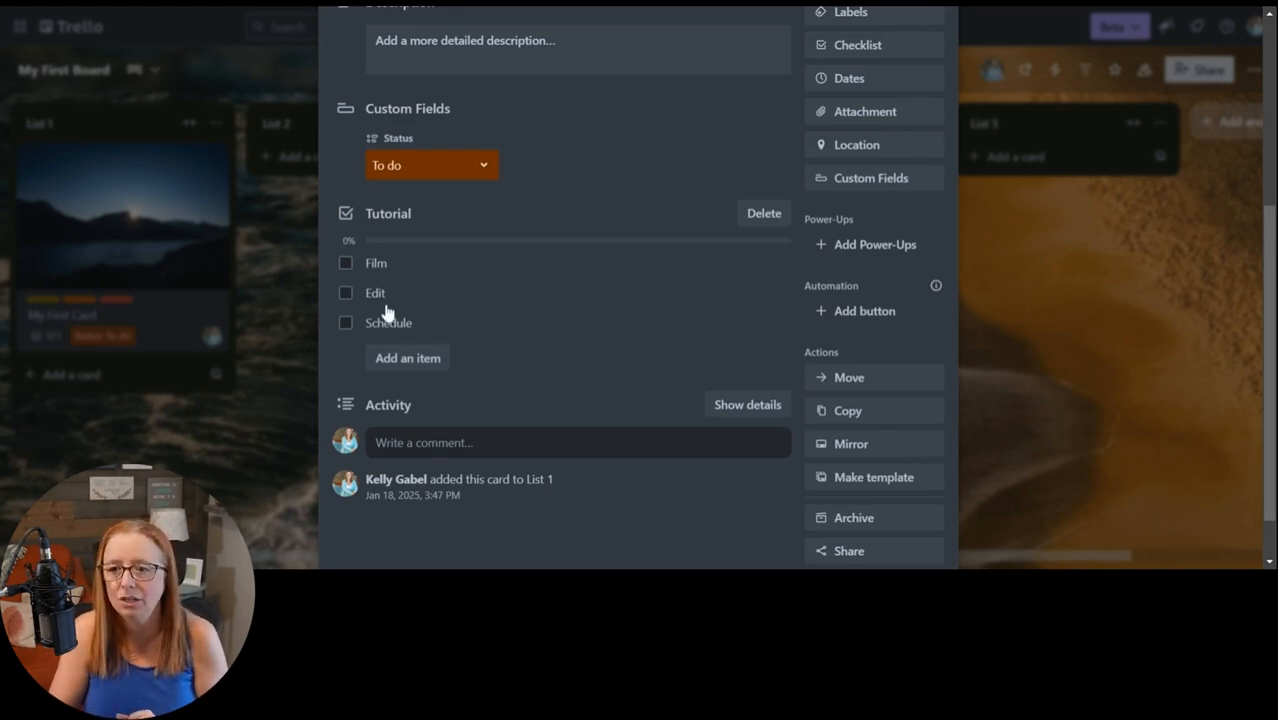
# - Add a second checklist named 'Shorts' to the card
pyautogui.click(856, 44)
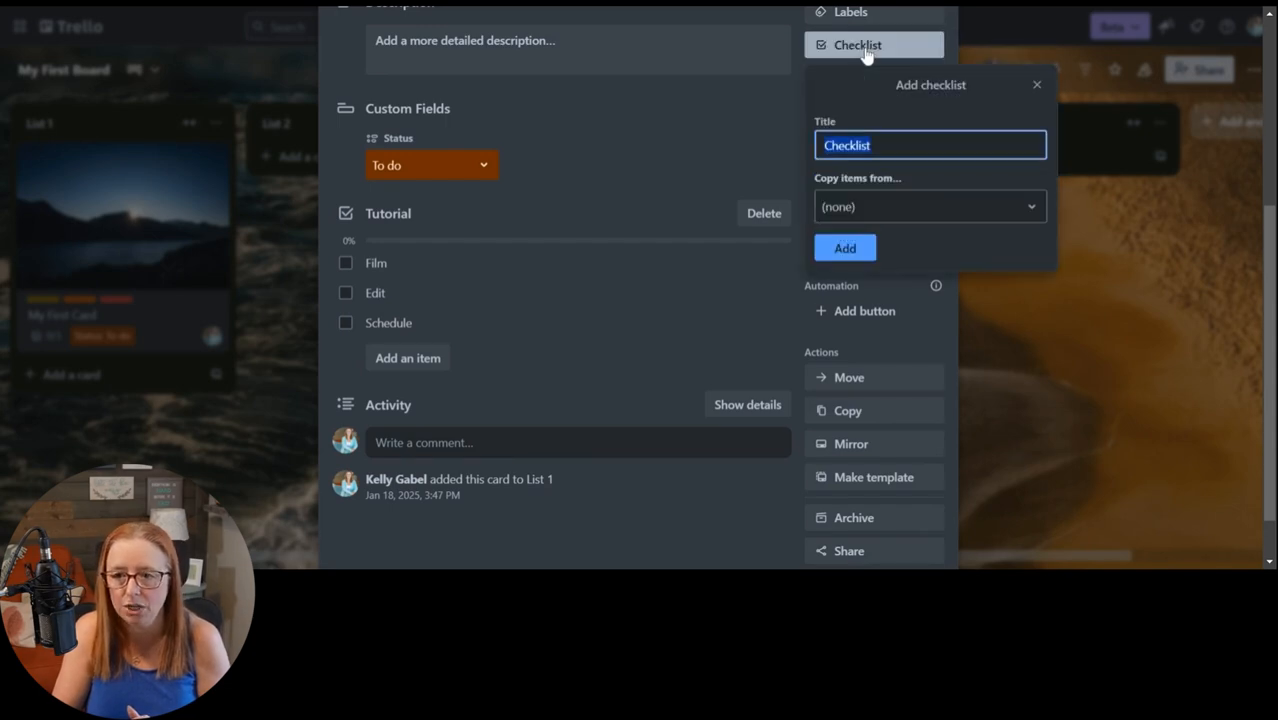
pyautogui.write('Shot')
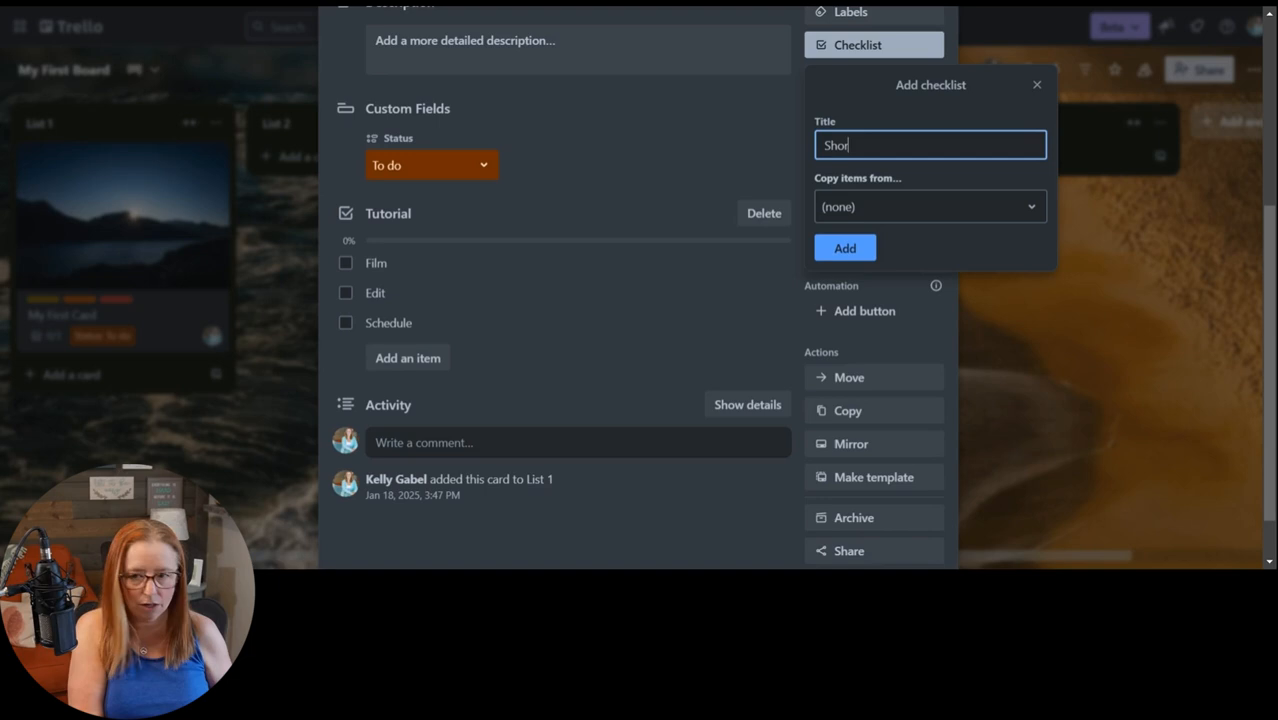
pyautogui.click(844, 248)
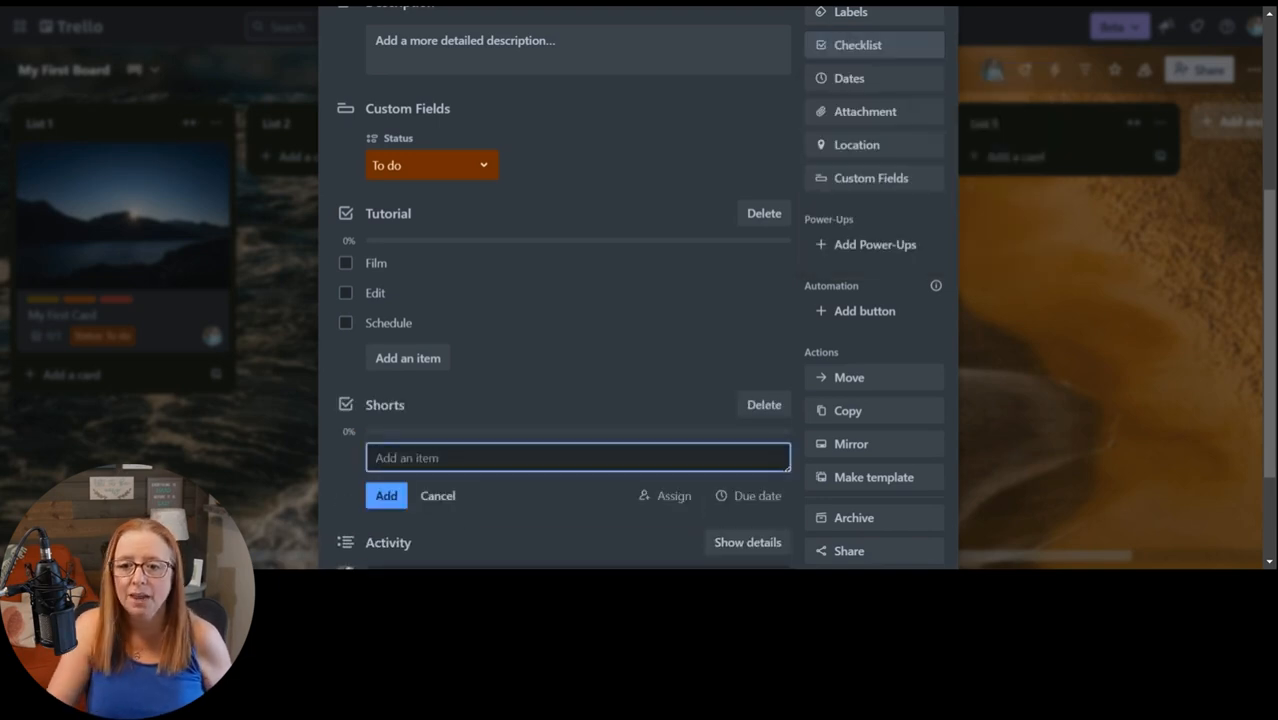
pyautogui.moveTo(424, 406)
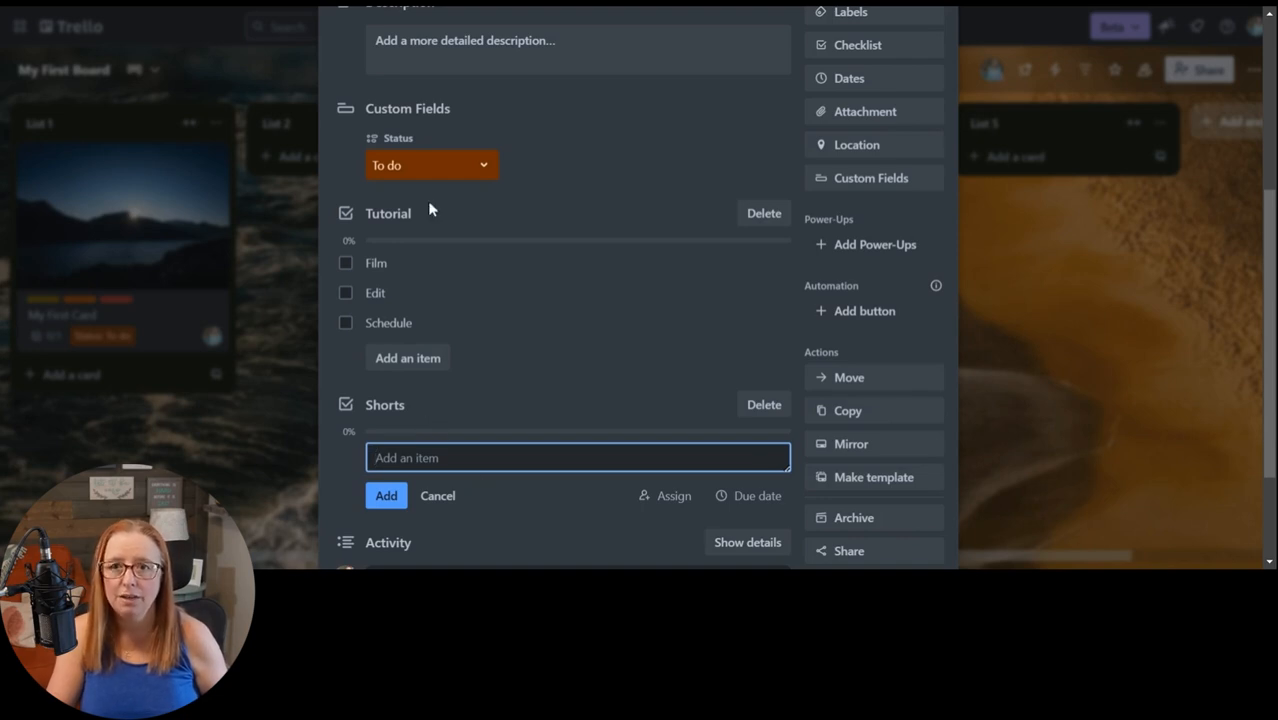
pyautogui.moveTo(438, 400)
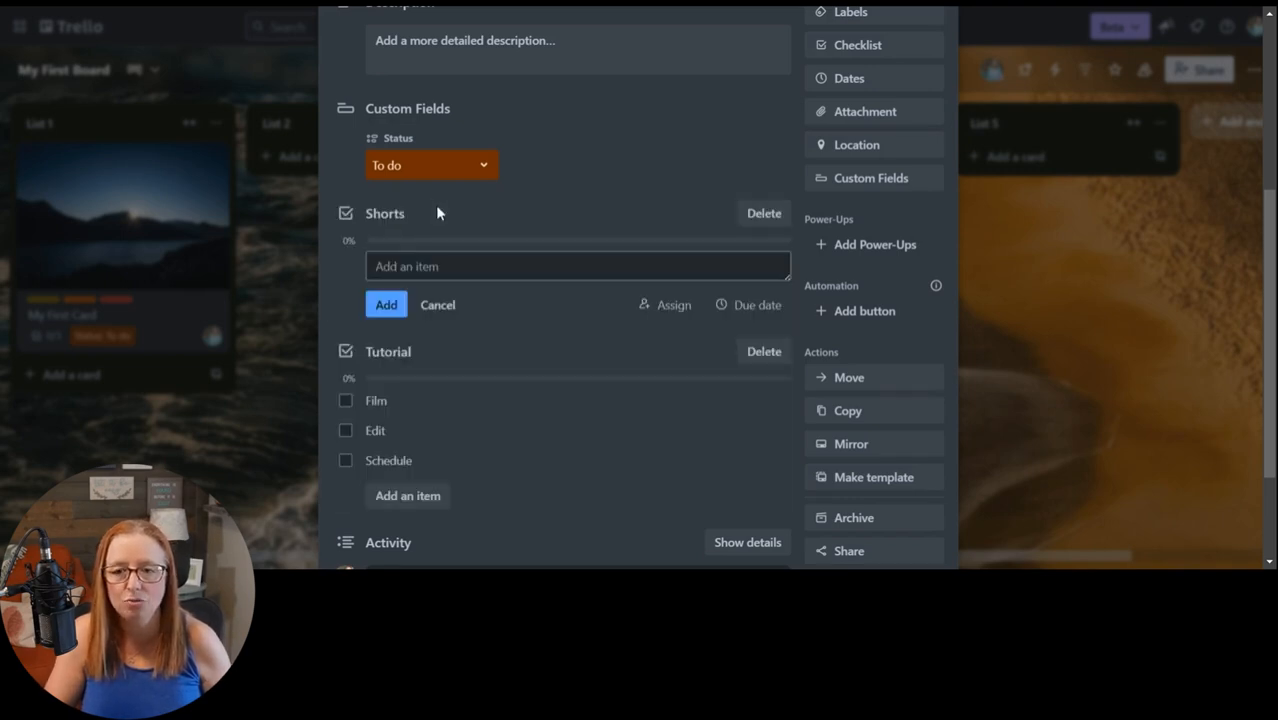
pyautogui.moveTo(496, 236)
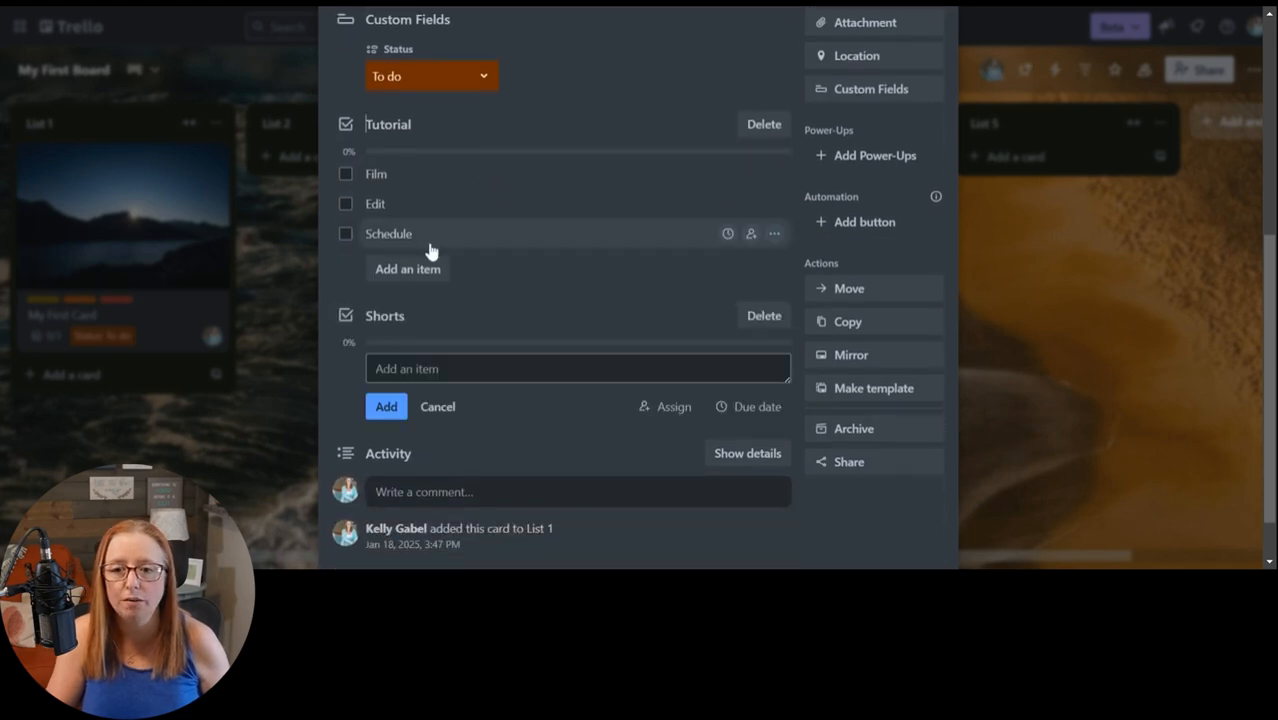
pyautogui.moveTo(420, 164)
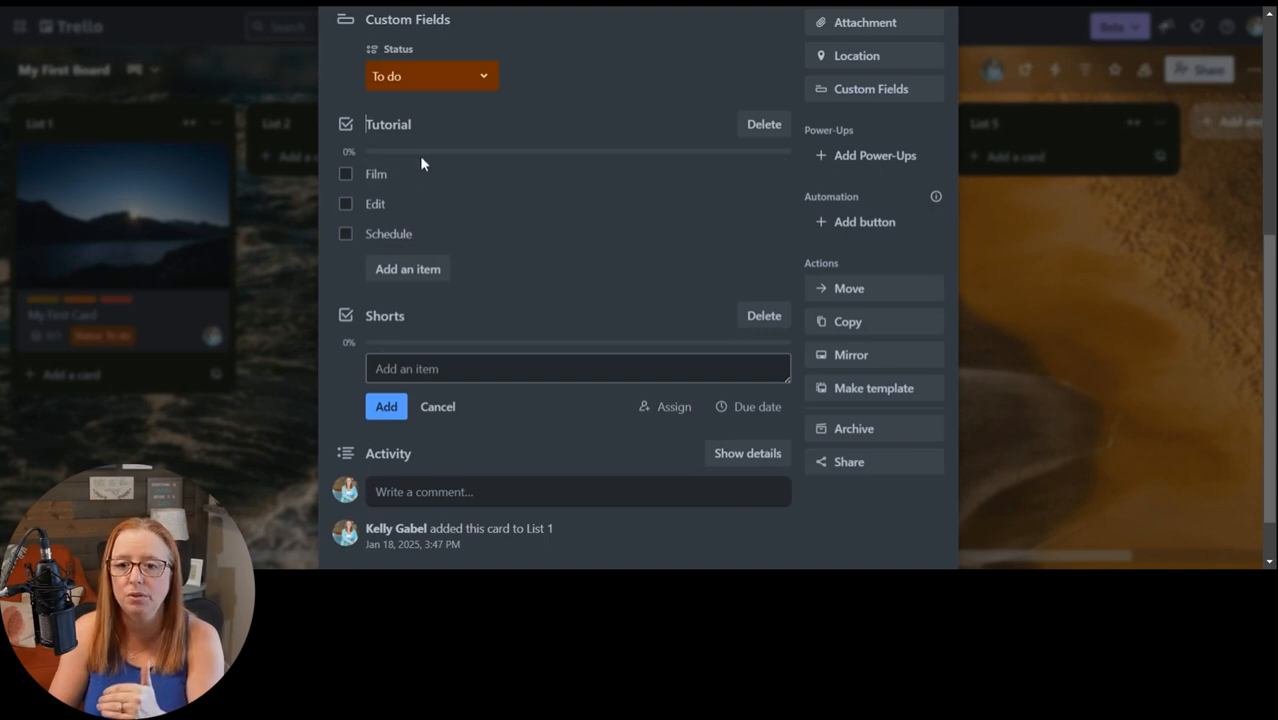
pyautogui.moveTo(428, 234)
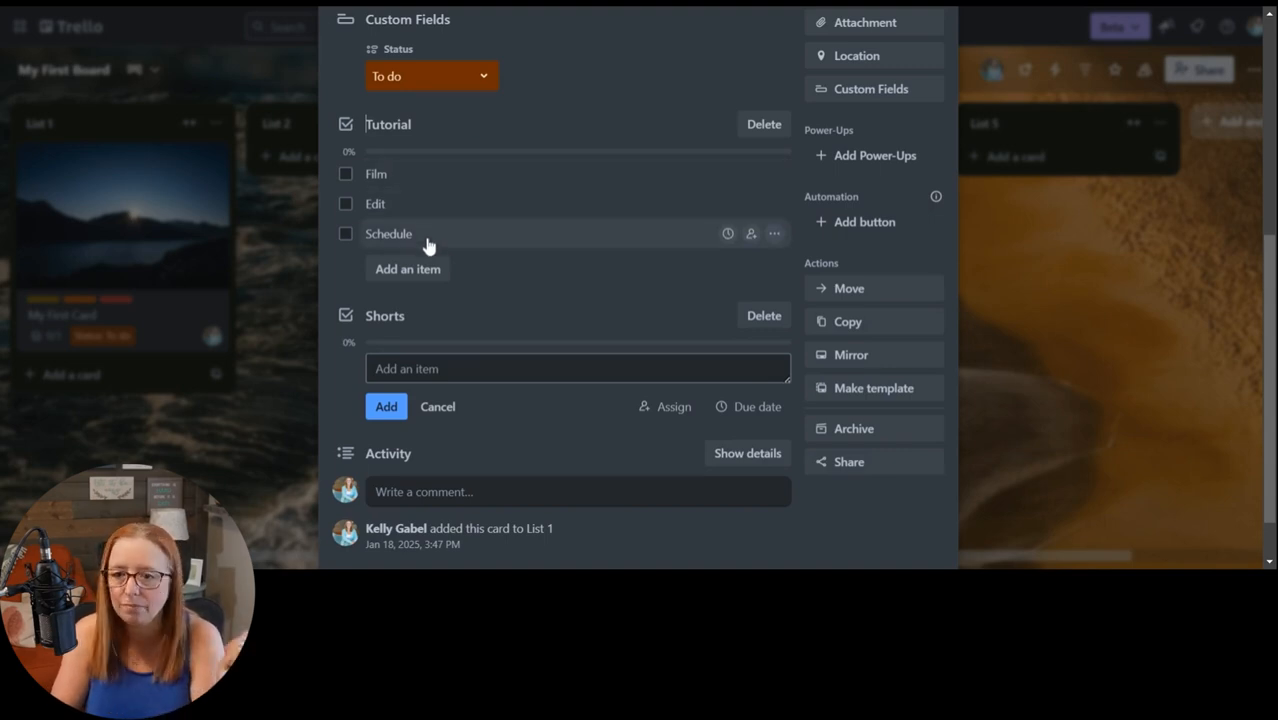
pyautogui.moveTo(408, 268)
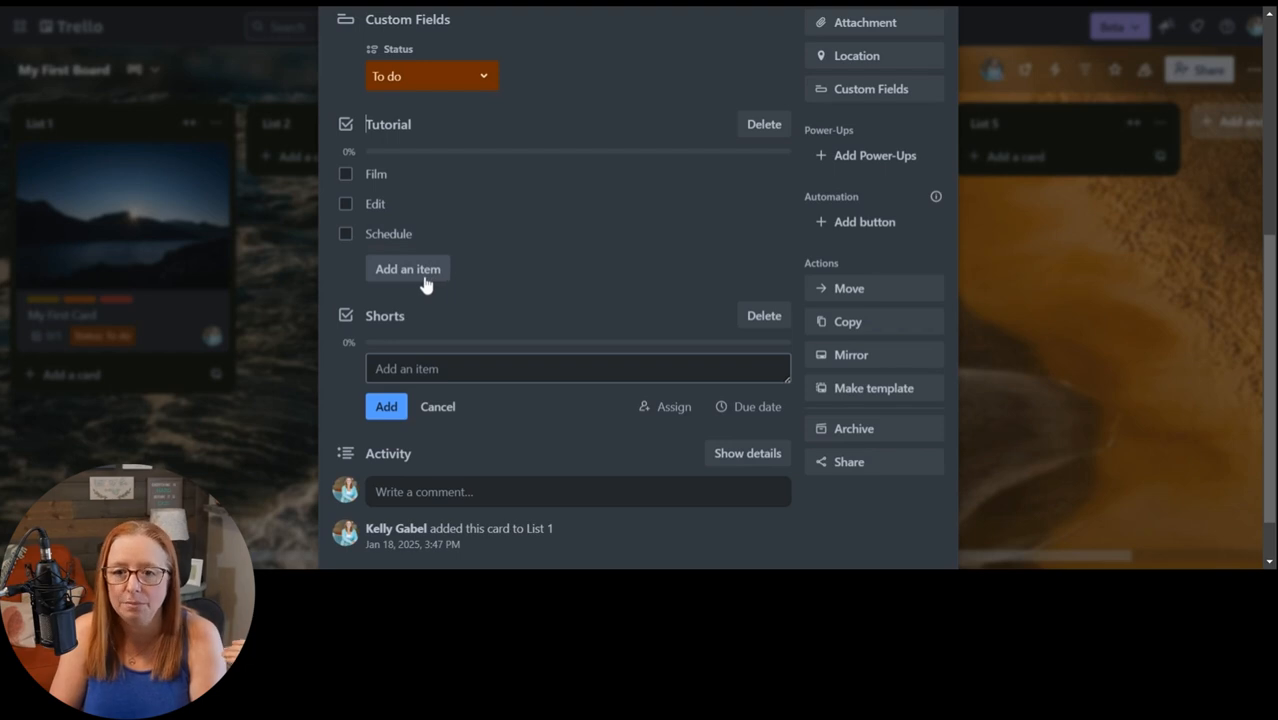
# - Add a 'Write Description' item to Tutorial between Edit and Schedule
pyautogui.click(408, 268)
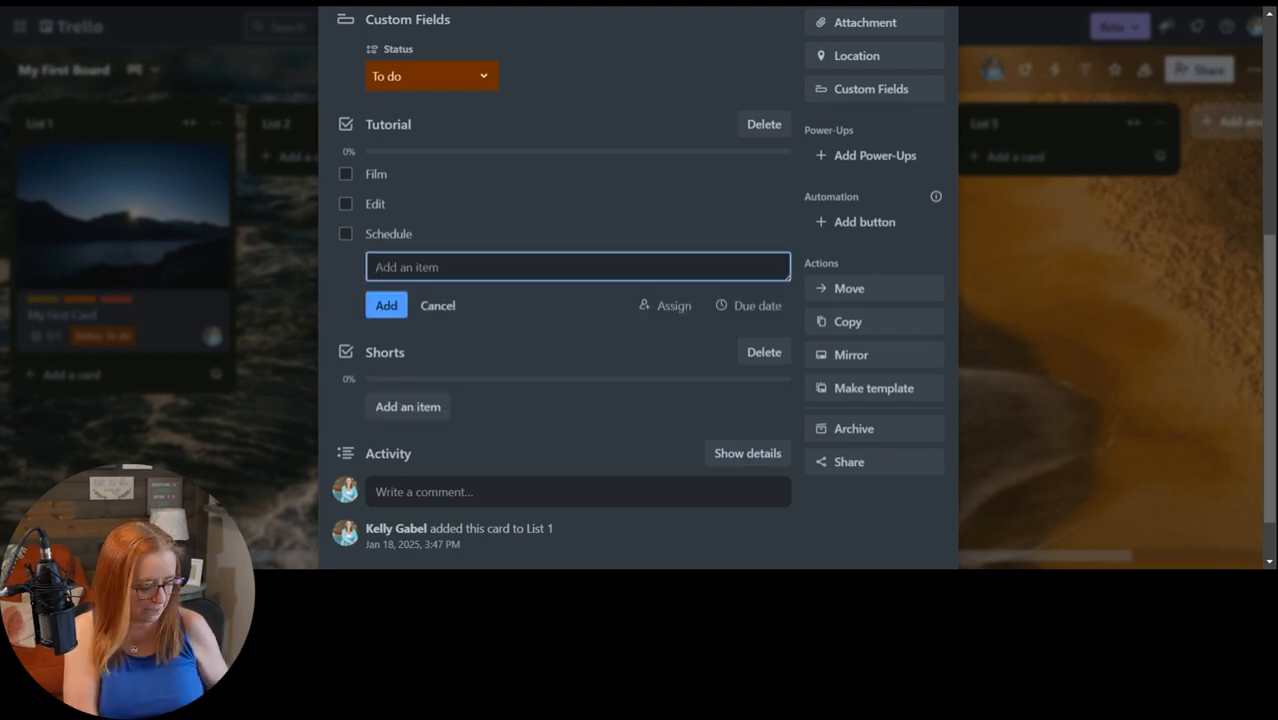
pyautogui.write('Write Descri')
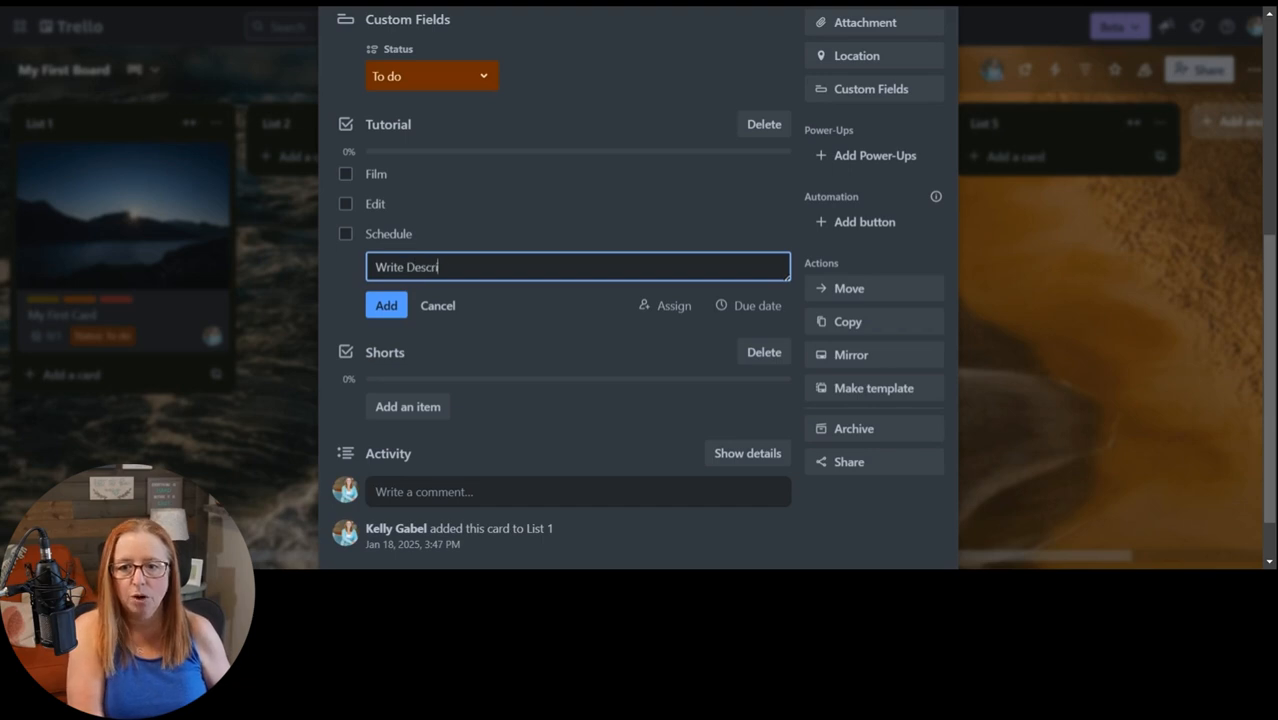
pyautogui.click(386, 304)
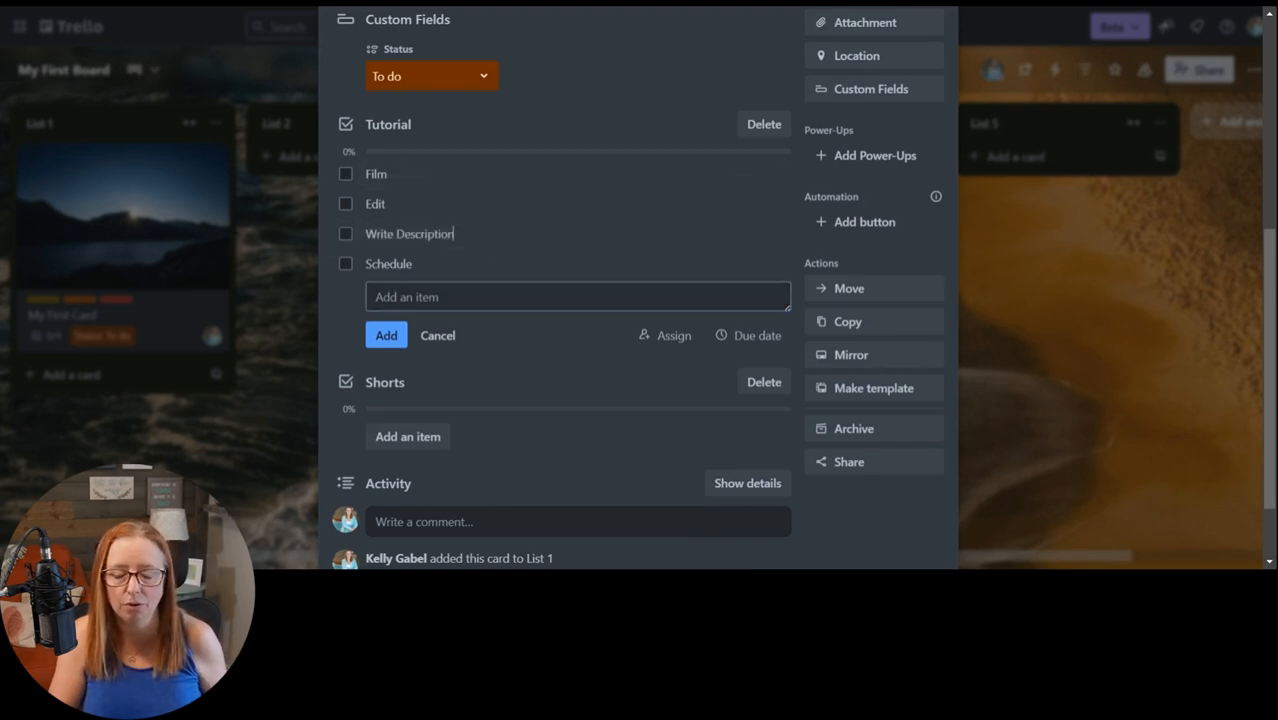
# - Add a 'Clip 1' item and place it in the Shorts checklist
pyautogui.click(436, 336)
pyautogui.write('Clip')
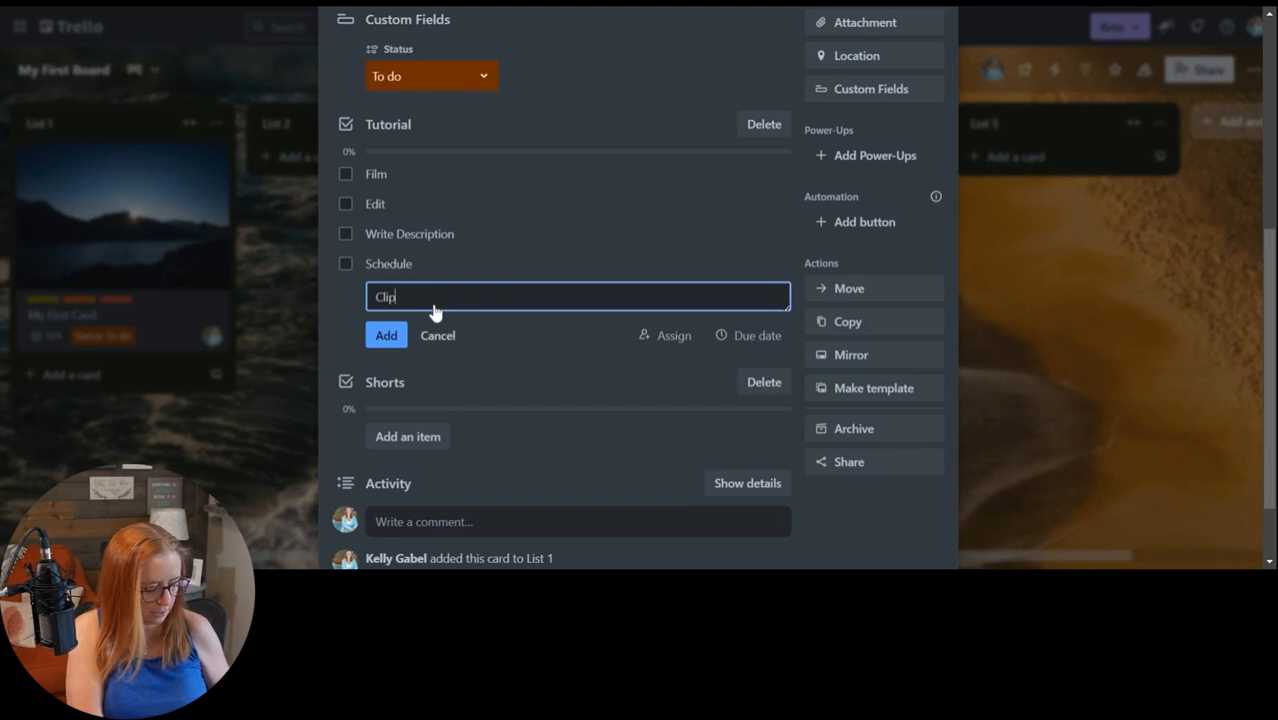
pyautogui.click(386, 336)
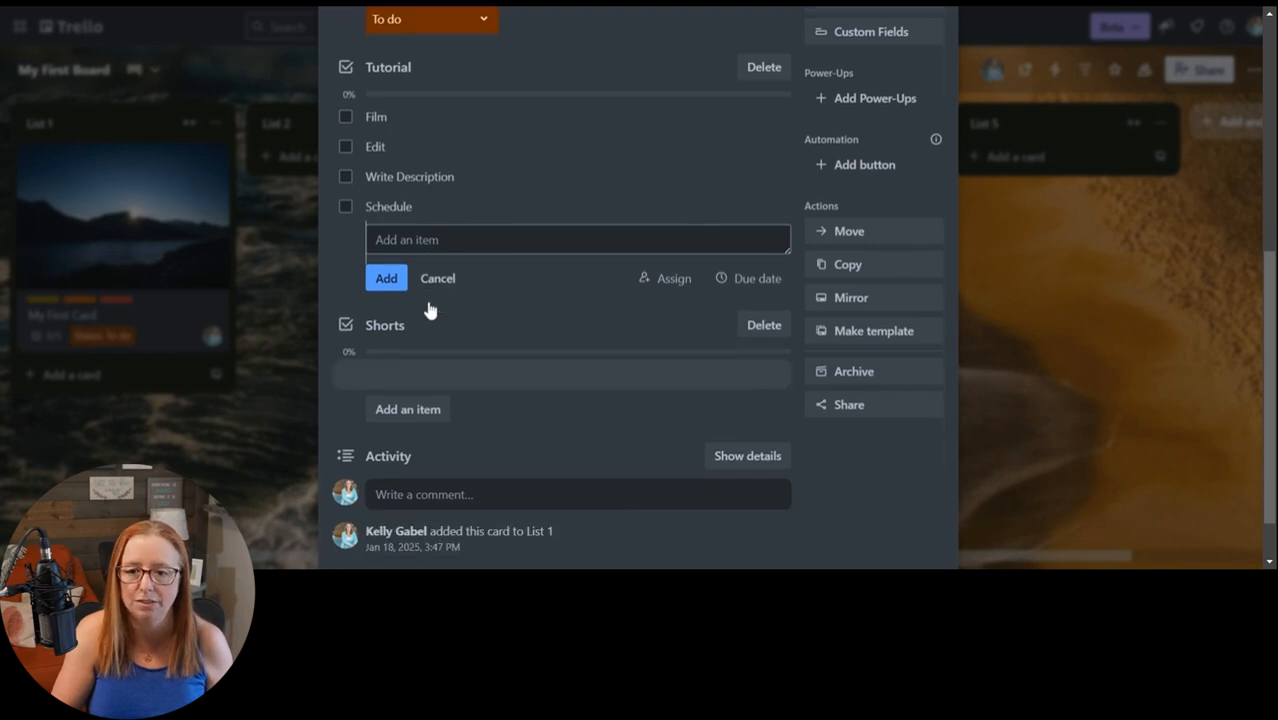
pyautogui.click(386, 278)
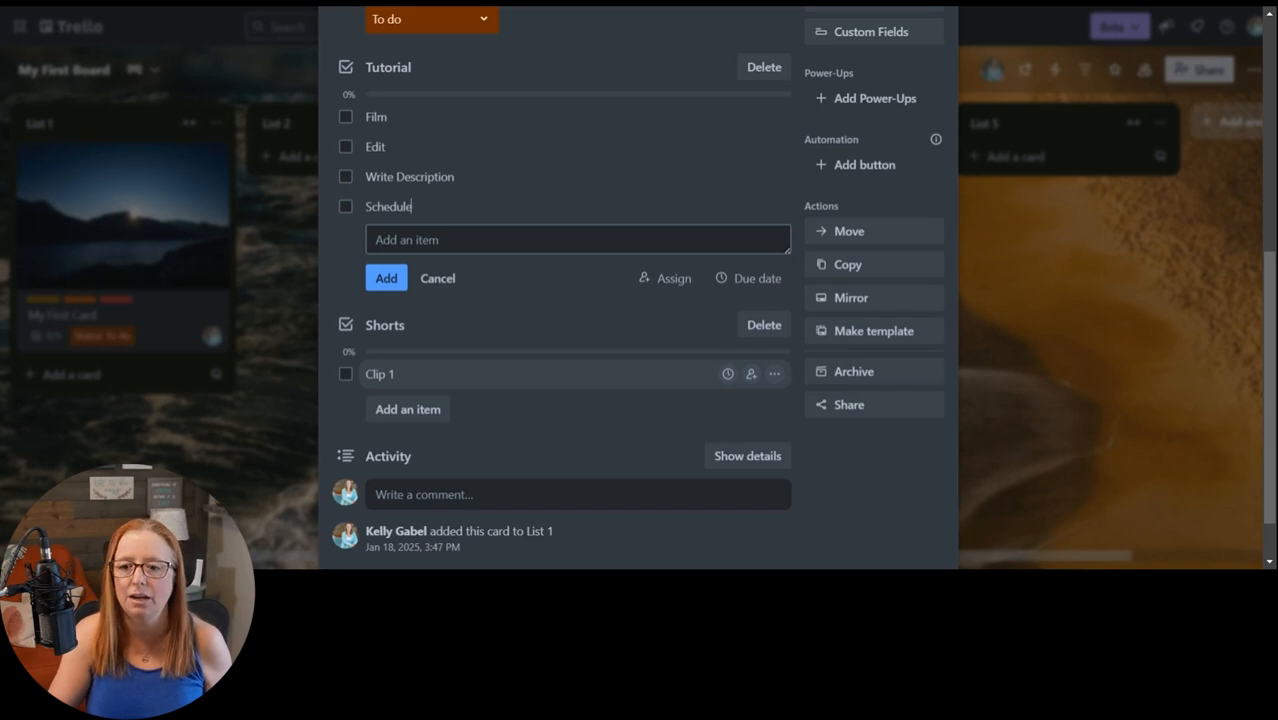
pyautogui.moveTo(776, 374)
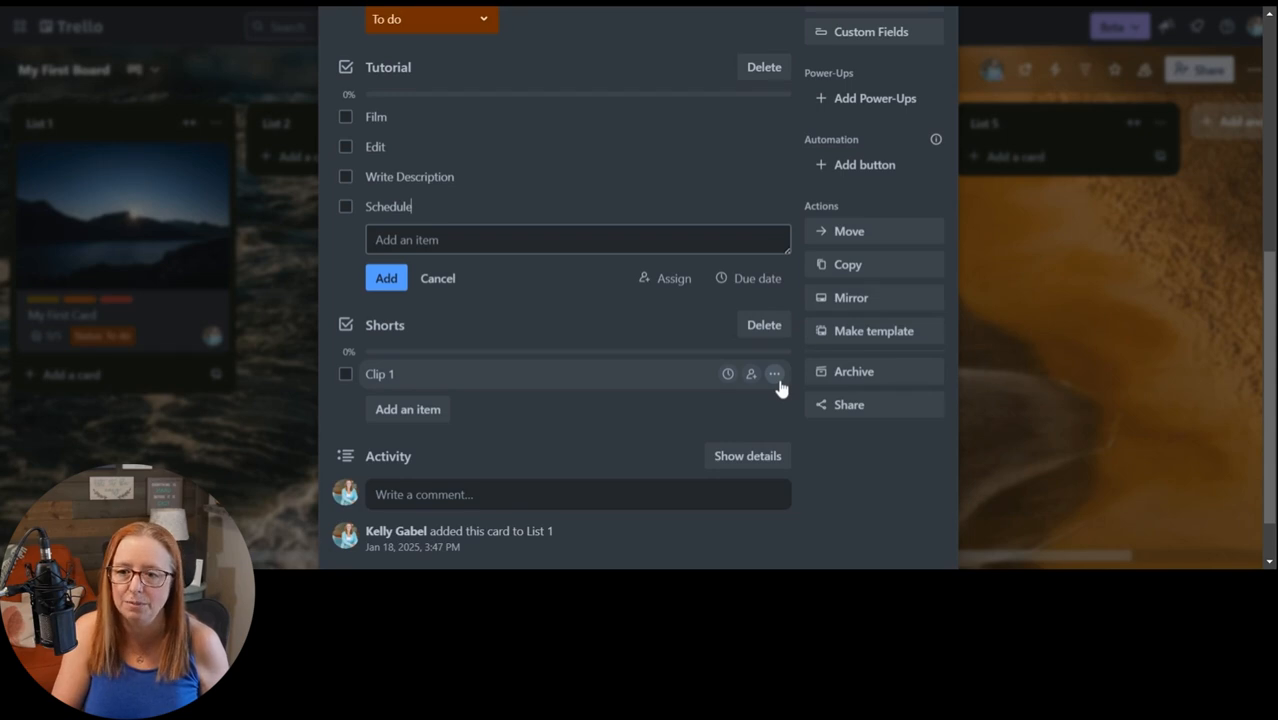
# - Remove the Clip 1 item and delete the empty Shorts checklist
pyautogui.click(774, 374)
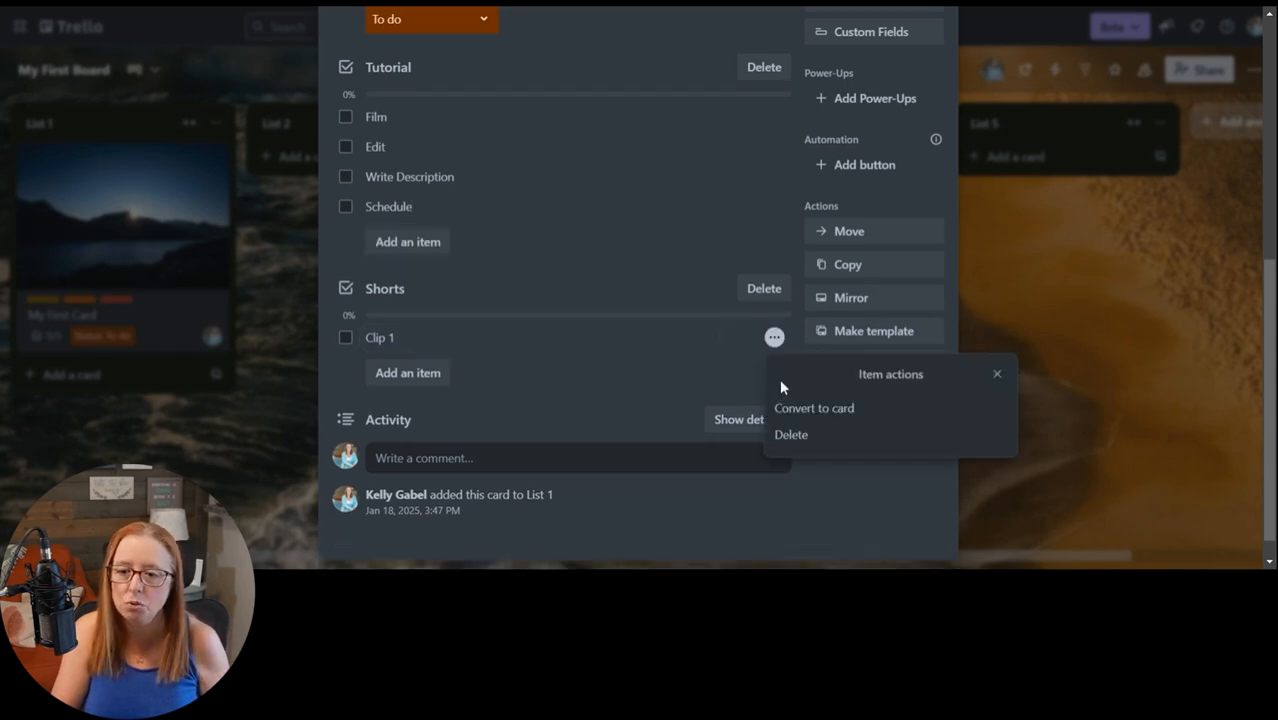
pyautogui.moveTo(896, 420)
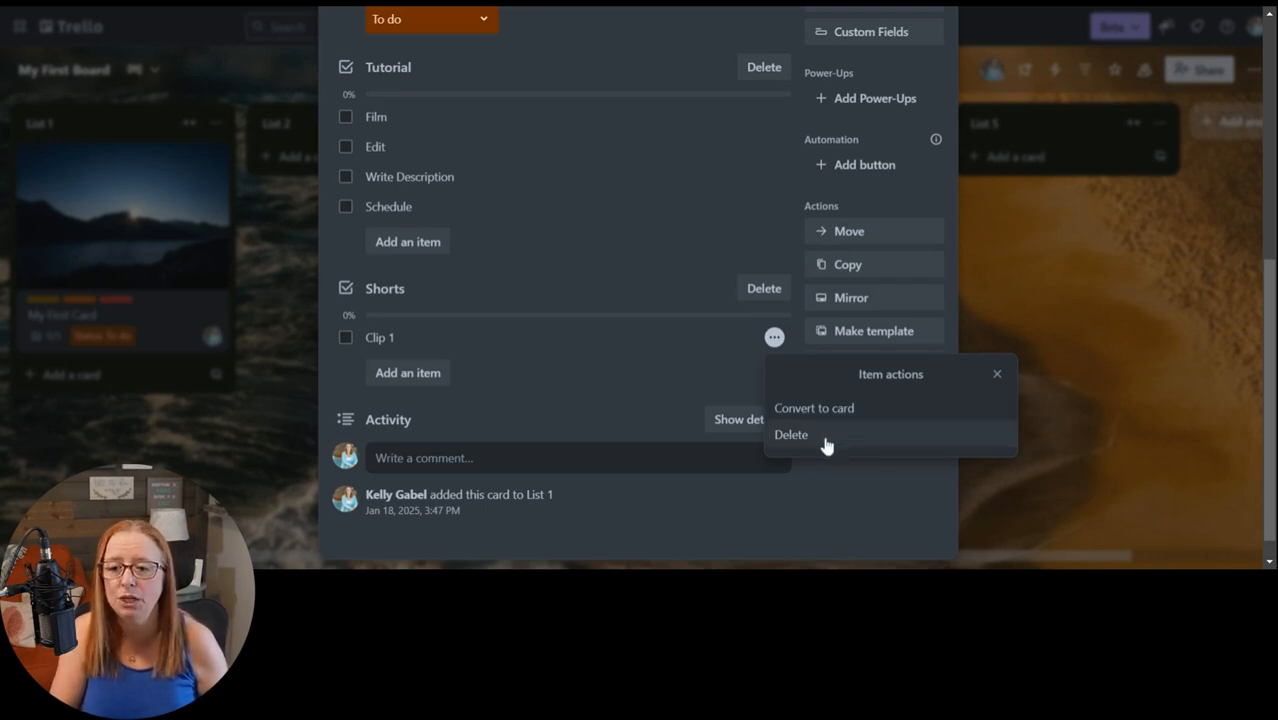
pyautogui.click(792, 434)
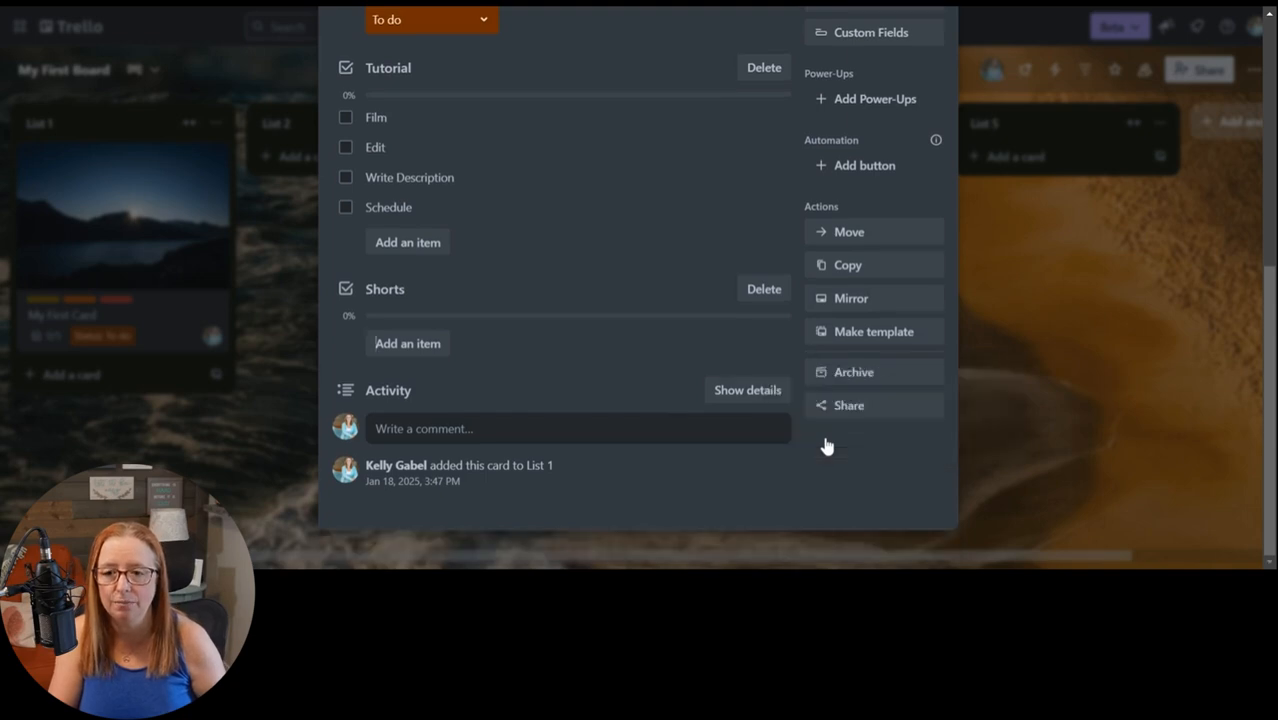
pyautogui.moveTo(688, 396)
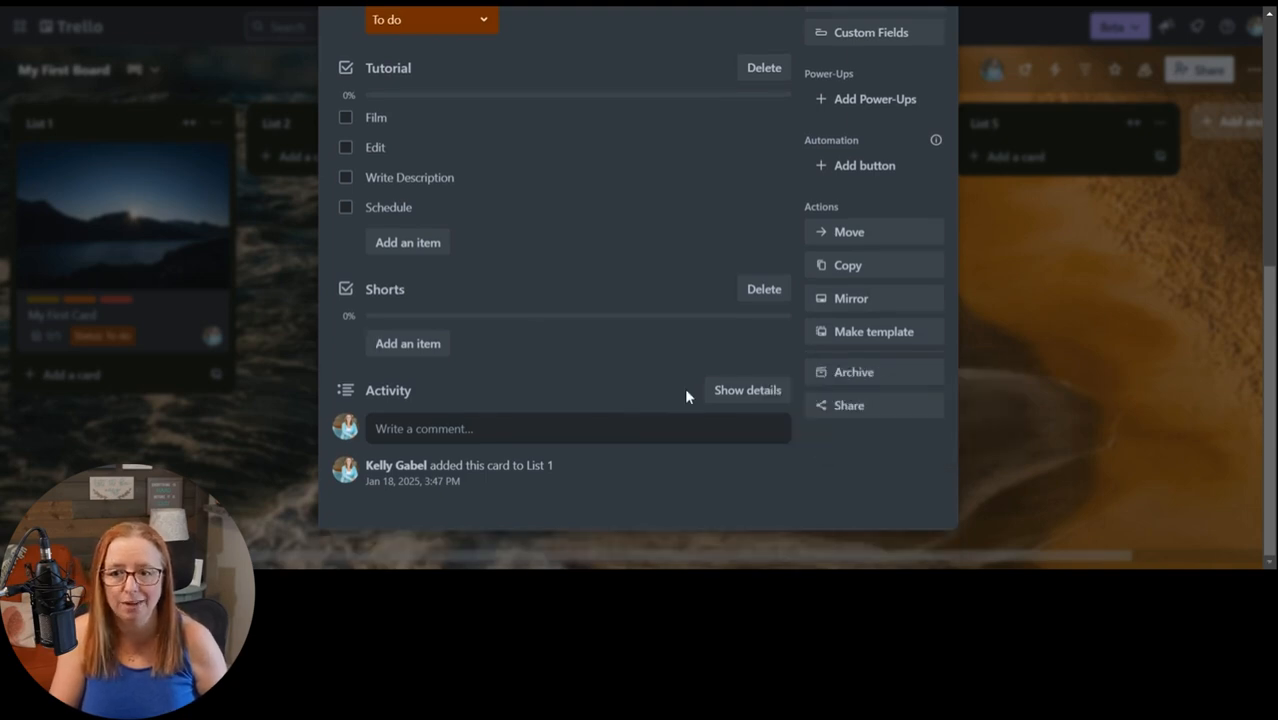
pyautogui.moveTo(572, 372)
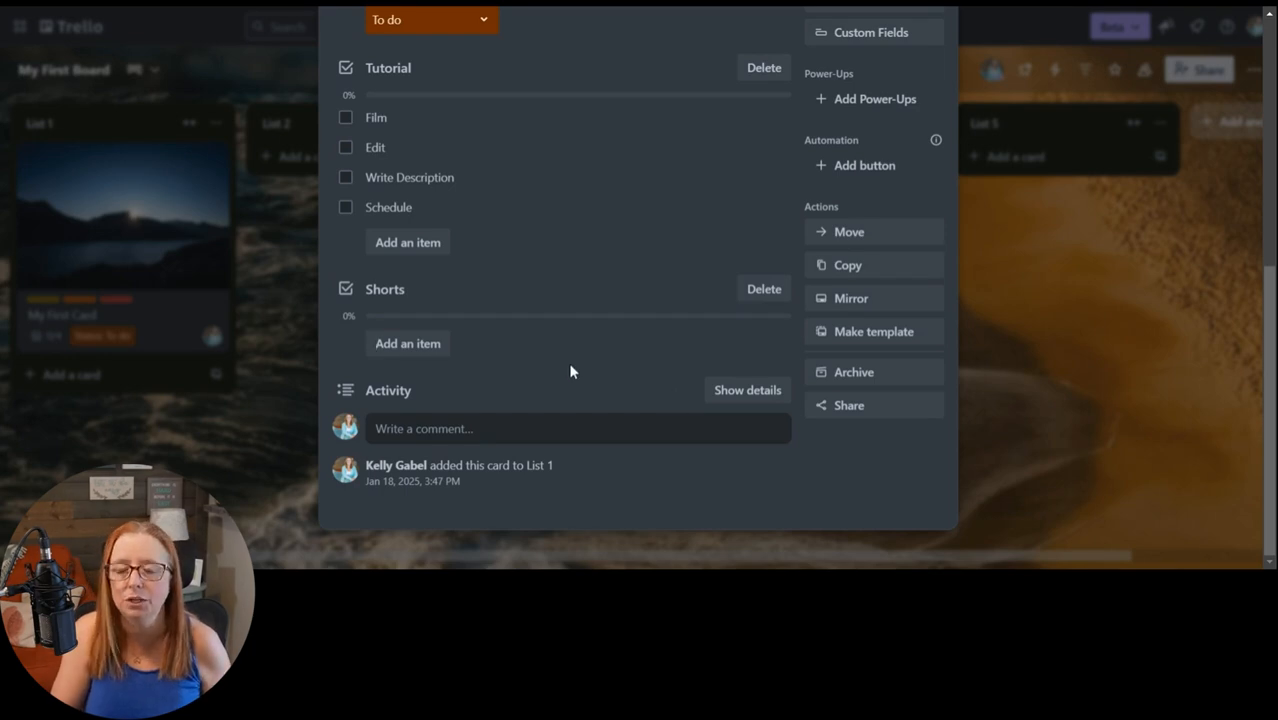
pyautogui.moveTo(764, 288)
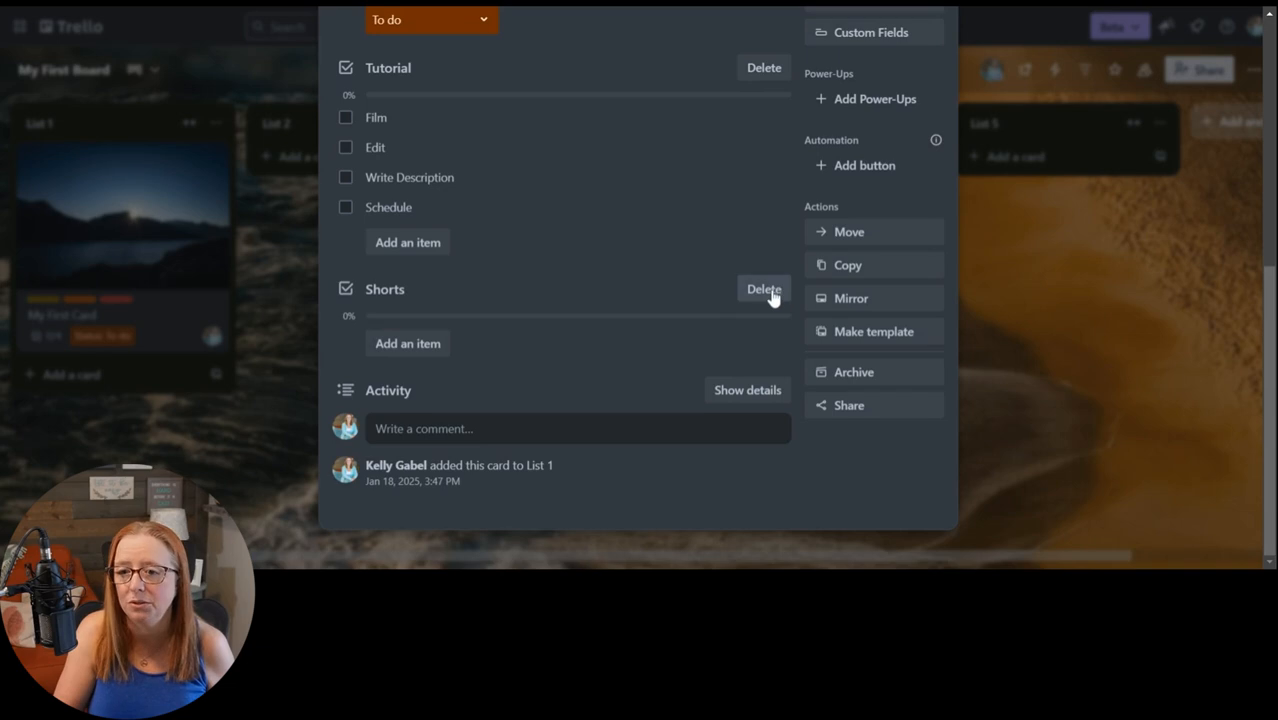
pyautogui.click(764, 288)
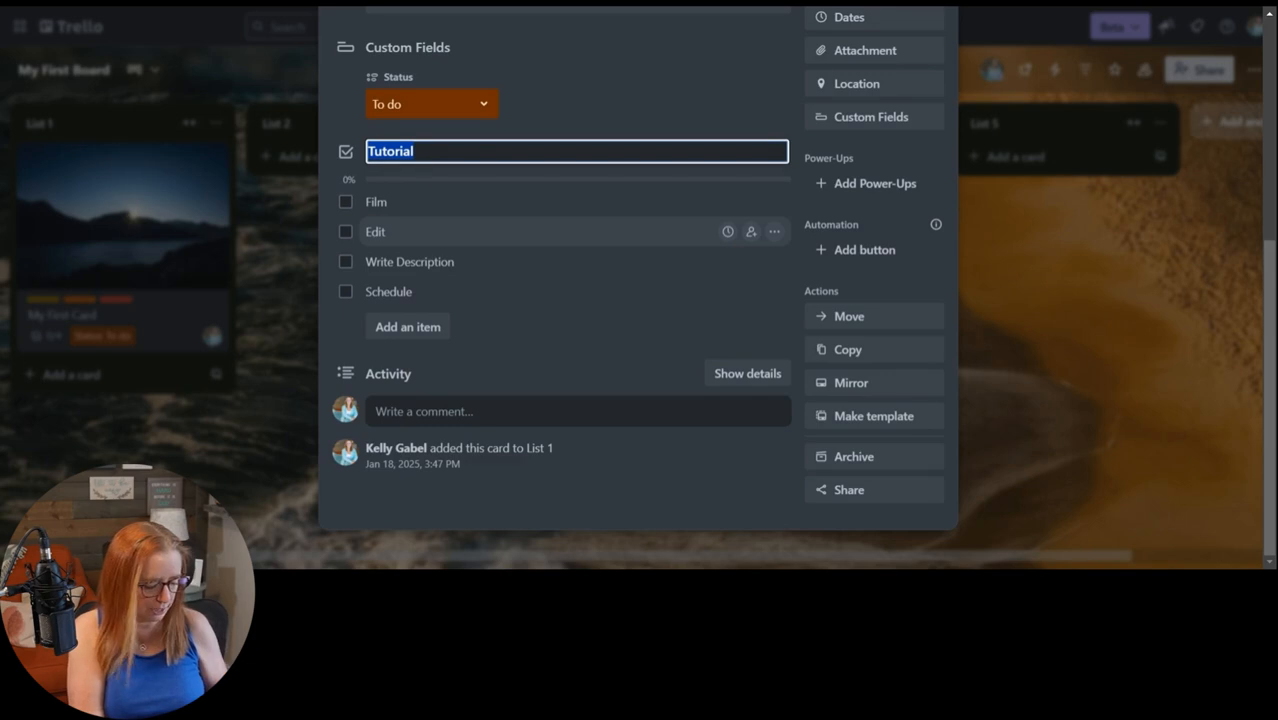
# - Retitle the Tutorial checklist as 'YouTube Video', keeping its four items
pyautogui.write('YouTube VB')
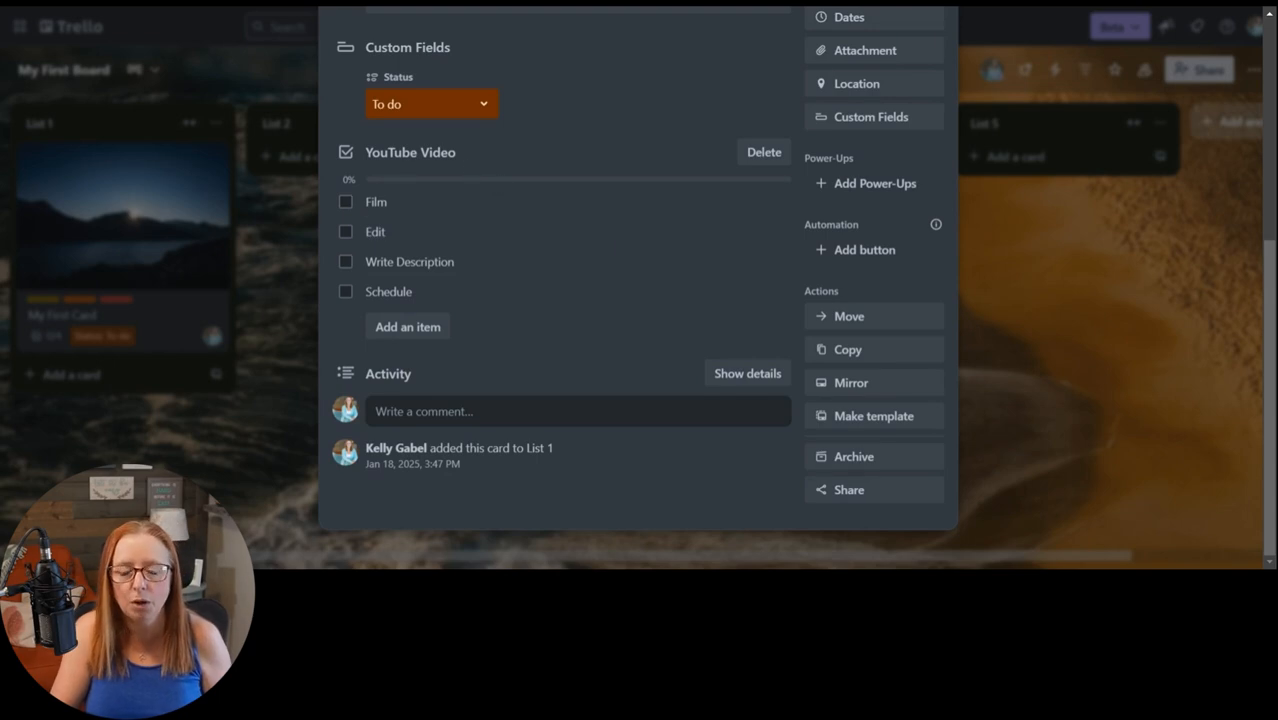
pyautogui.moveTo(432, 172)
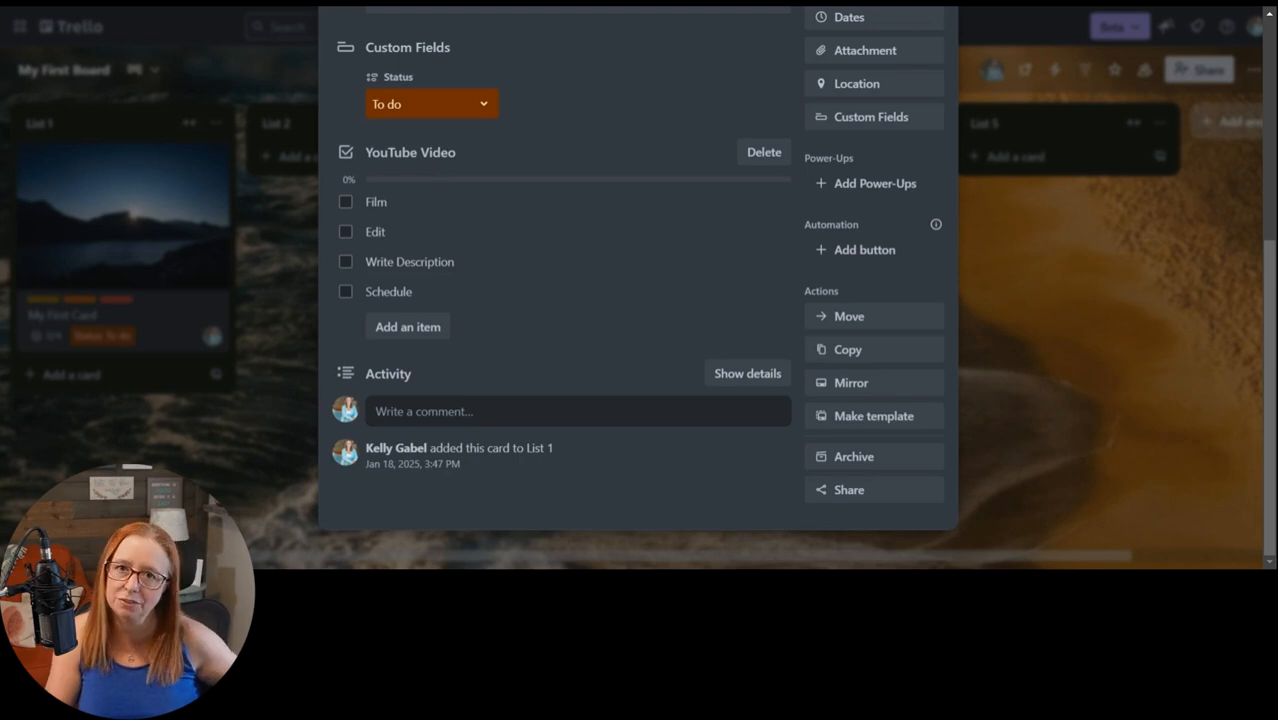
pyautogui.moveTo(660, 252)
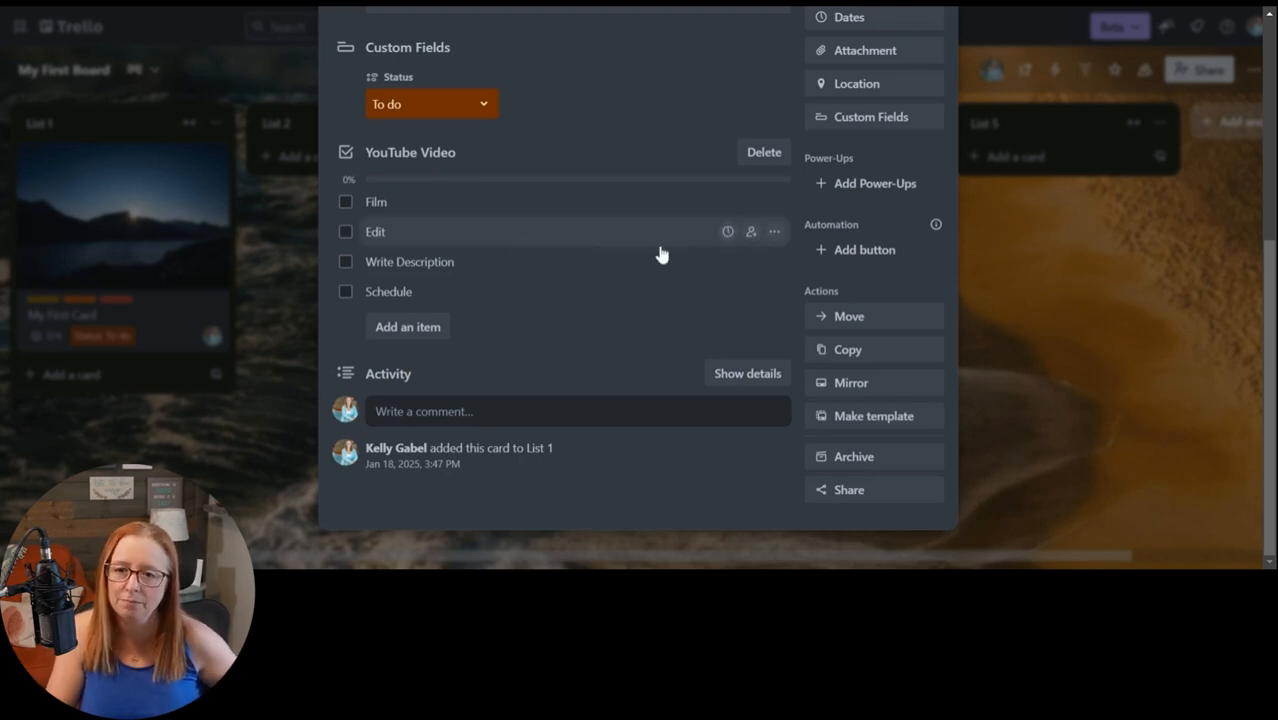
pyautogui.moveTo(490, 238)
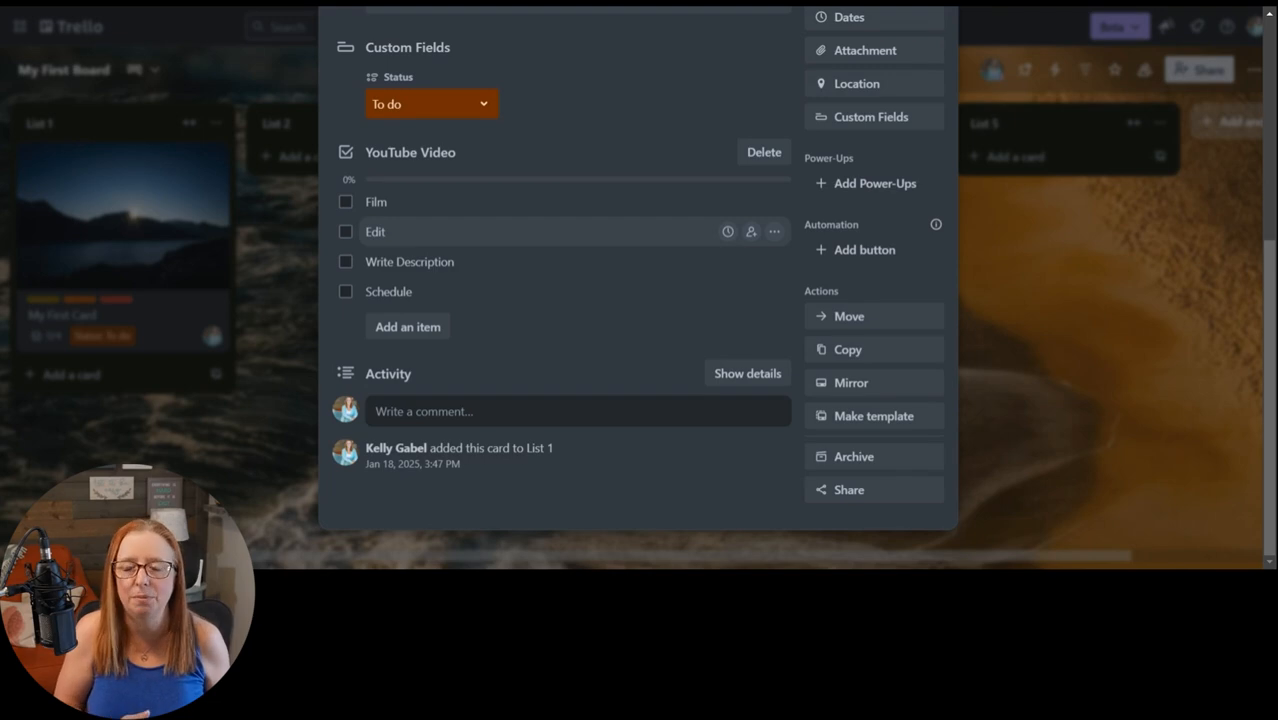
pyautogui.scroll(3)
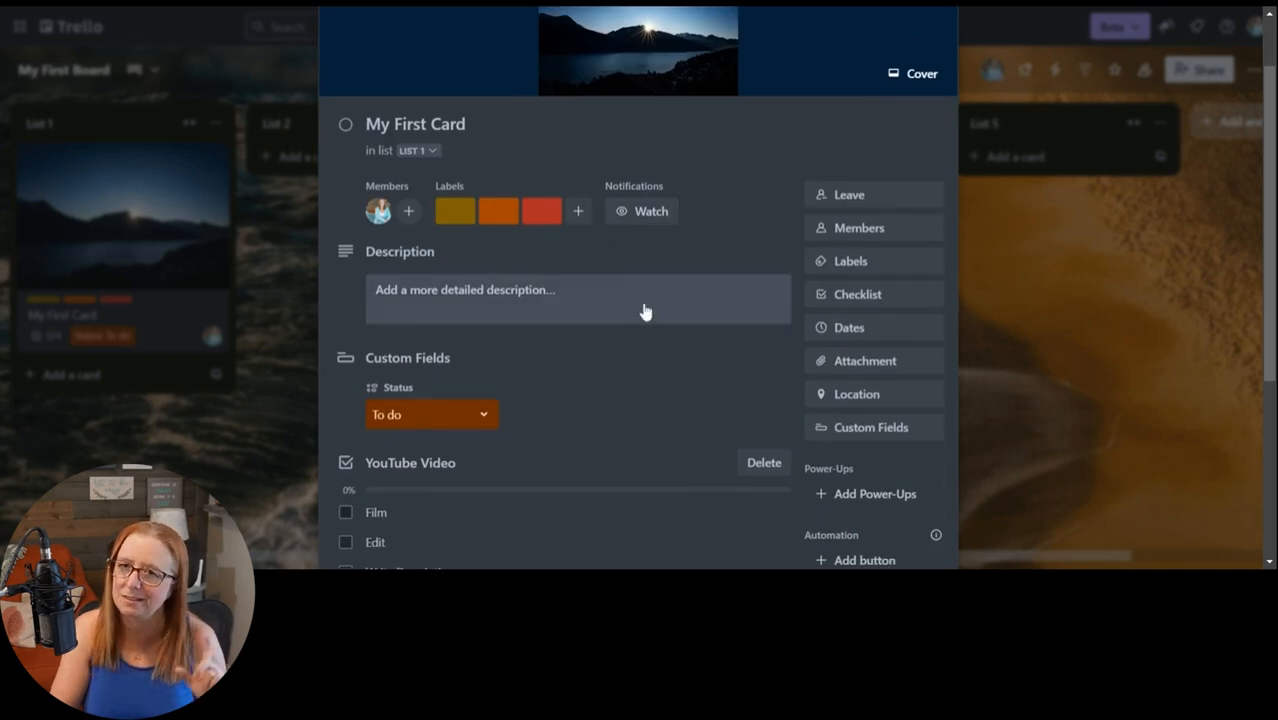
pyautogui.moveTo(884, 308)
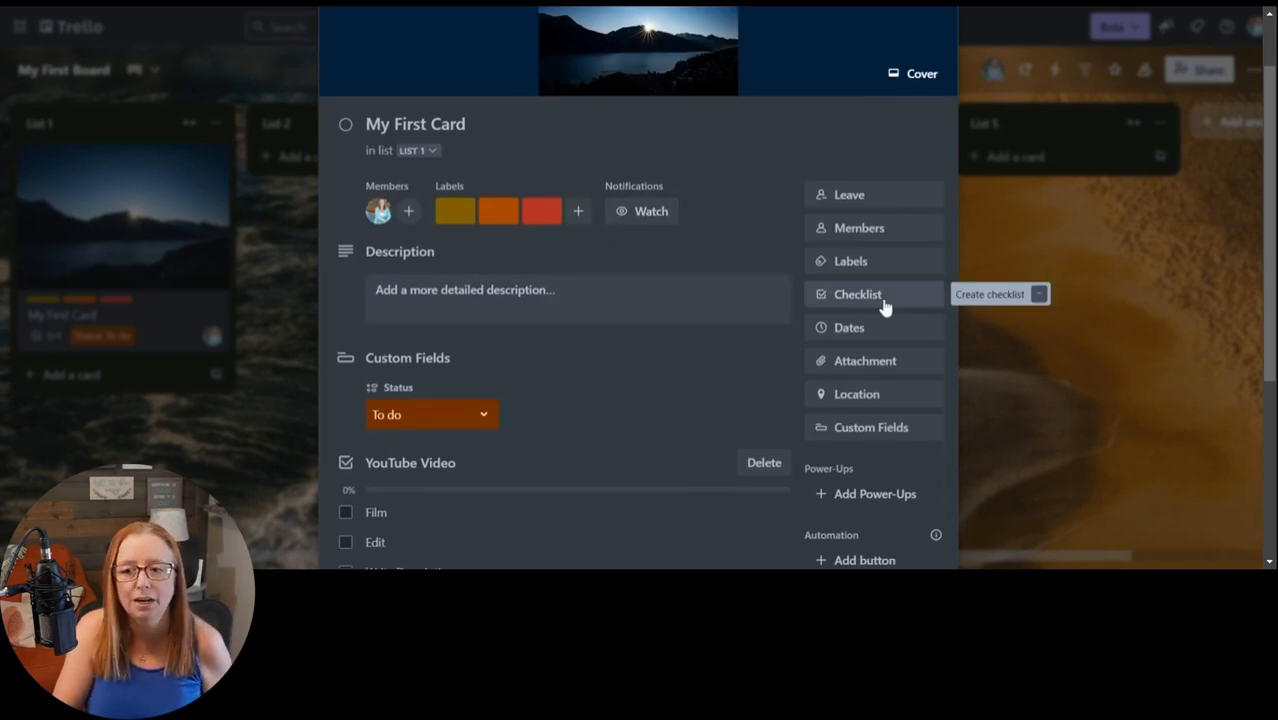
# - Create a second checklist copying items from 'YouTube Video', then check off Film in it
pyautogui.click(856, 292)
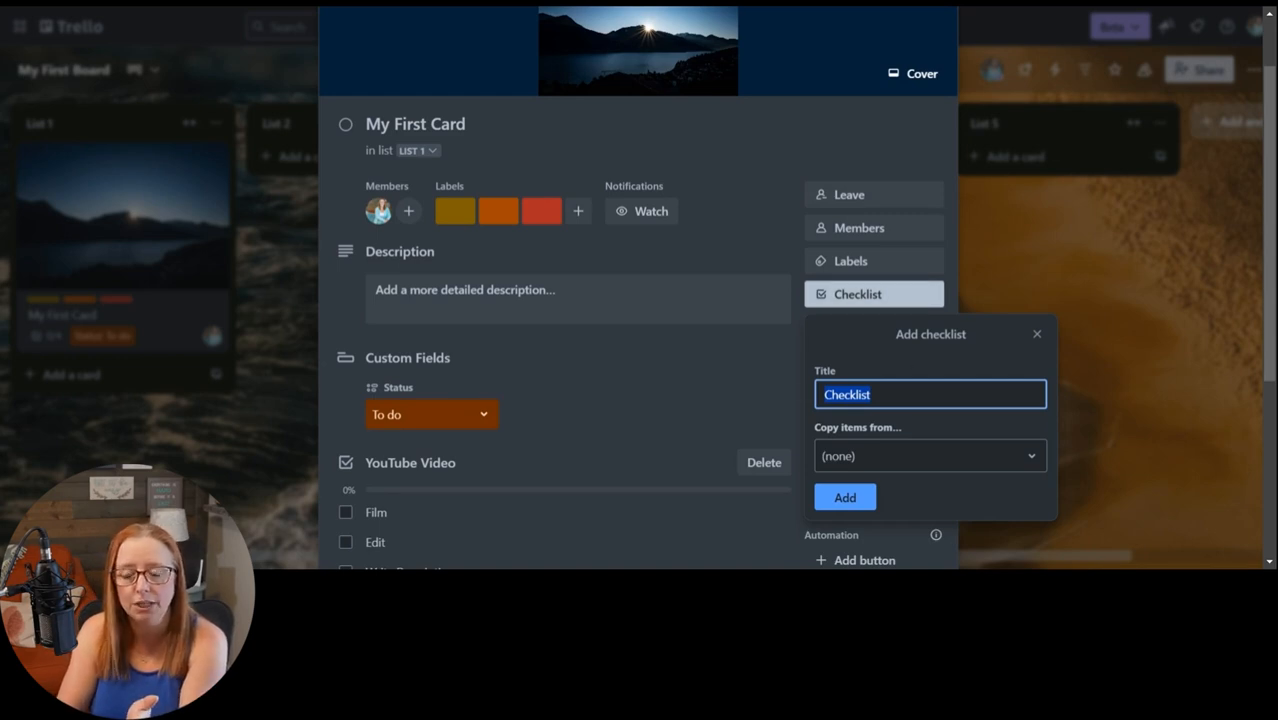
pyautogui.moveTo(838, 344)
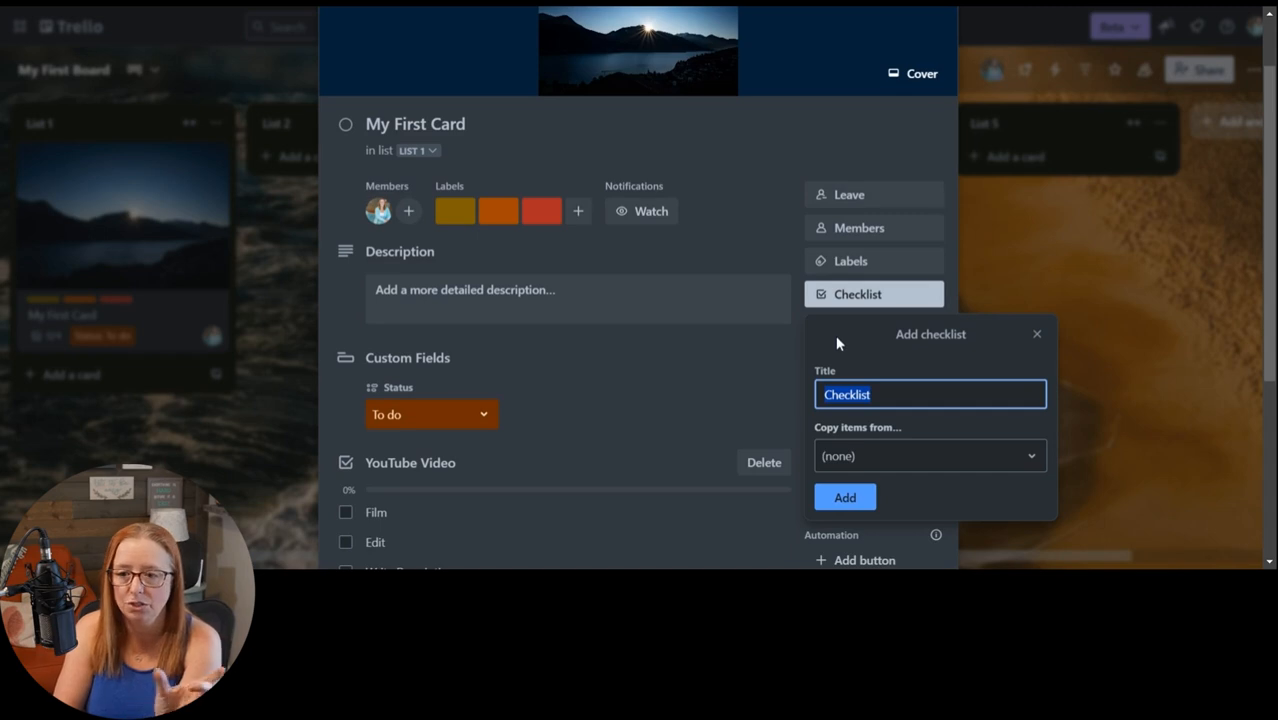
pyautogui.moveTo(840, 374)
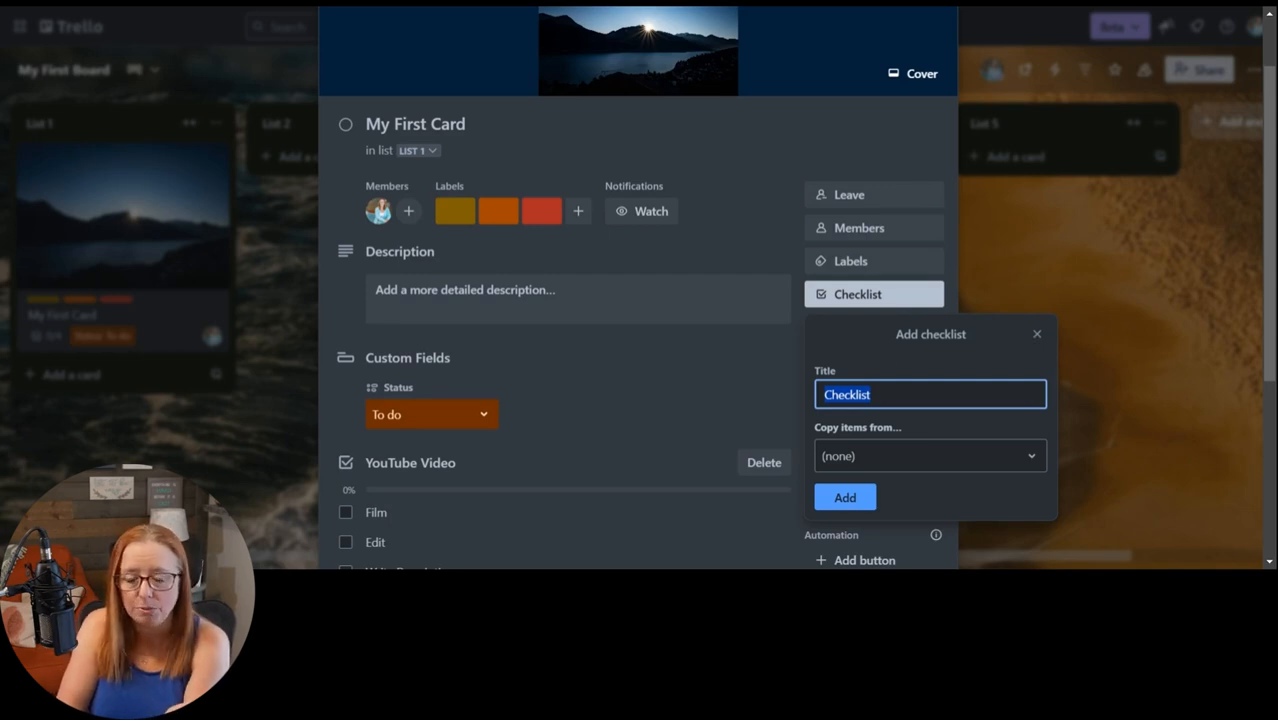
pyautogui.moveTo(878, 456)
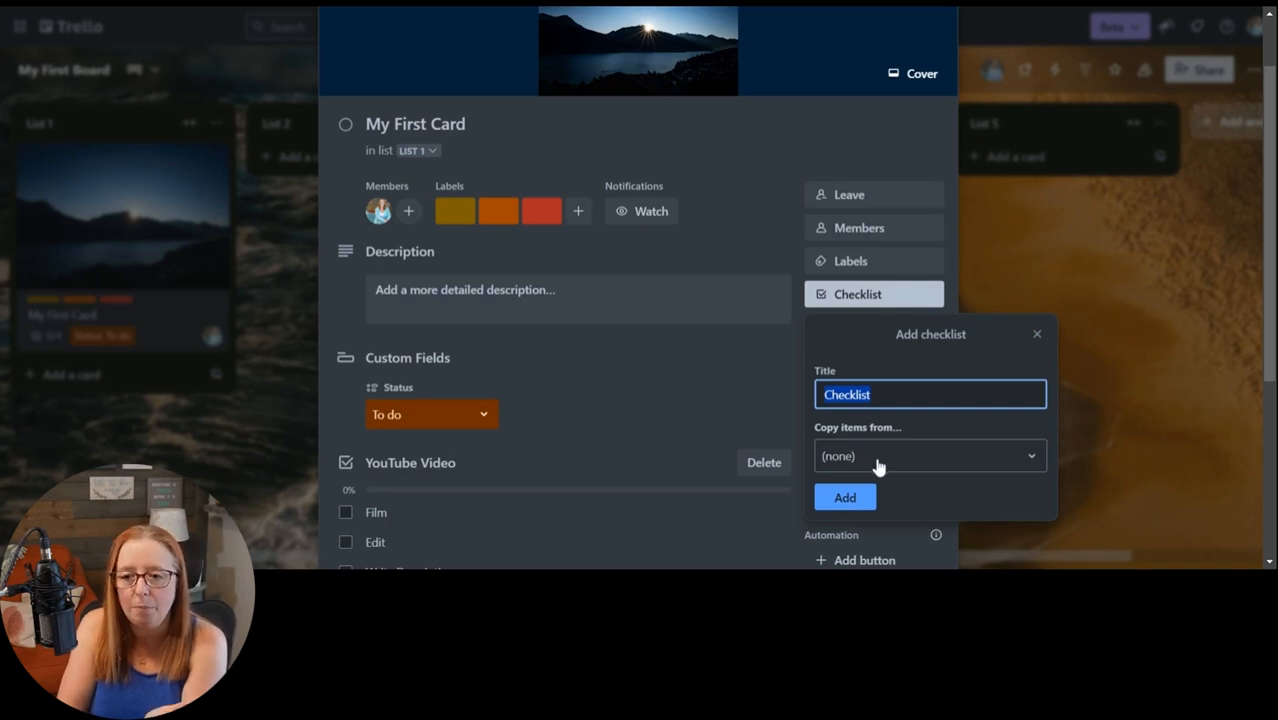
pyautogui.moveTo(936, 468)
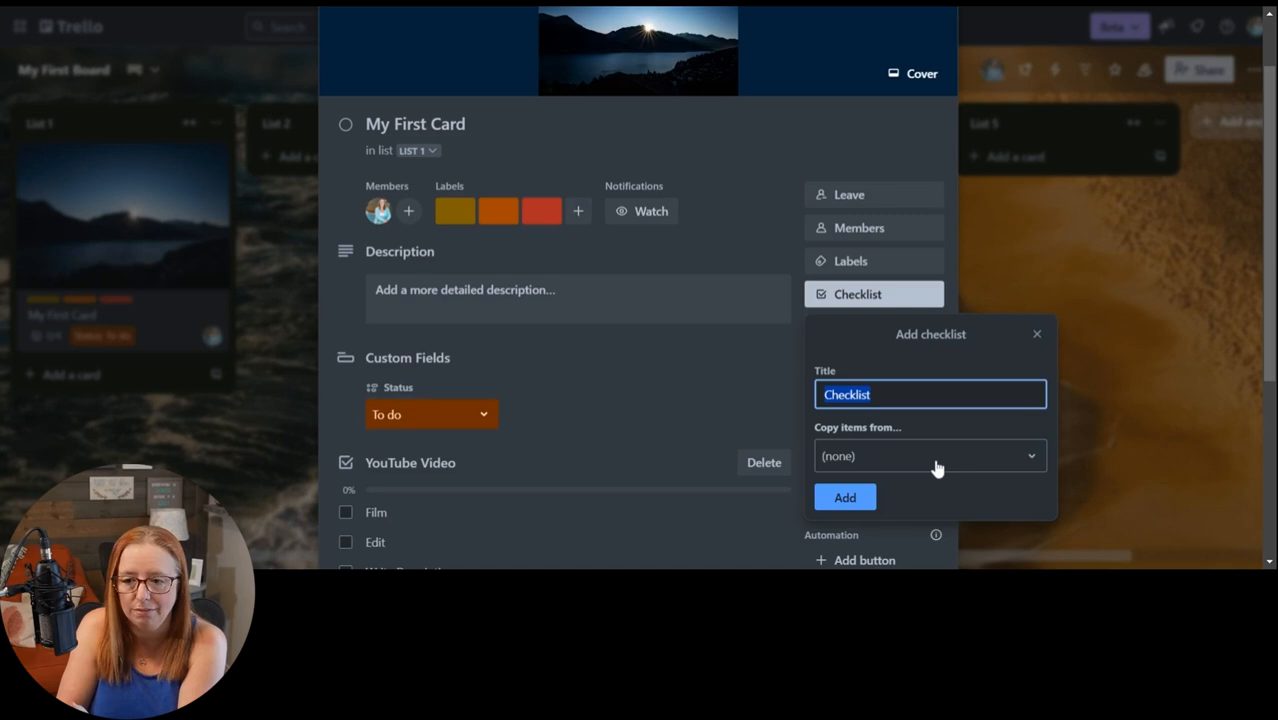
pyautogui.click(928, 456)
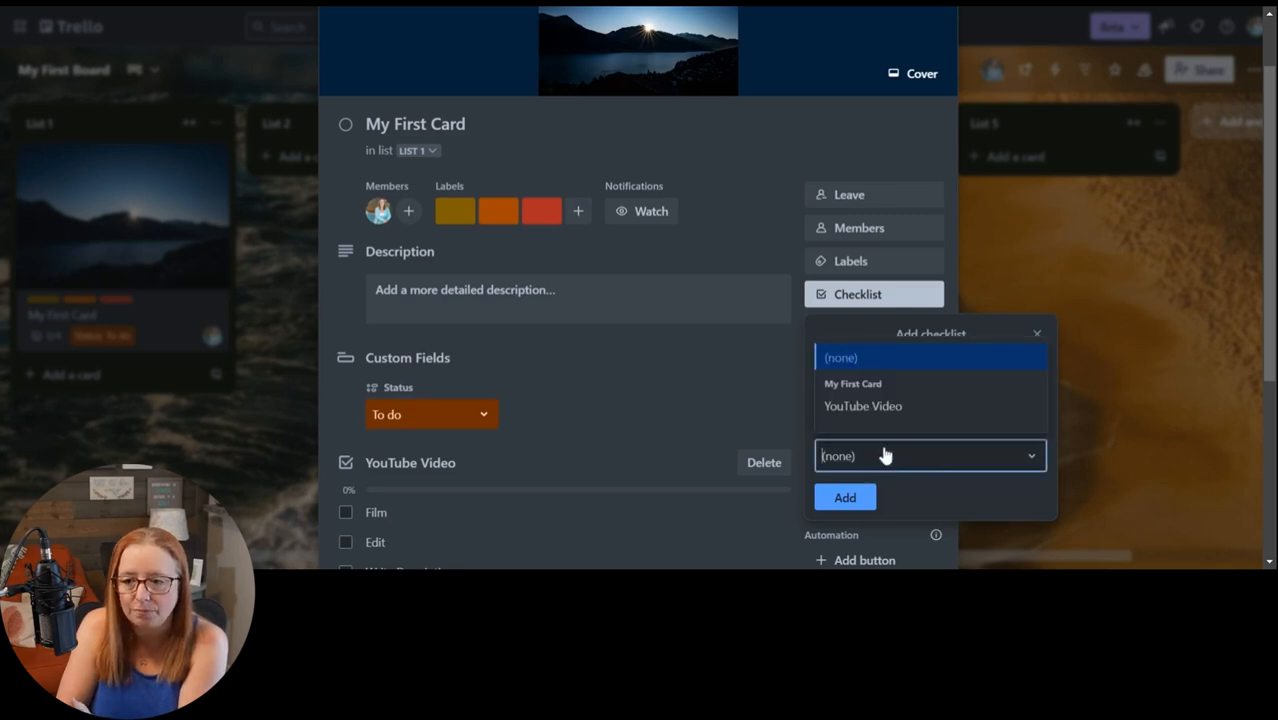
pyautogui.moveTo(862, 404)
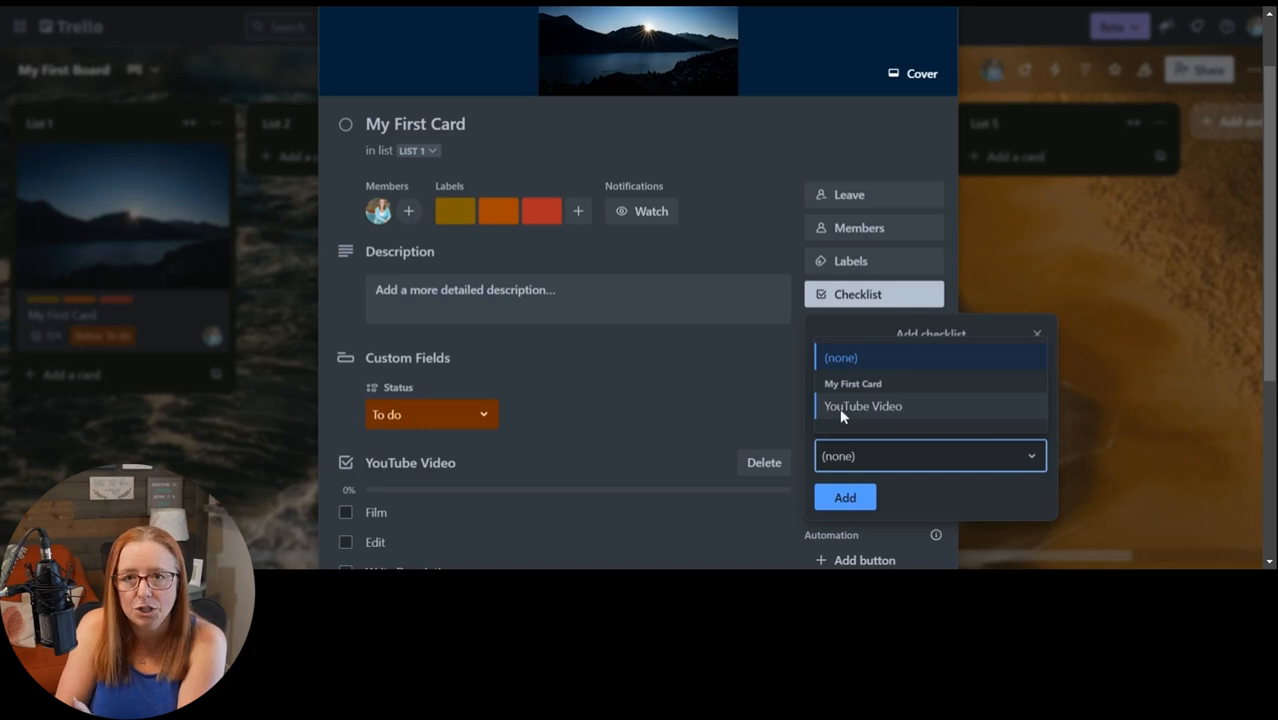
pyautogui.moveTo(904, 418)
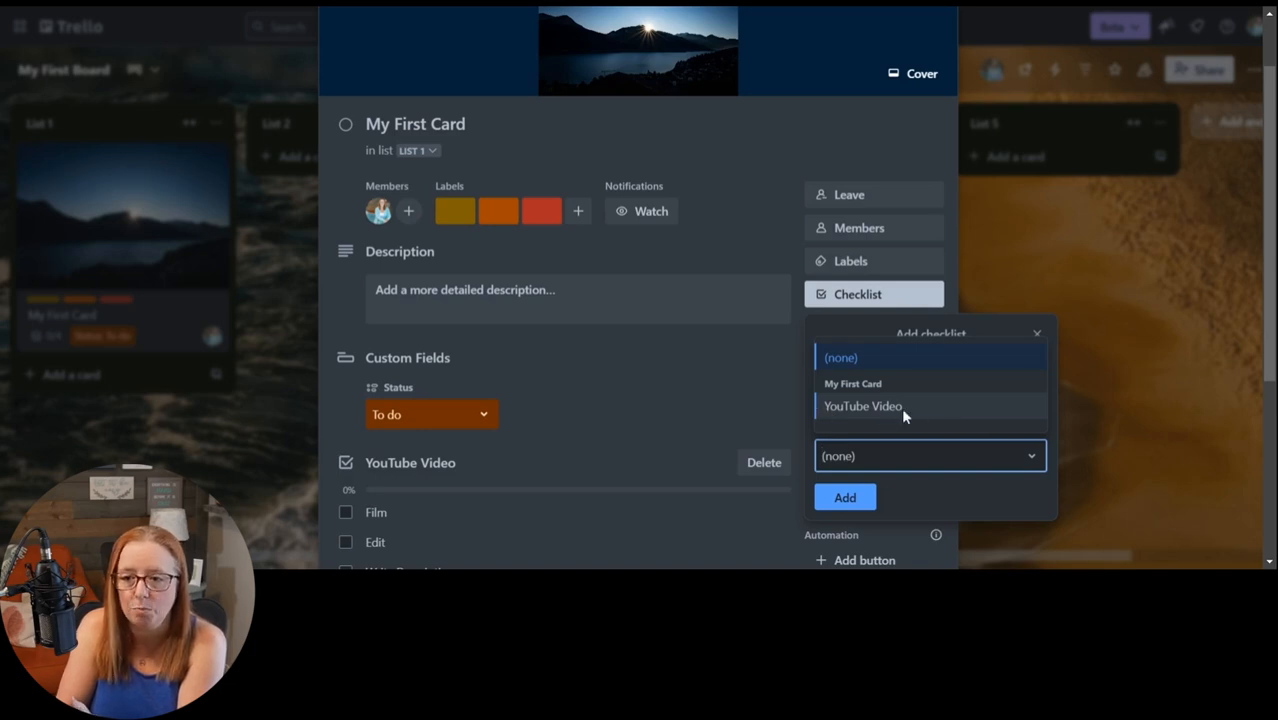
pyautogui.moveTo(844, 390)
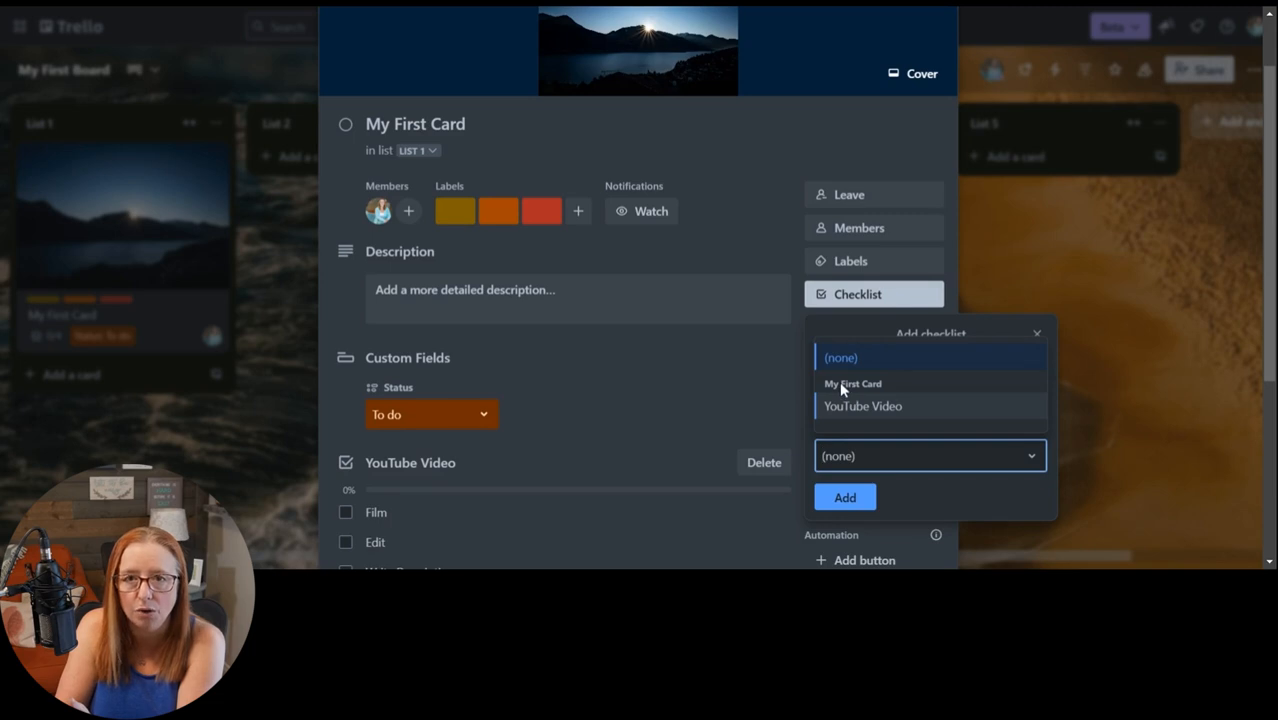
pyautogui.moveTo(858, 412)
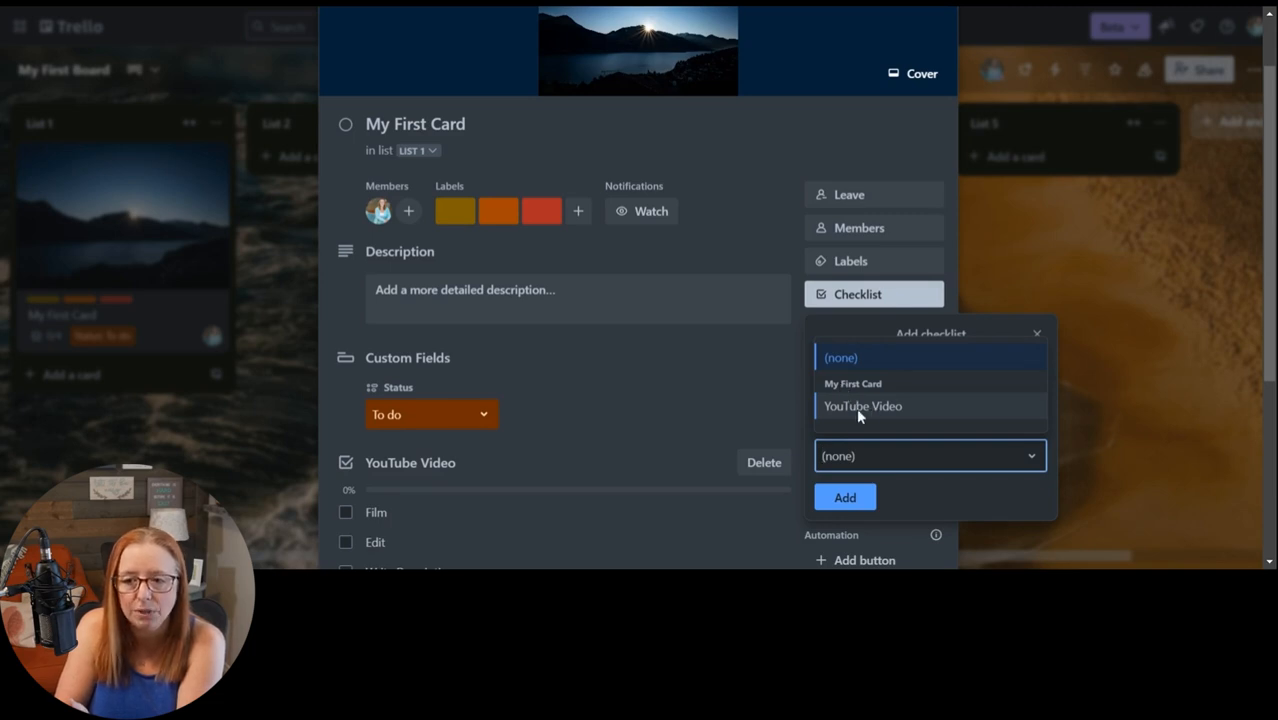
pyautogui.click(862, 404)
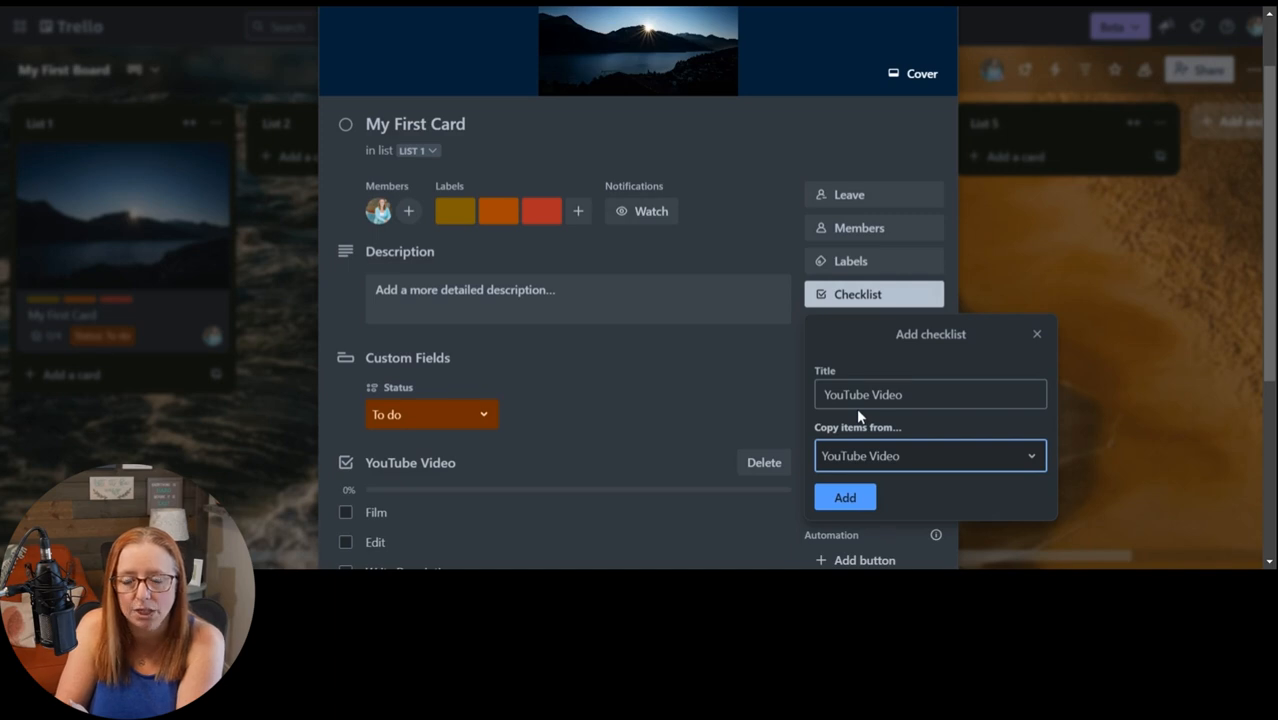
pyautogui.moveTo(880, 444)
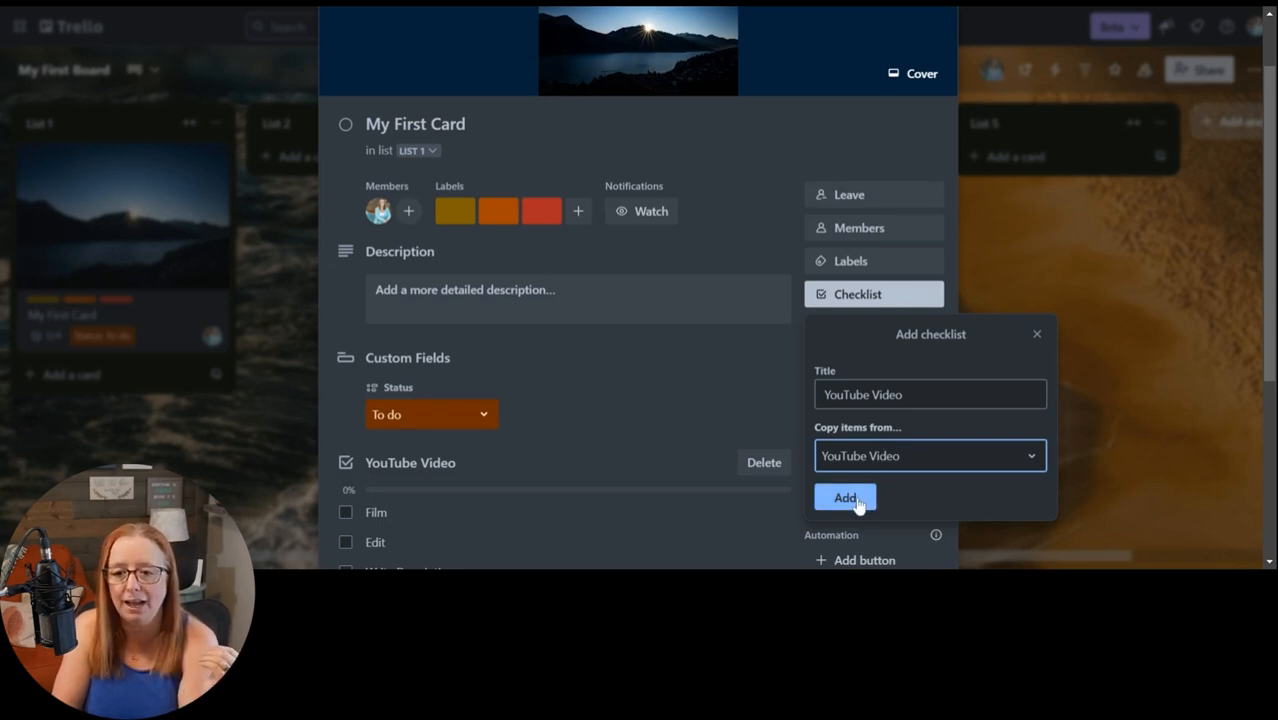
pyautogui.click(844, 498)
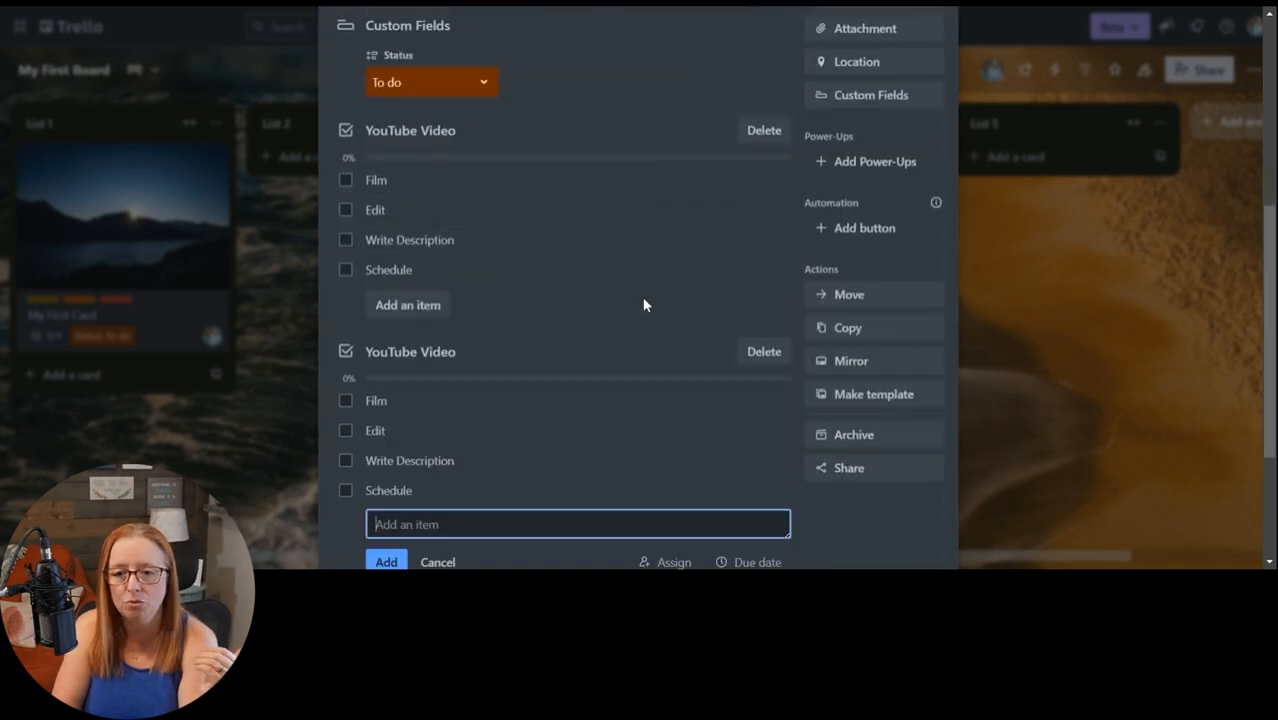
pyautogui.scroll(-3)
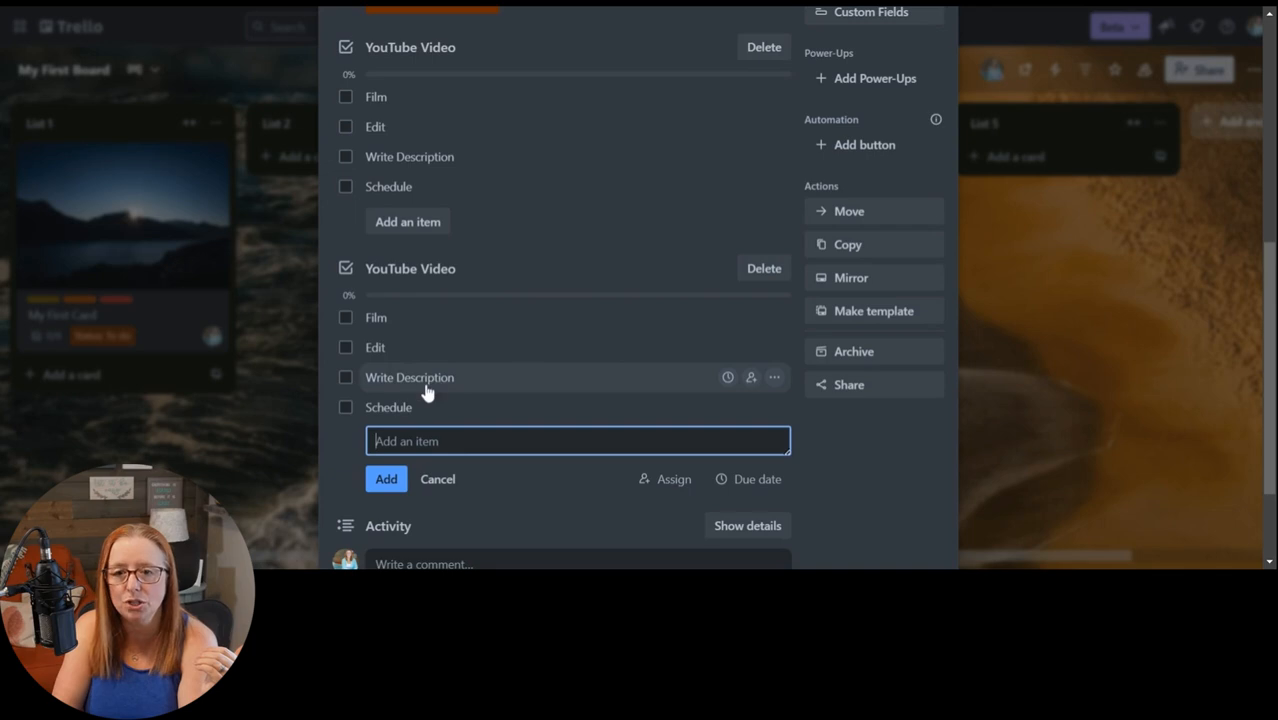
pyautogui.moveTo(400, 408)
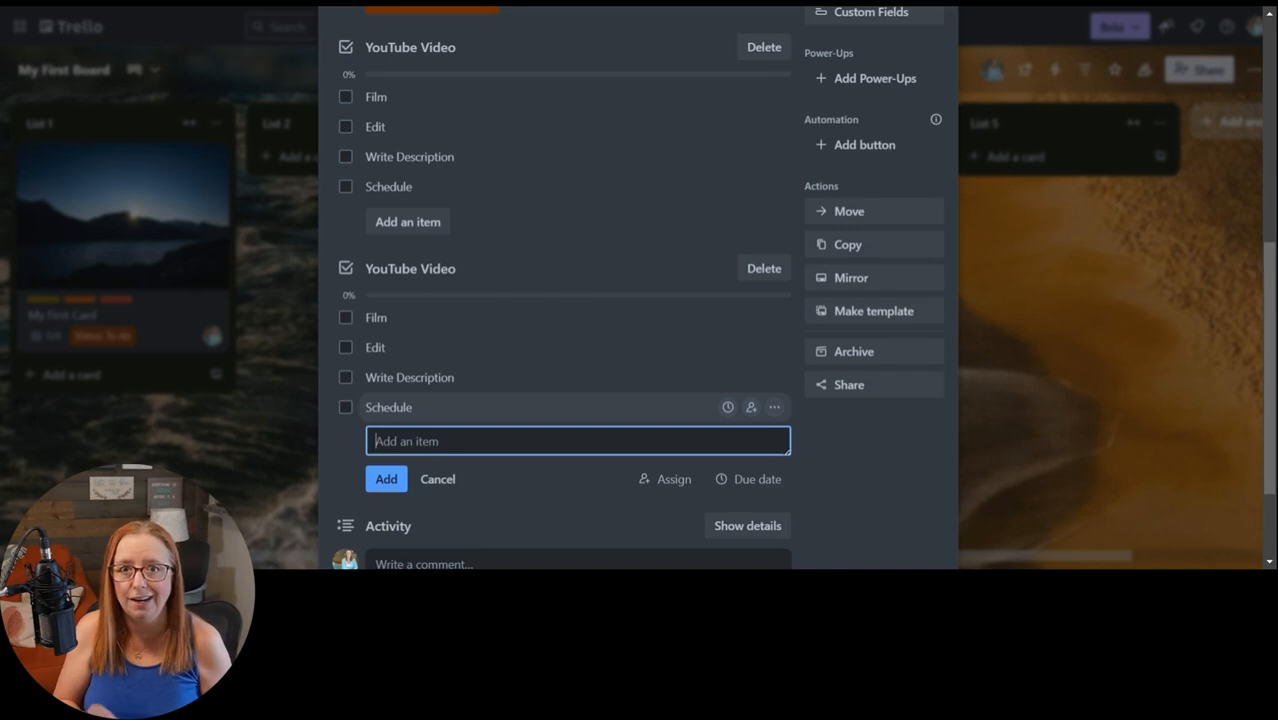
pyautogui.moveTo(408, 376)
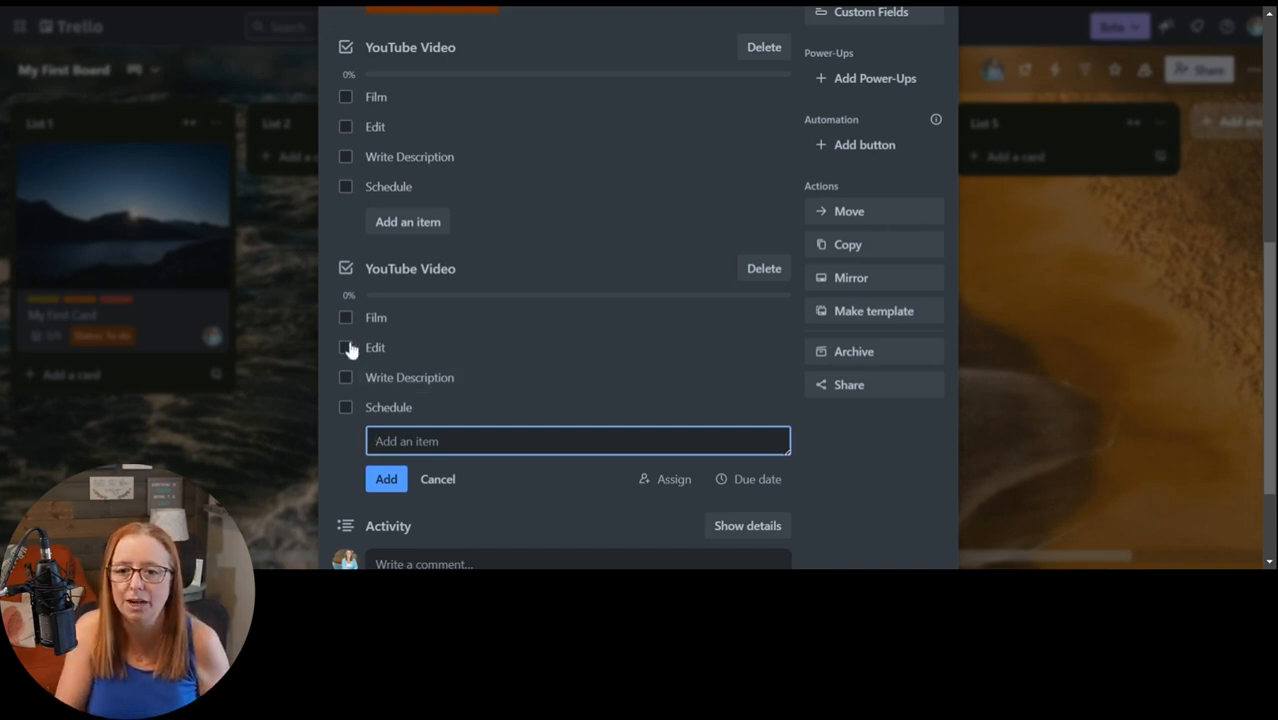
pyautogui.click(346, 316)
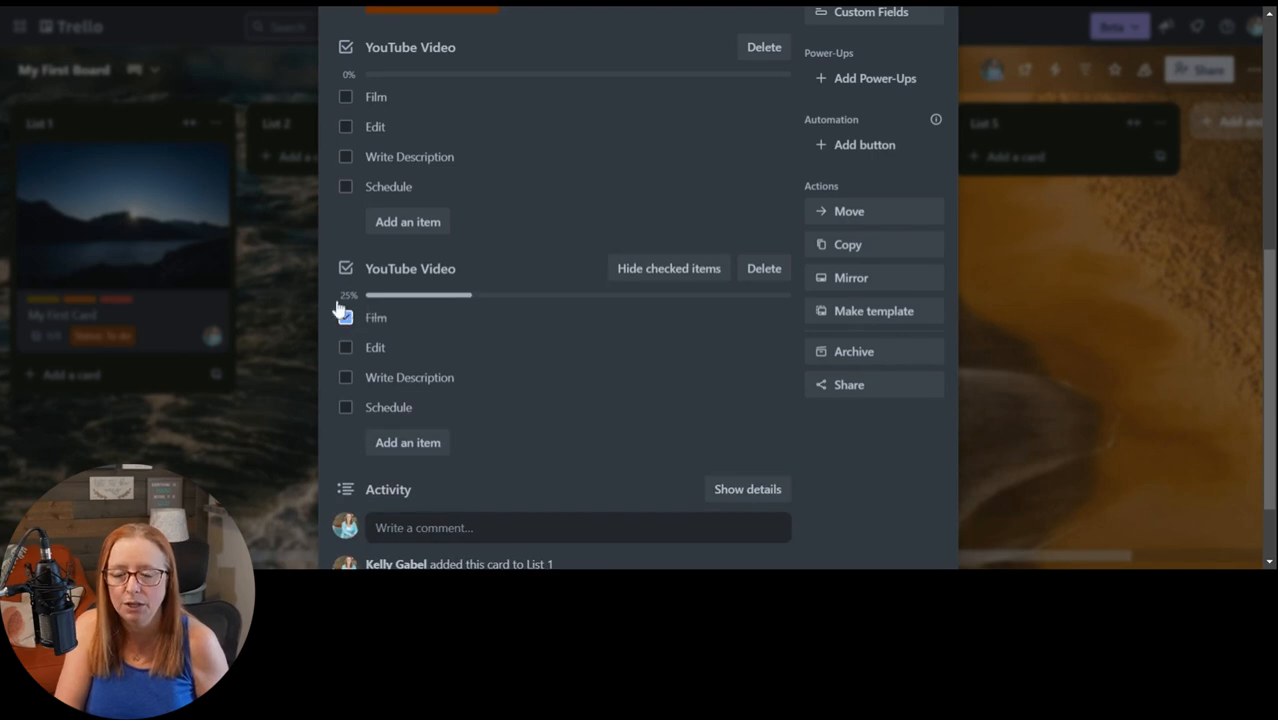
# - Check off Edit in the copied checklist (50% complete) and return to the board
pyautogui.click(344, 316)
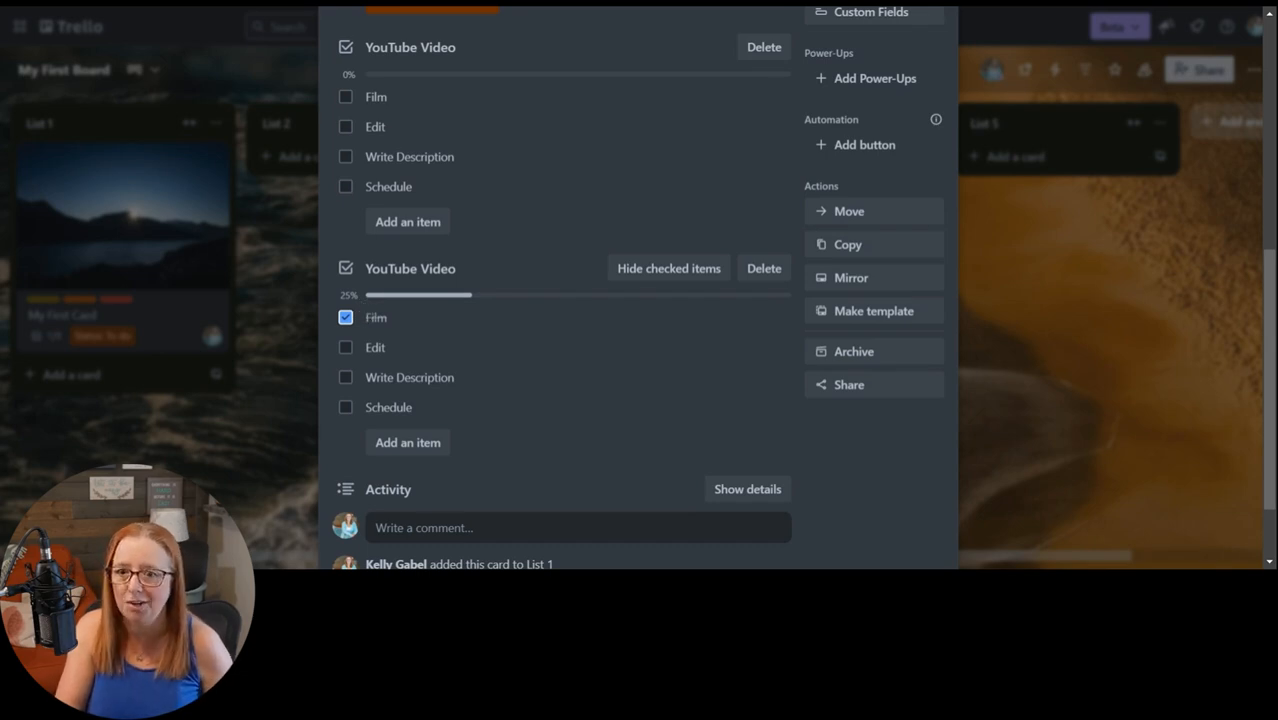
pyautogui.click(346, 348)
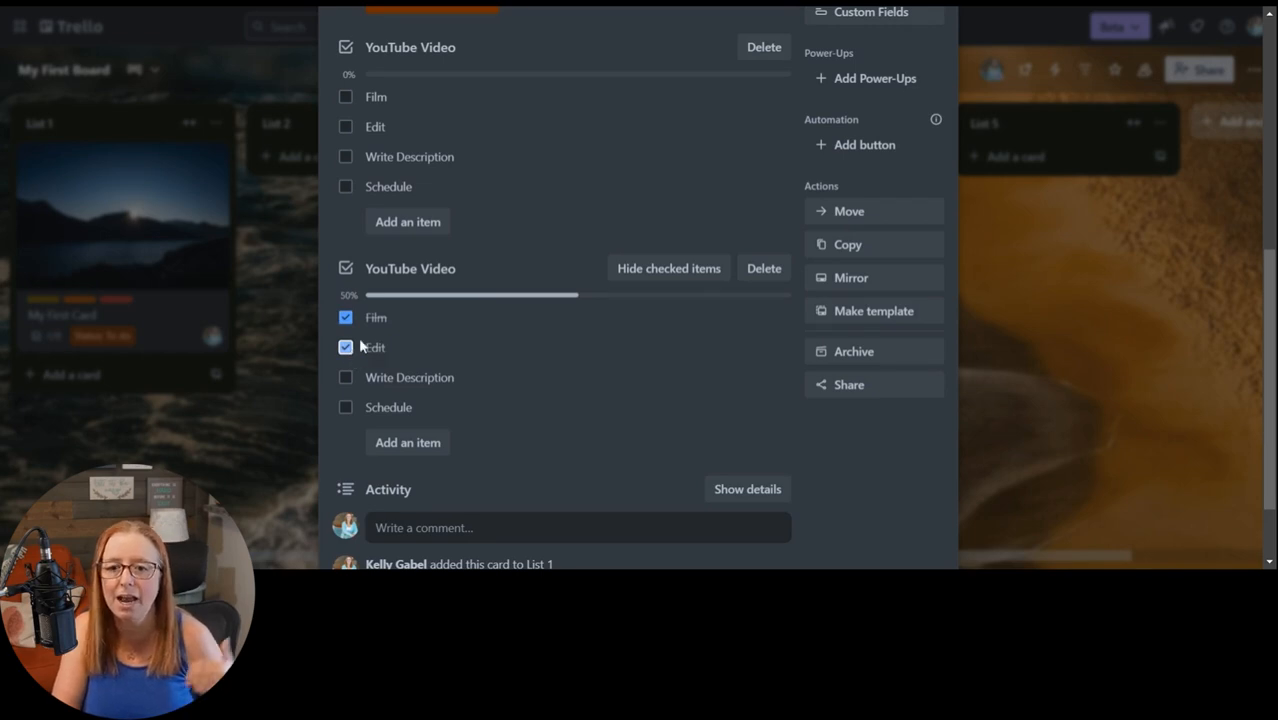
pyautogui.click(344, 348)
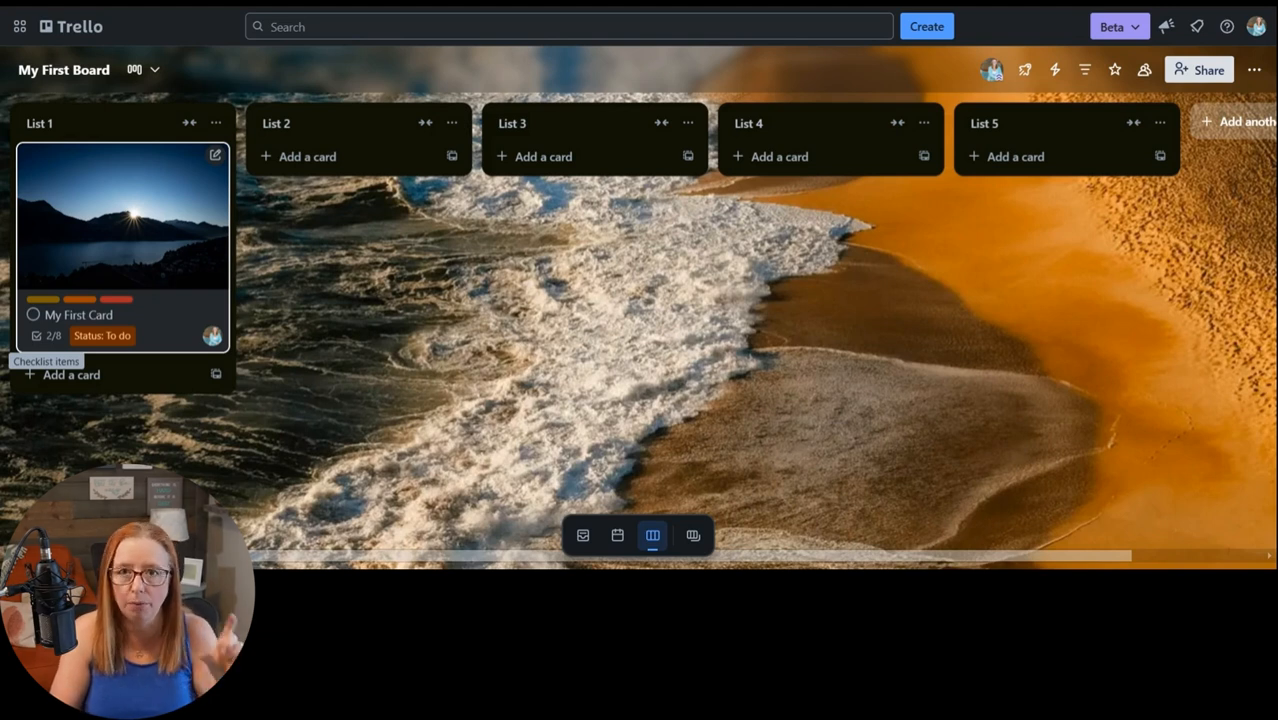
pyautogui.moveTo(54, 356)
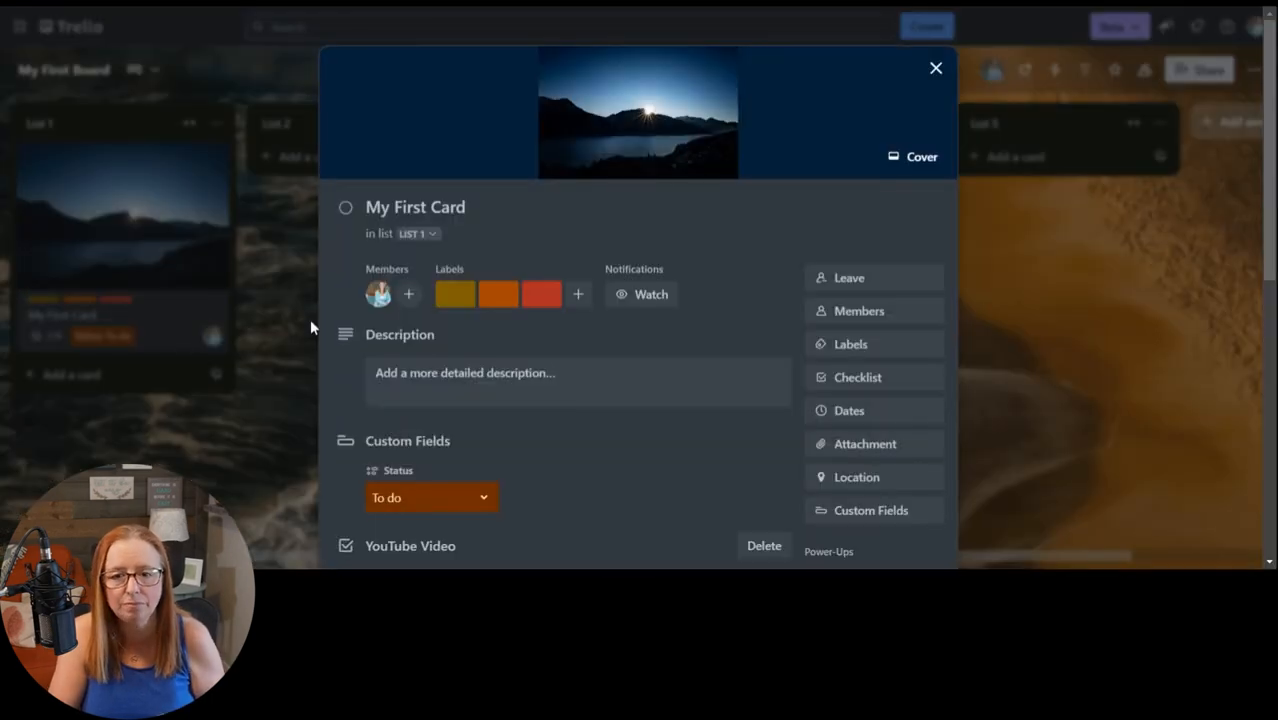
pyautogui.scroll(-3)
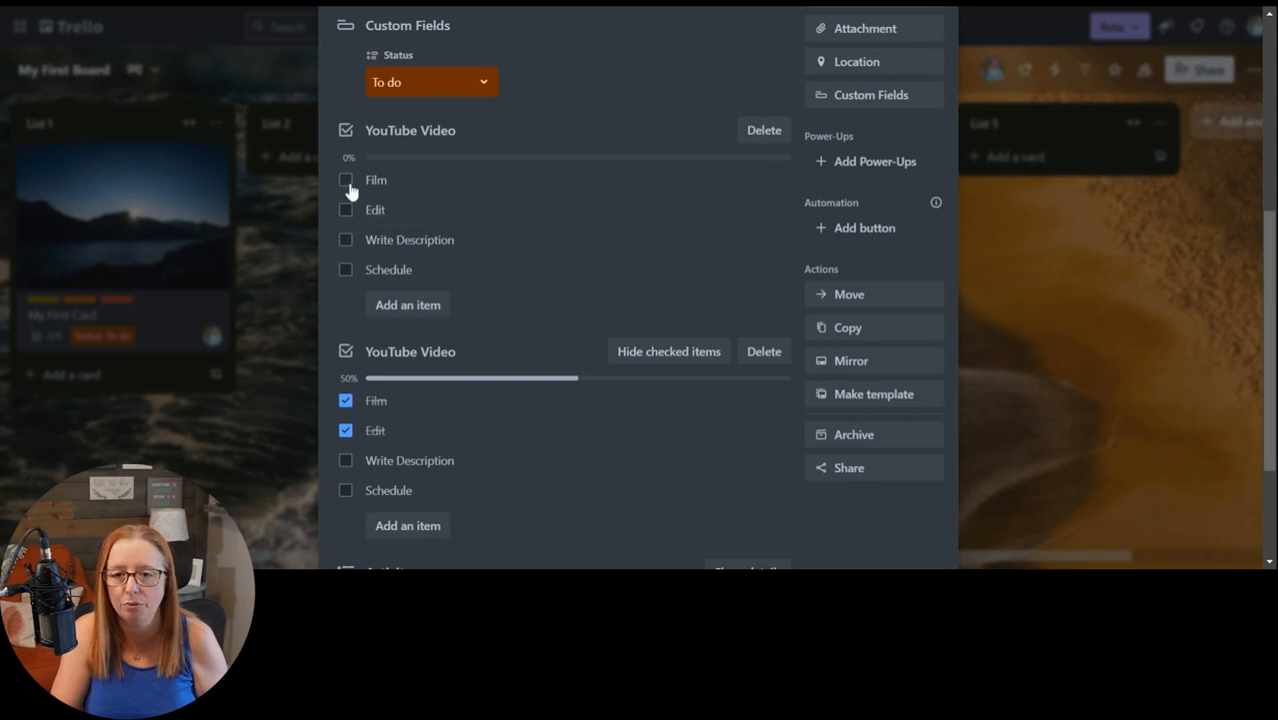
# - Check Write Description and Schedule in the first checklist, then hide its checked items
pyautogui.click(346, 240)
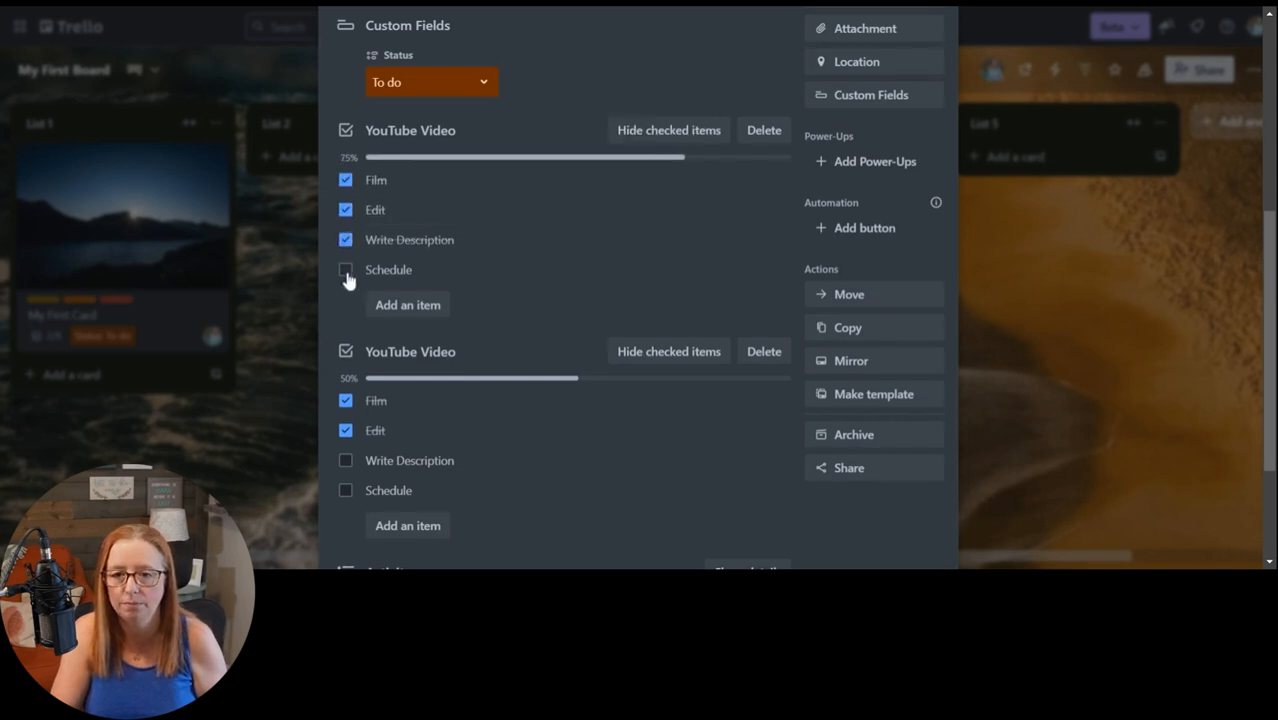
pyautogui.click(344, 268)
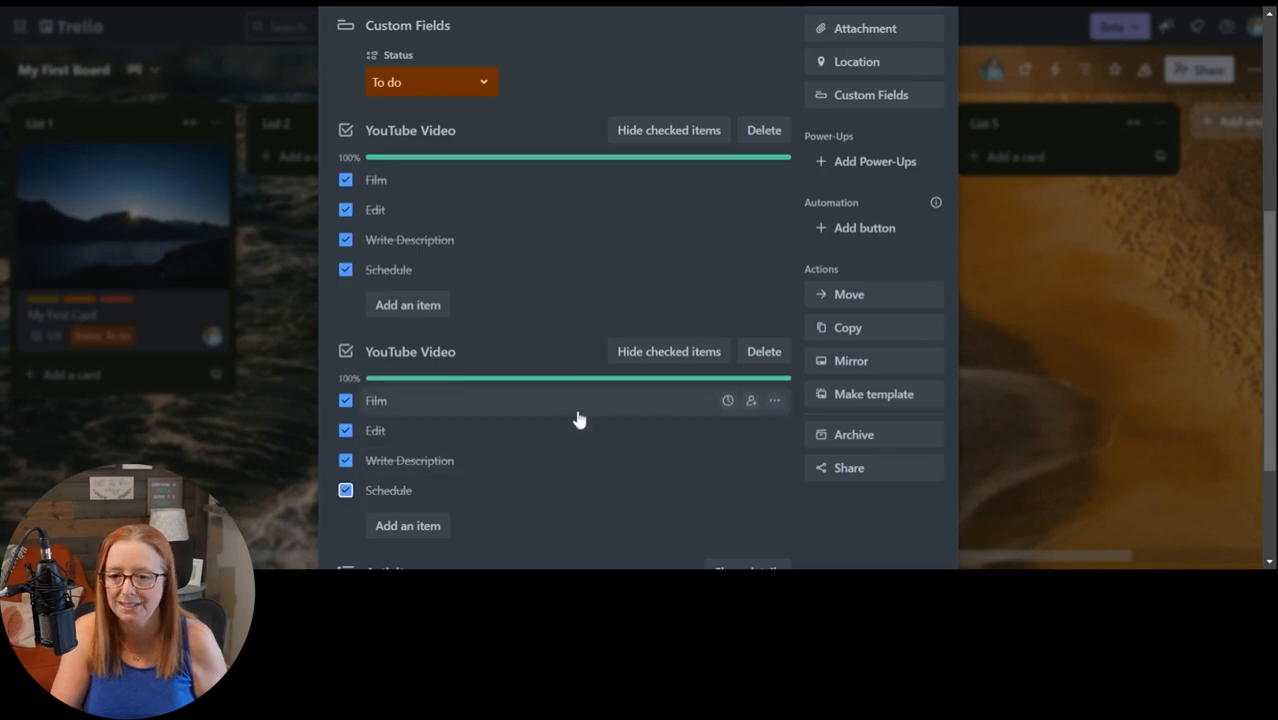
pyautogui.moveTo(230, 470)
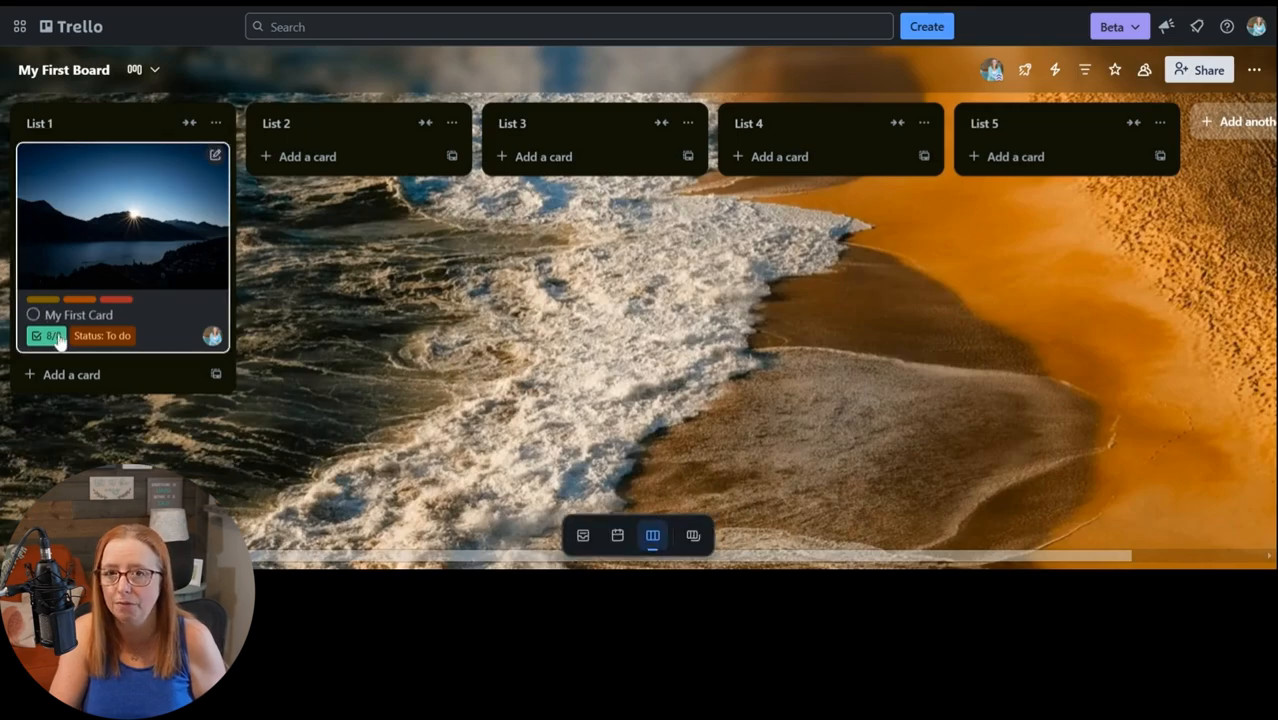
pyautogui.moveTo(48, 336)
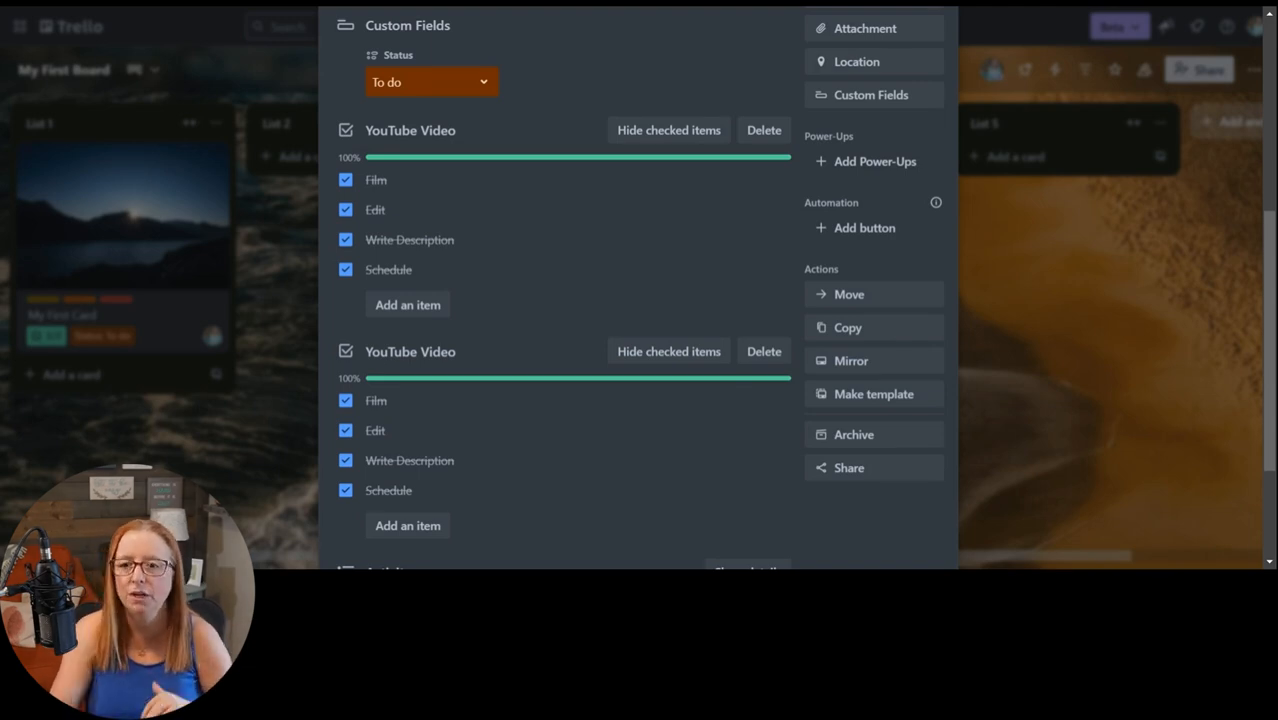
pyautogui.click(668, 130)
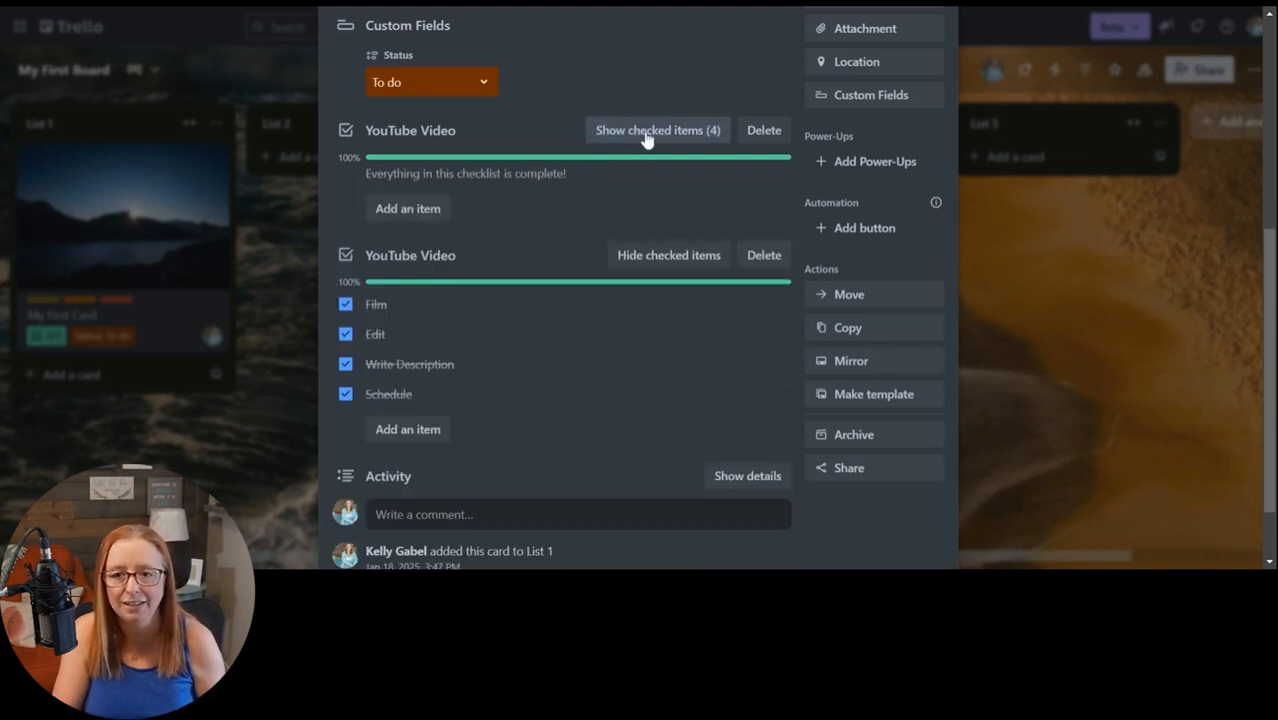
pyautogui.moveTo(426, 216)
pyautogui.write('T')
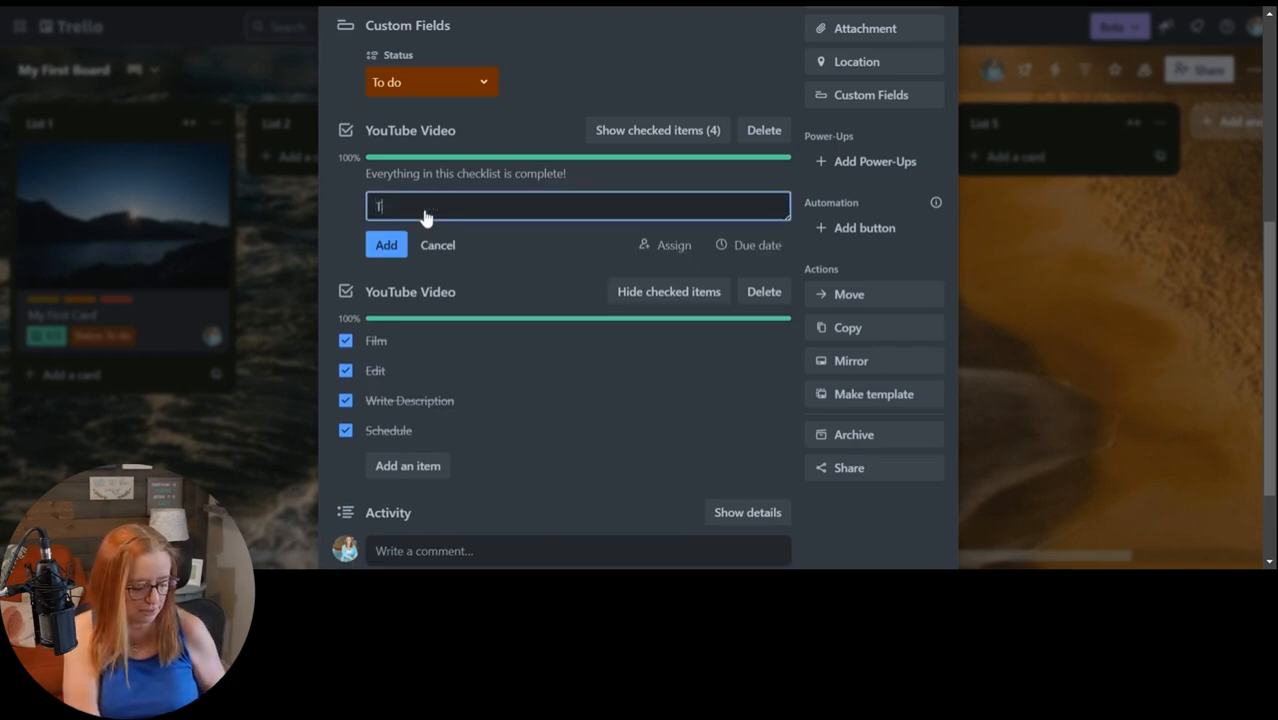
# - Add an unchecked 'Task 5' item to the first YouTube Video checklist
pyautogui.click(386, 244)
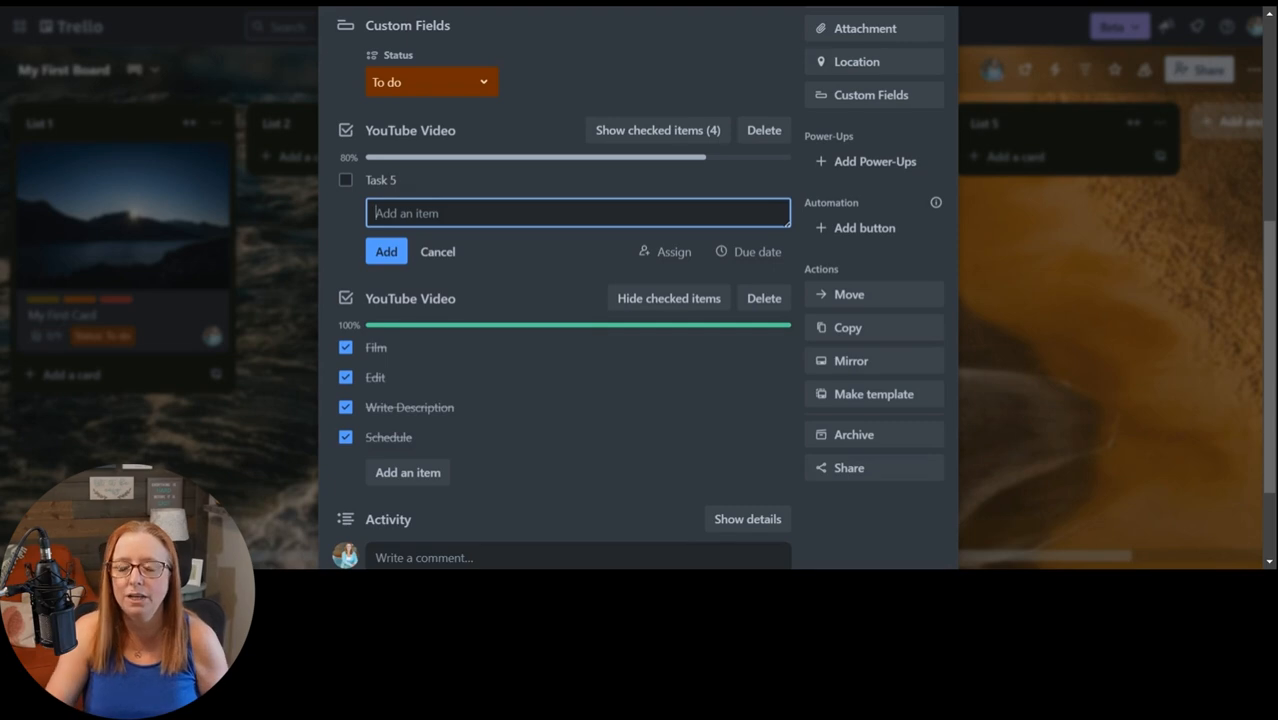
pyautogui.moveTo(628, 164)
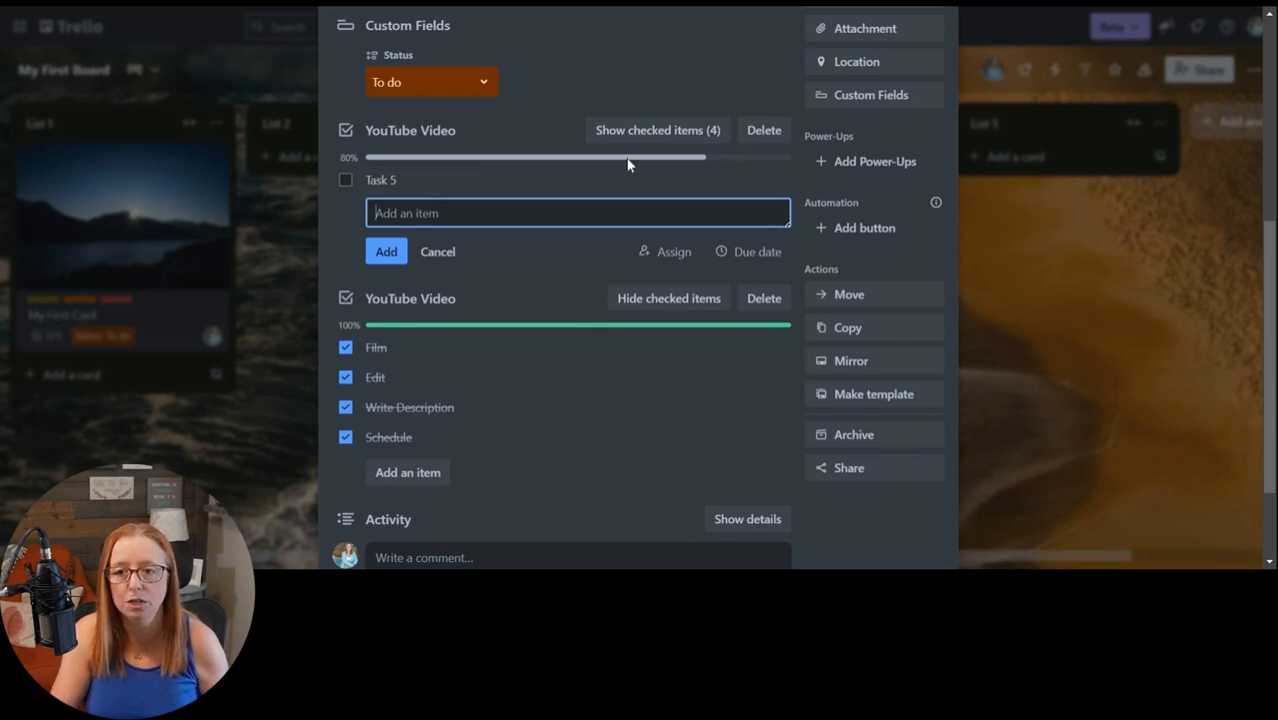
pyautogui.moveTo(518, 248)
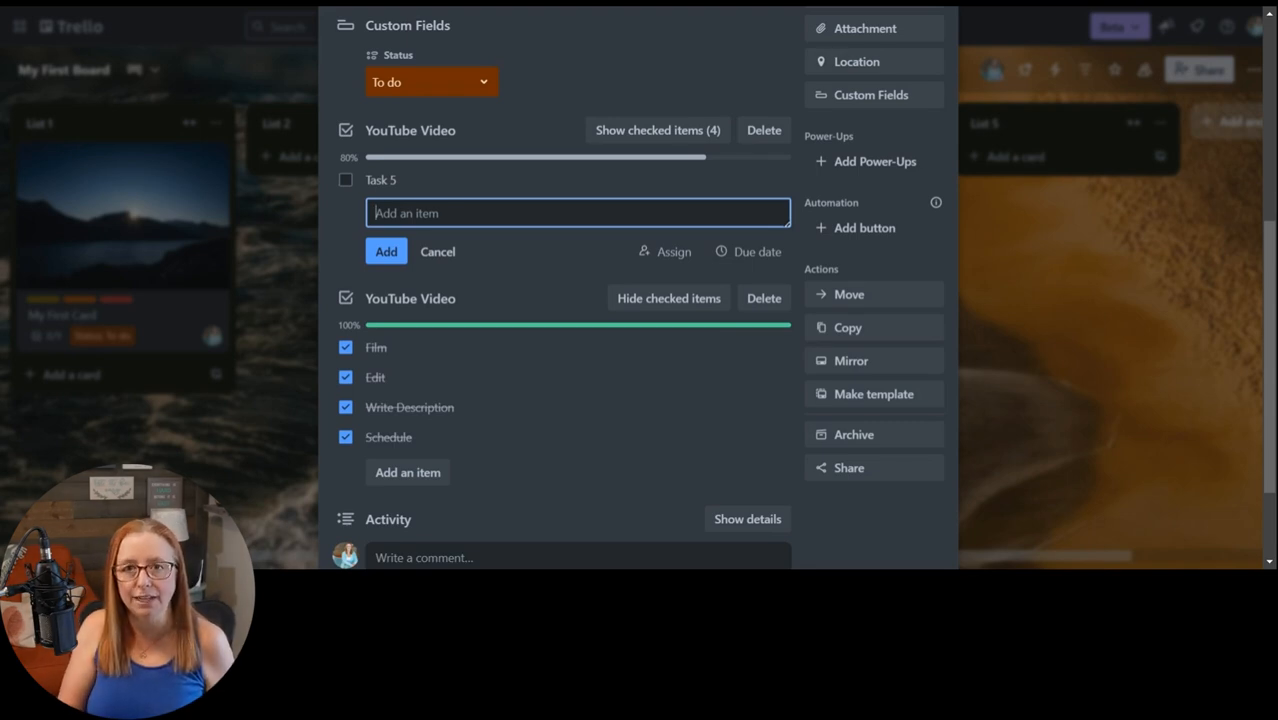
pyautogui.moveTo(664, 252)
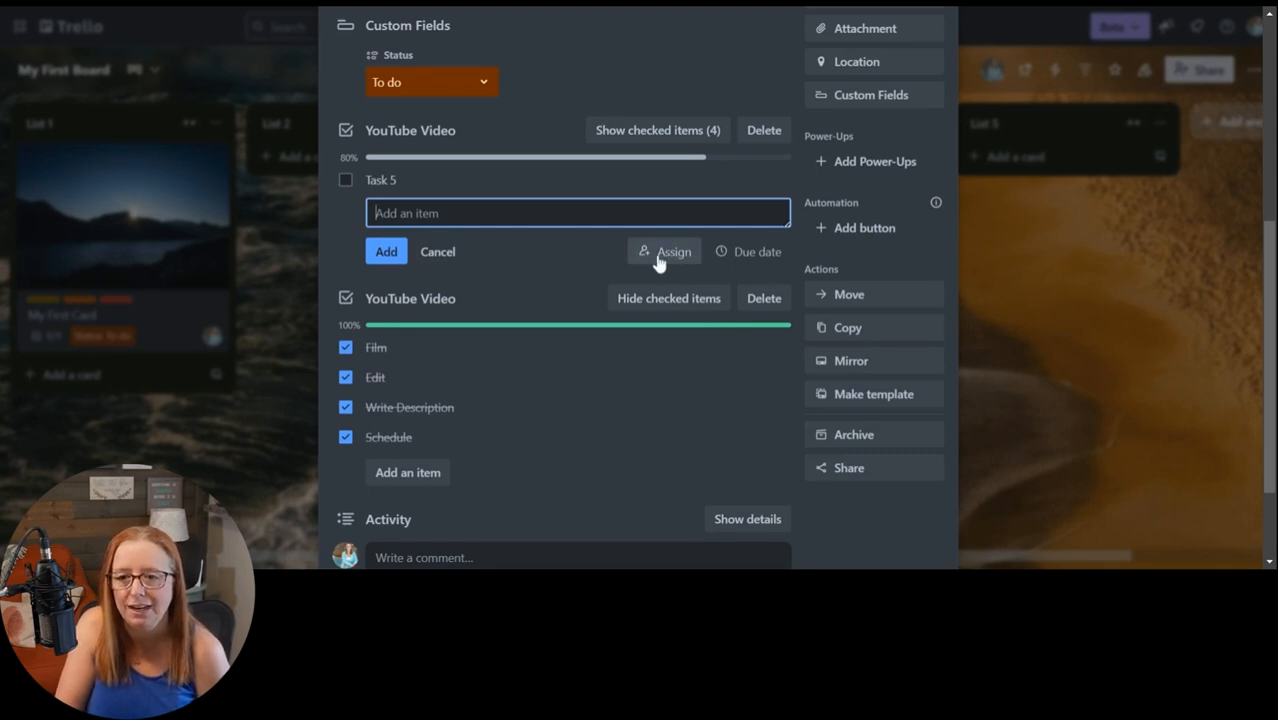
pyautogui.moveTo(748, 252)
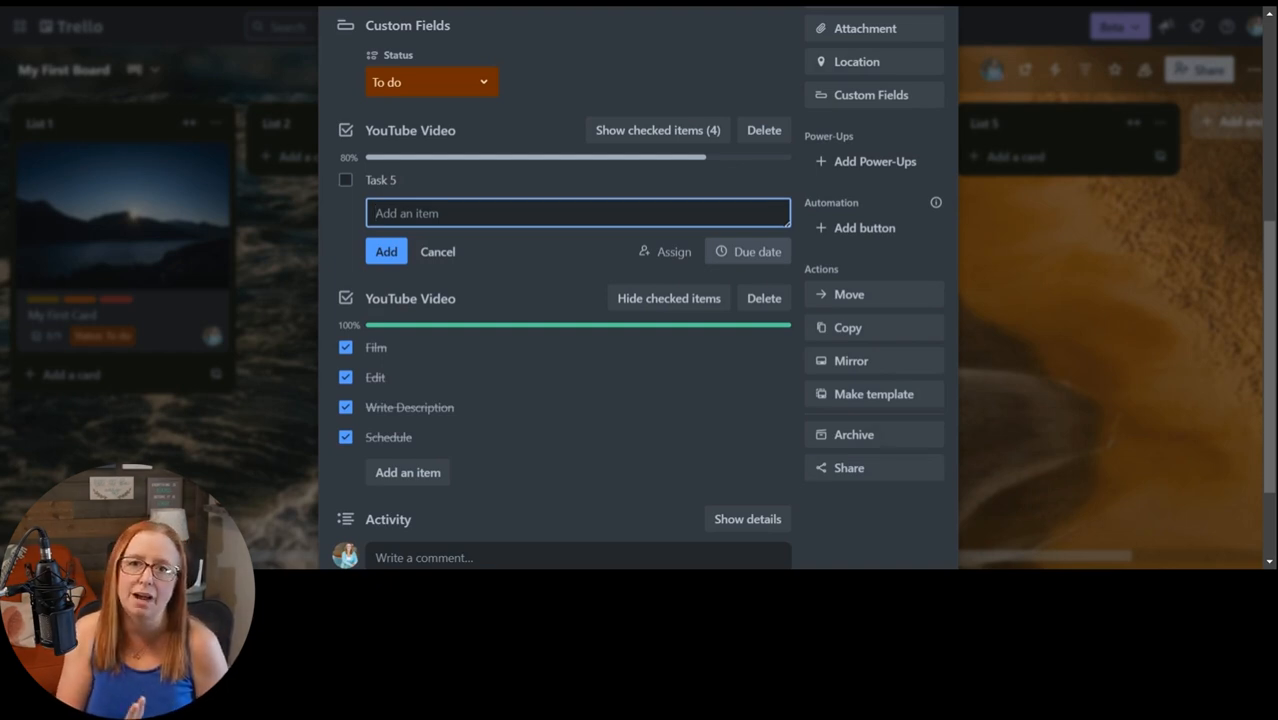
pyautogui.scroll(3)
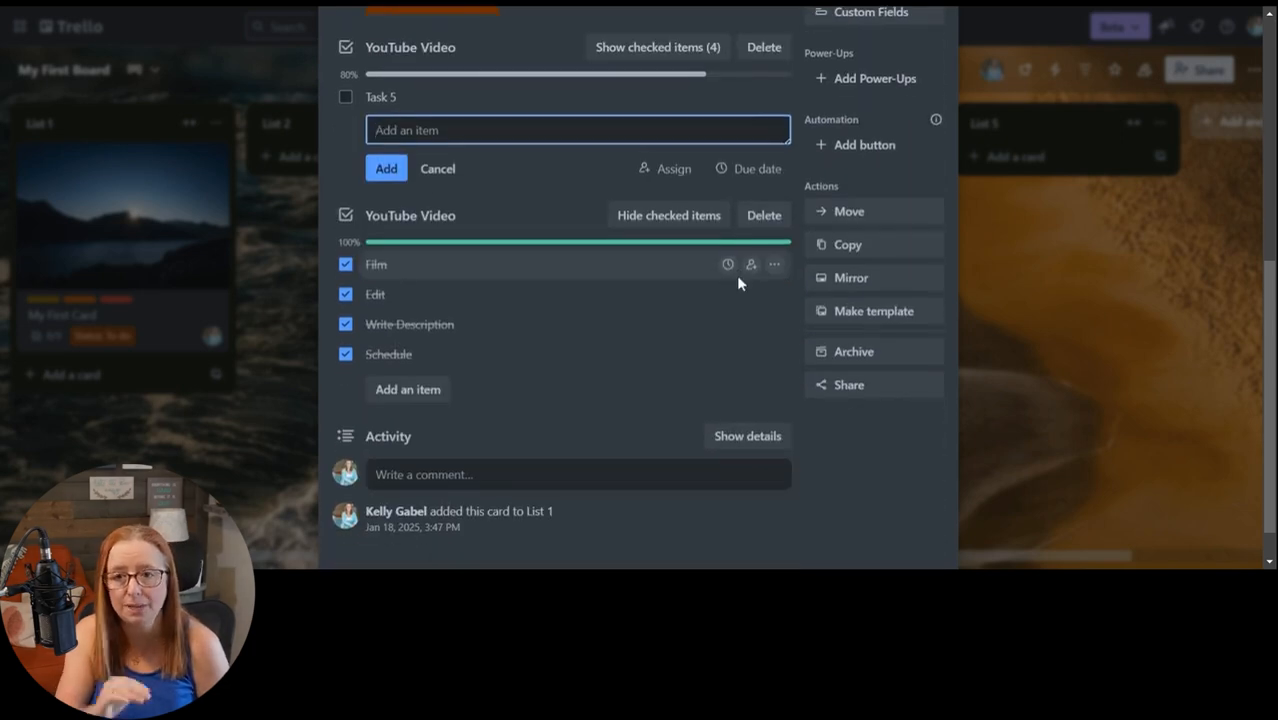
pyautogui.moveTo(494, 278)
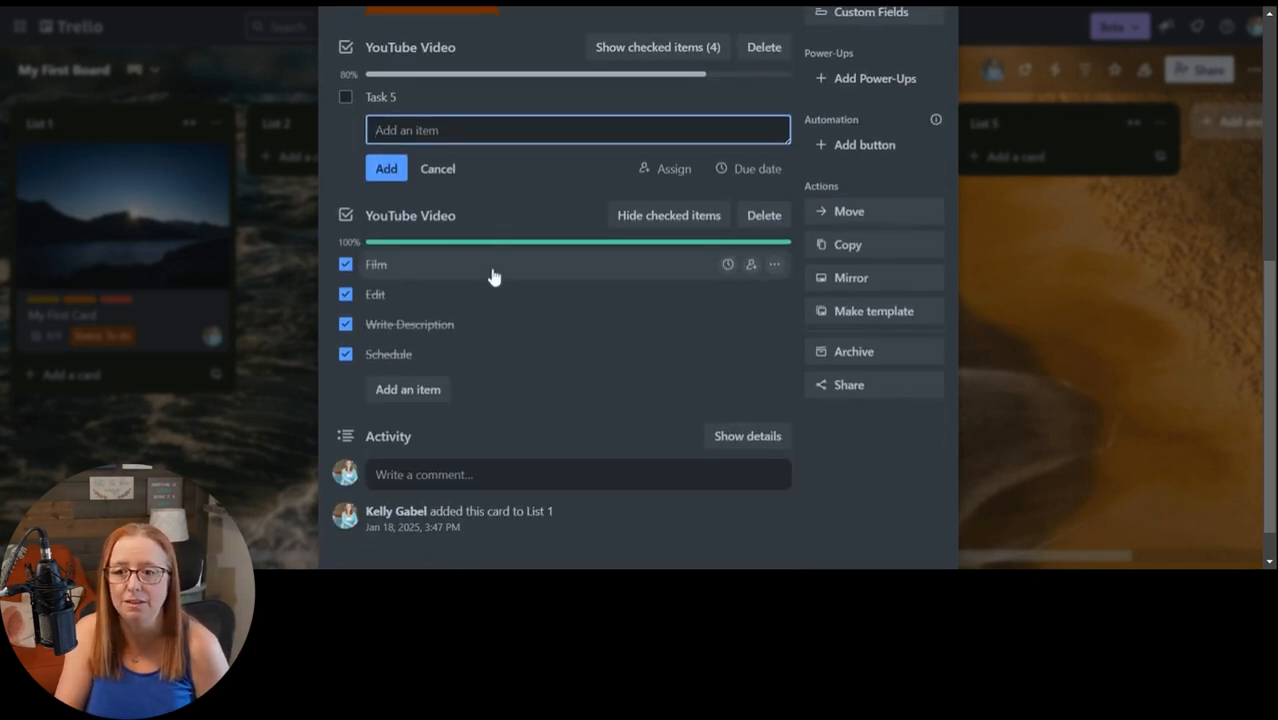
pyautogui.moveTo(512, 160)
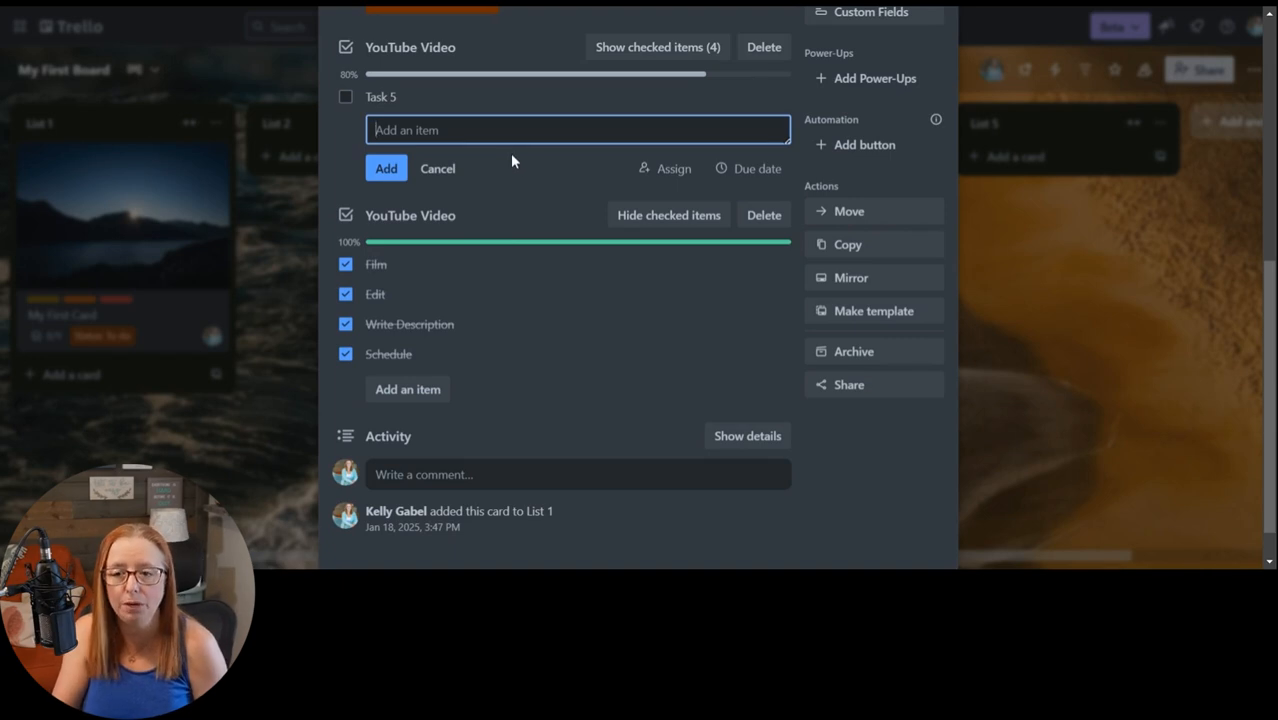
pyautogui.moveTo(650, 108)
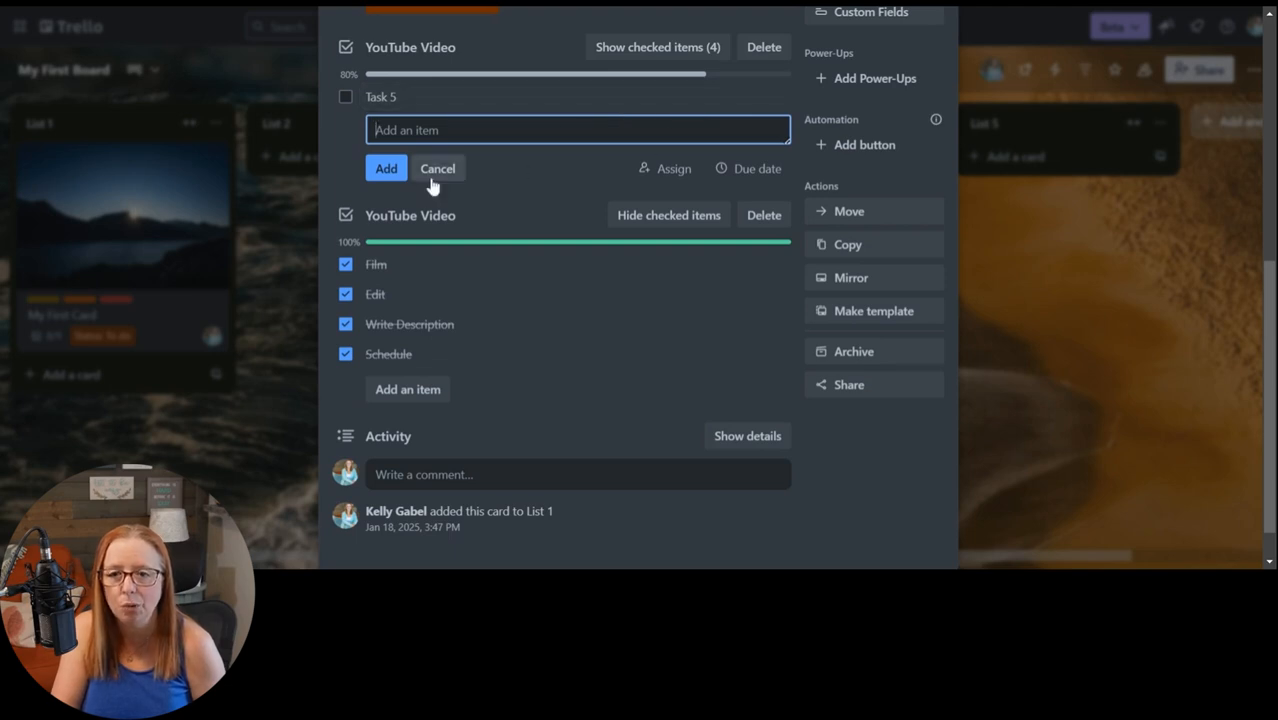
# - Dismiss the empty new-item box and assign a card member to Task 5
pyautogui.click(436, 168)
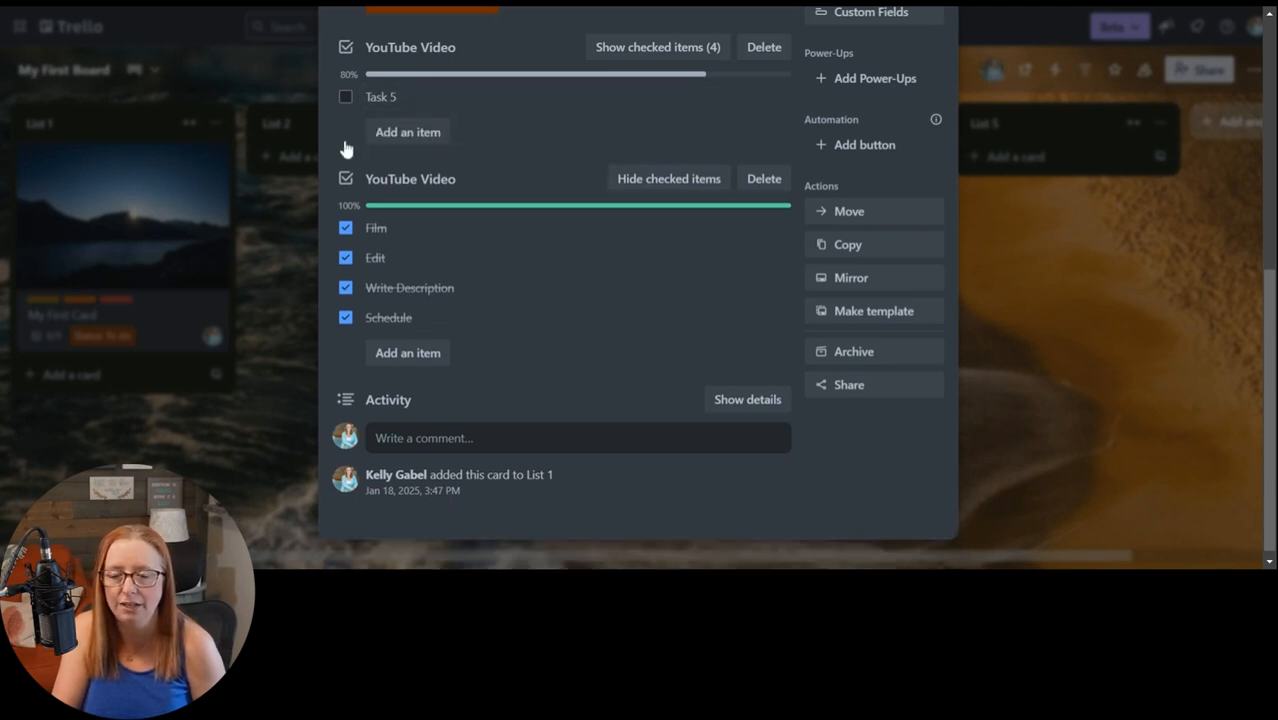
pyautogui.moveTo(740, 108)
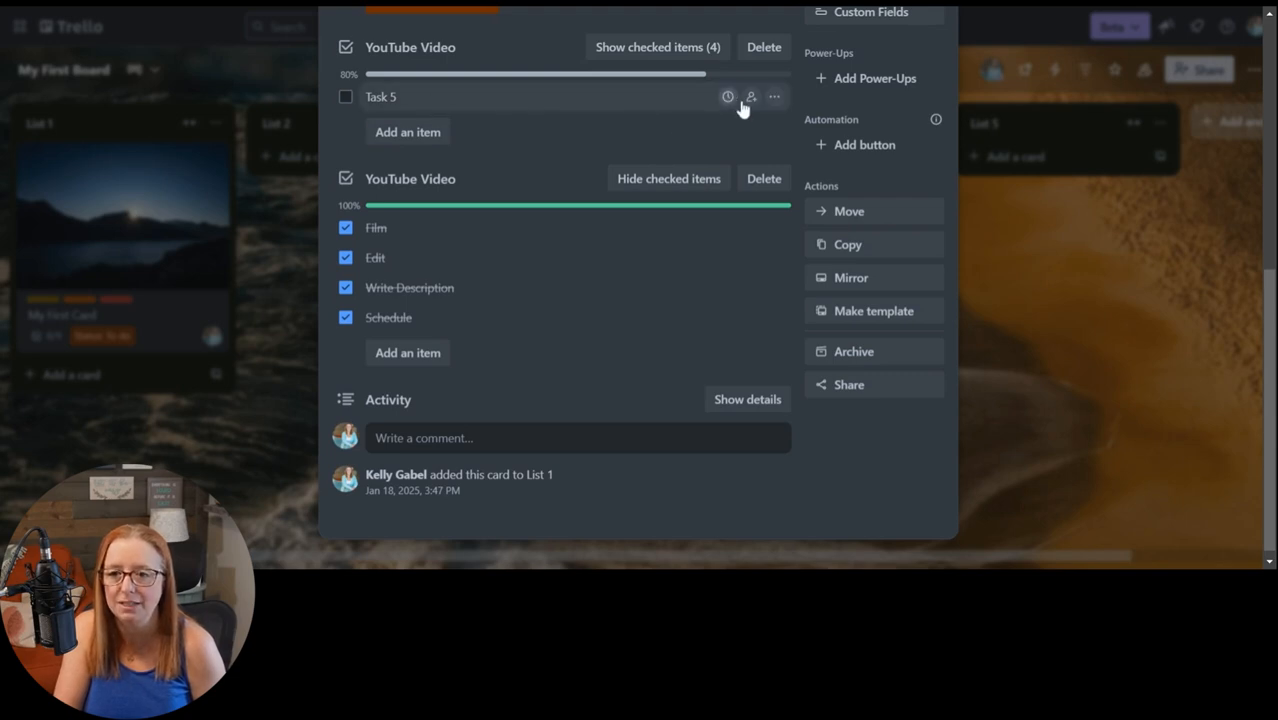
pyautogui.moveTo(752, 96)
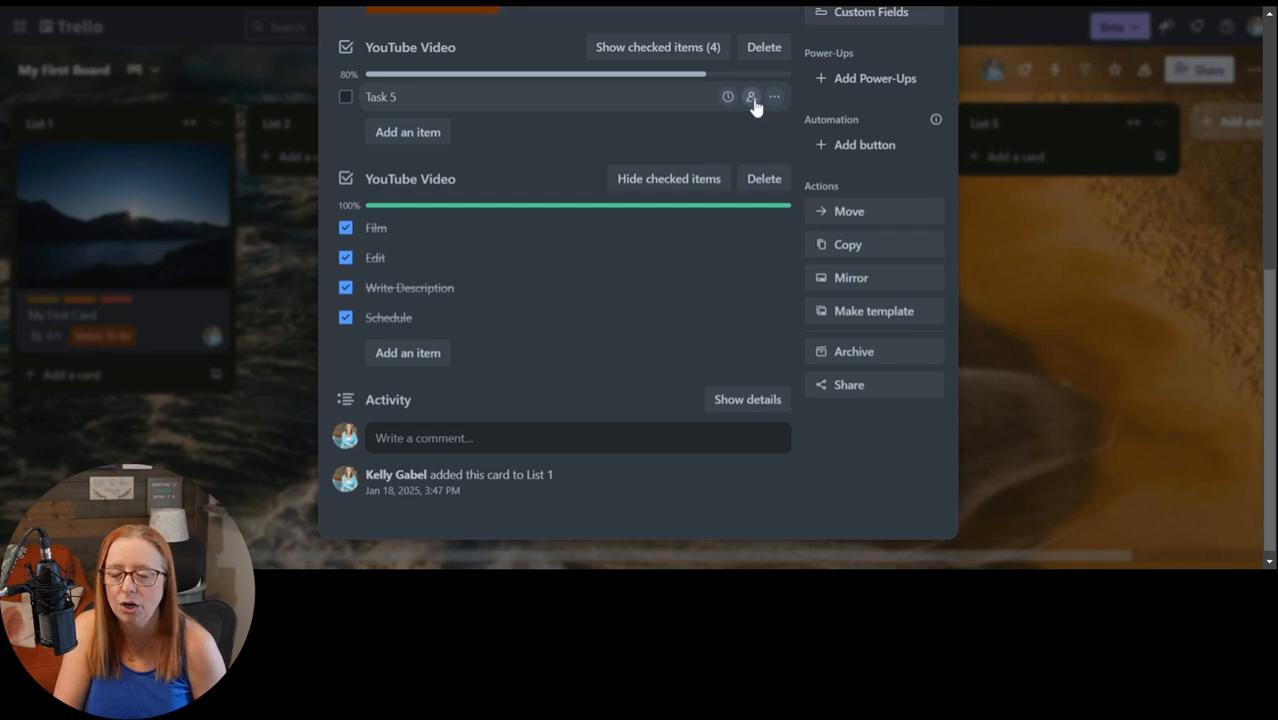
pyautogui.moveTo(776, 108)
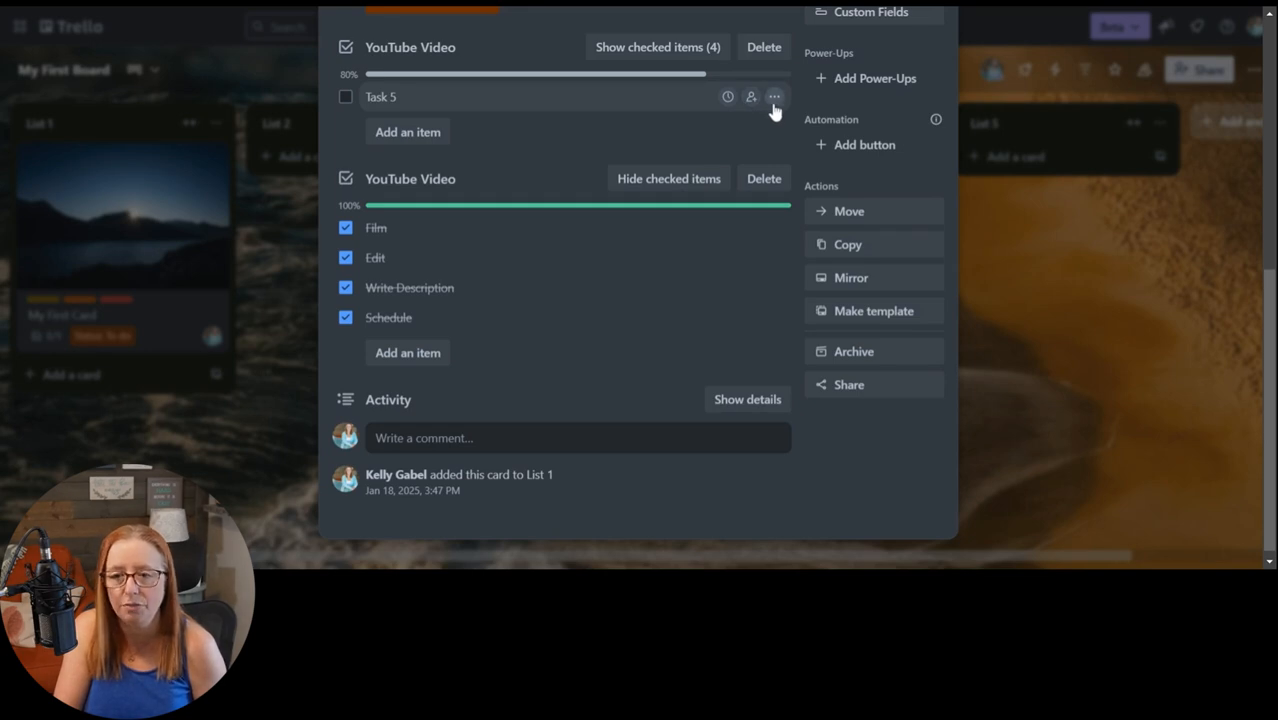
pyautogui.click(774, 96)
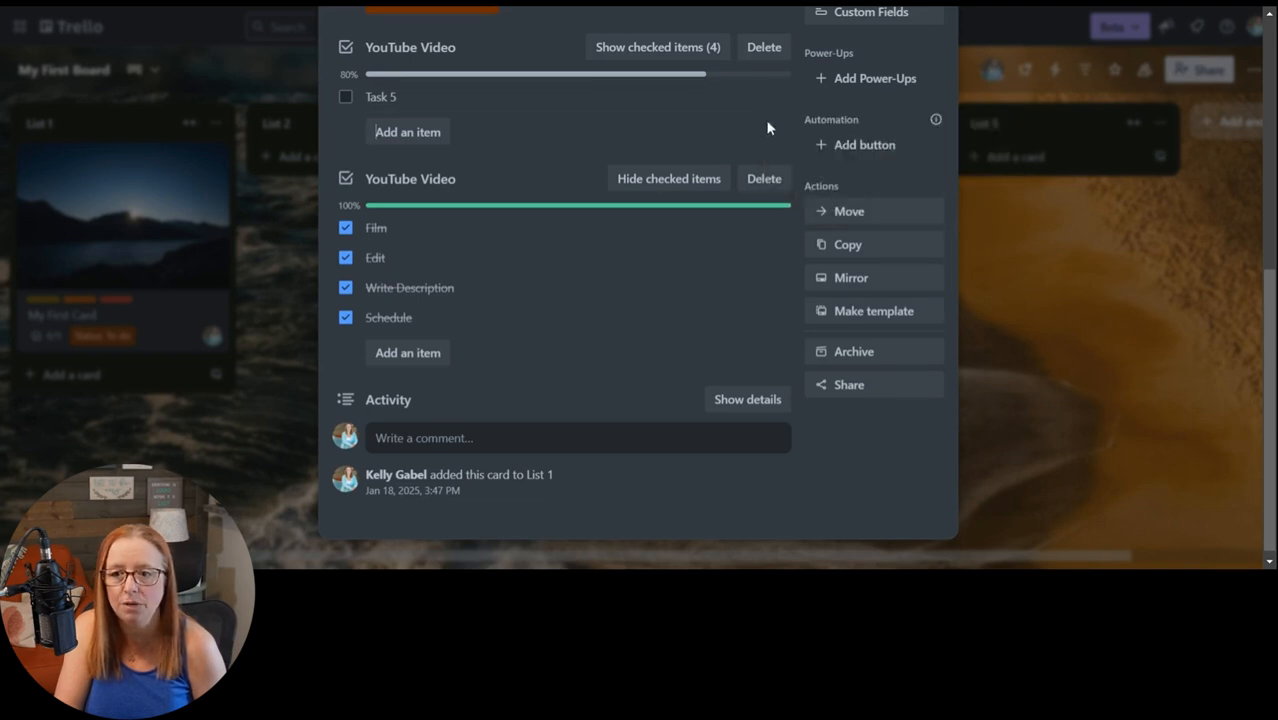
pyautogui.click(752, 96)
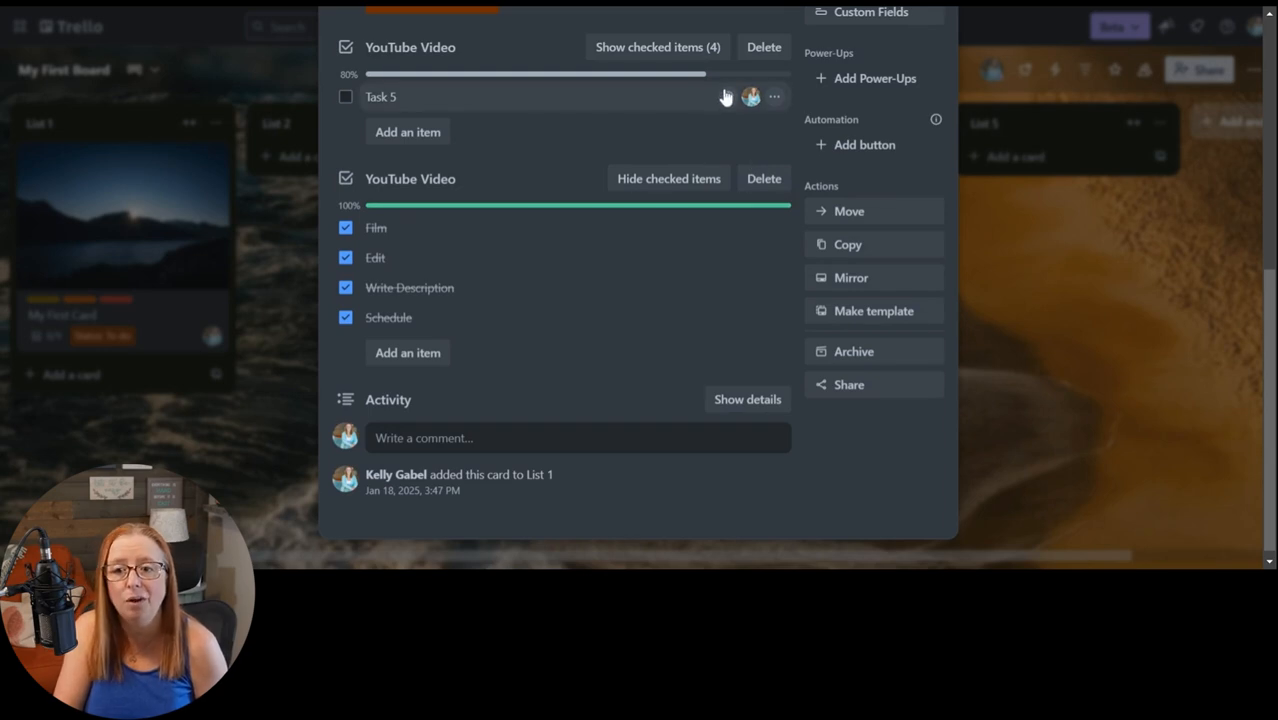
pyautogui.moveTo(730, 100)
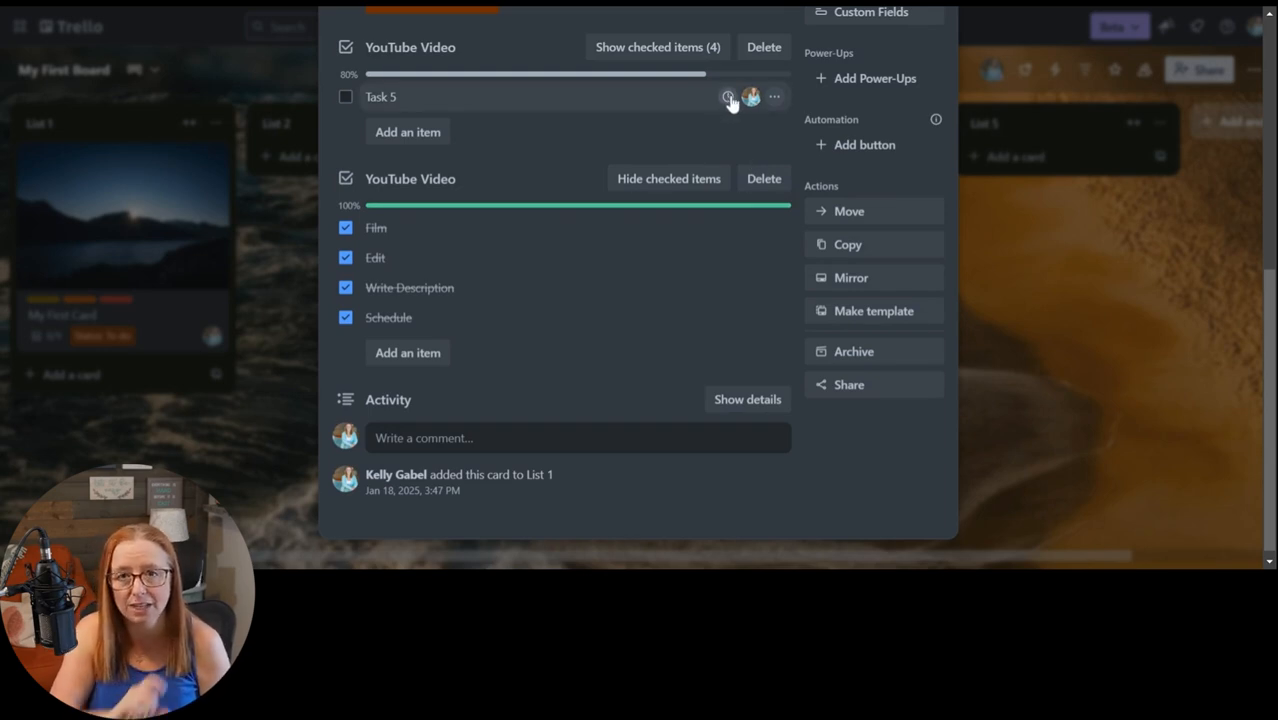
pyautogui.click(728, 96)
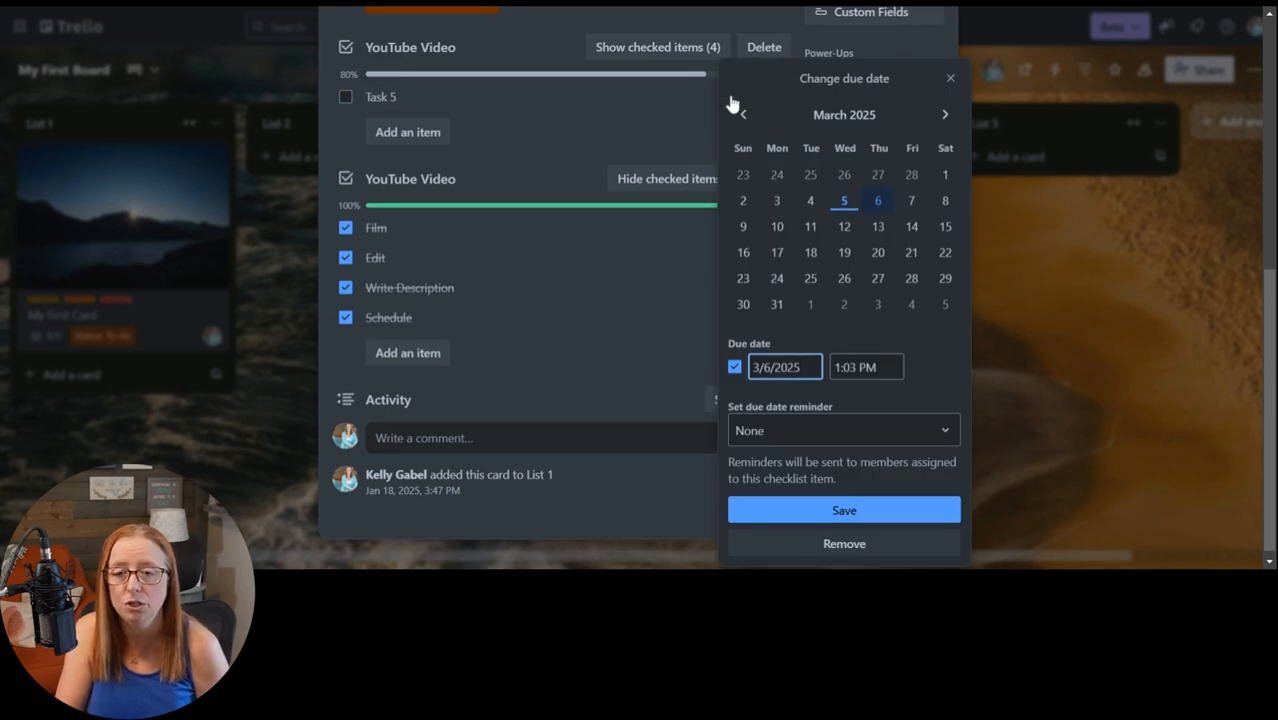
pyautogui.moveTo(732, 104)
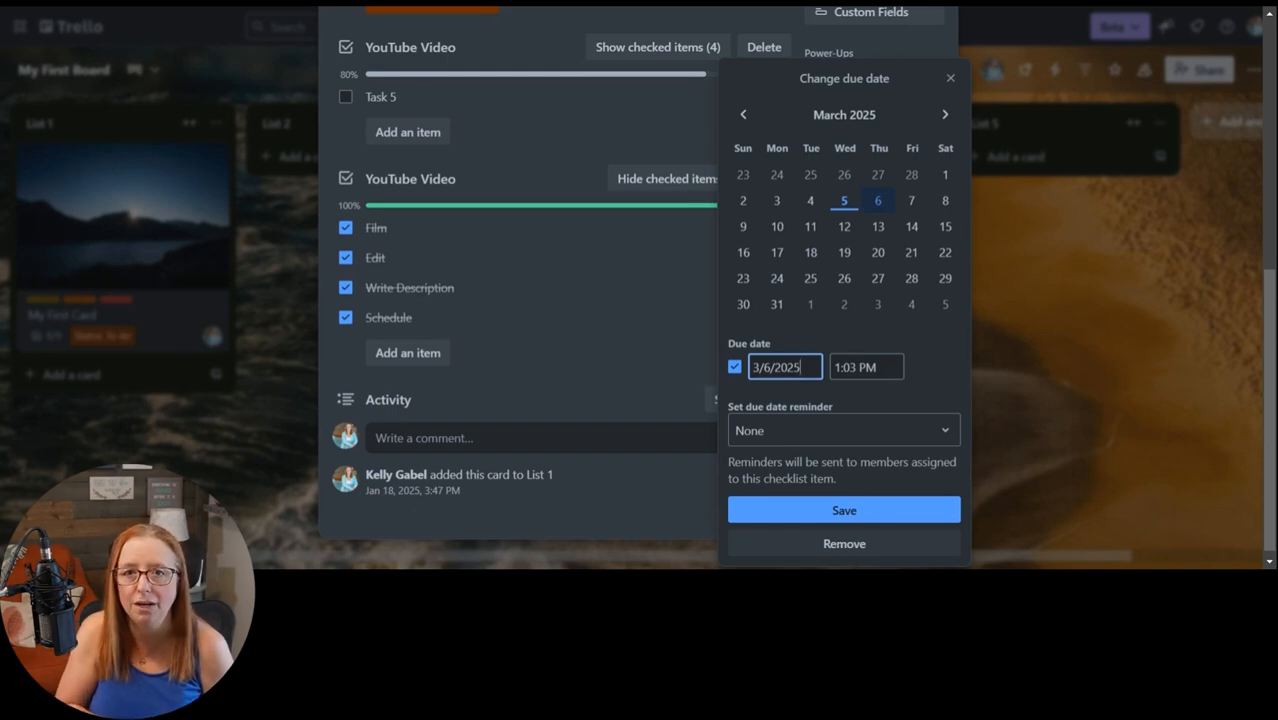
# - Set Task 5 due March 5, check it off, and show all five checked items
pyautogui.click(844, 200)
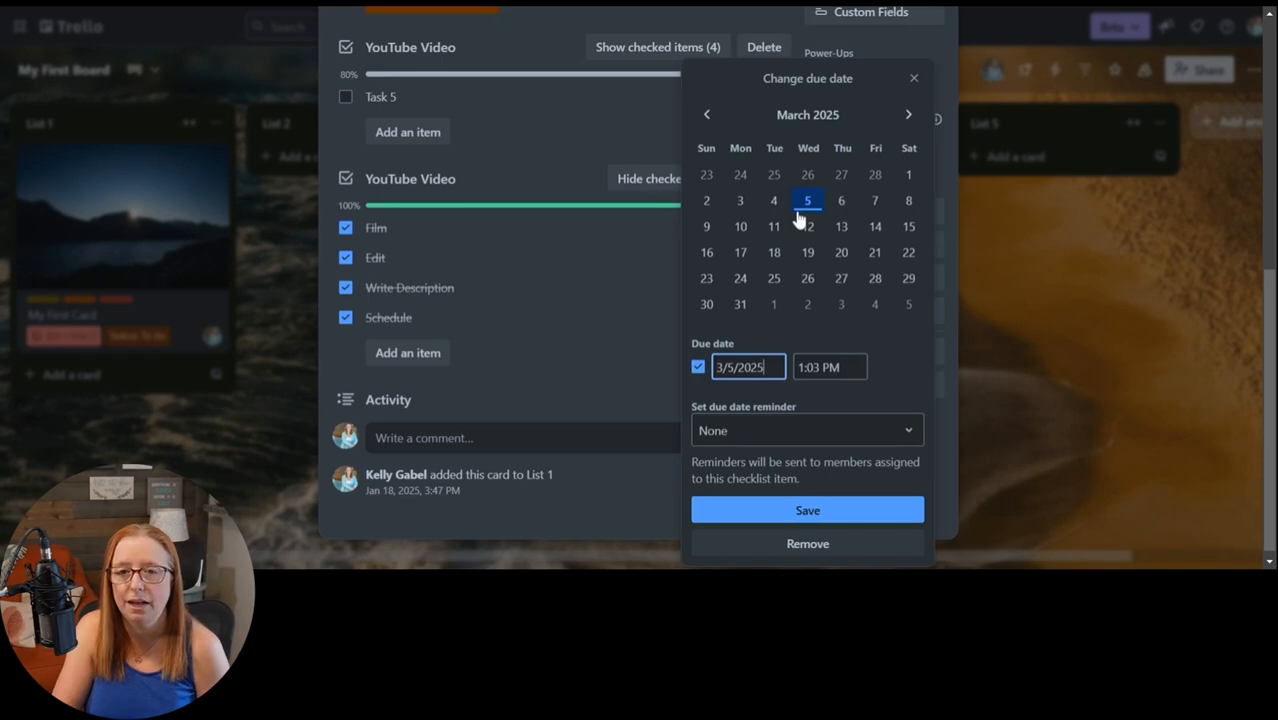
pyautogui.moveTo(790, 414)
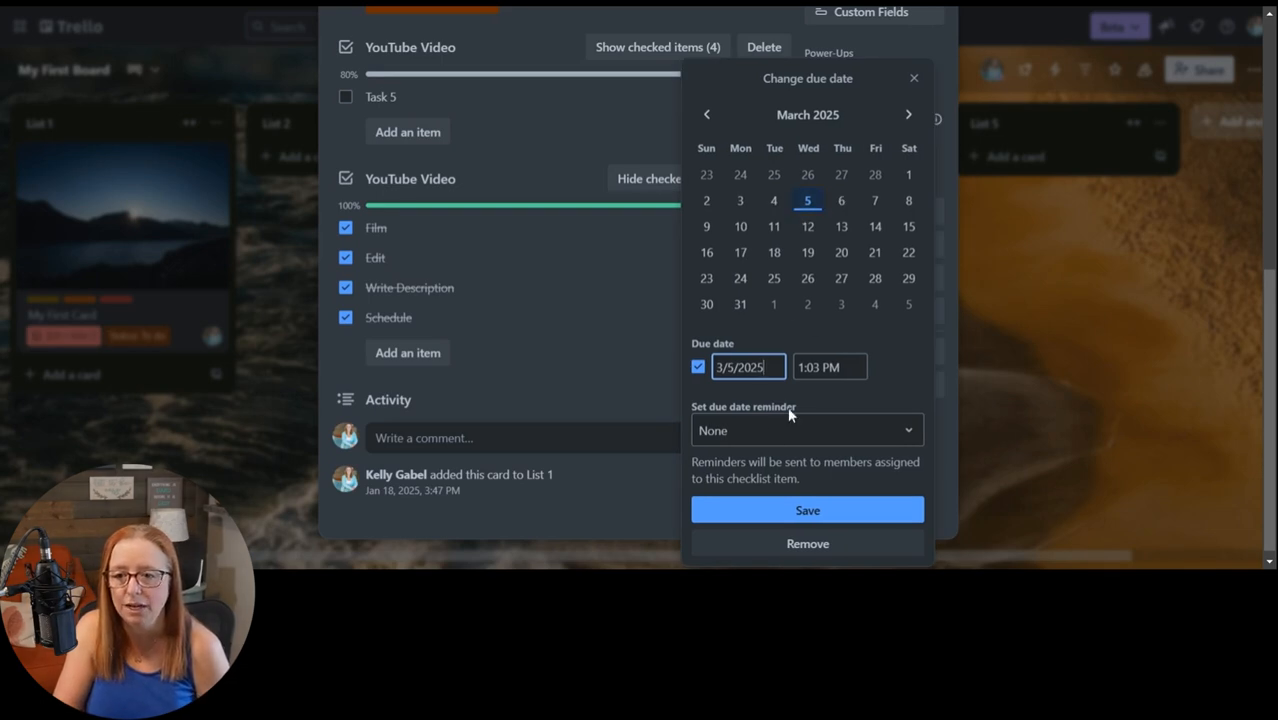
pyautogui.moveTo(808, 528)
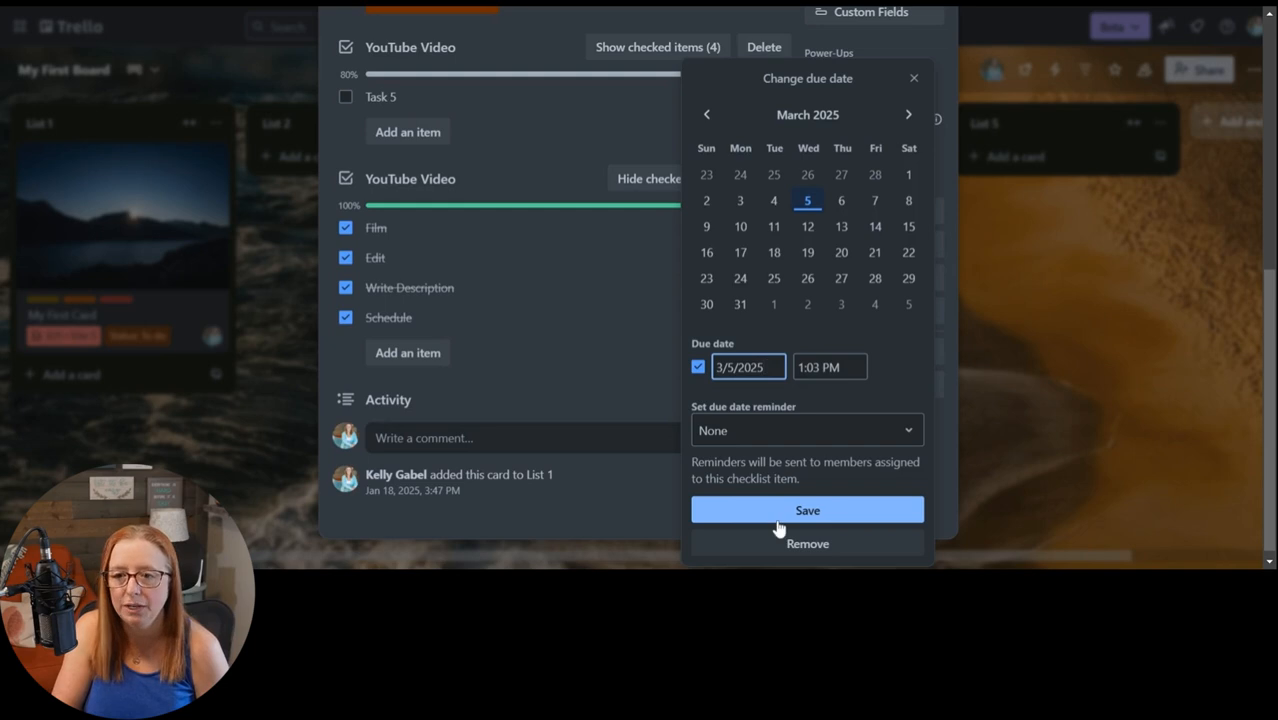
pyautogui.click(808, 510)
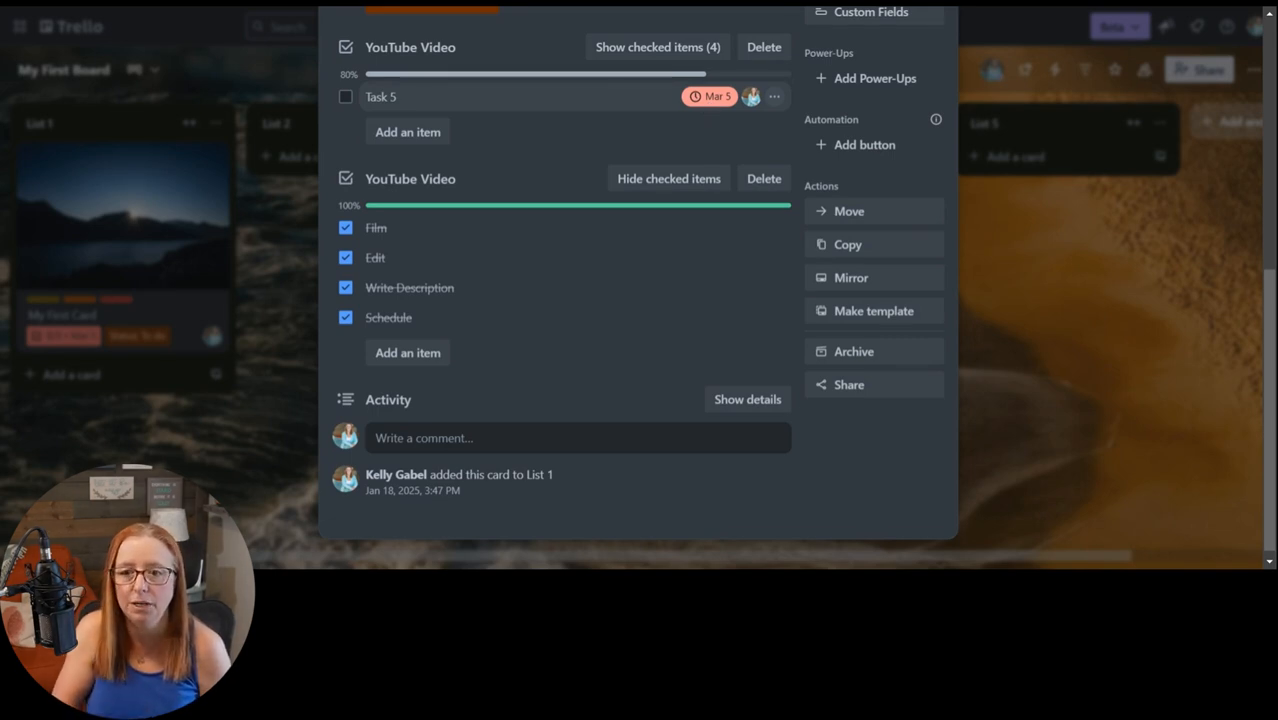
pyautogui.click(346, 96)
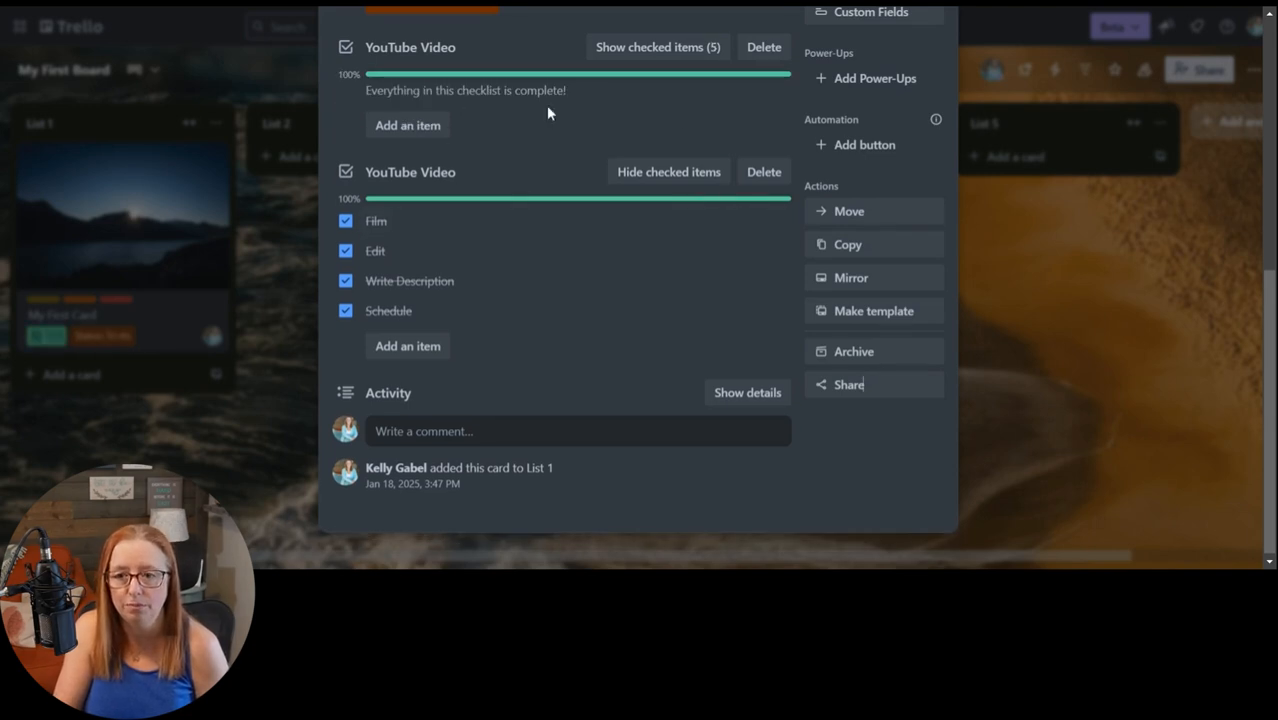
pyautogui.click(656, 48)
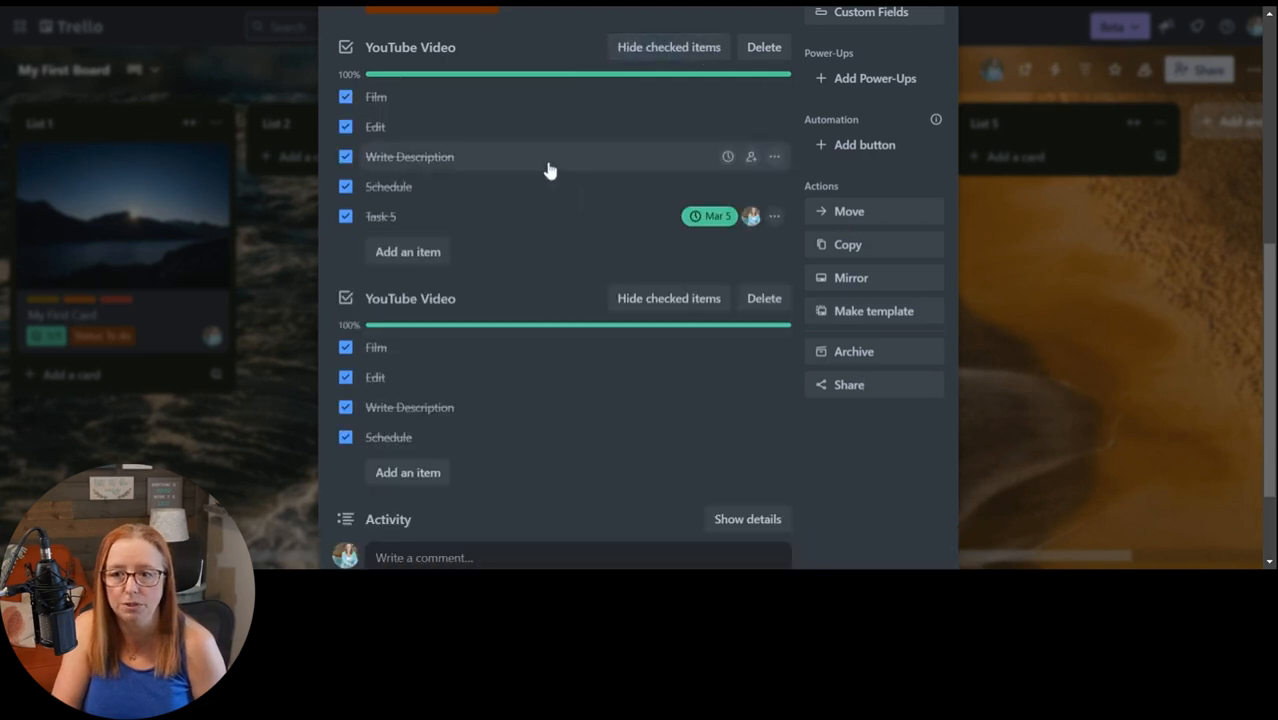